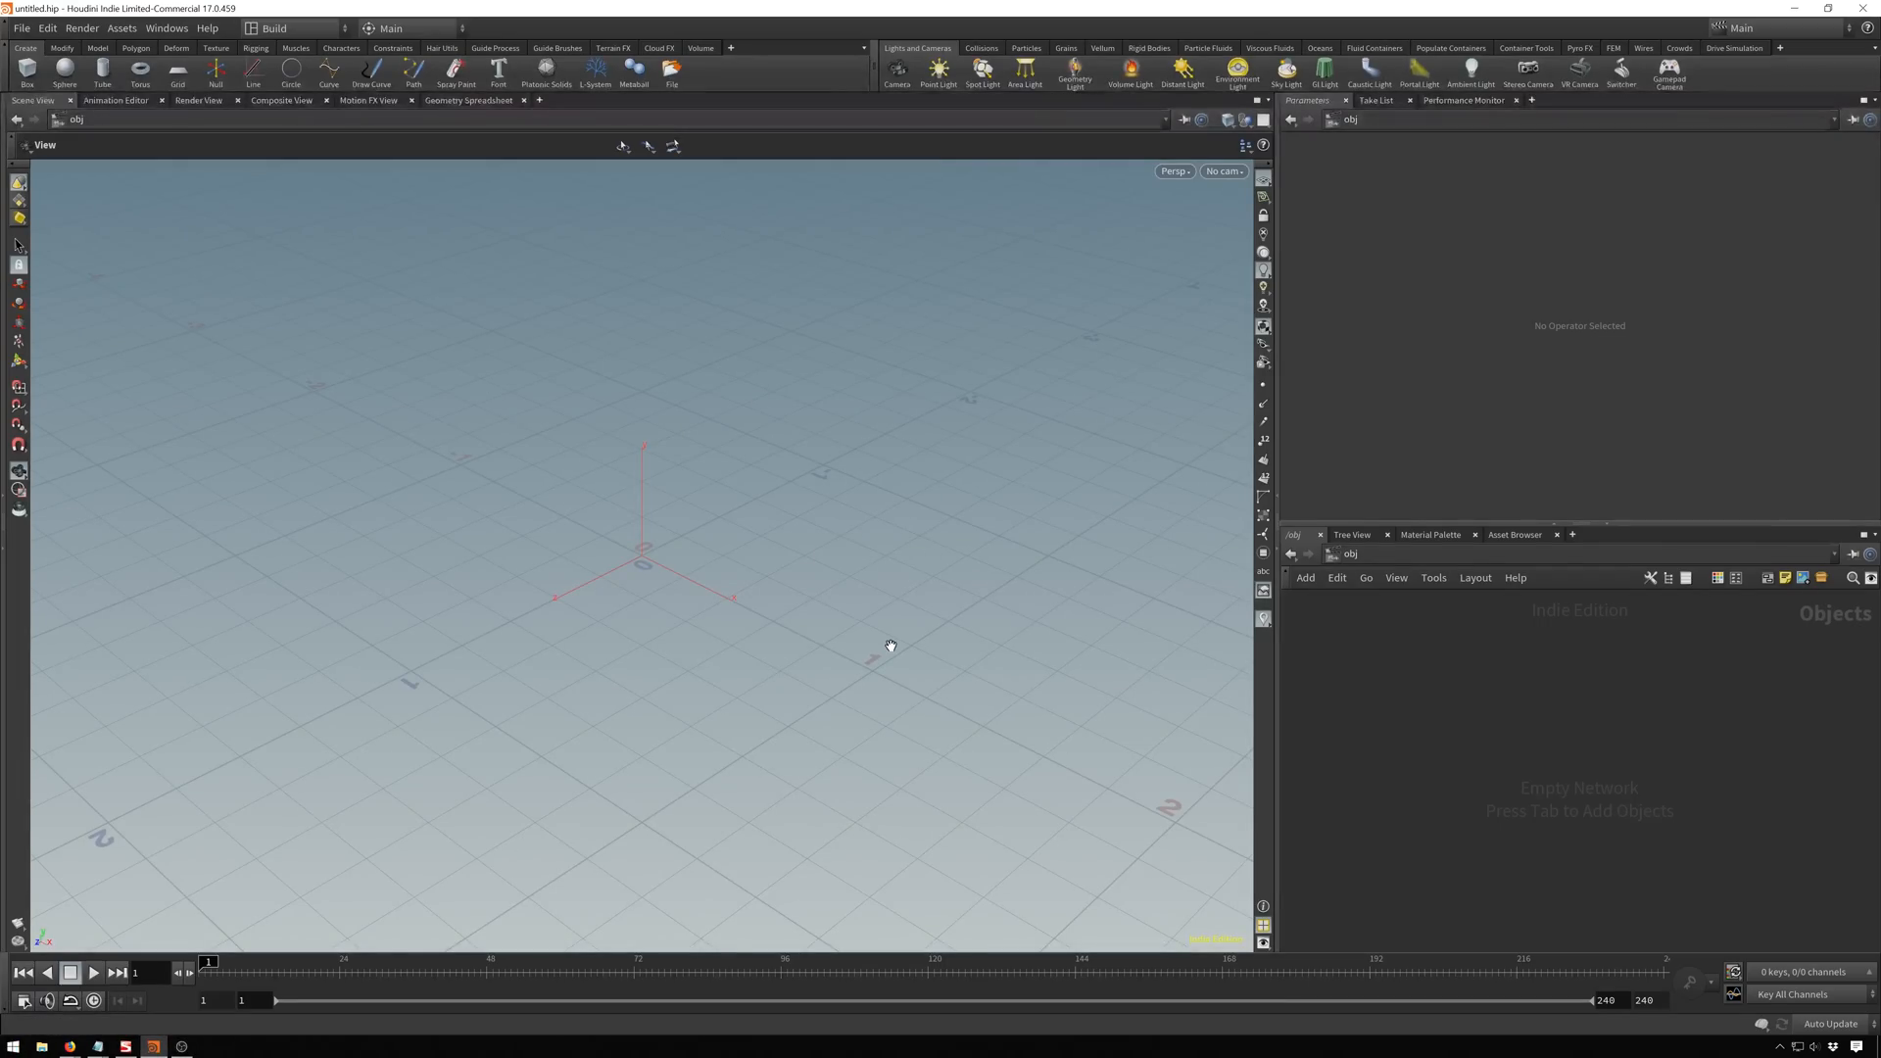
mouse_move(595, 533)
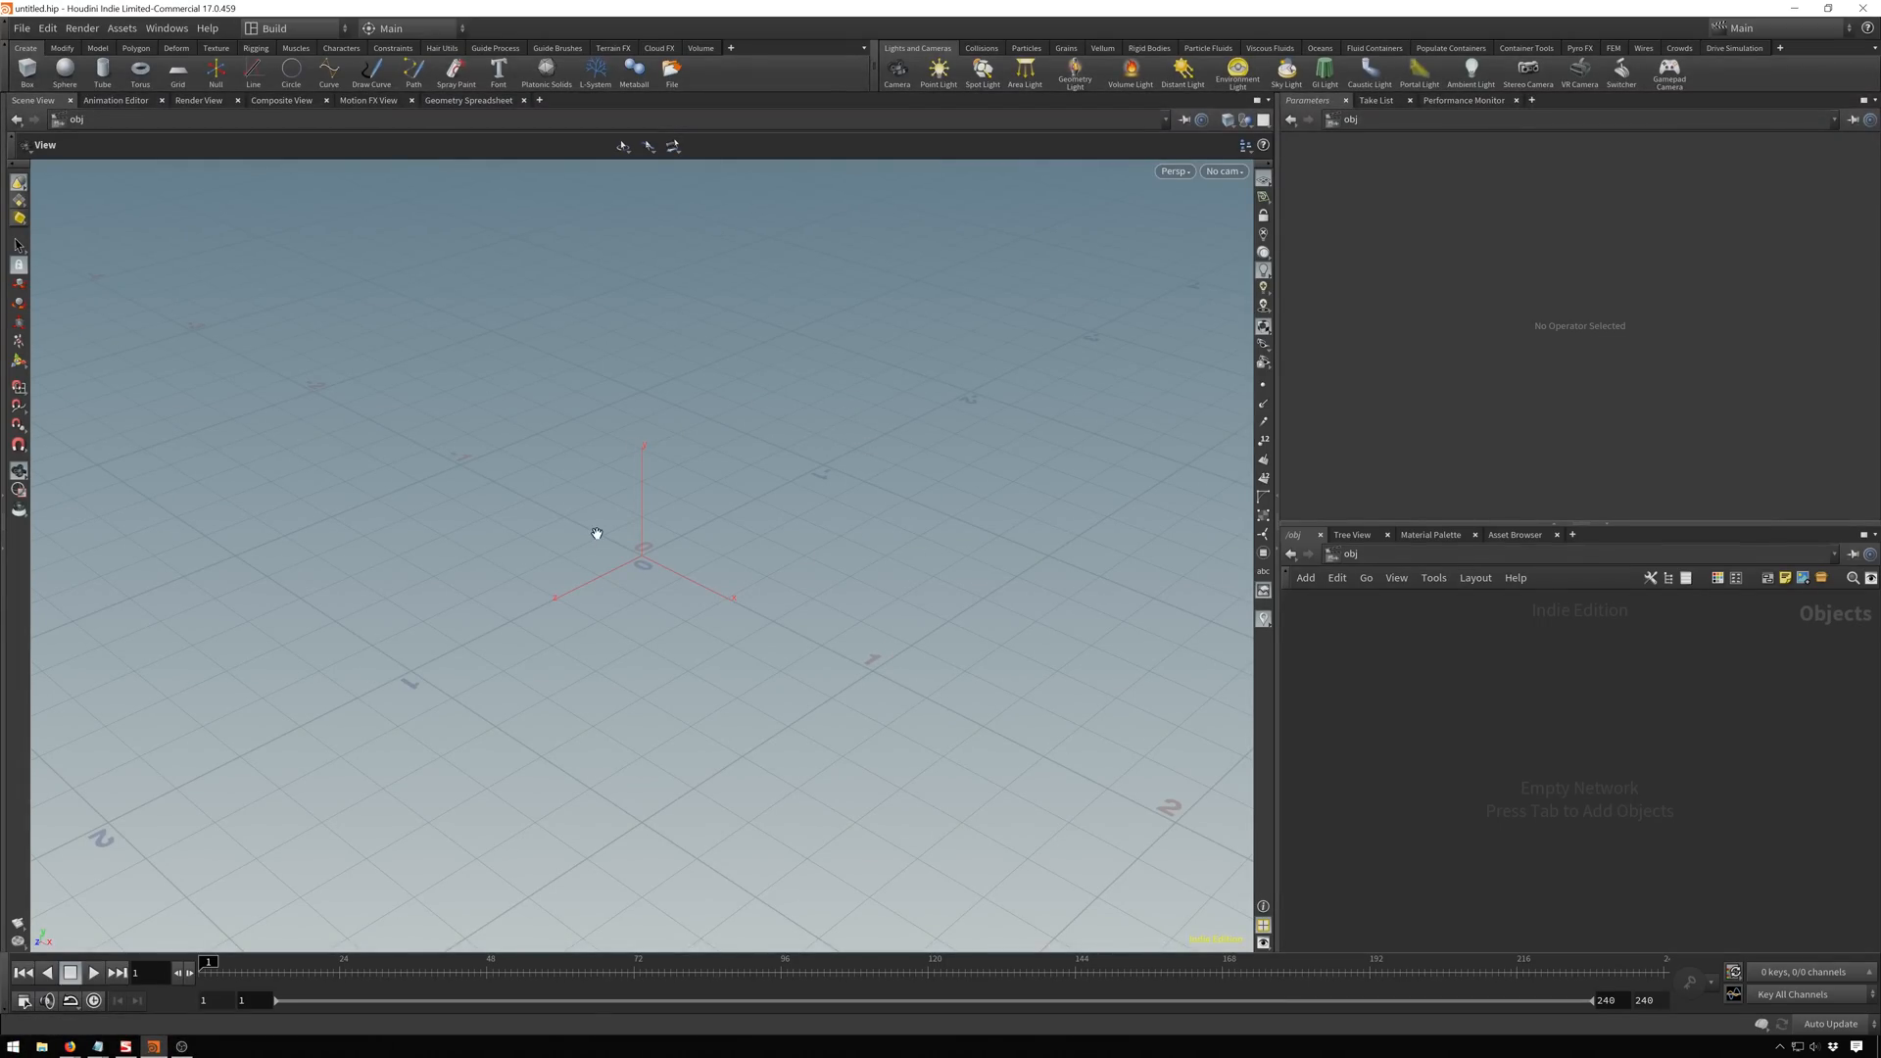
mouse_move(551, 270)
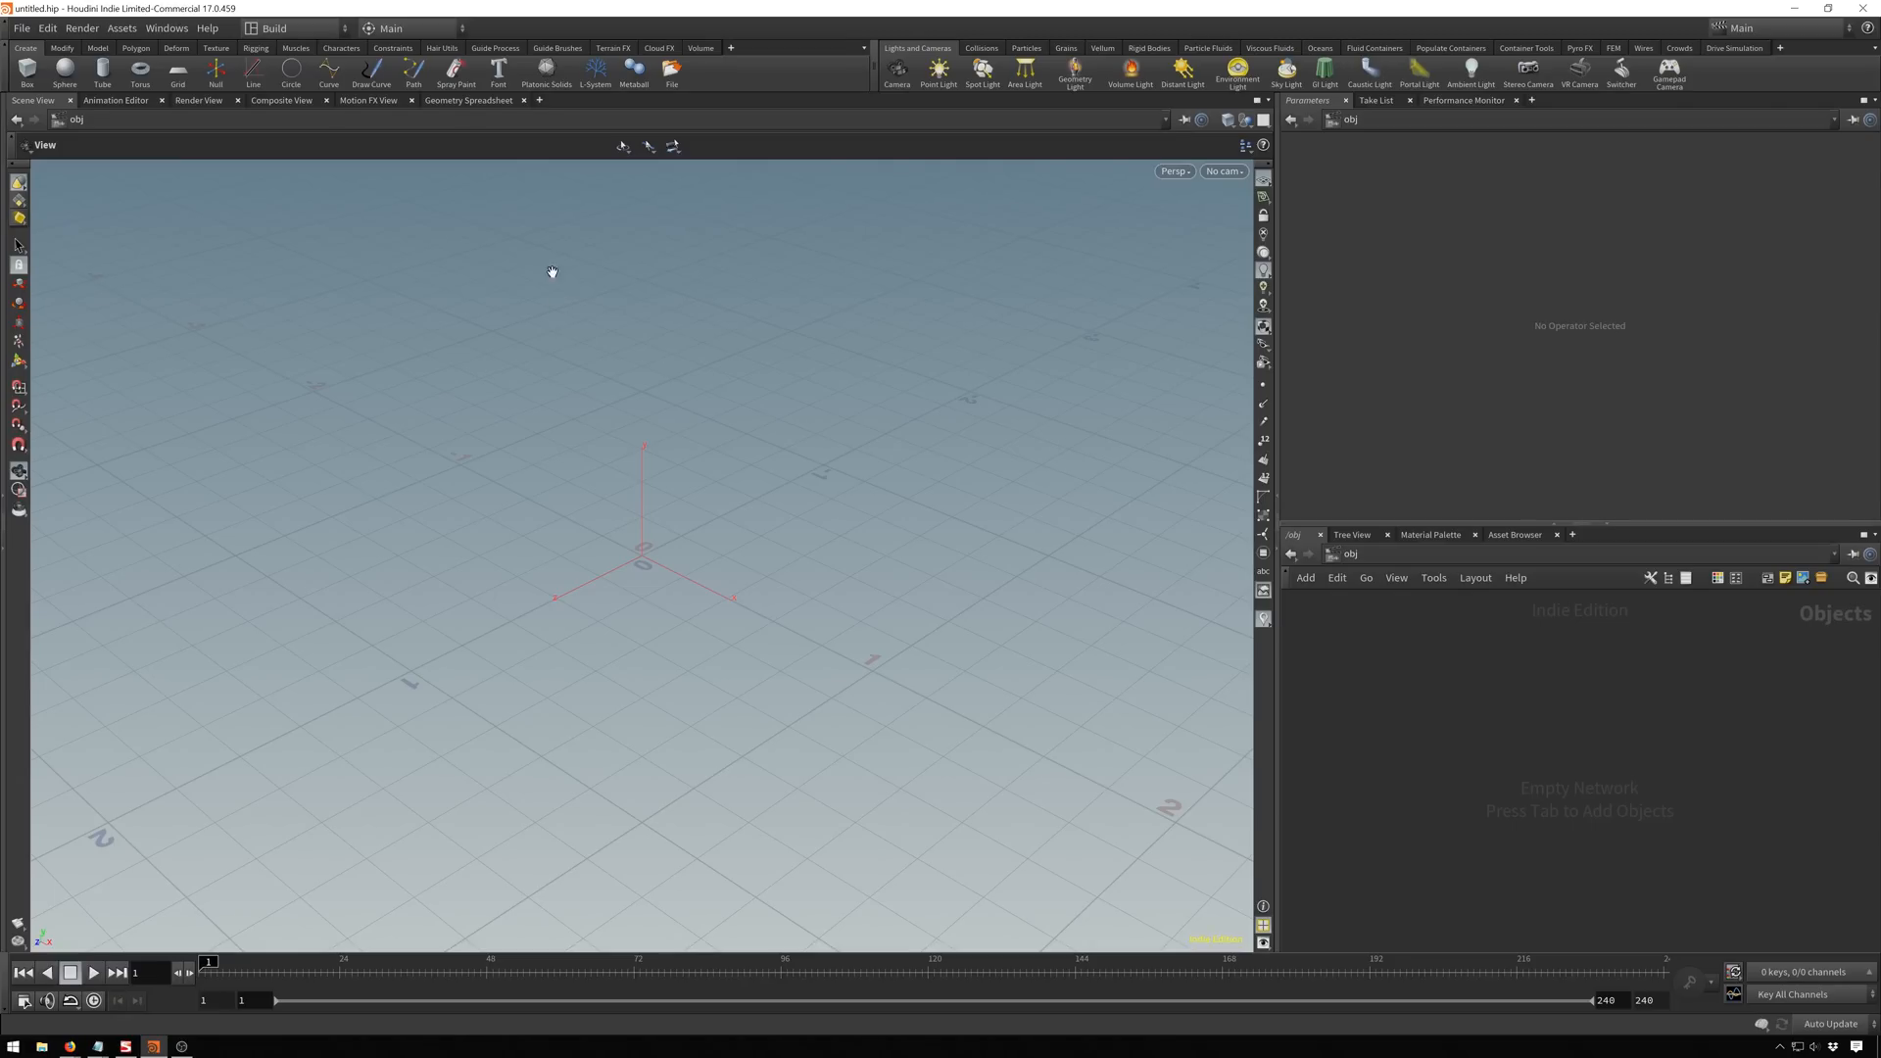
mouse_move(434, 120)
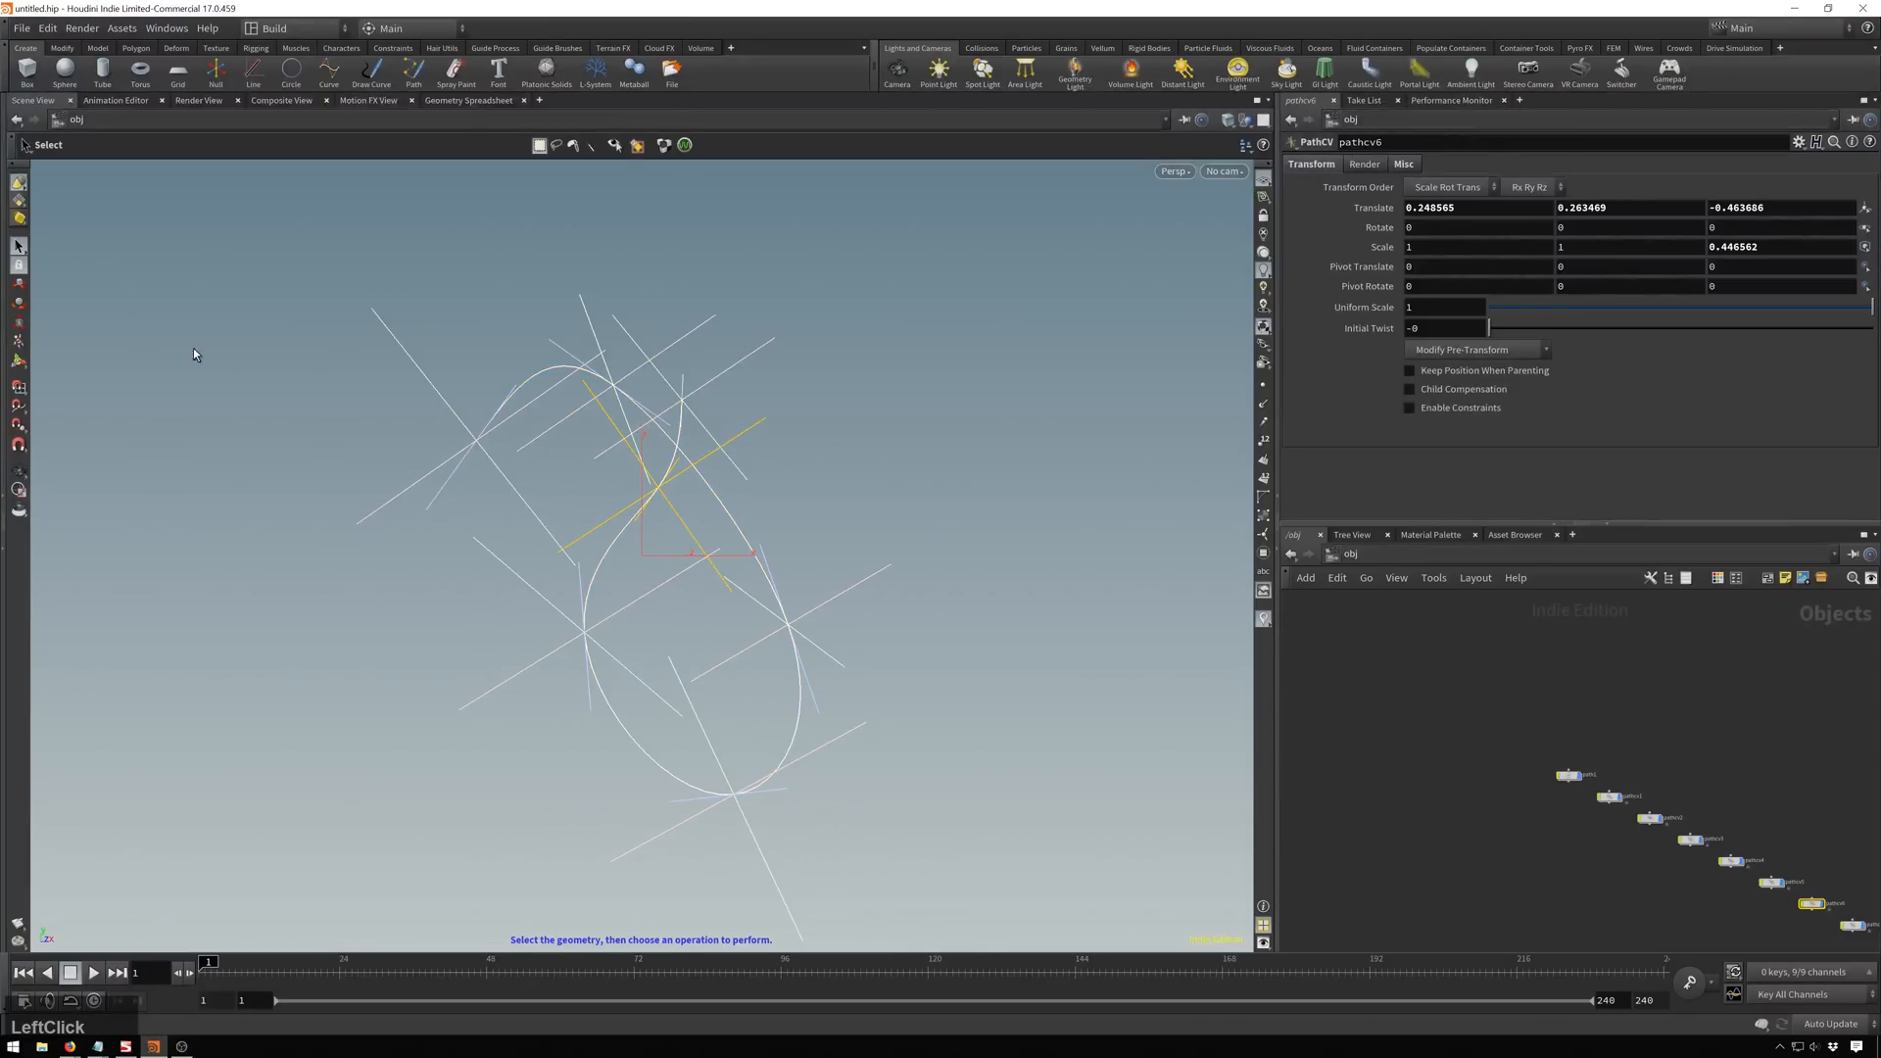
Create a Geometry object, dive in and add an Add SOP making one point at the origin.
left_click(17, 262)
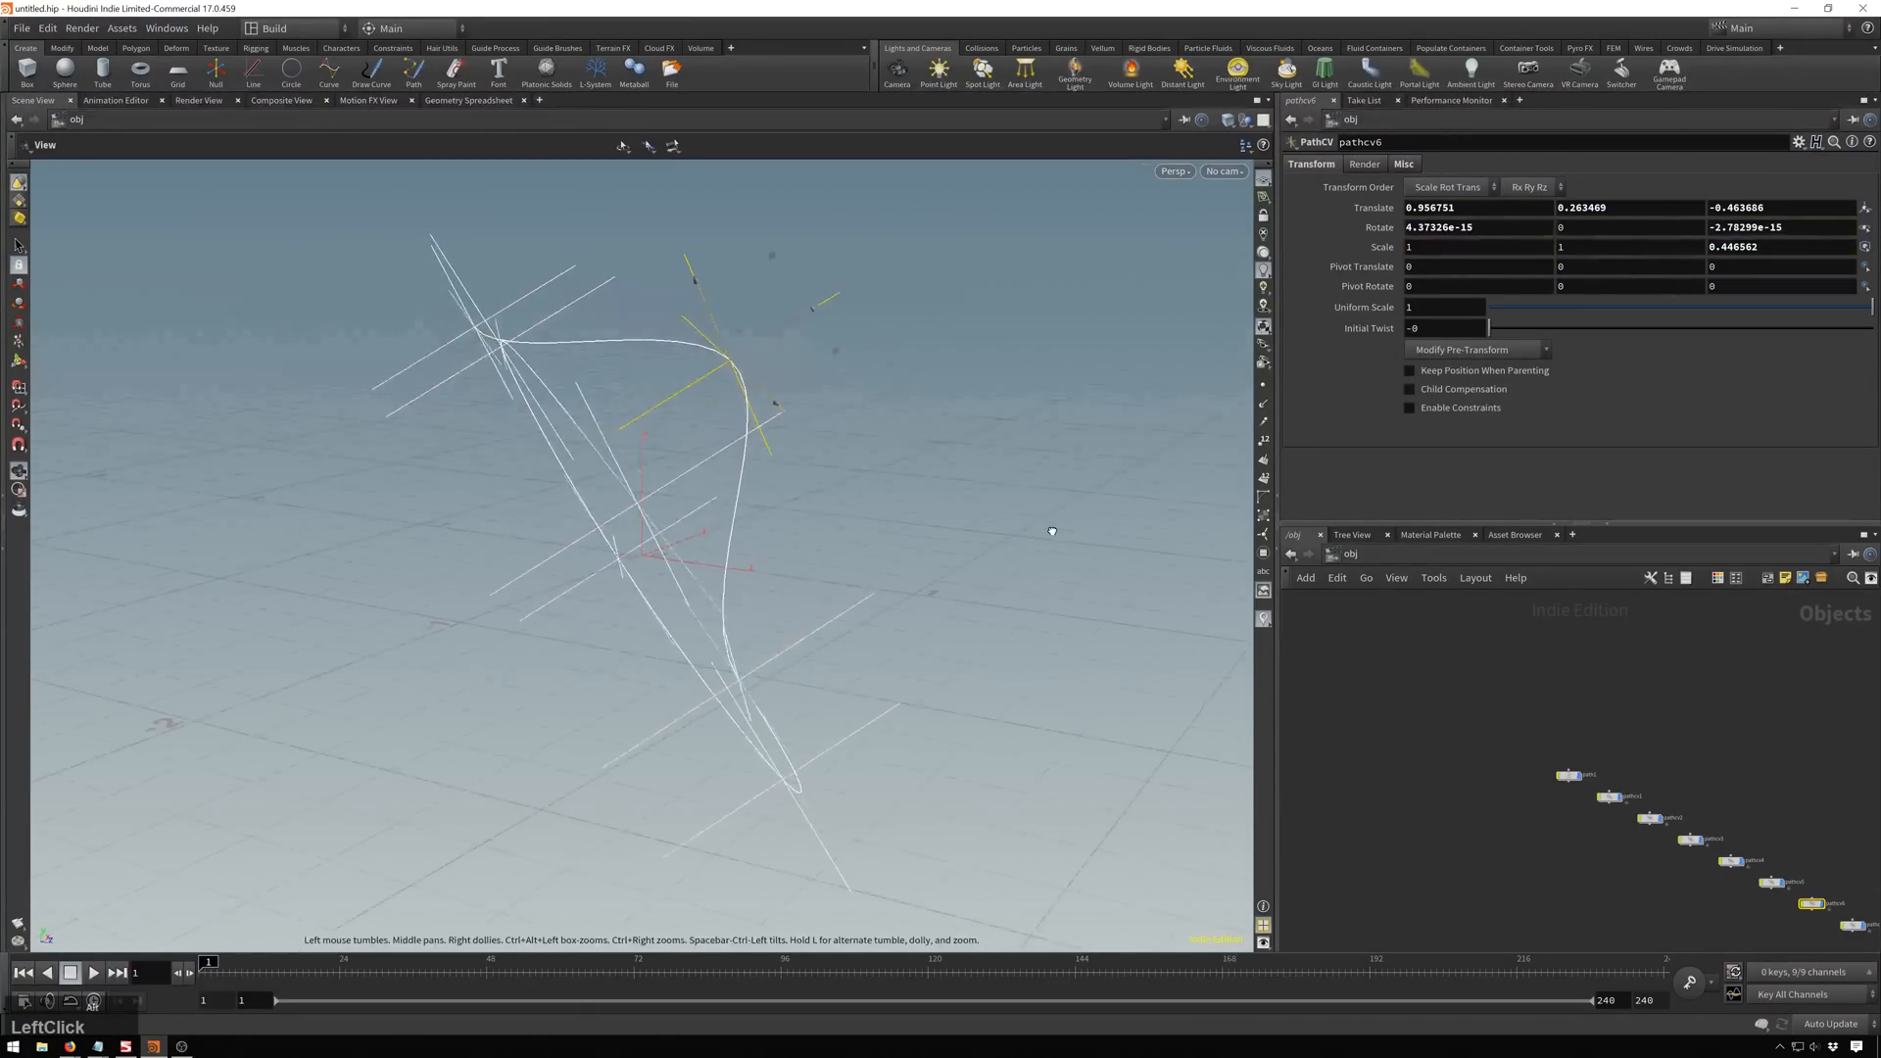
left_click_drag(1050, 531, 642, 286)
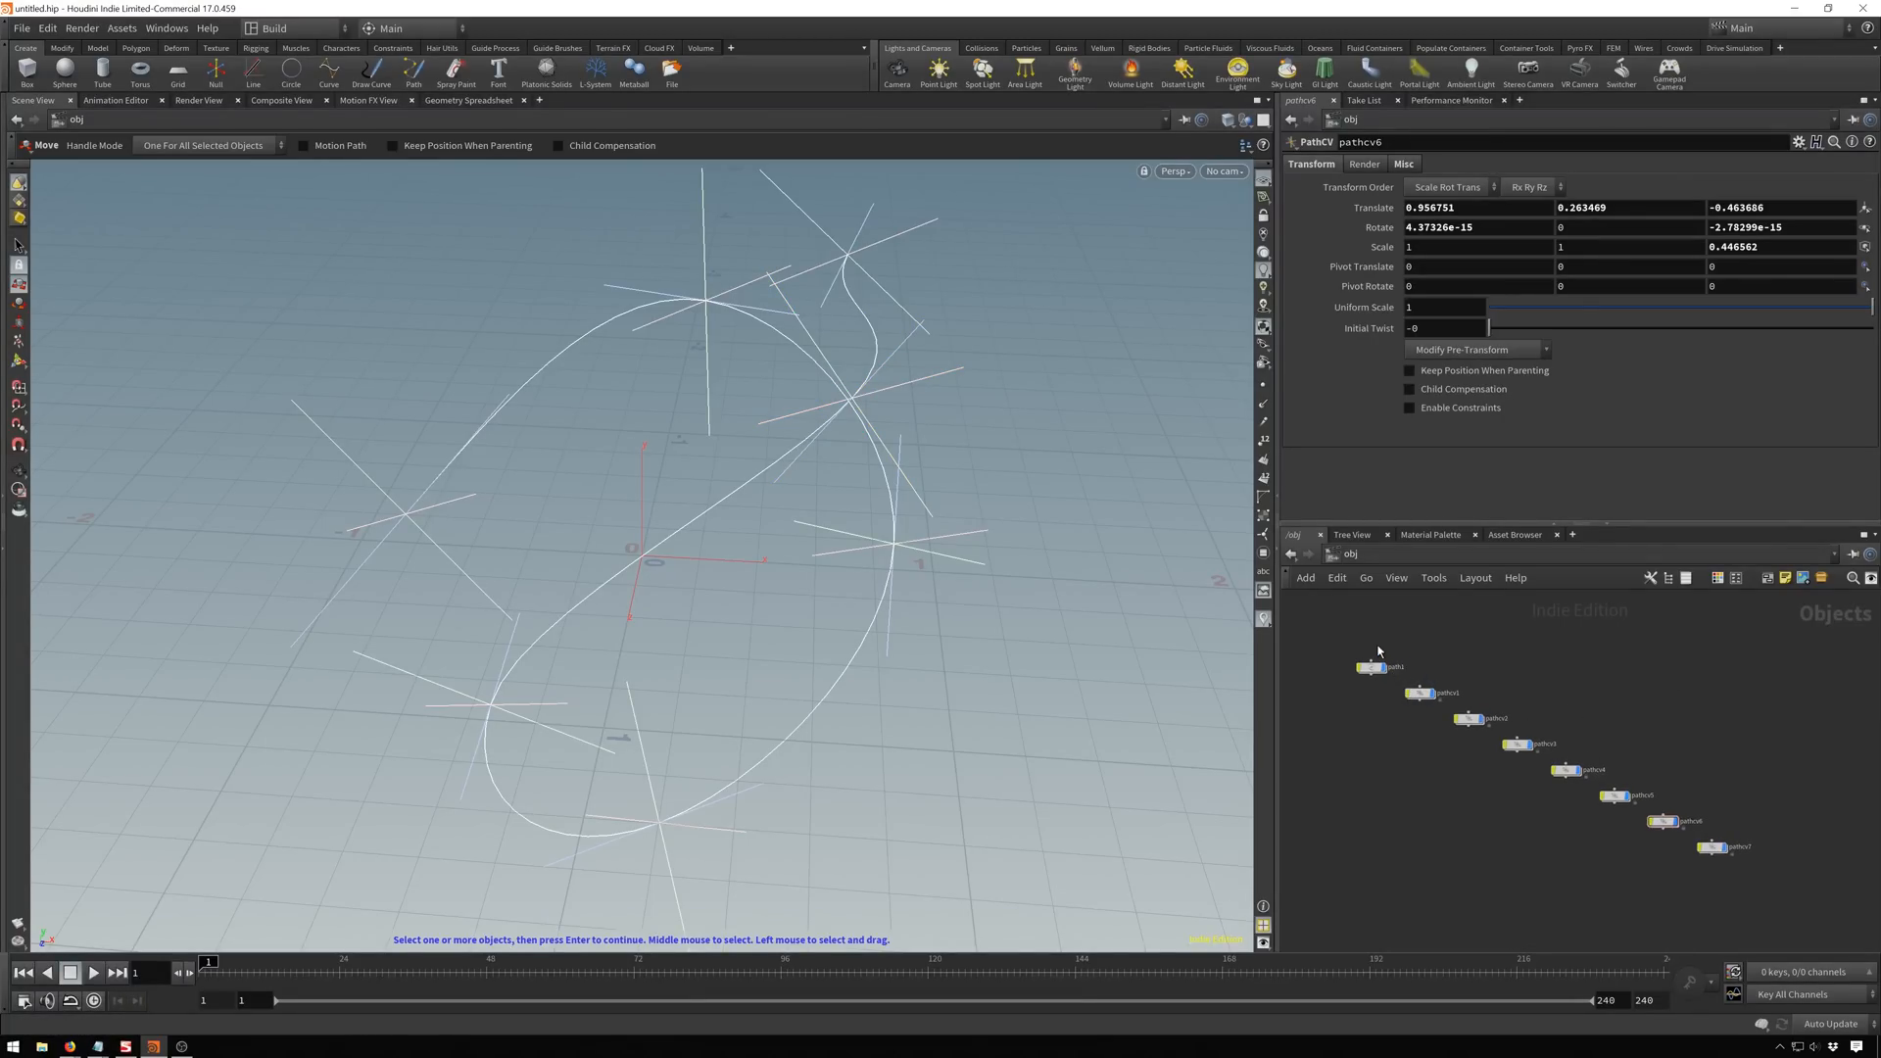
mouse_move(1387, 633)
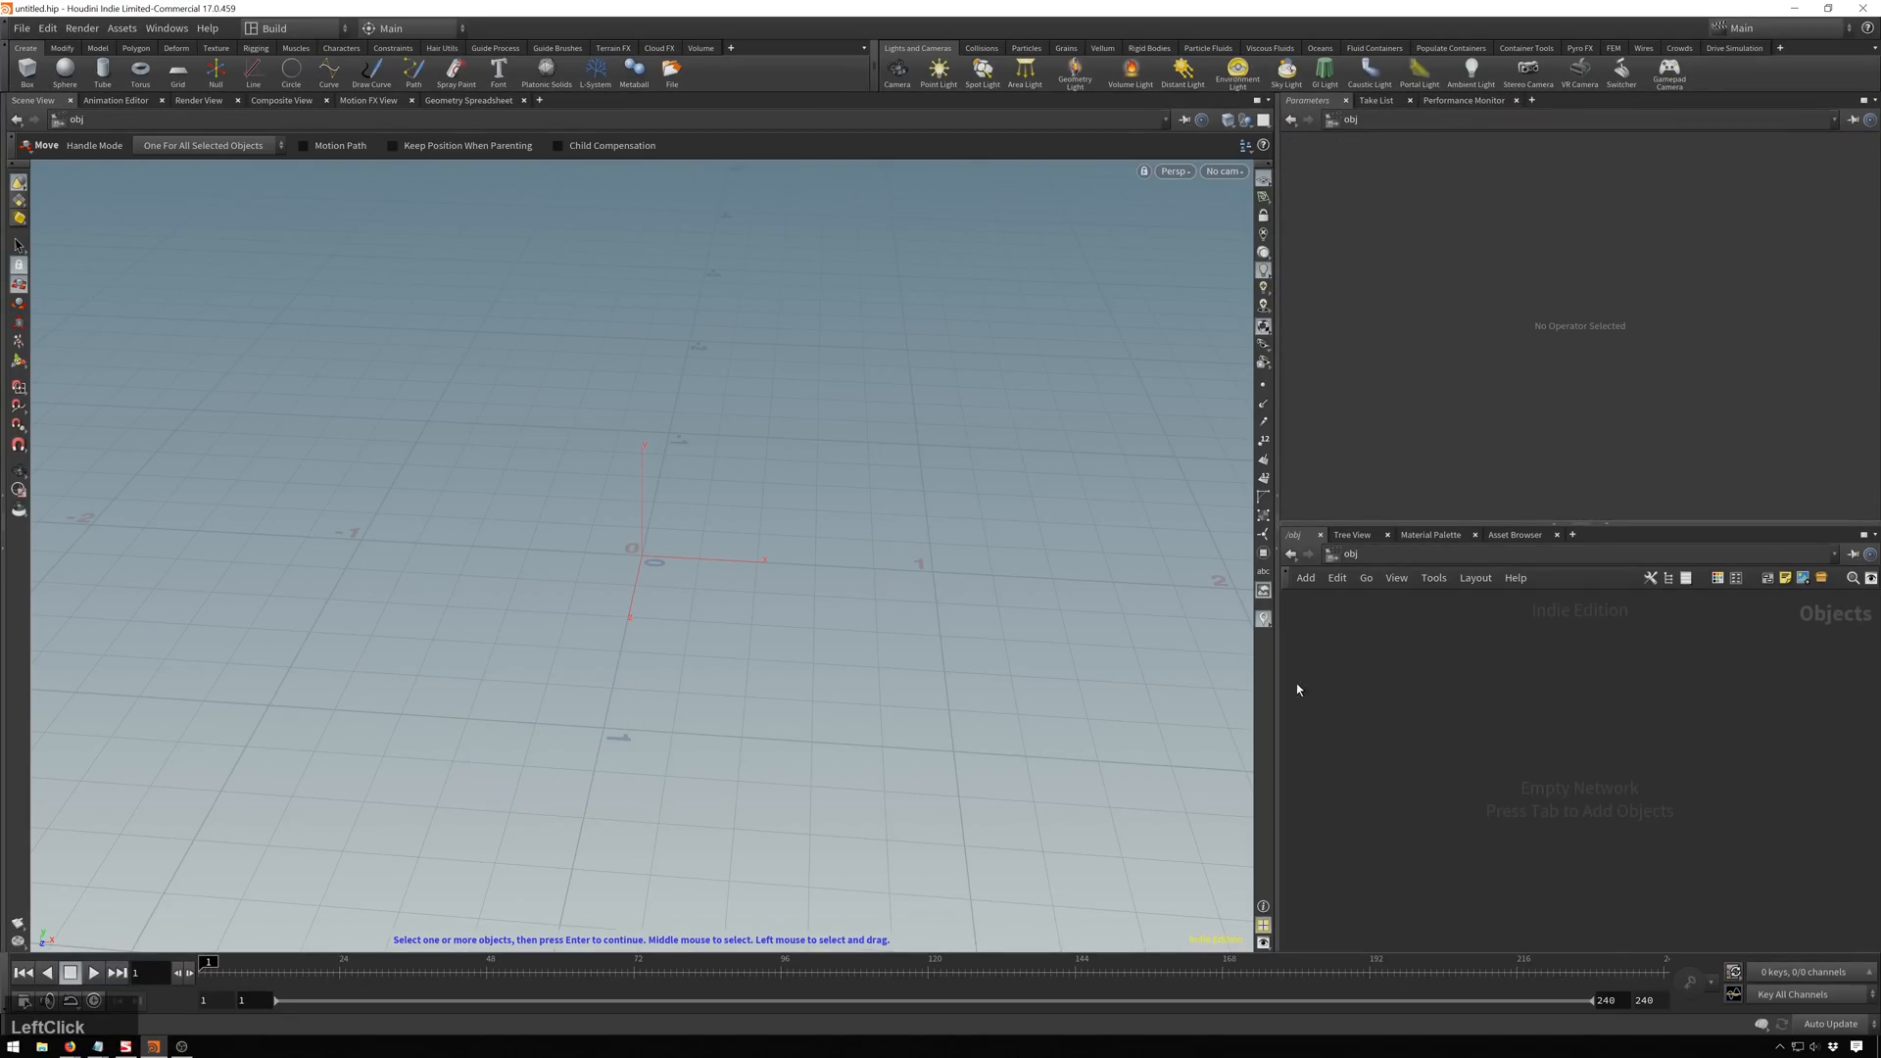
key("Tab")
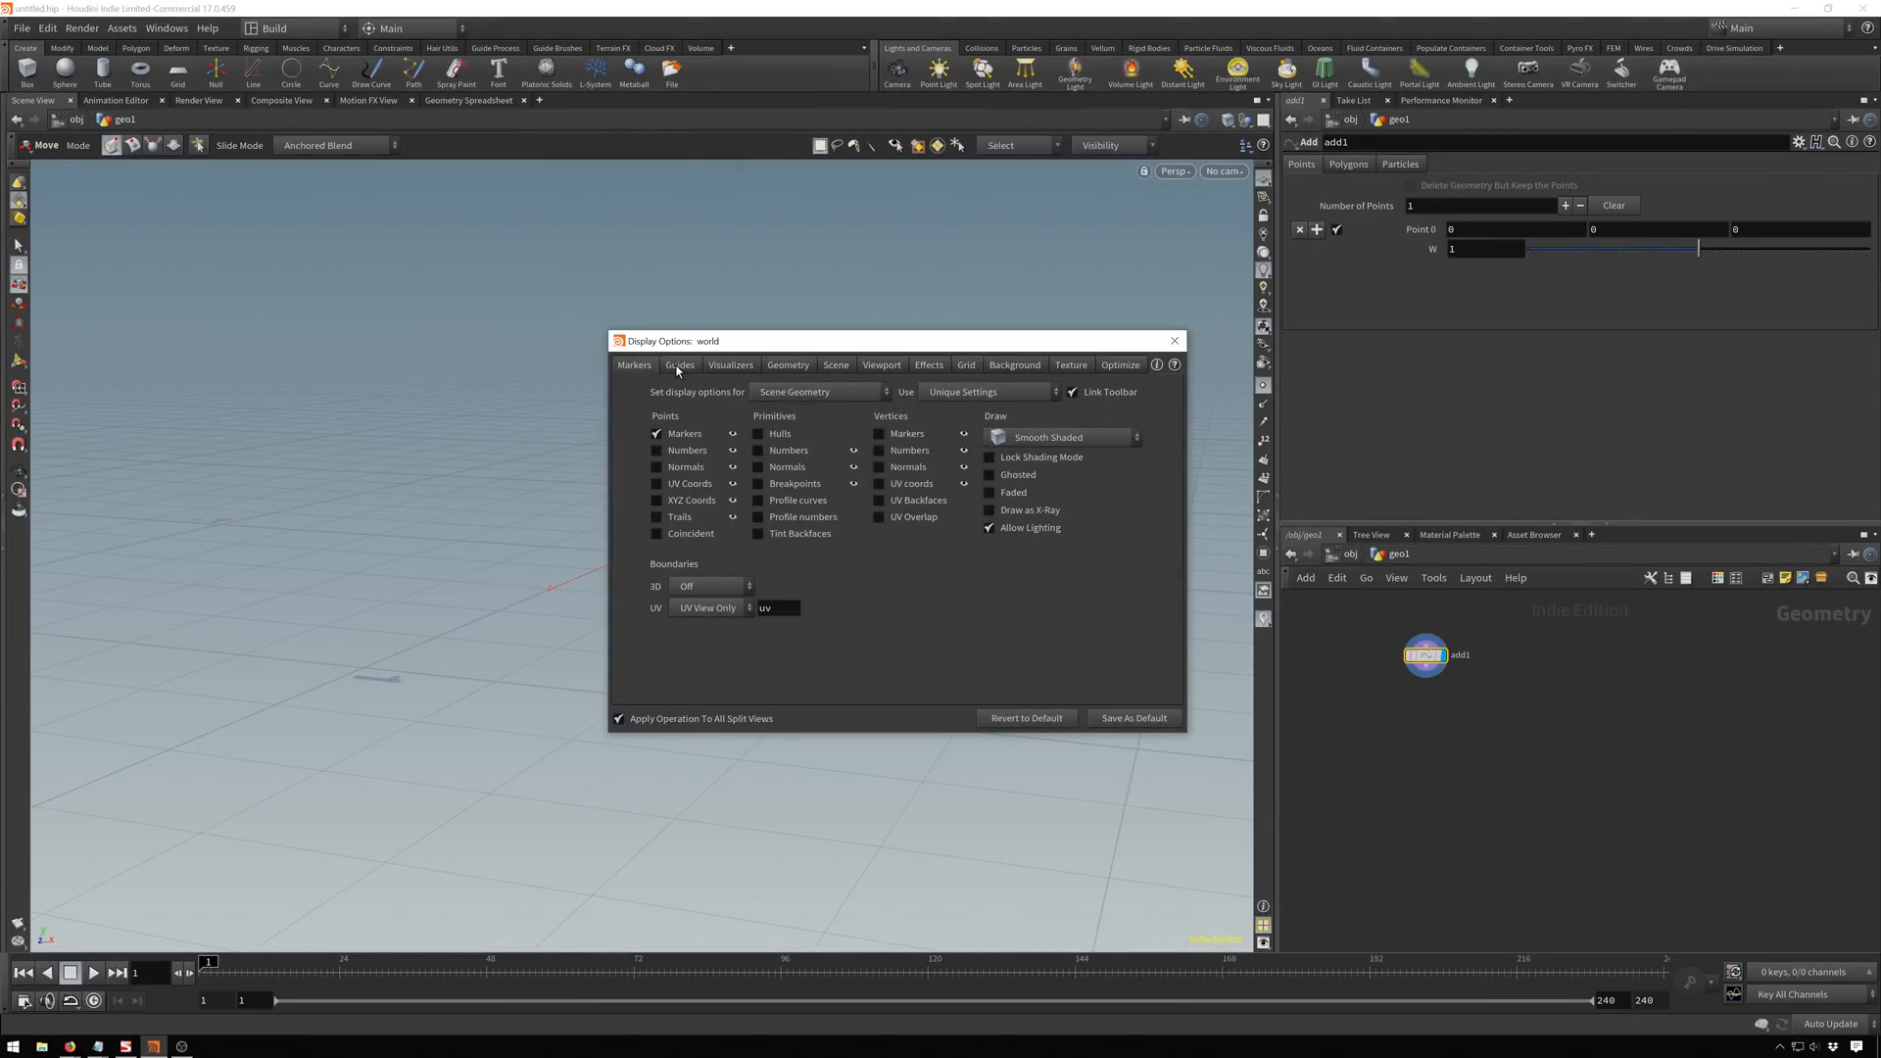
Enlarge the point marker size in the viewport's Guides display options.
left_click(680, 365)
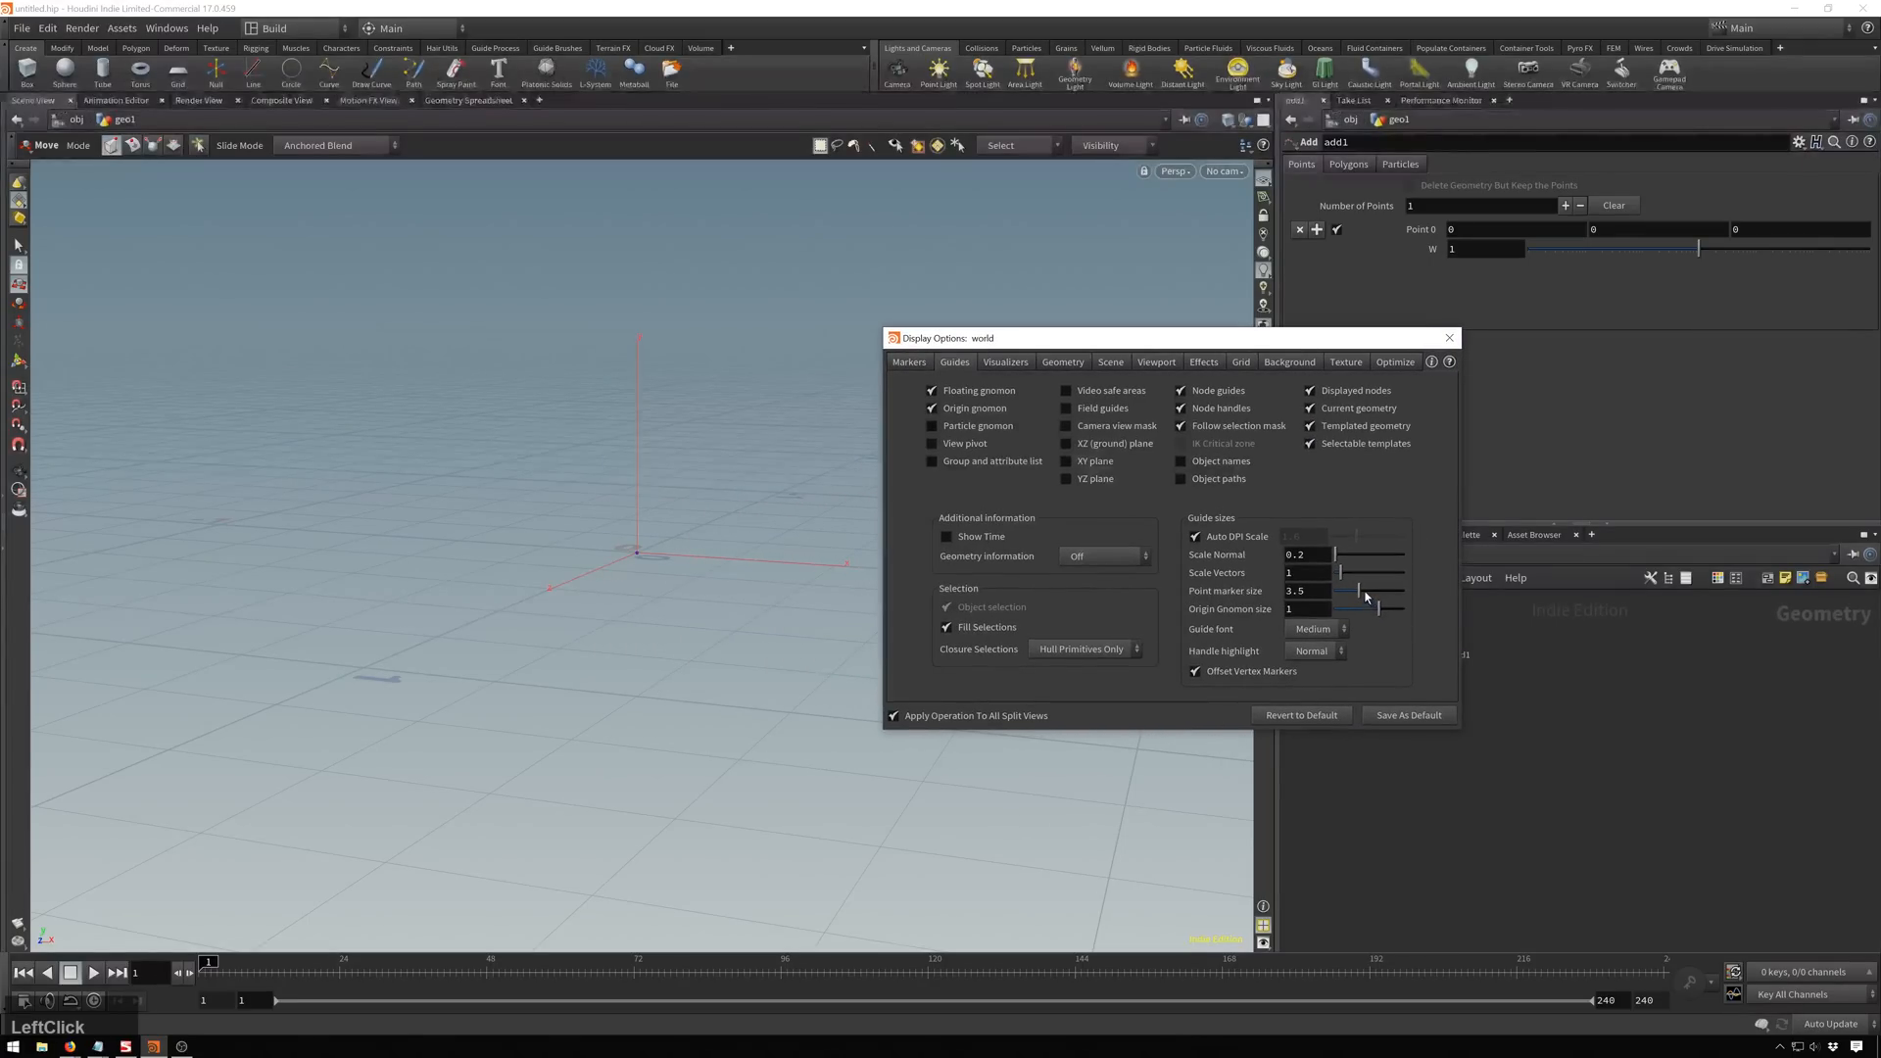
left_click_drag(1361, 590, 1397, 589)
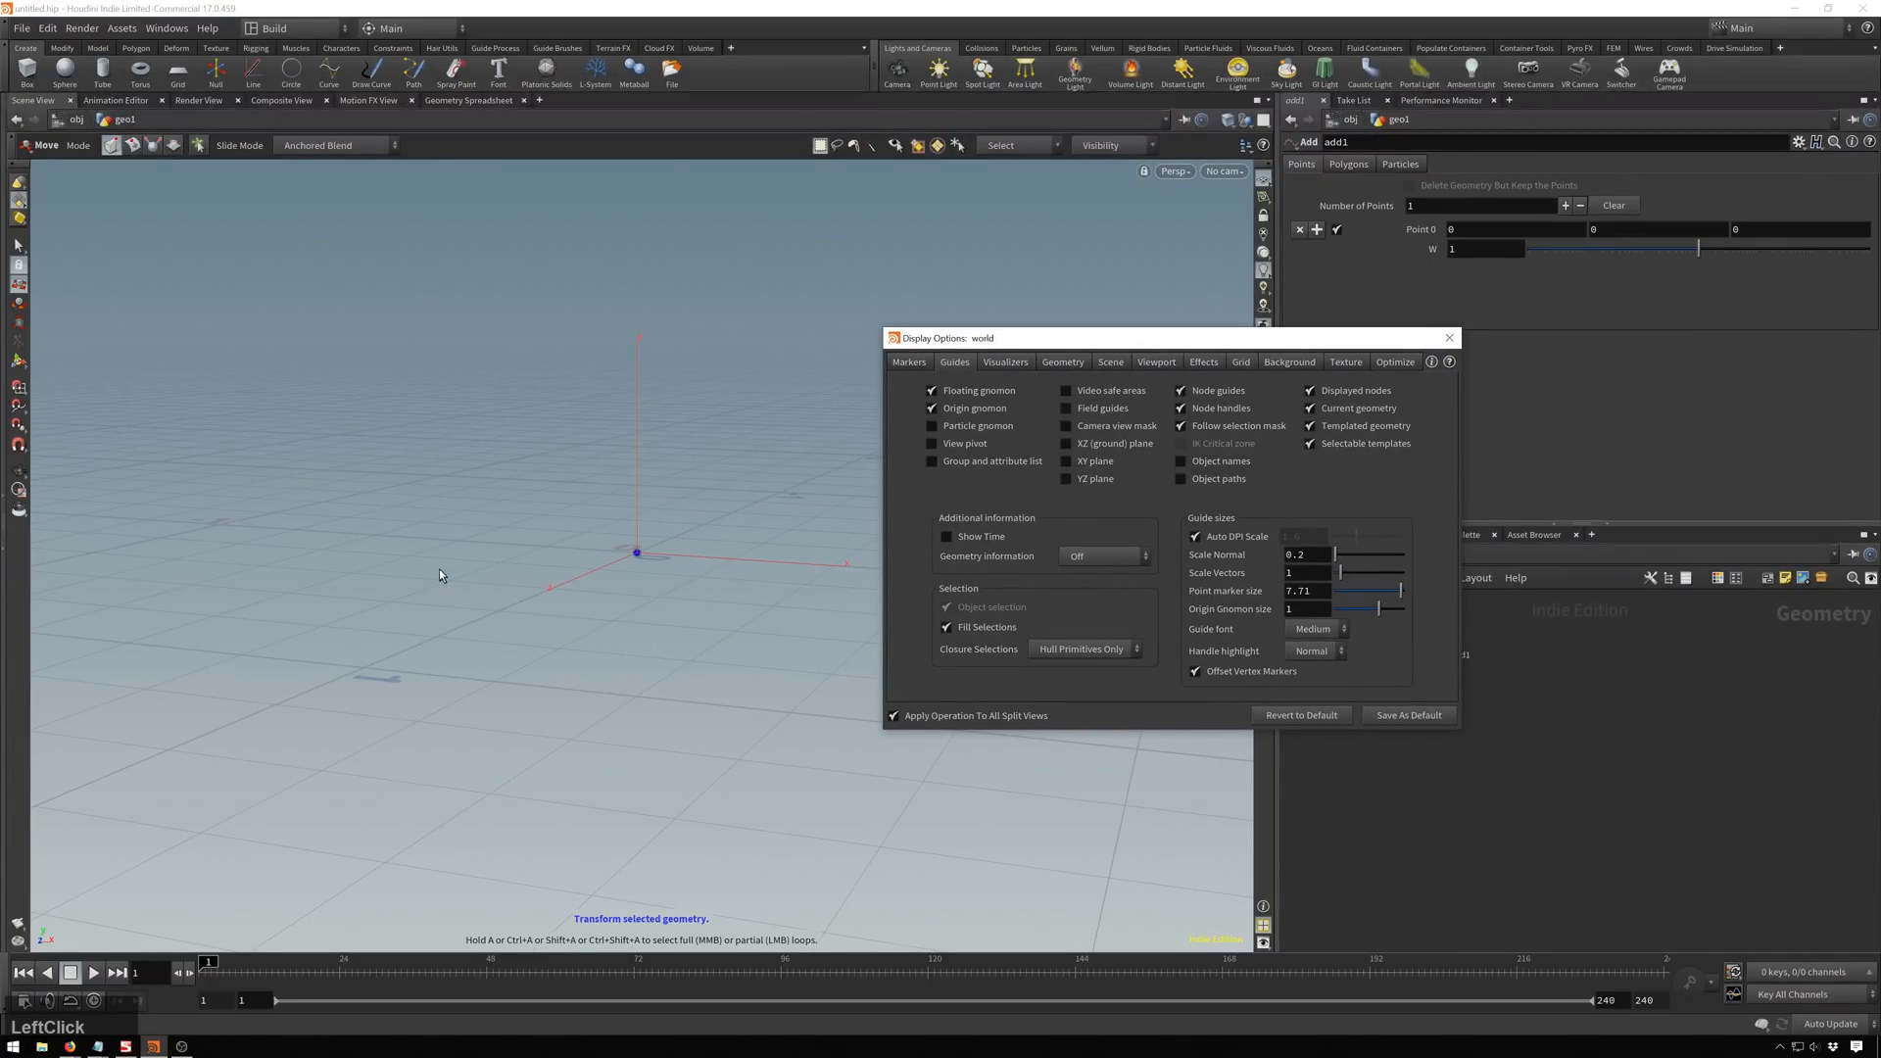
left_click(1195, 670)
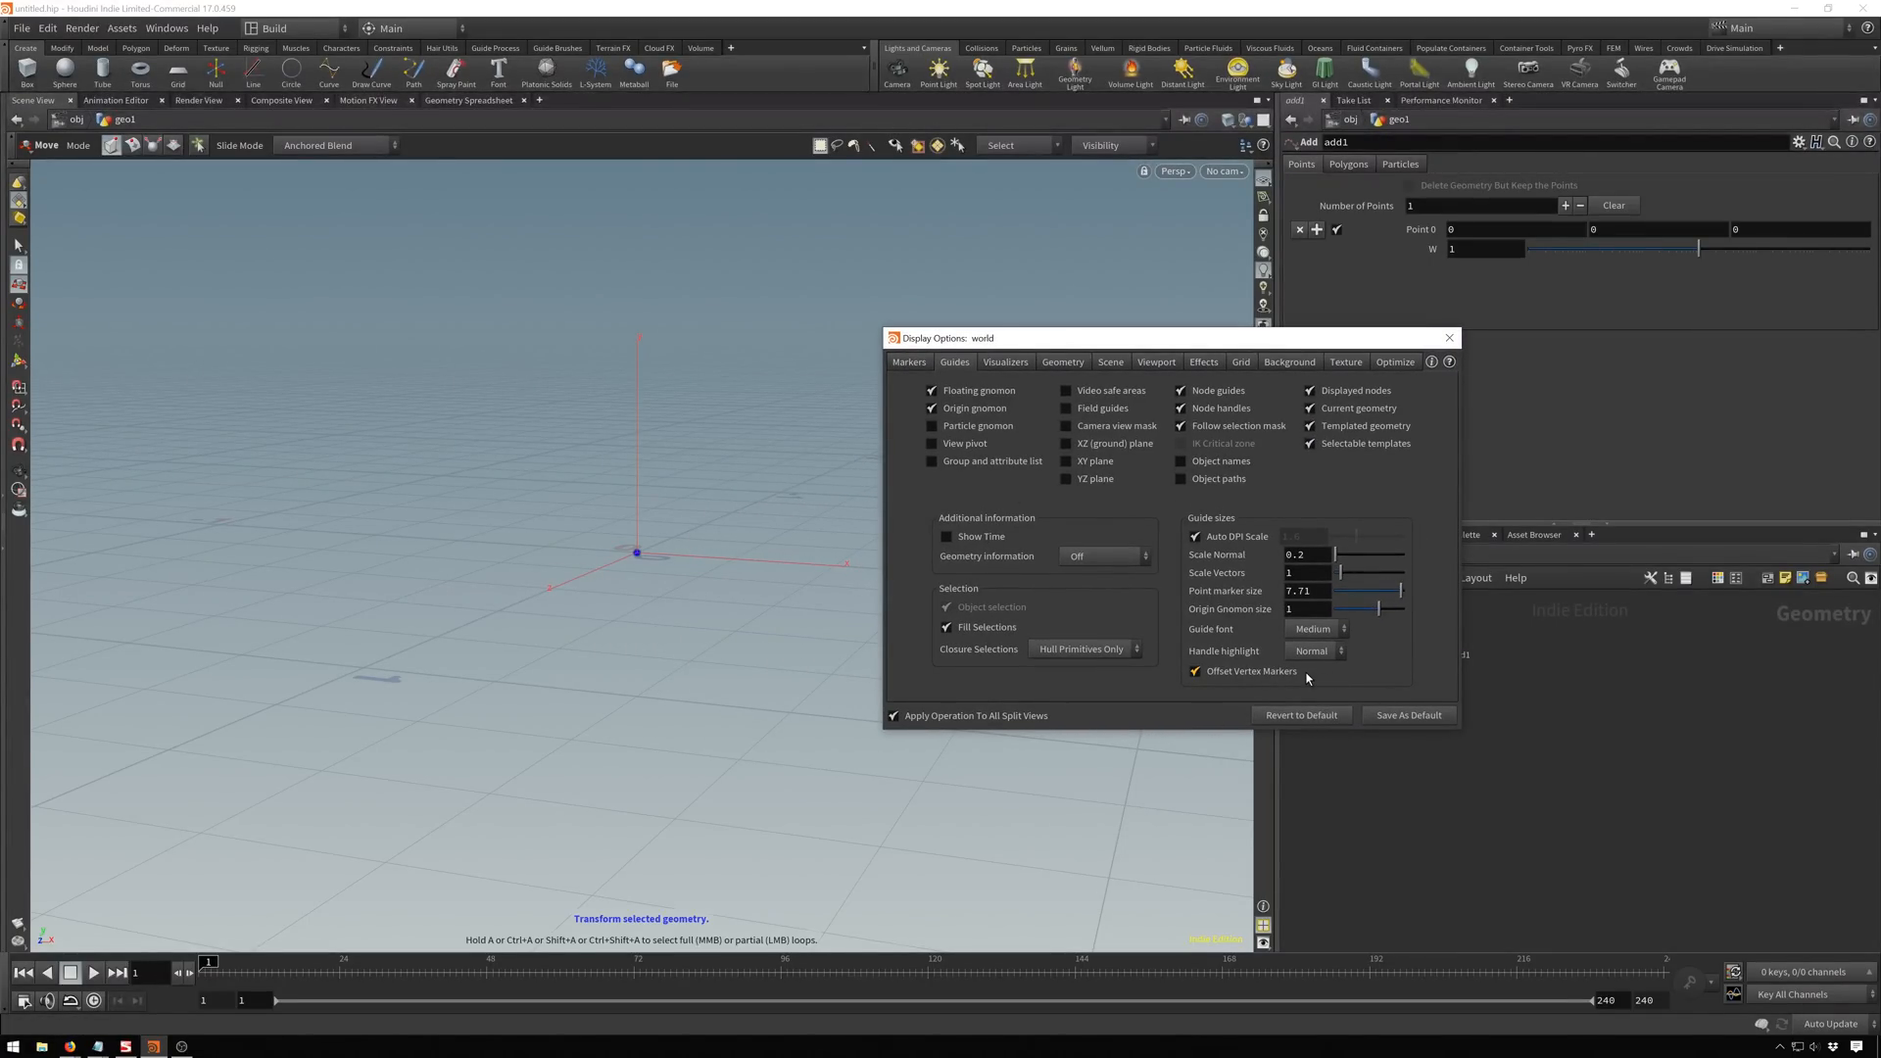
left_click(1450, 337)
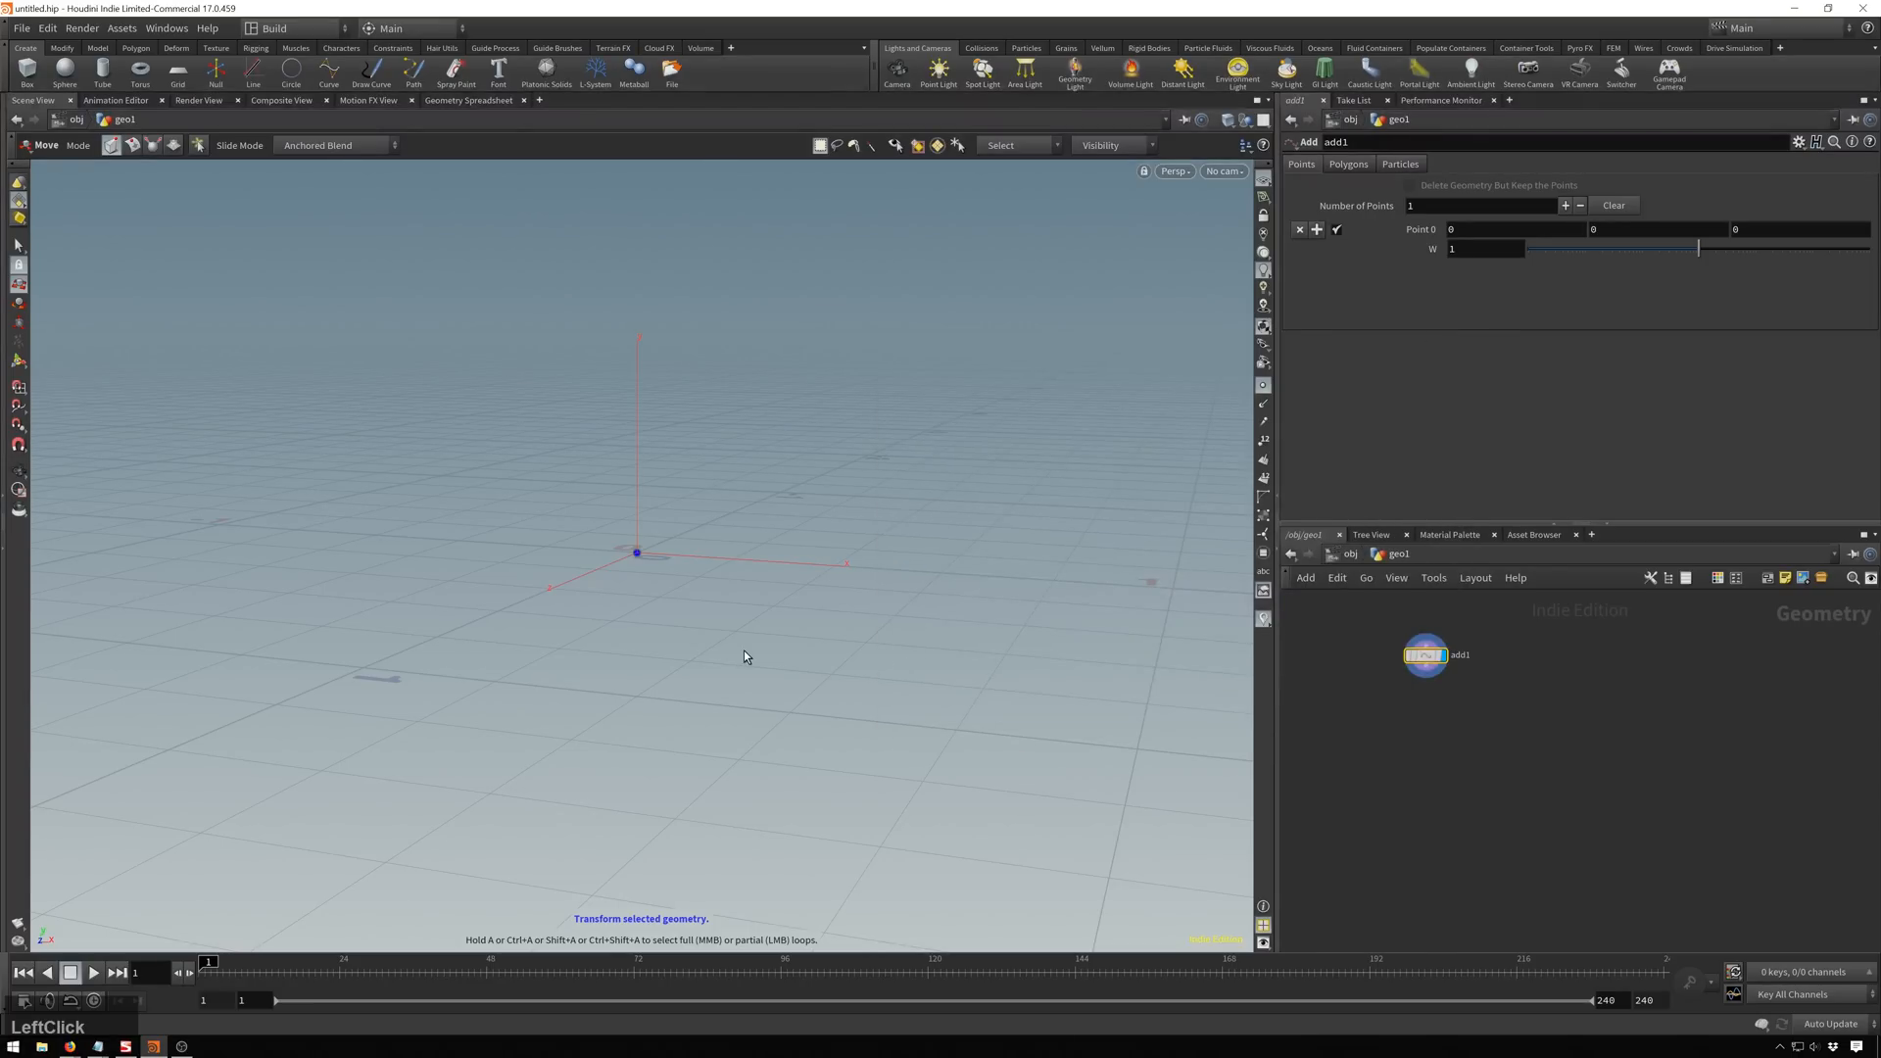
Set the Add SOP to 6 points and offset them with typed coordinates such as 0.5.
left_click(1483, 205)
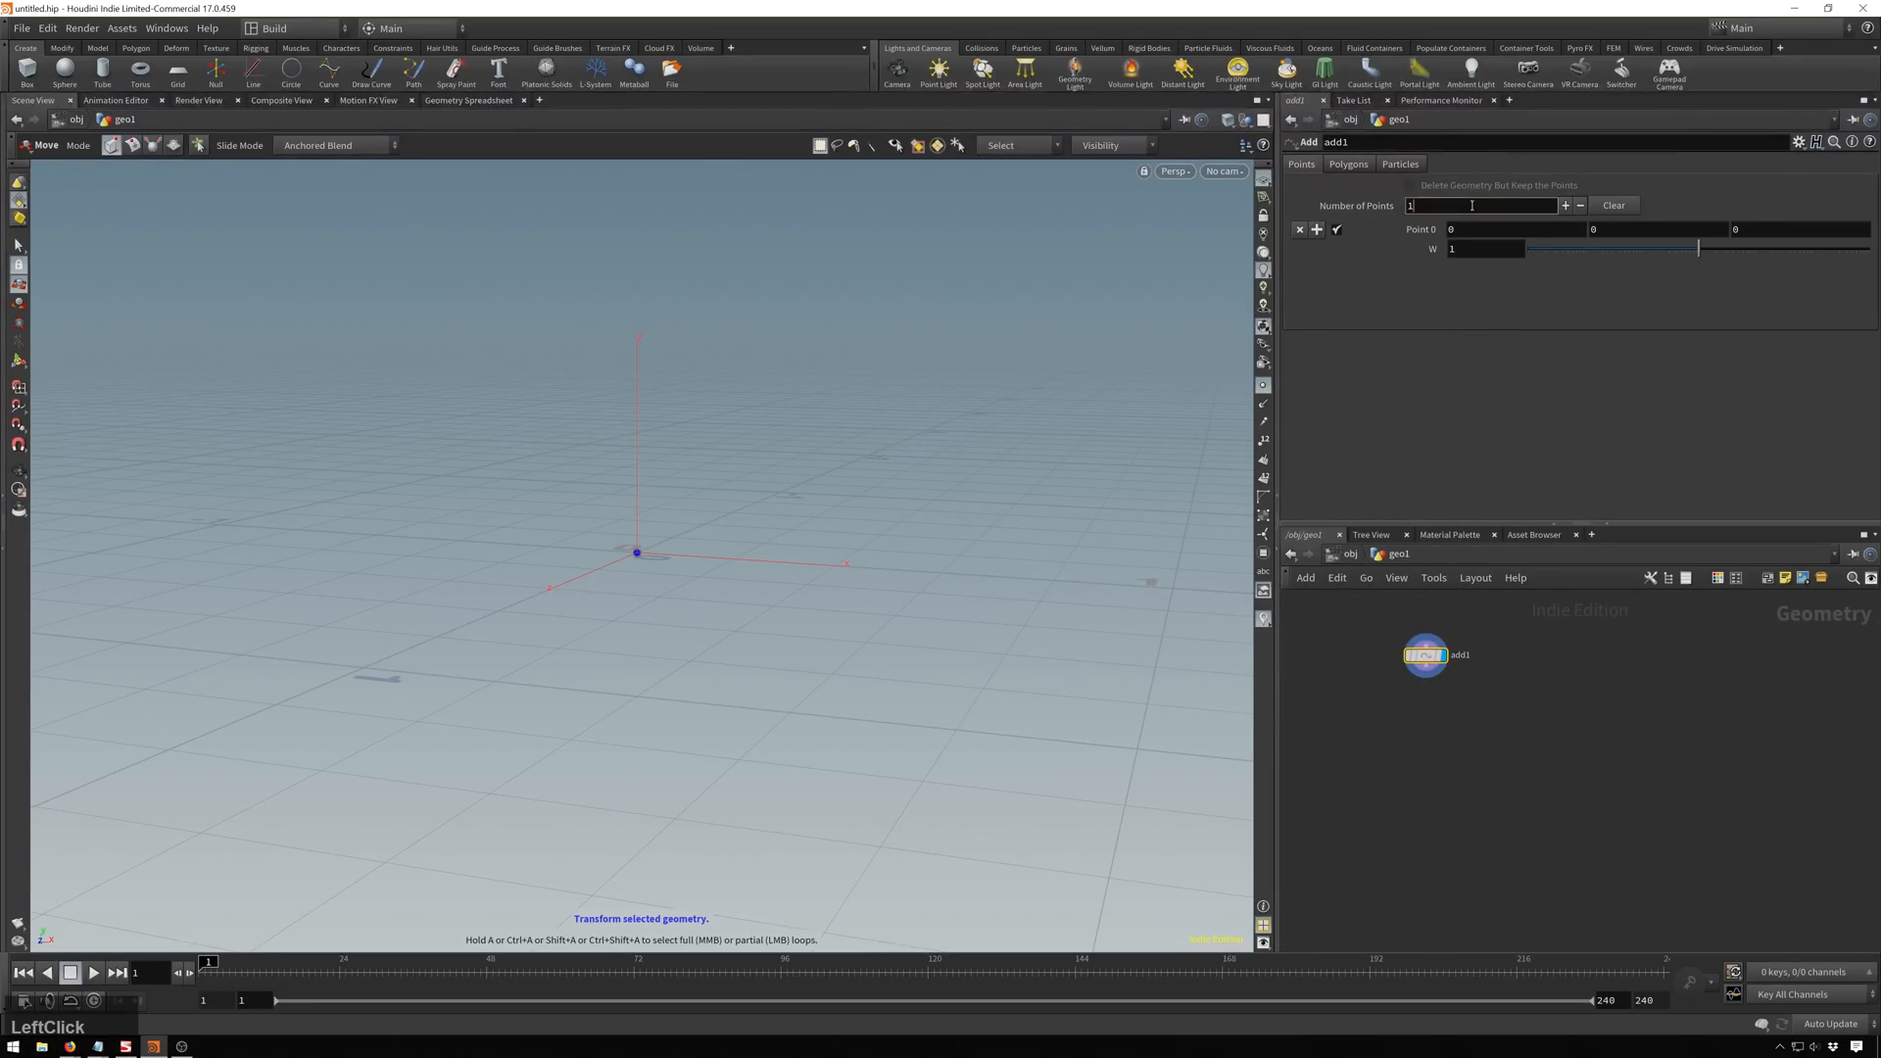
type("6")
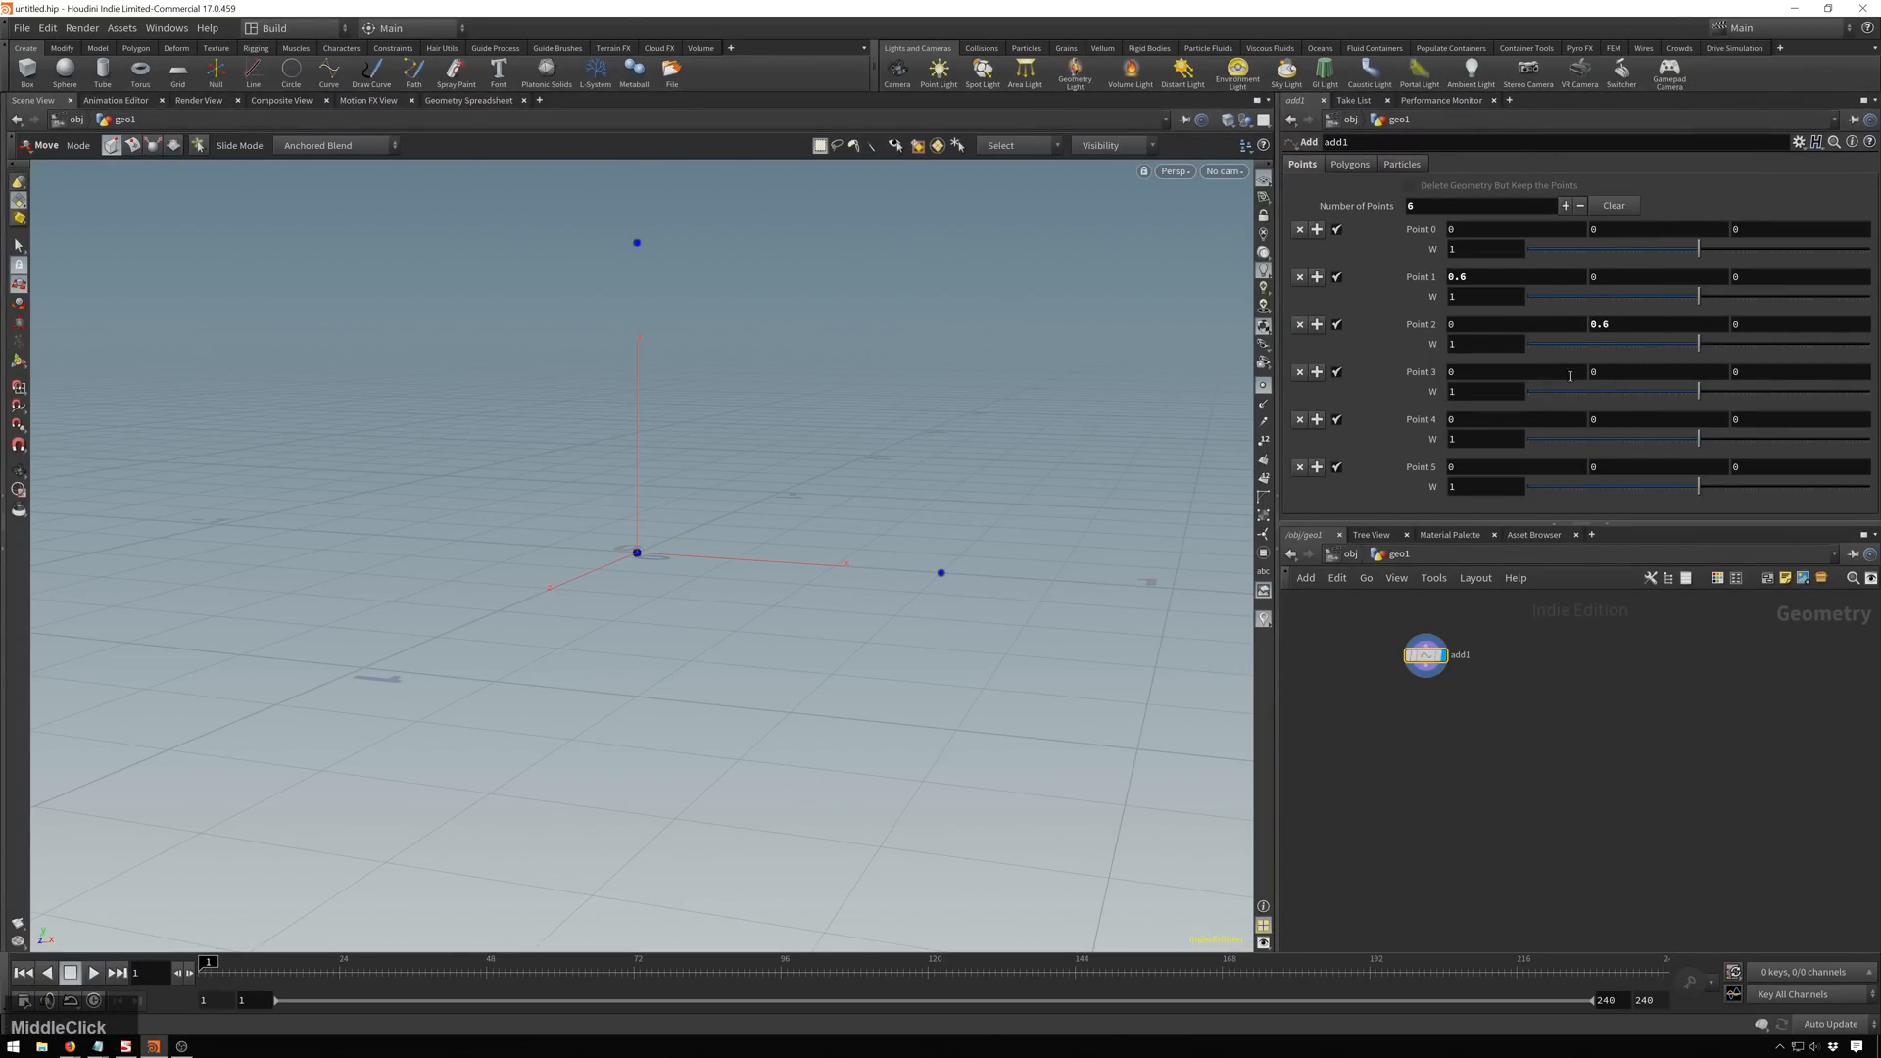
type("0.5")
type(".4")
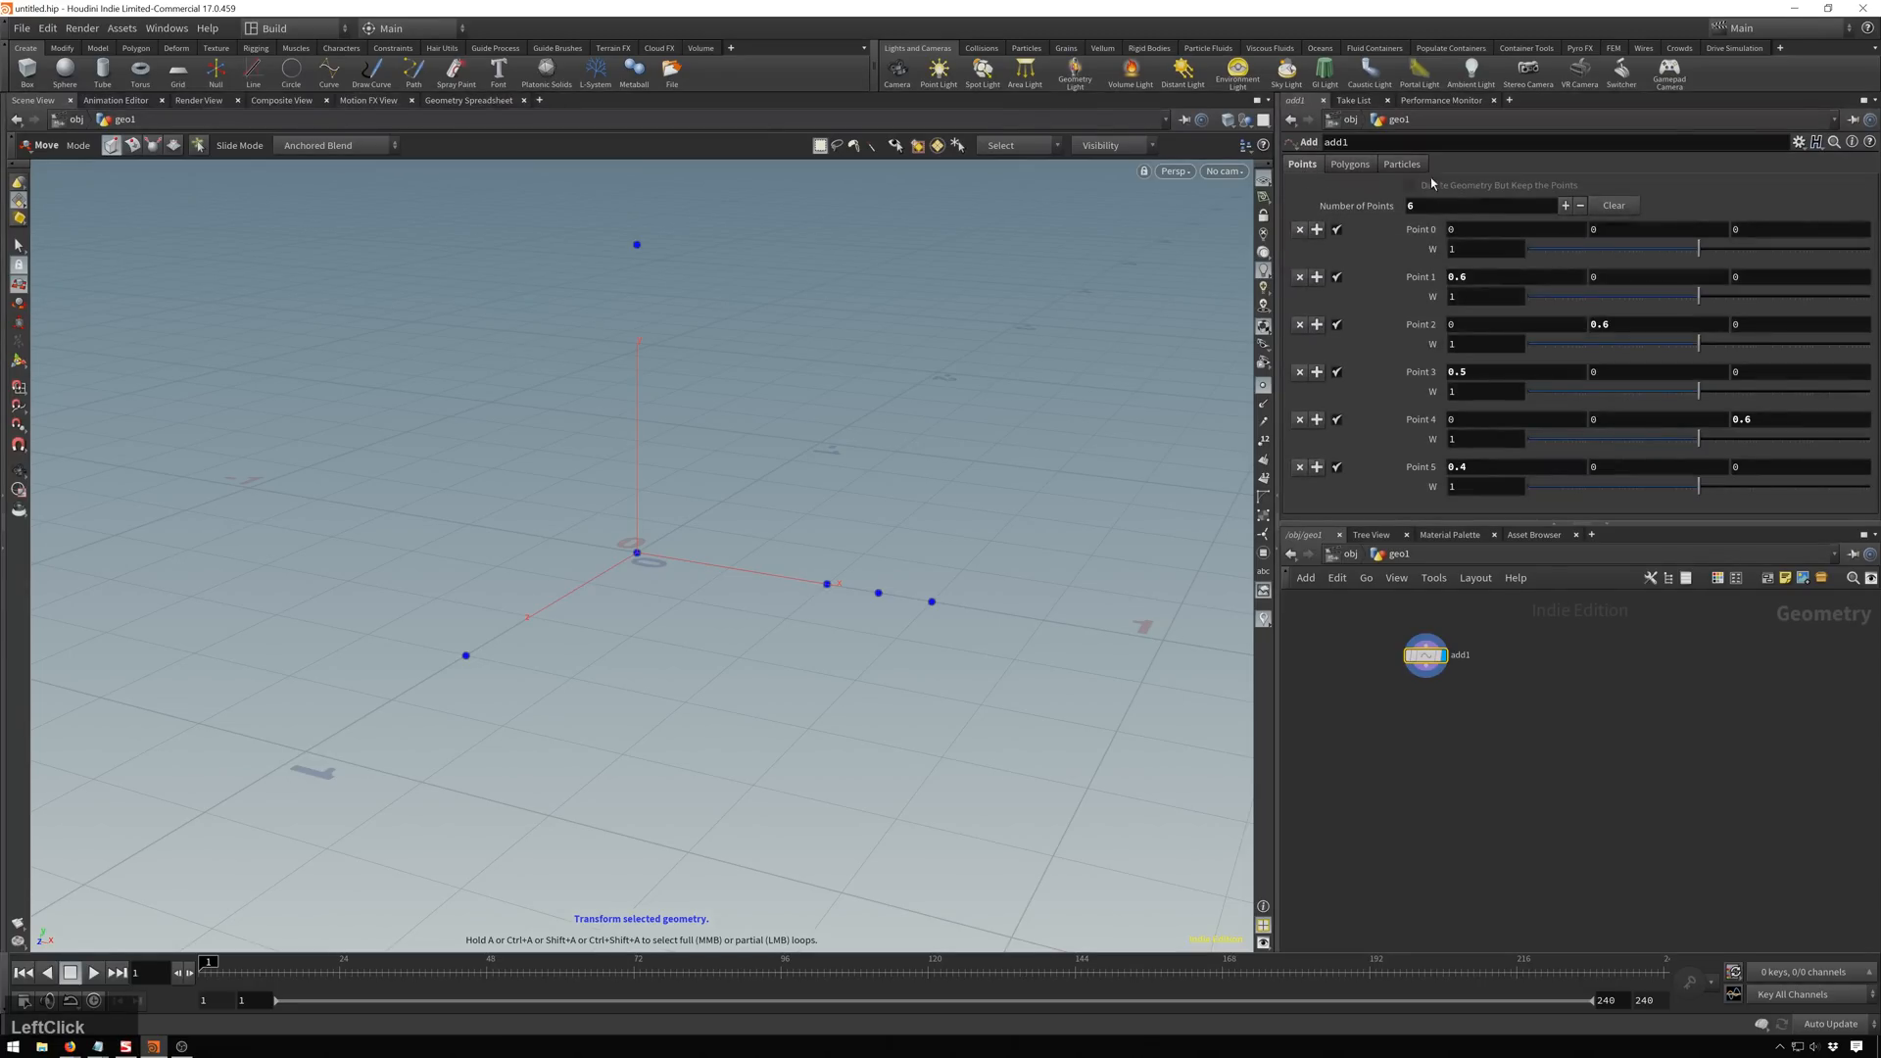
Join all points into an open polyline By Group and drag point handles into a winding path.
left_click(1375, 208)
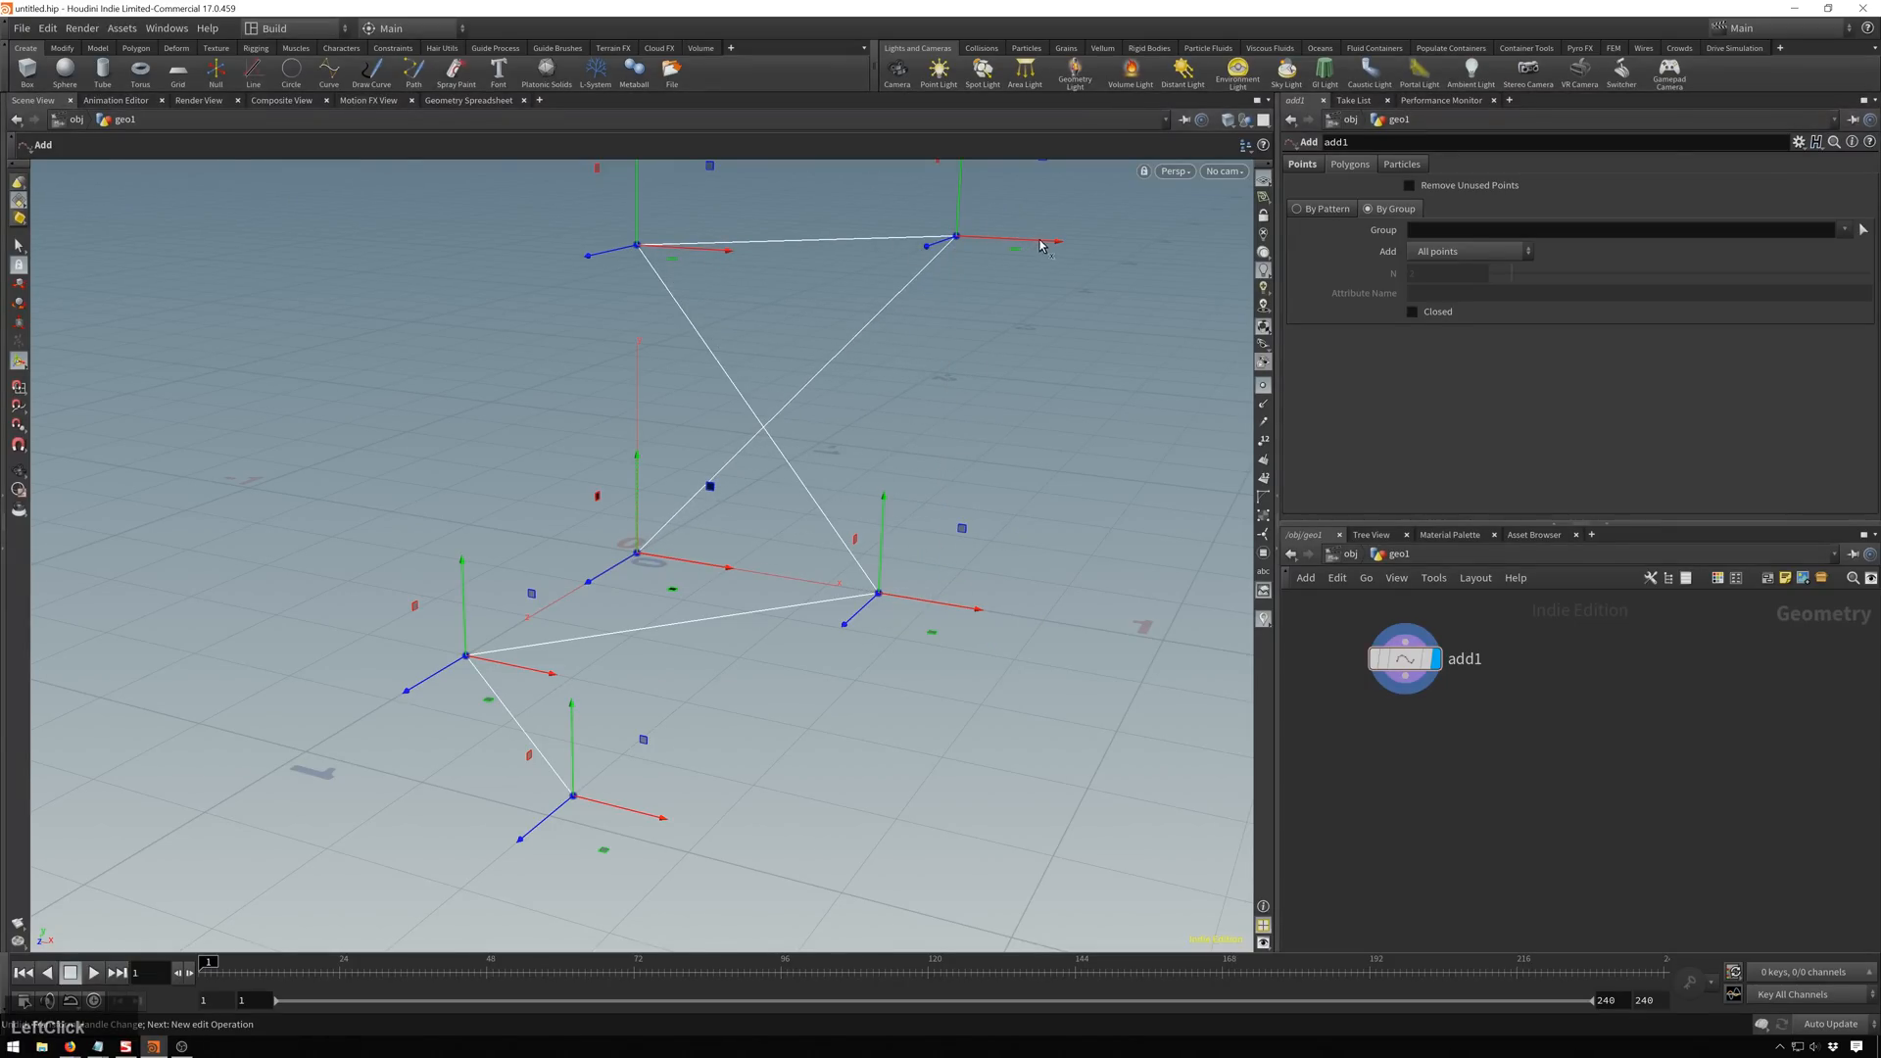
left_click_drag(956, 239, 310, 201)
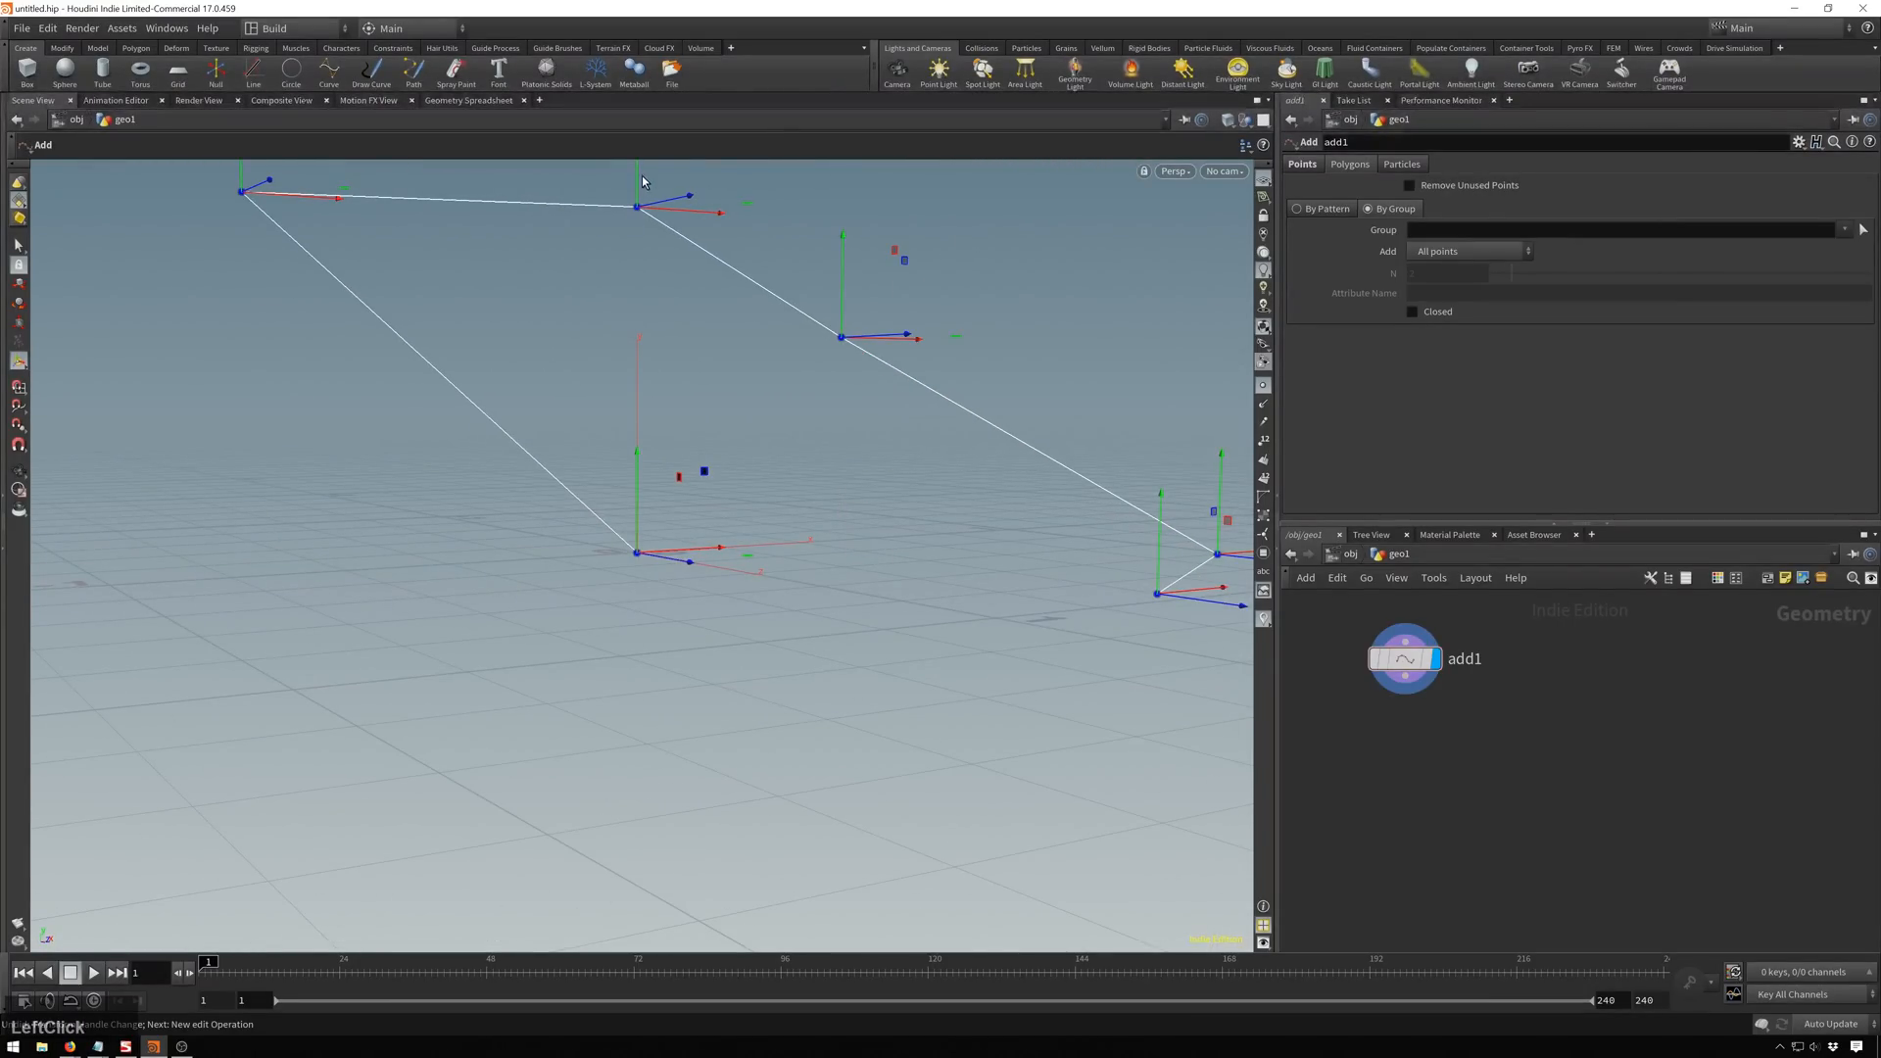
mouse_move(717, 554)
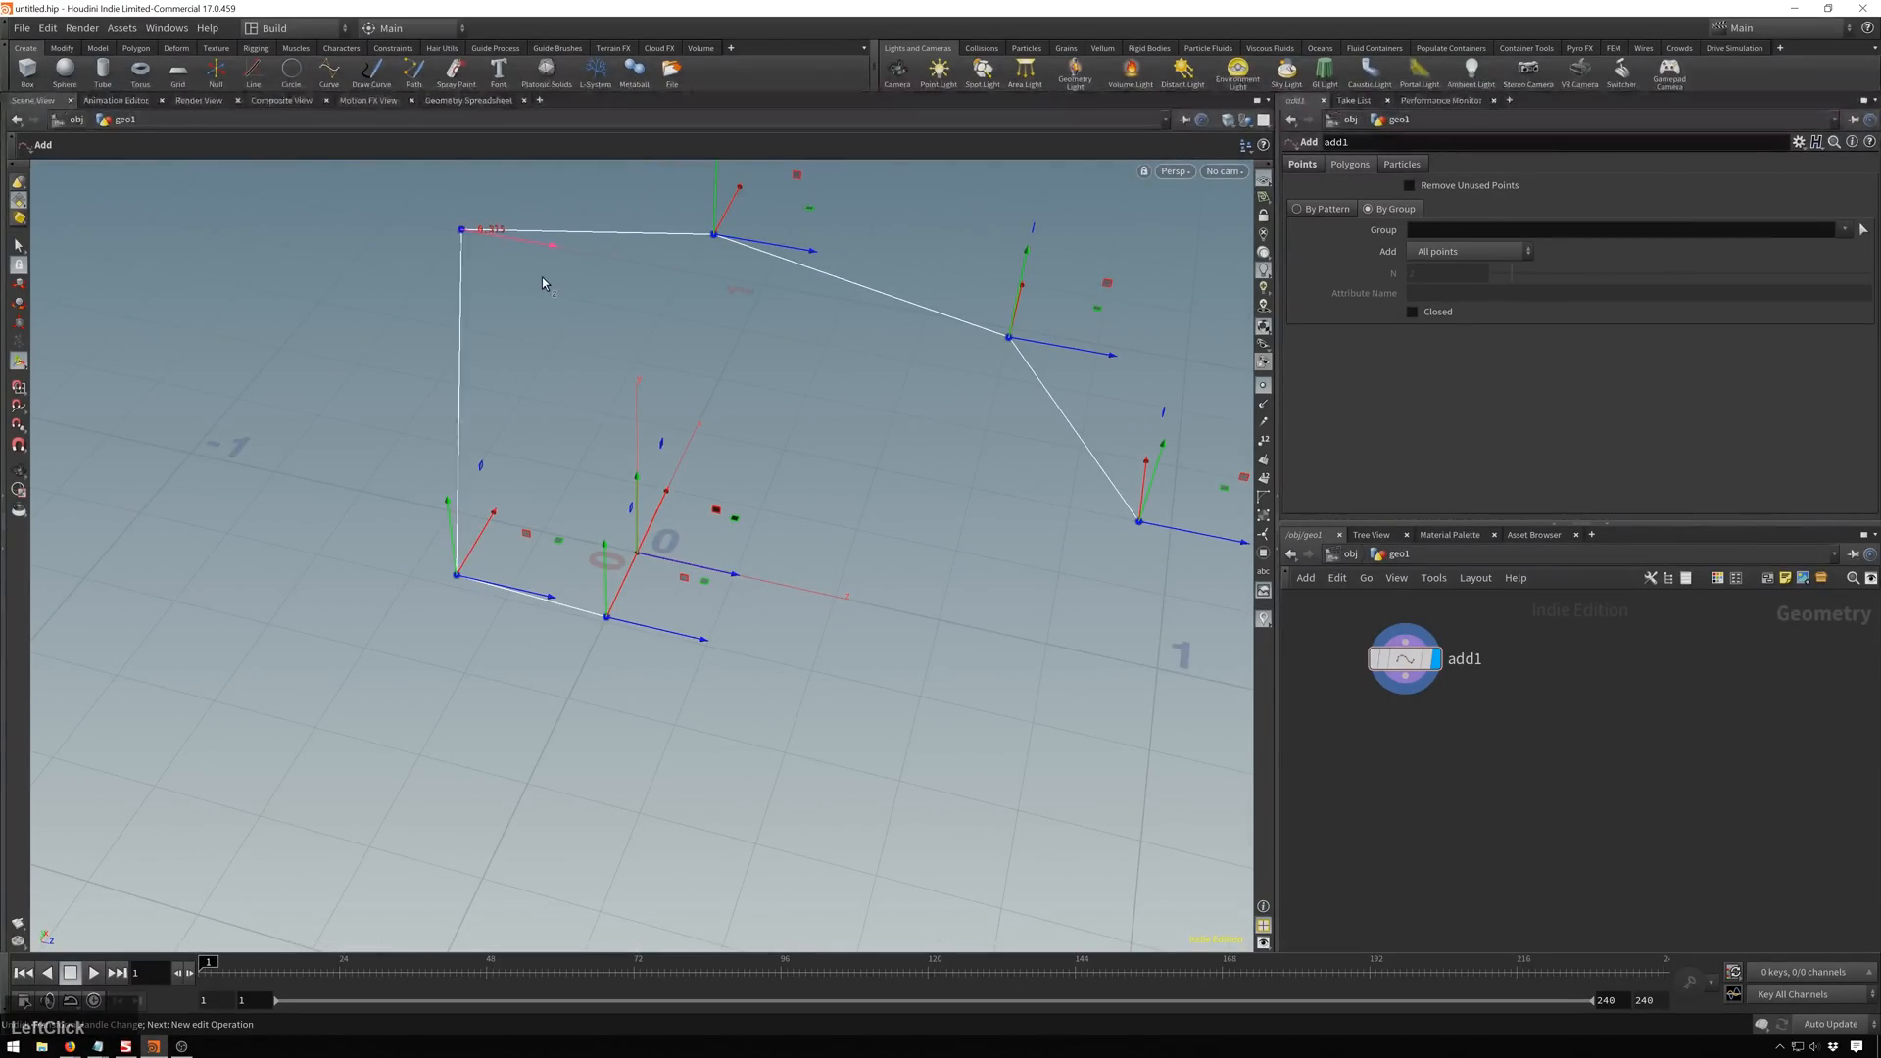
scroll("down", 3)
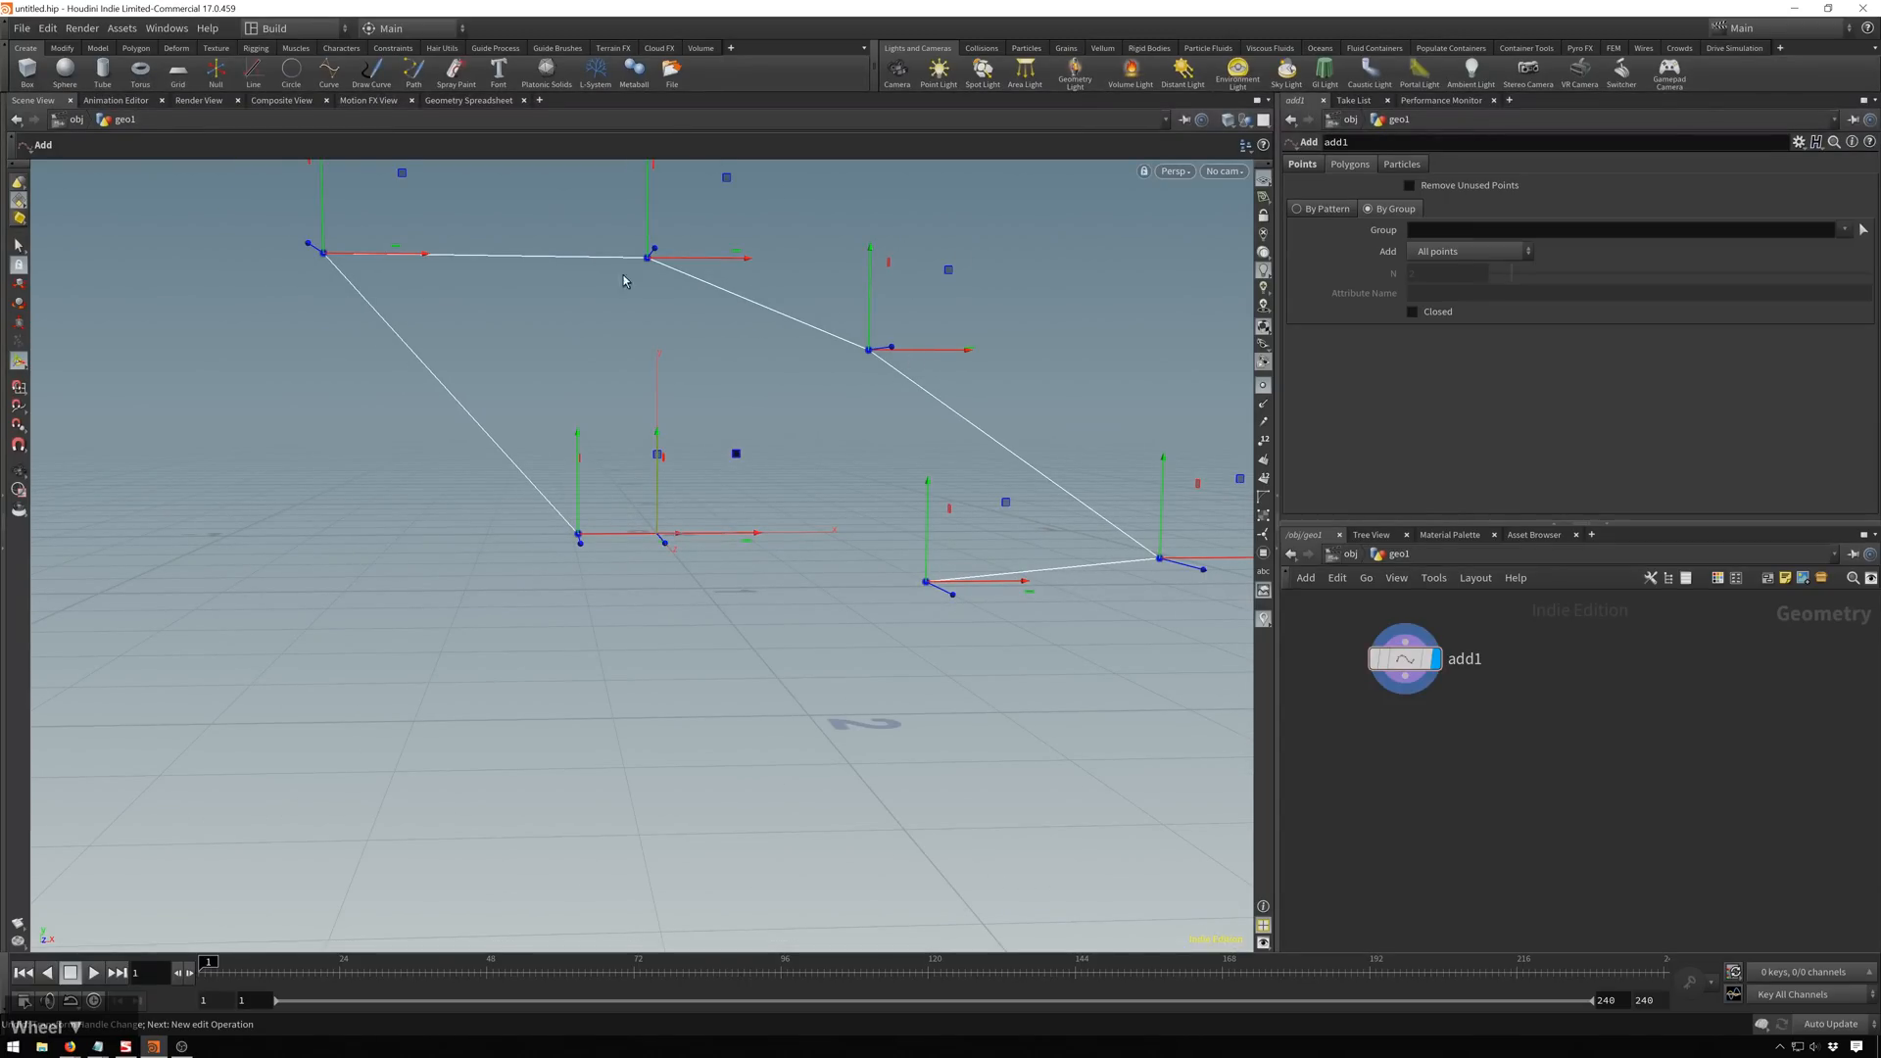
Append a Convert SOP after add1 set to NURBS Curve.
key("tab")
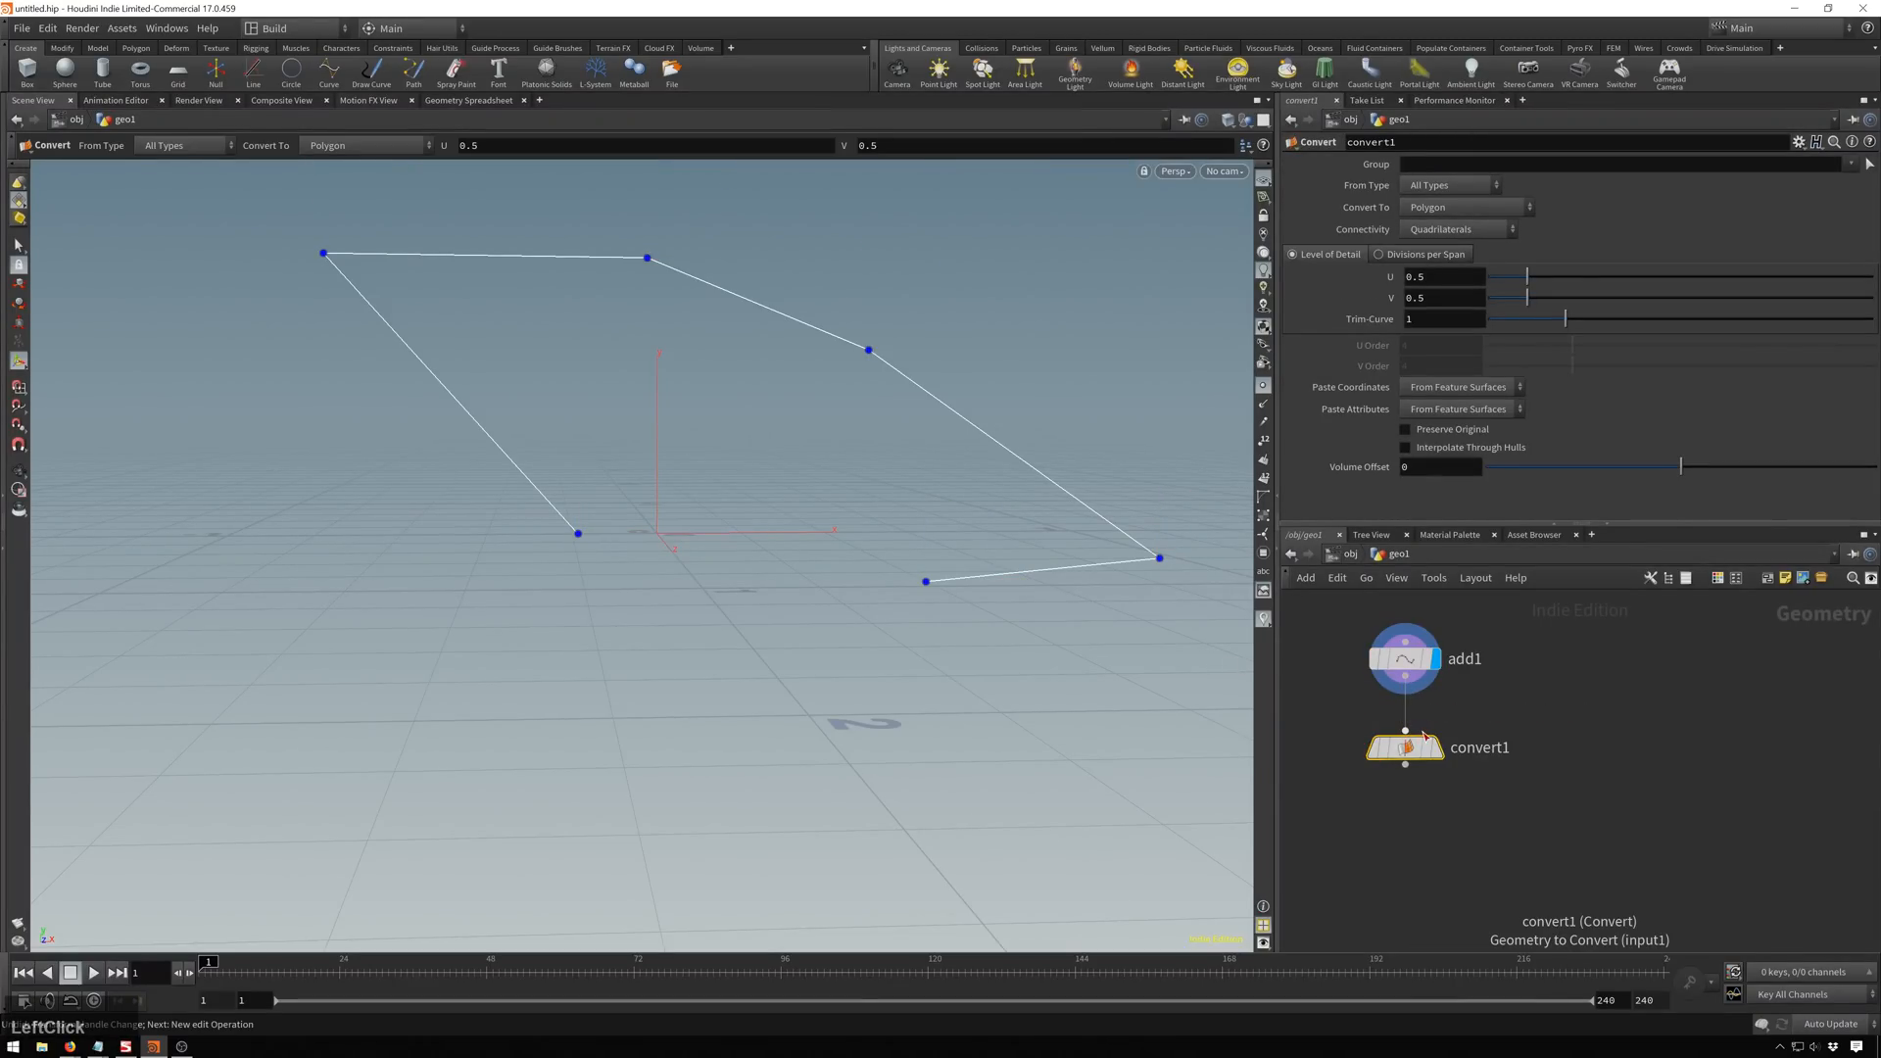
right_click(1403, 746)
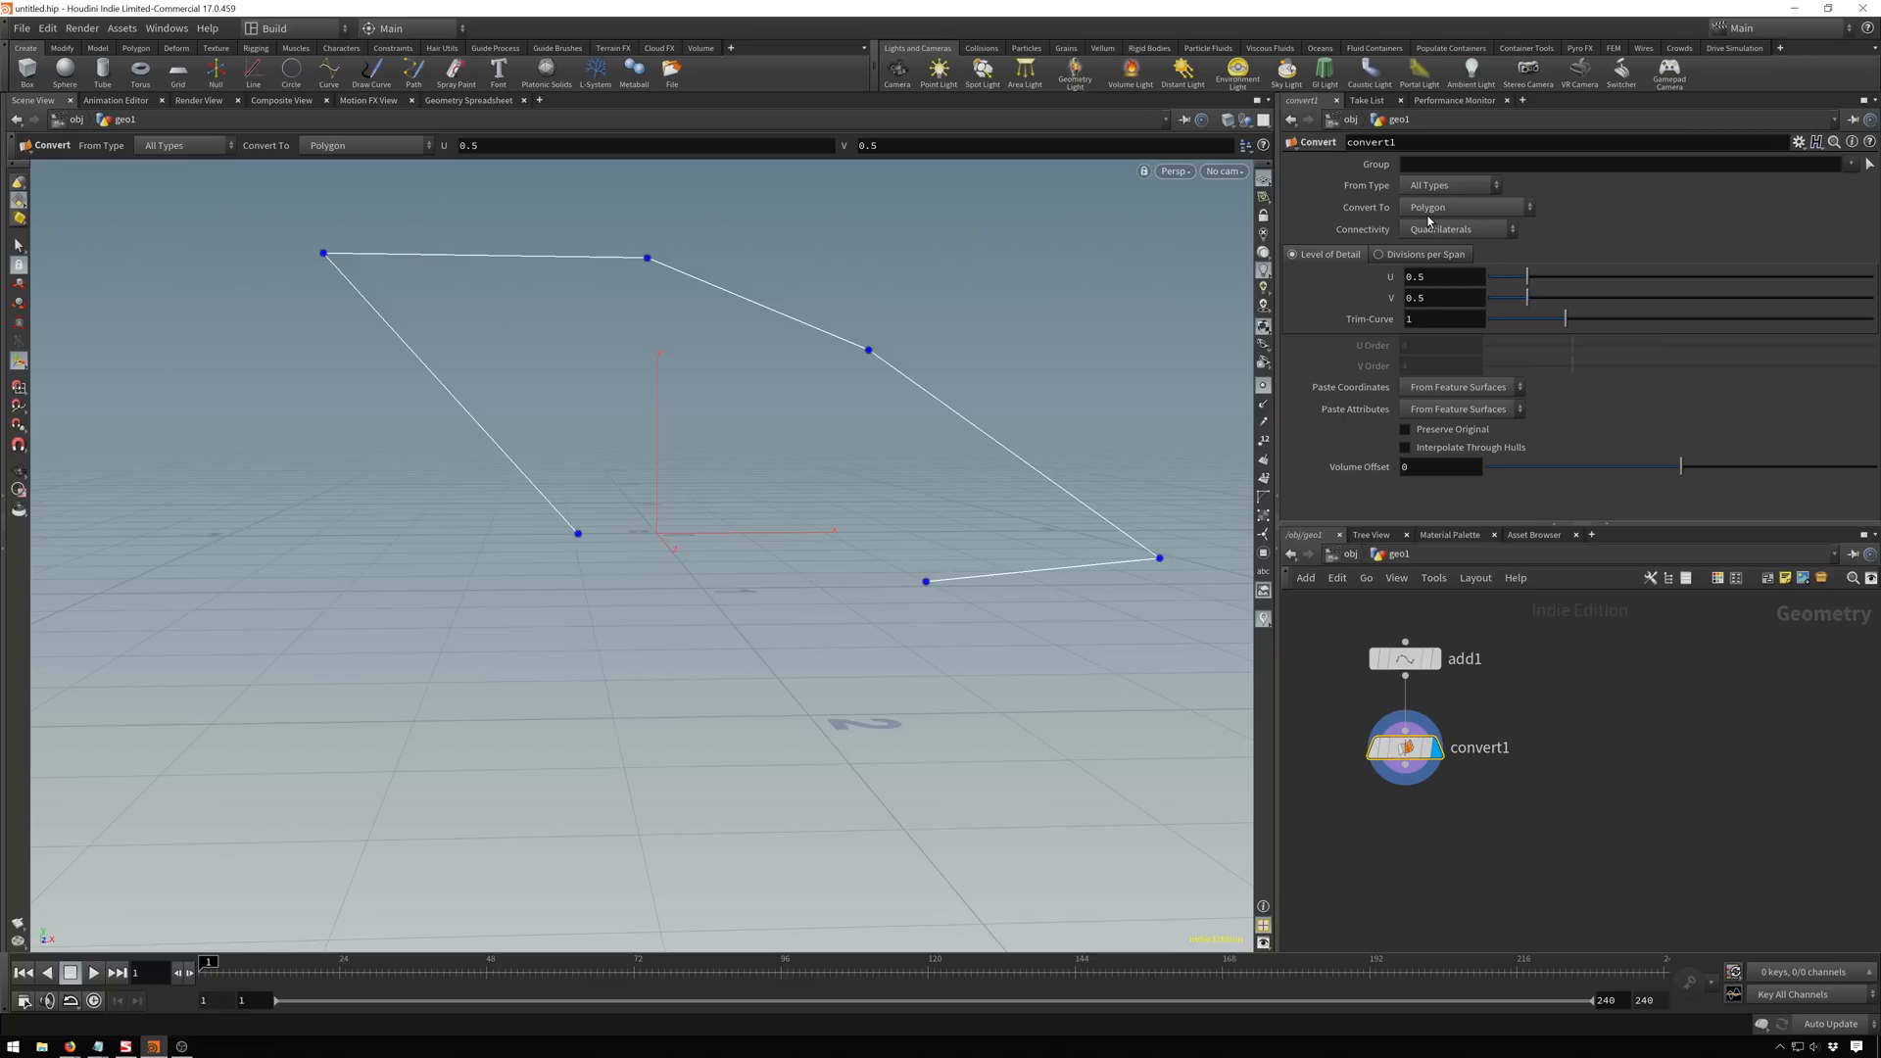
left_click(1462, 206)
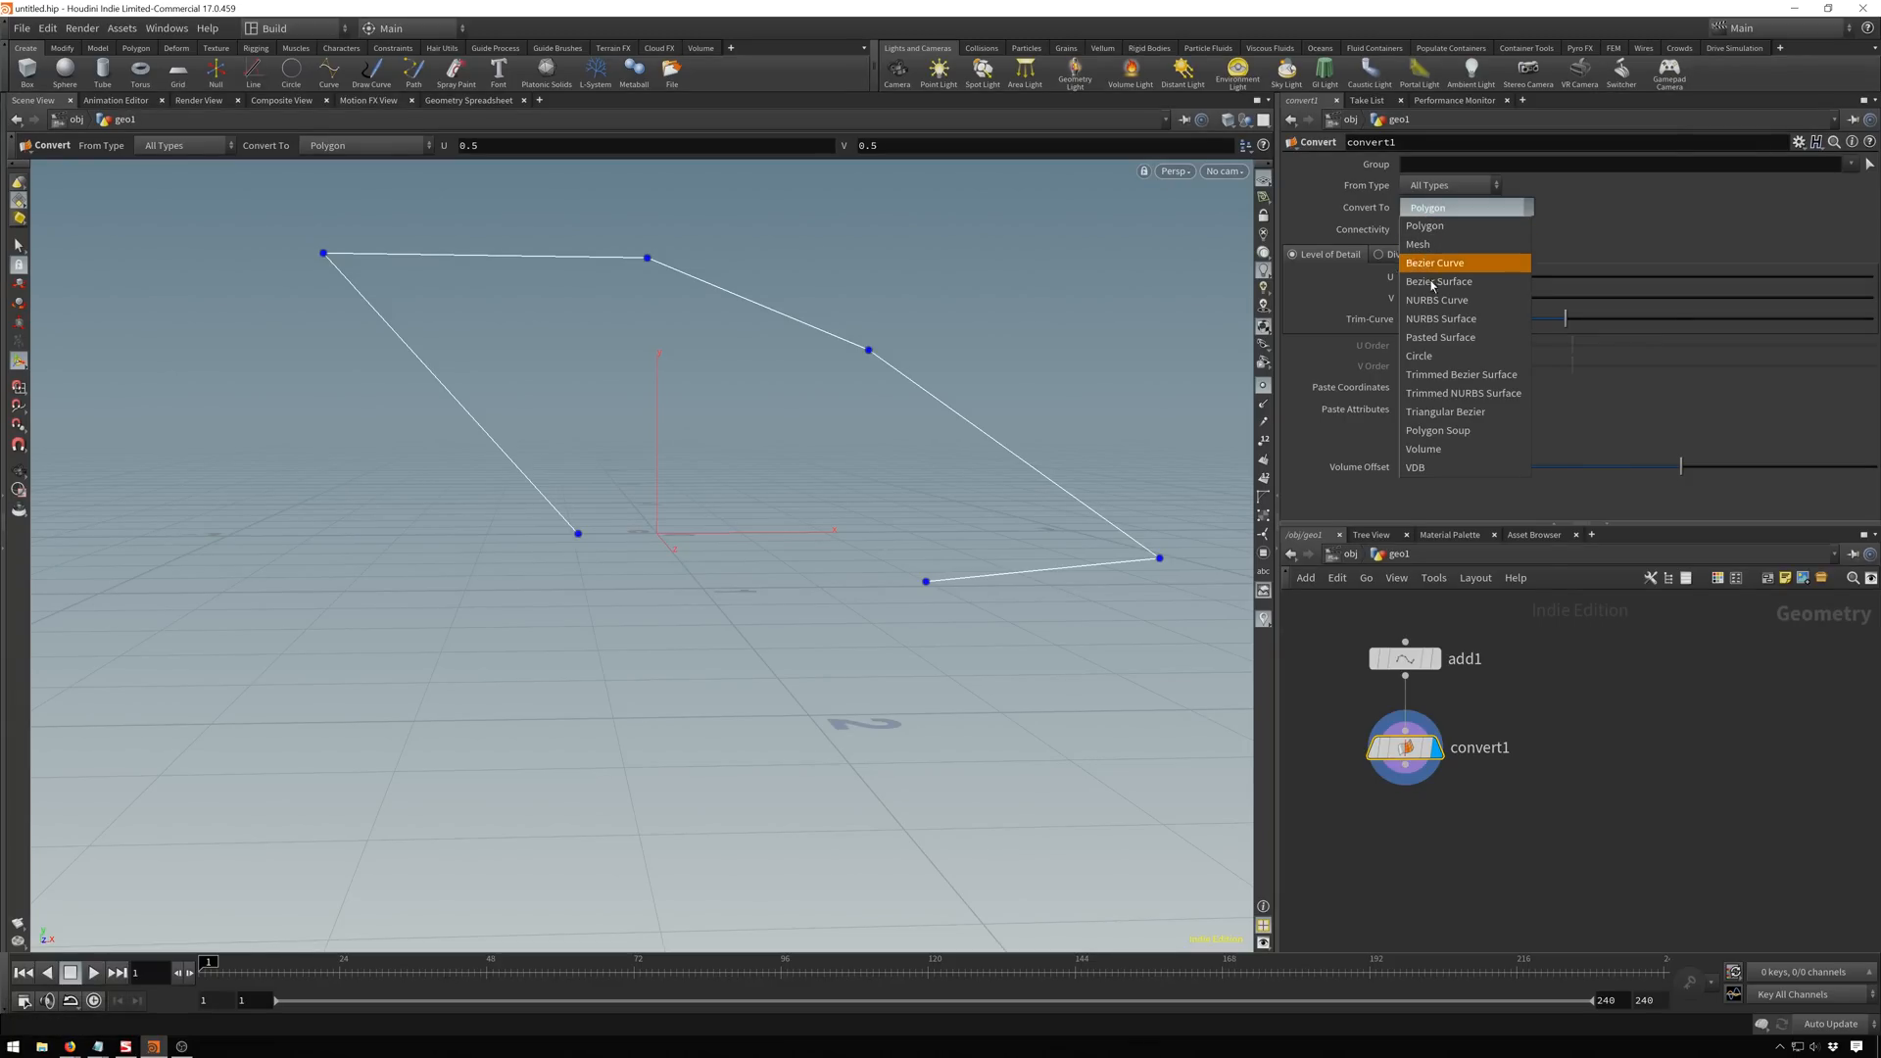
left_click(1436, 299)
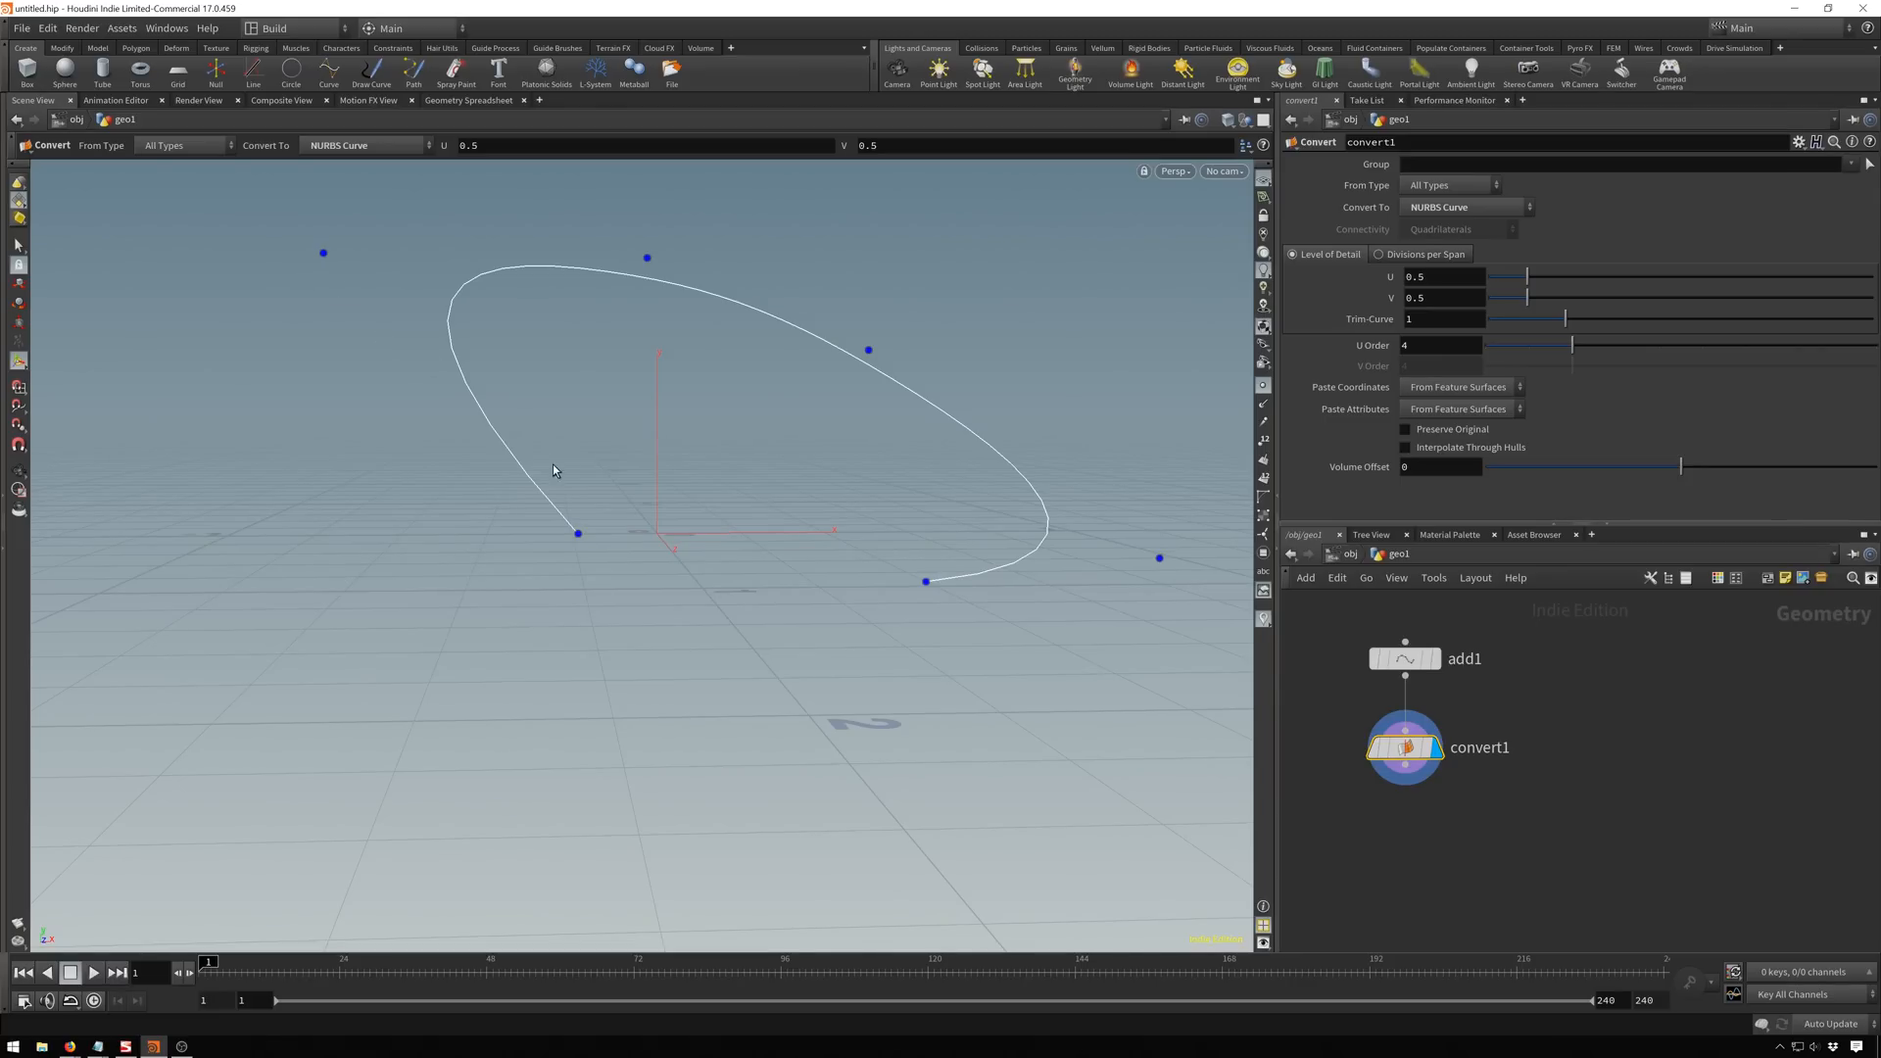
mouse_move(1062, 562)
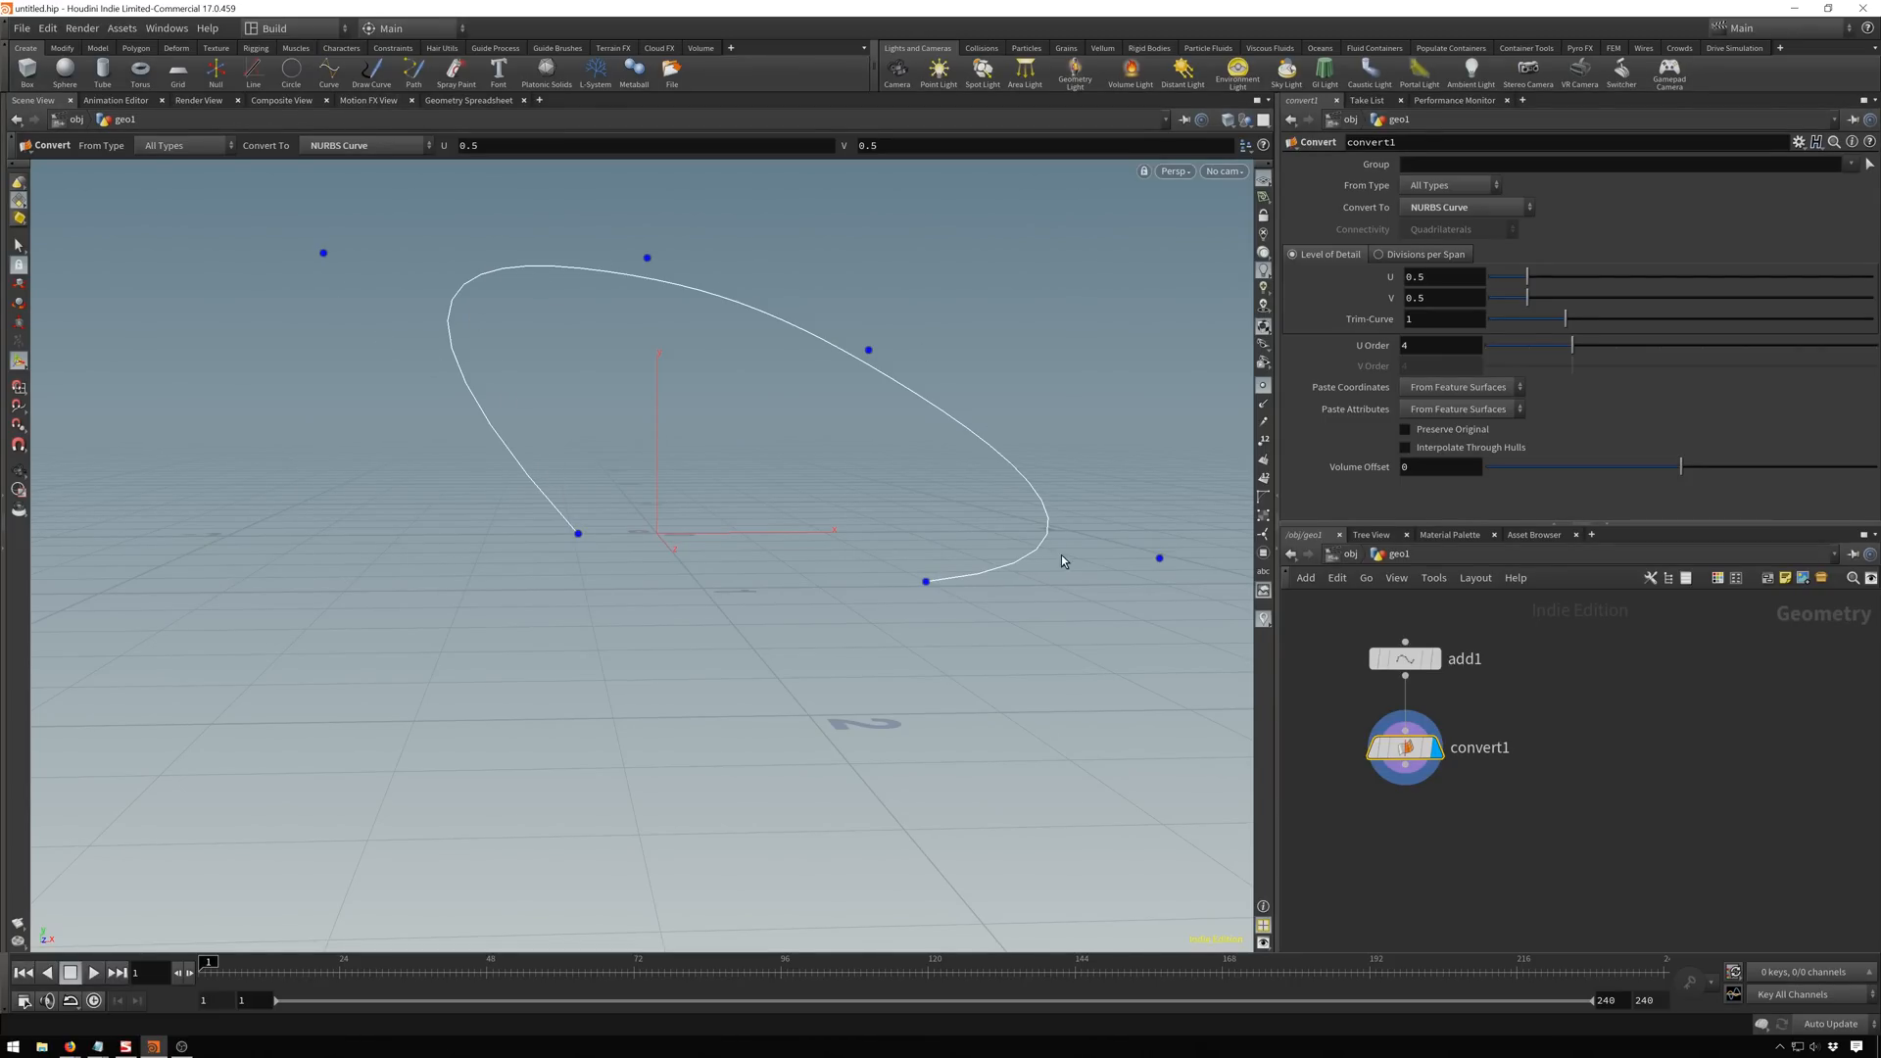
Try Bezier Curve conversion, then switch it back to NURBS Curve.
left_click(1462, 205)
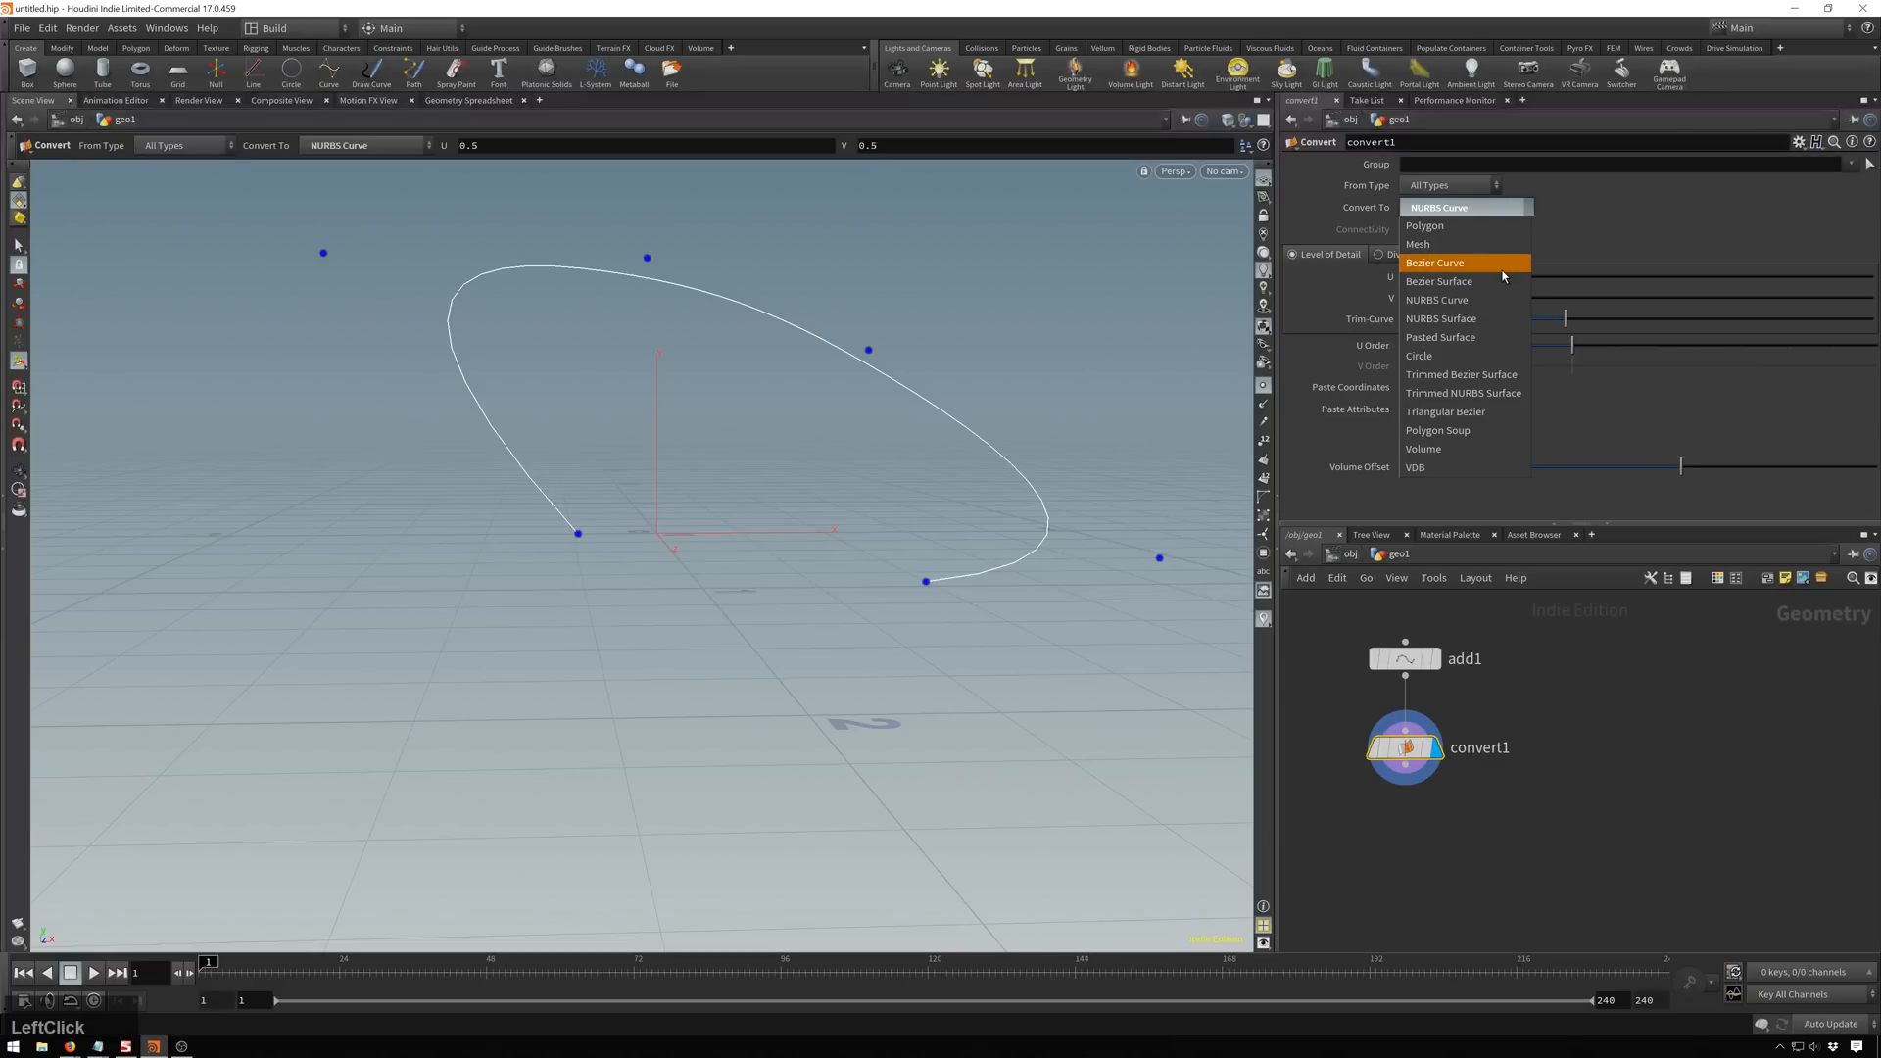
left_click(1437, 262)
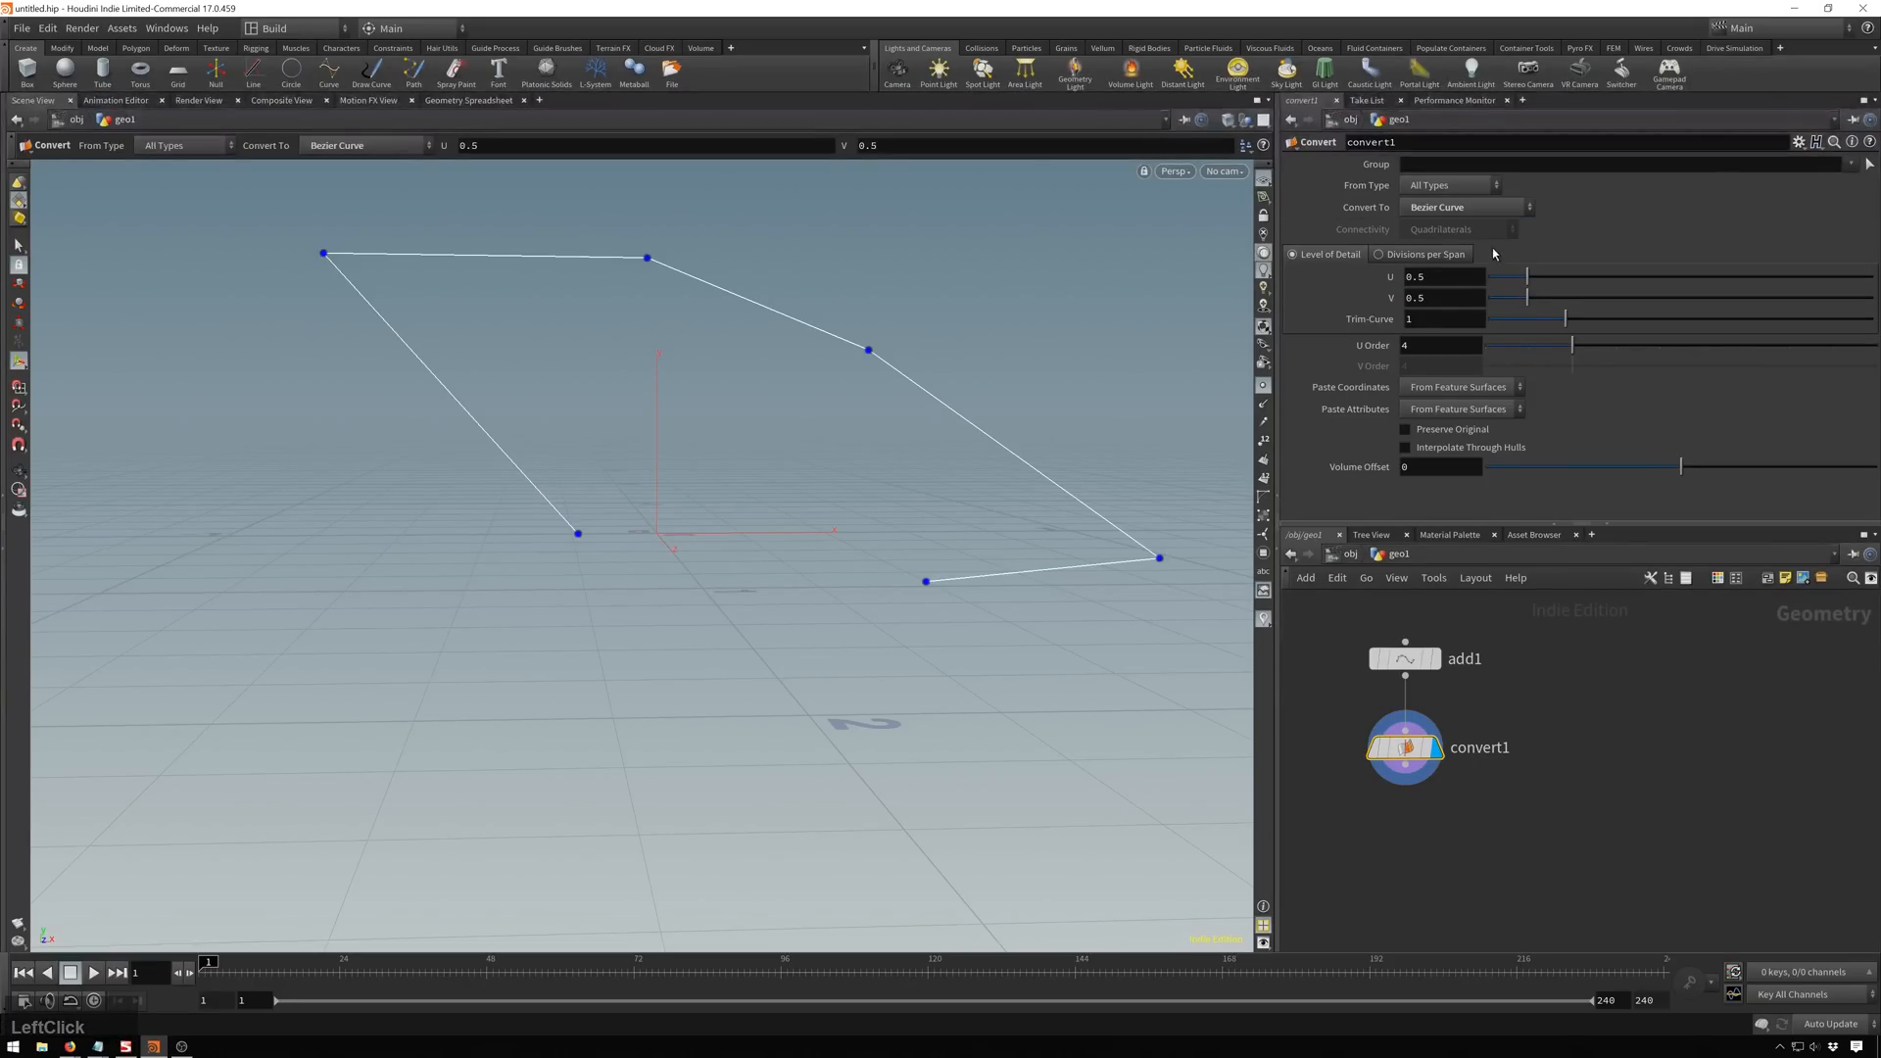
left_click_drag(1567, 344, 1650, 345)
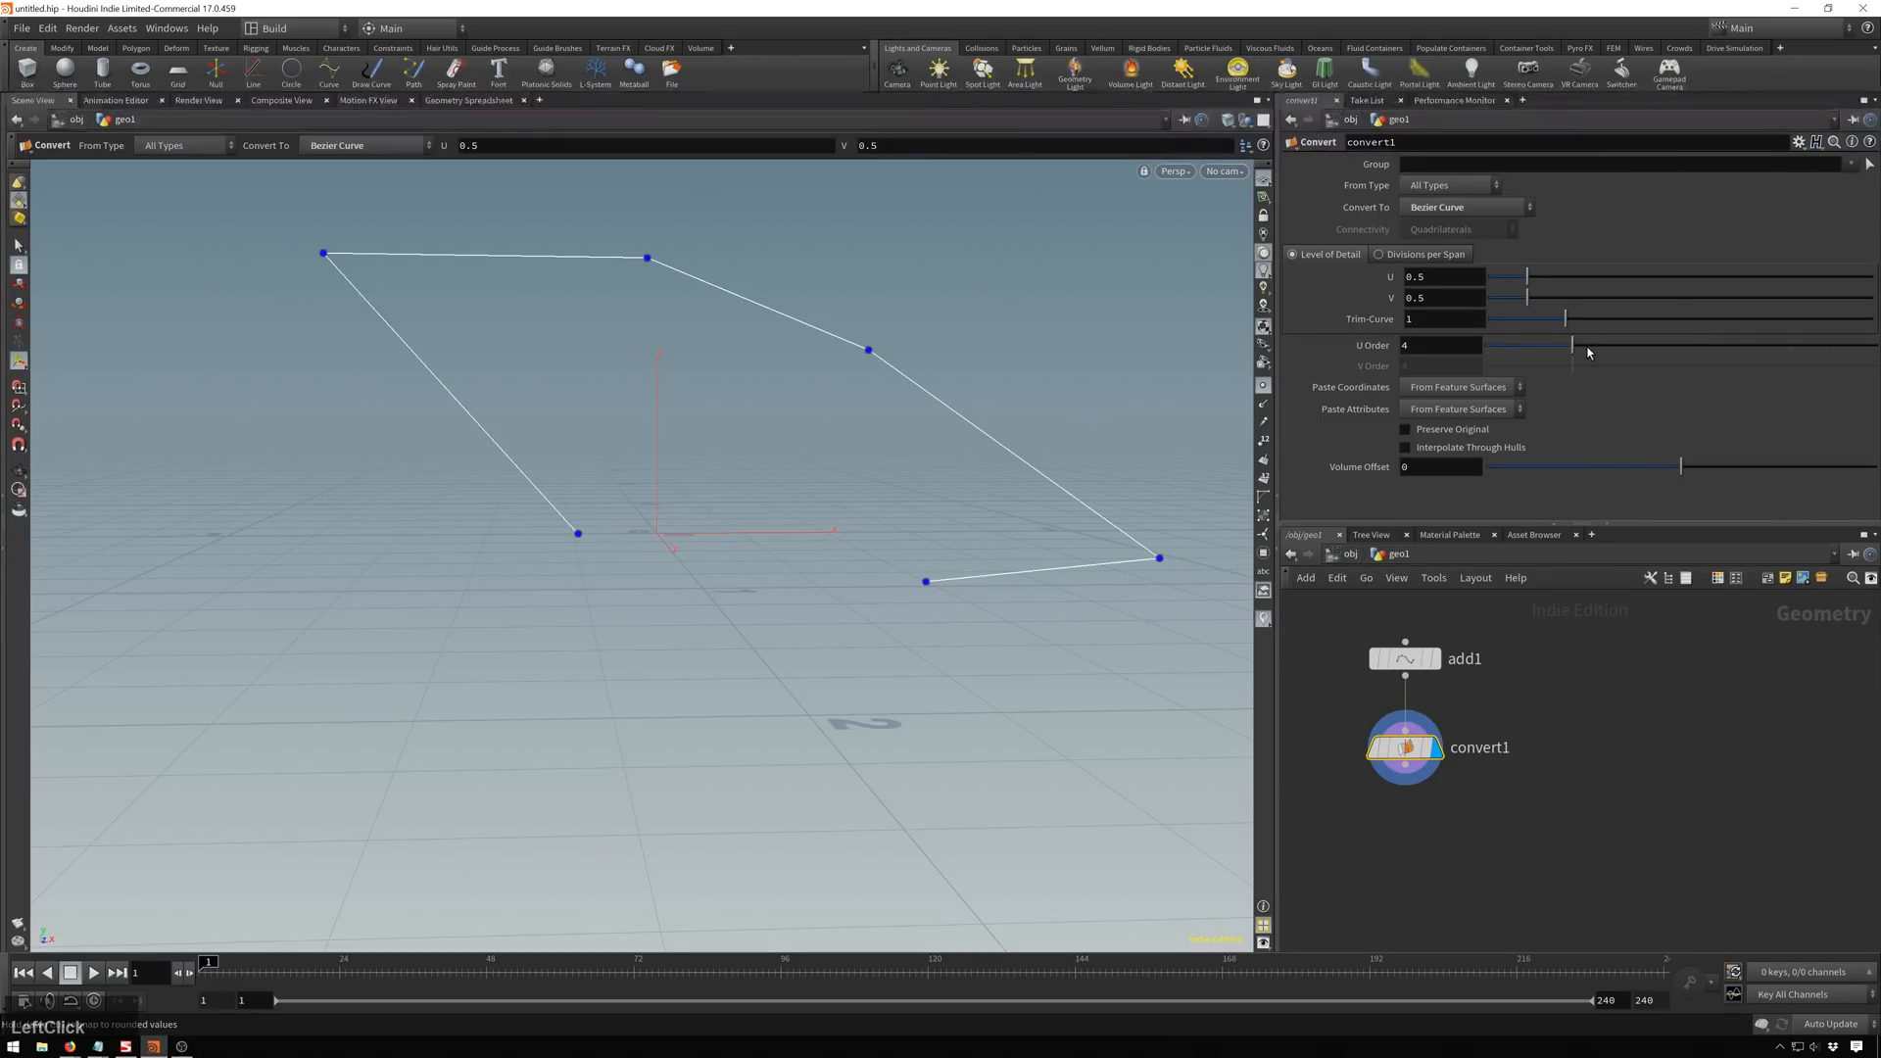
left_click(1462, 206)
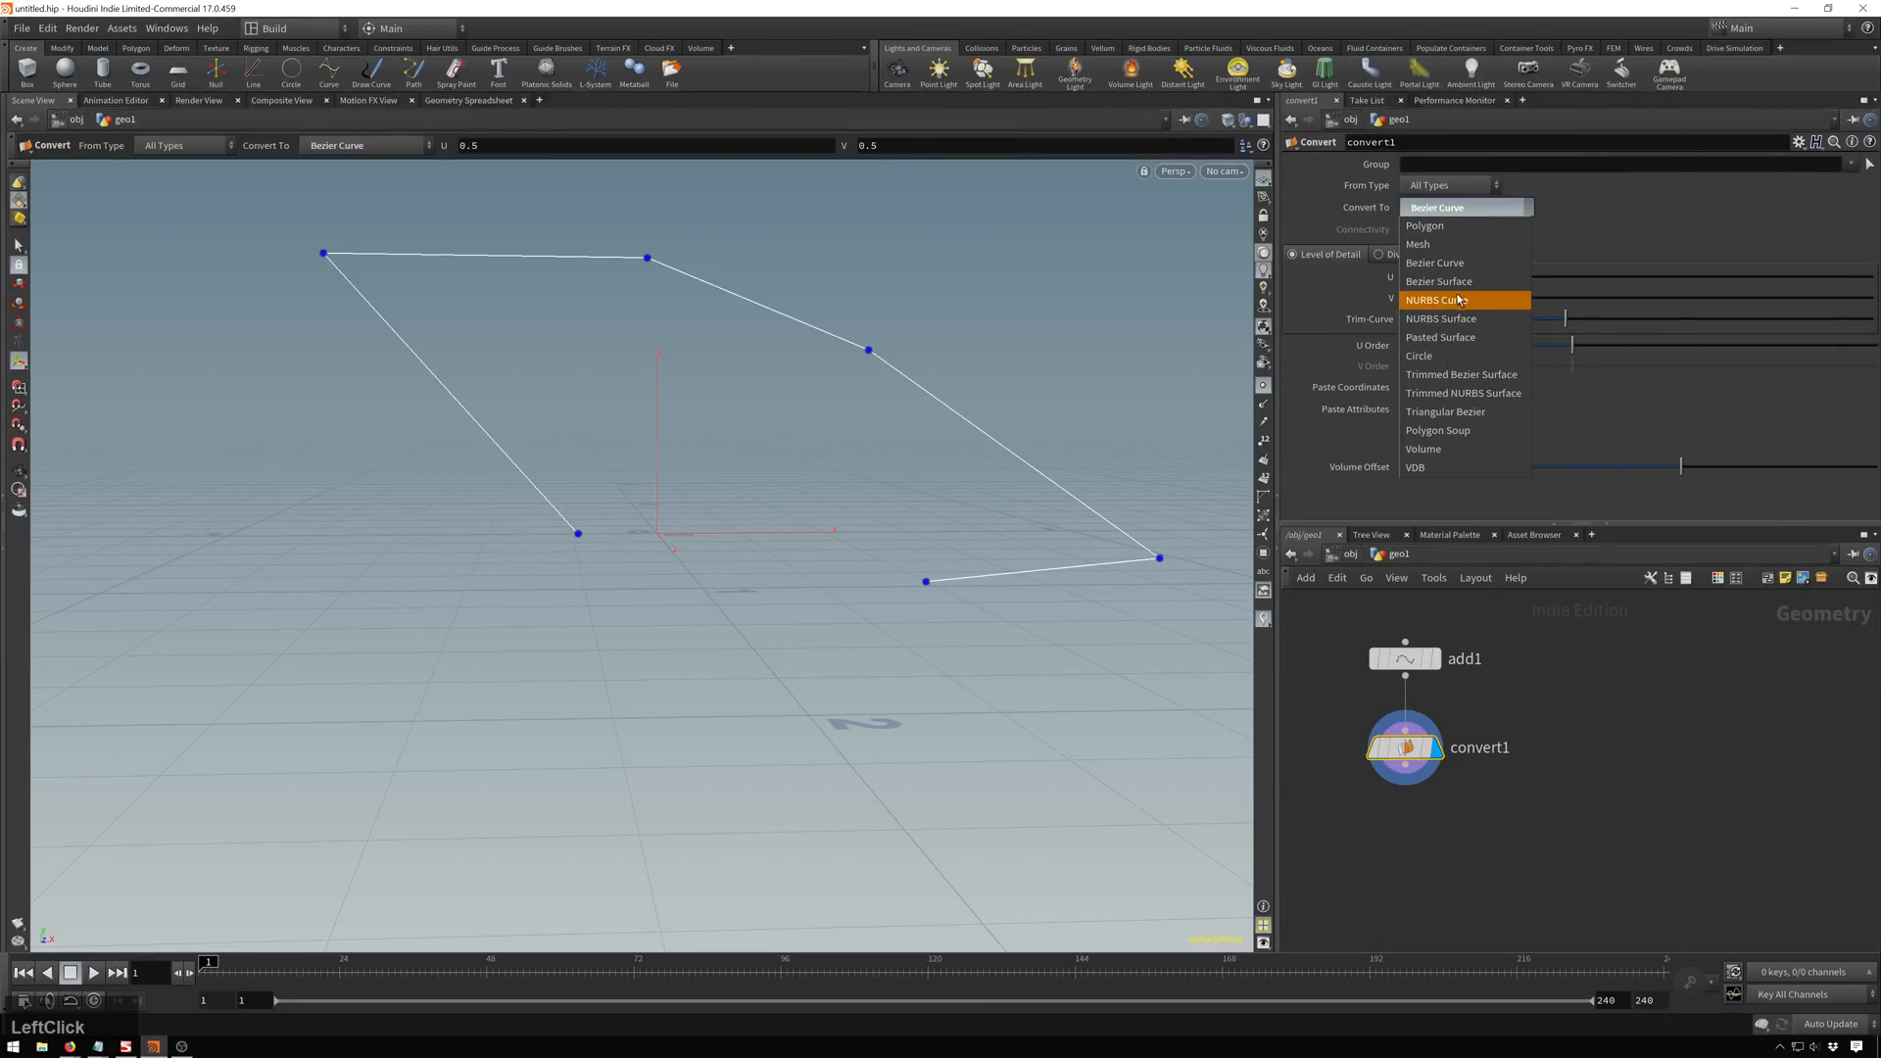
left_click(1436, 298)
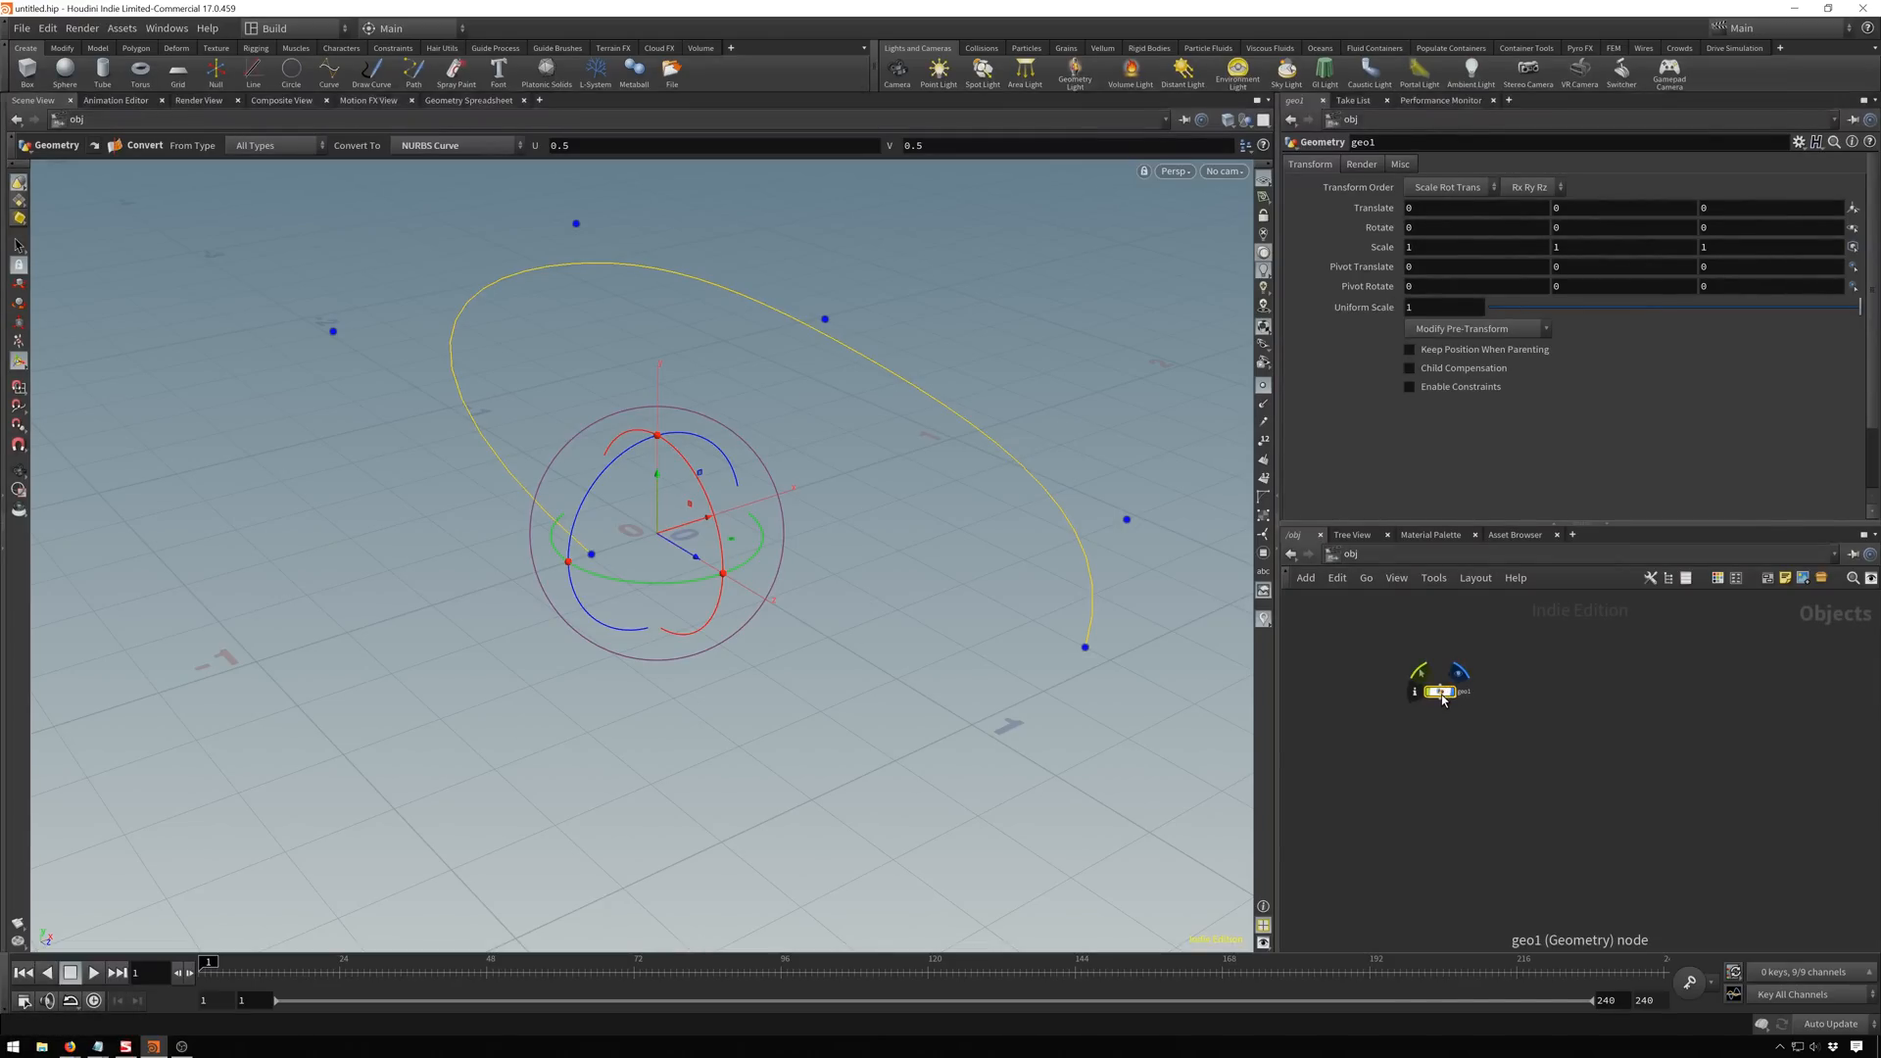
Name the geometry object holding the NURBS curve 'path' and return to /obj.
double_click(1440, 691)
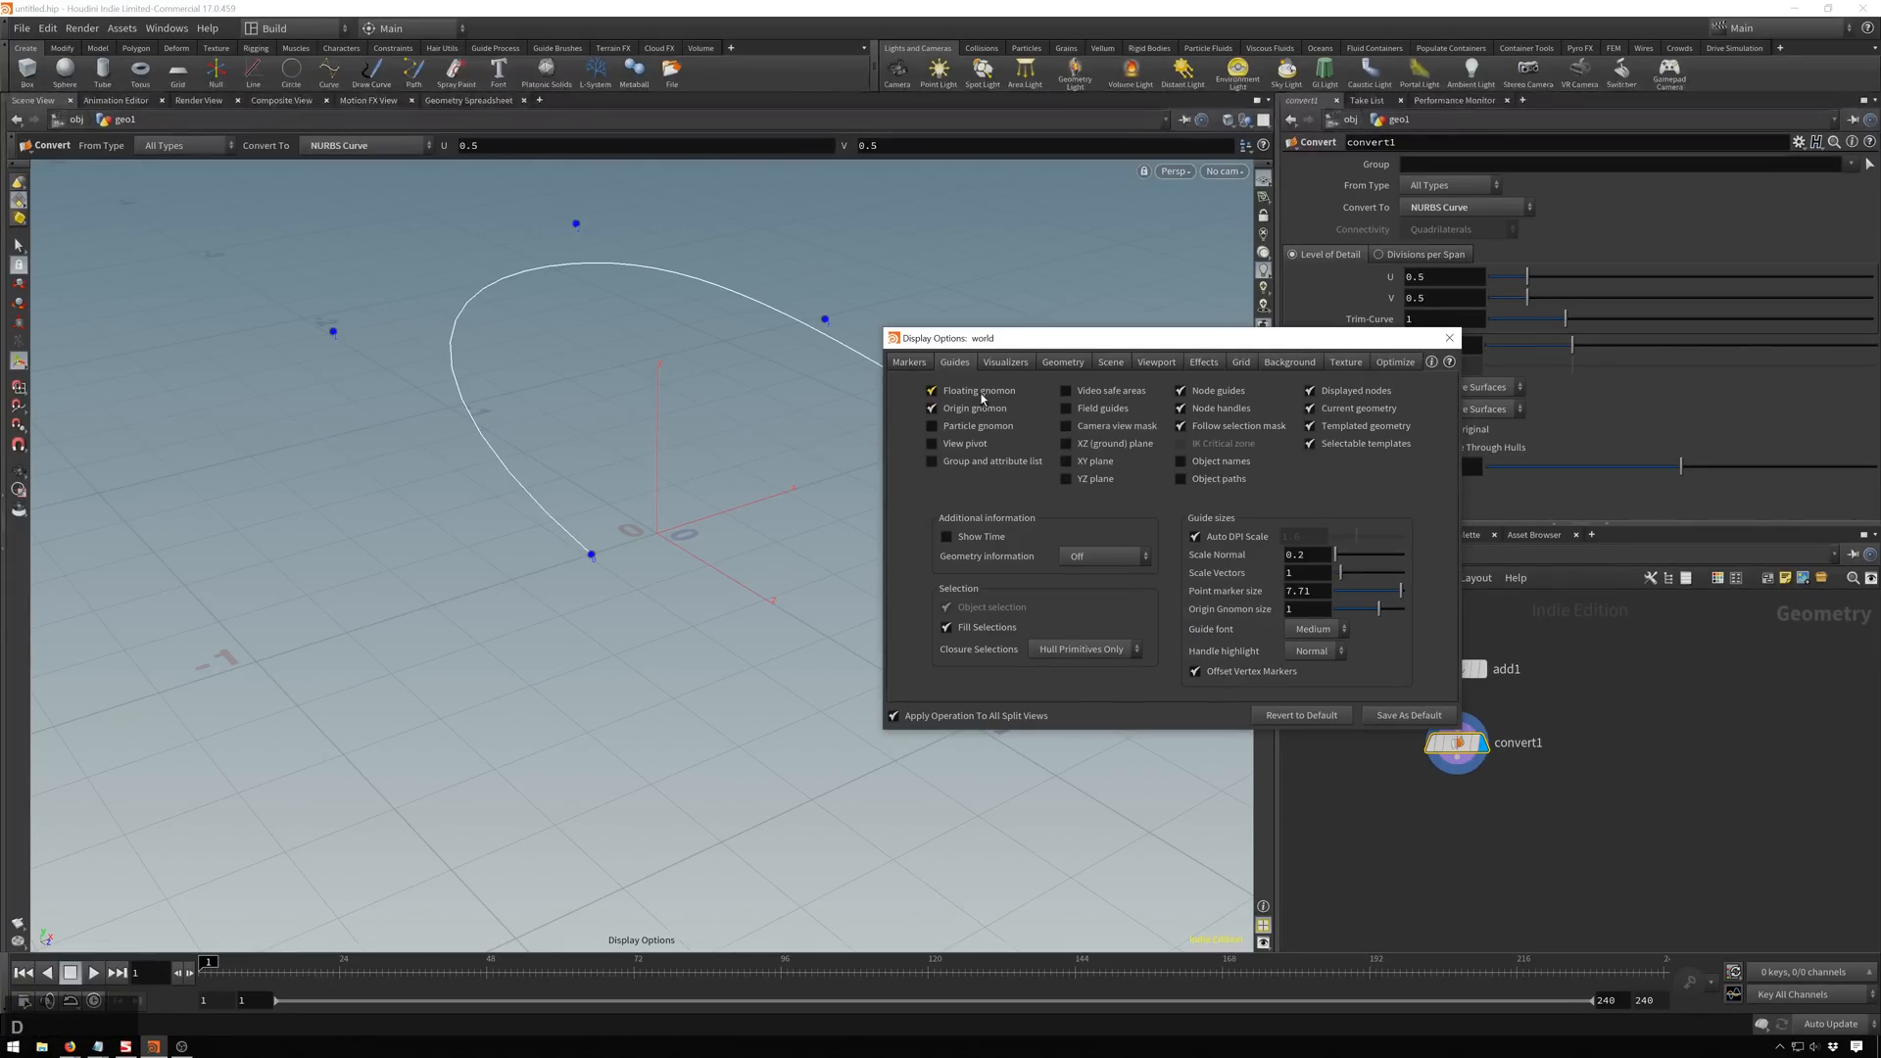
left_click(1315, 629)
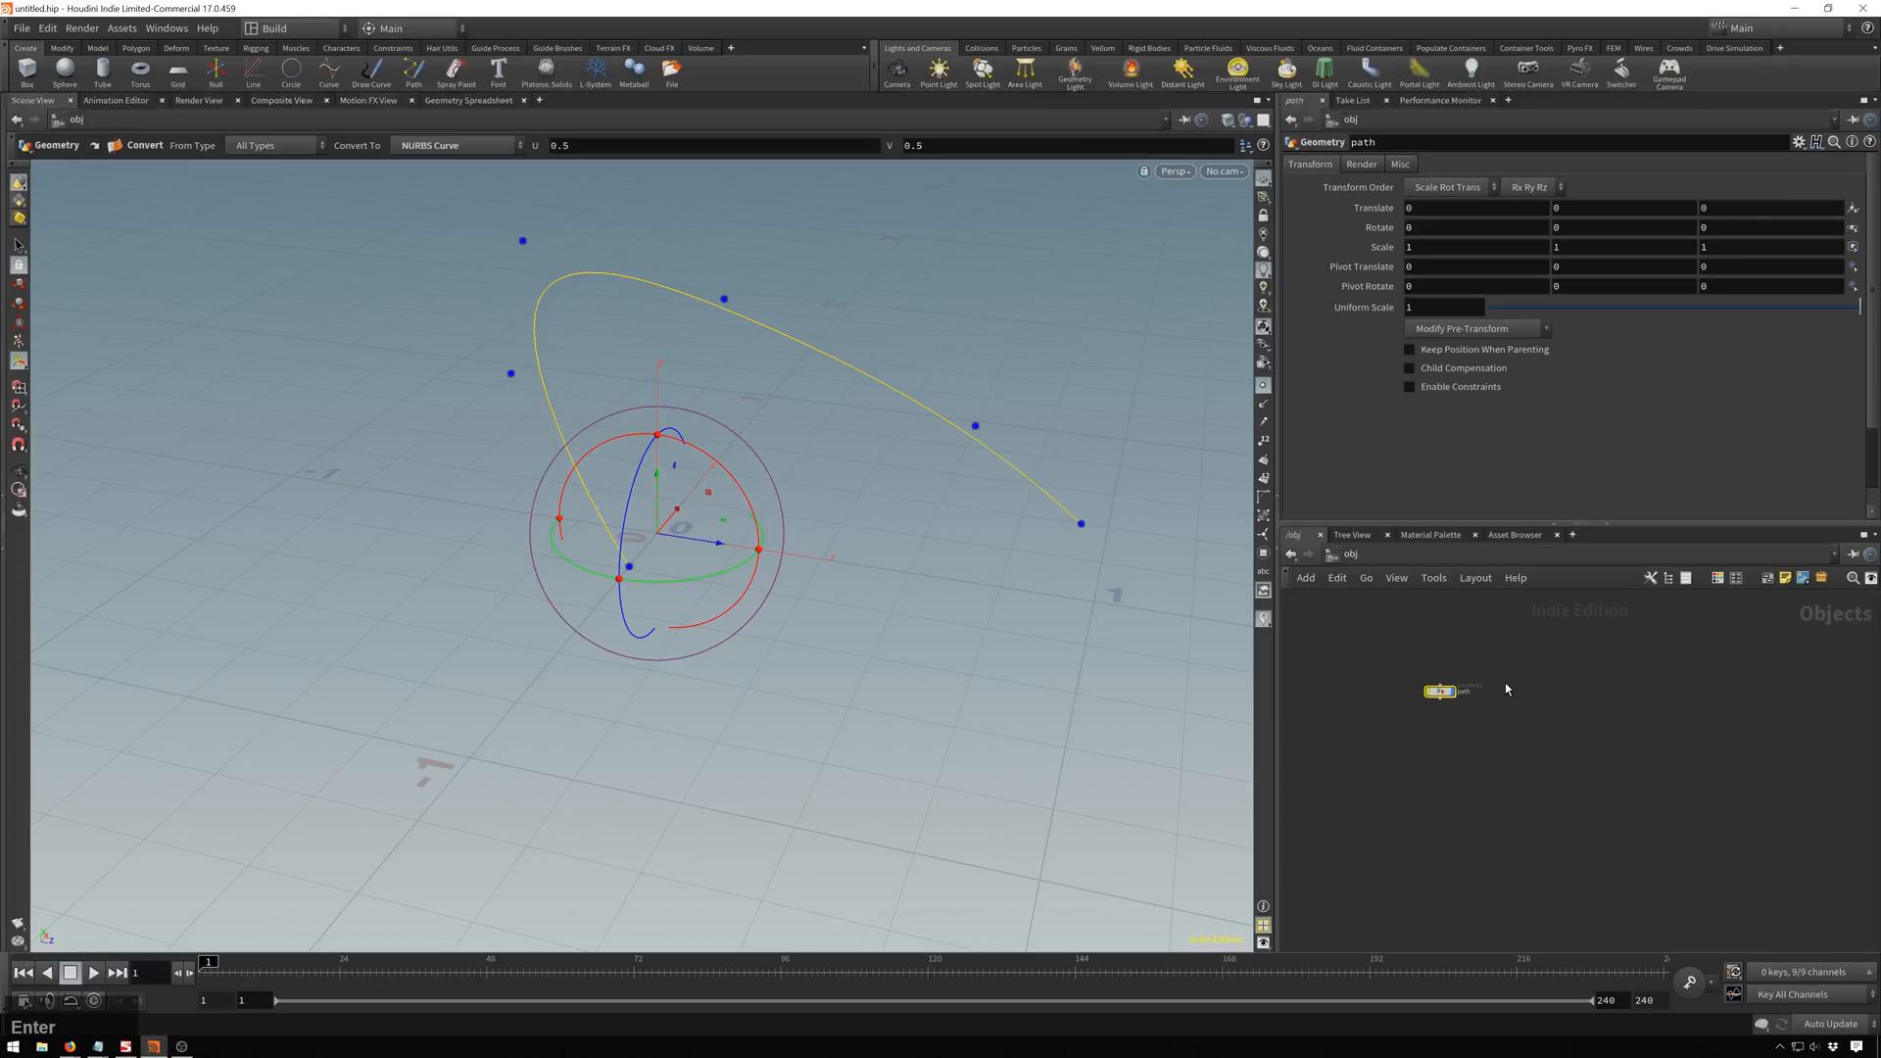
Add a Sphere object and drag its Uniform Scale down to about 0.08.
key("Tab")
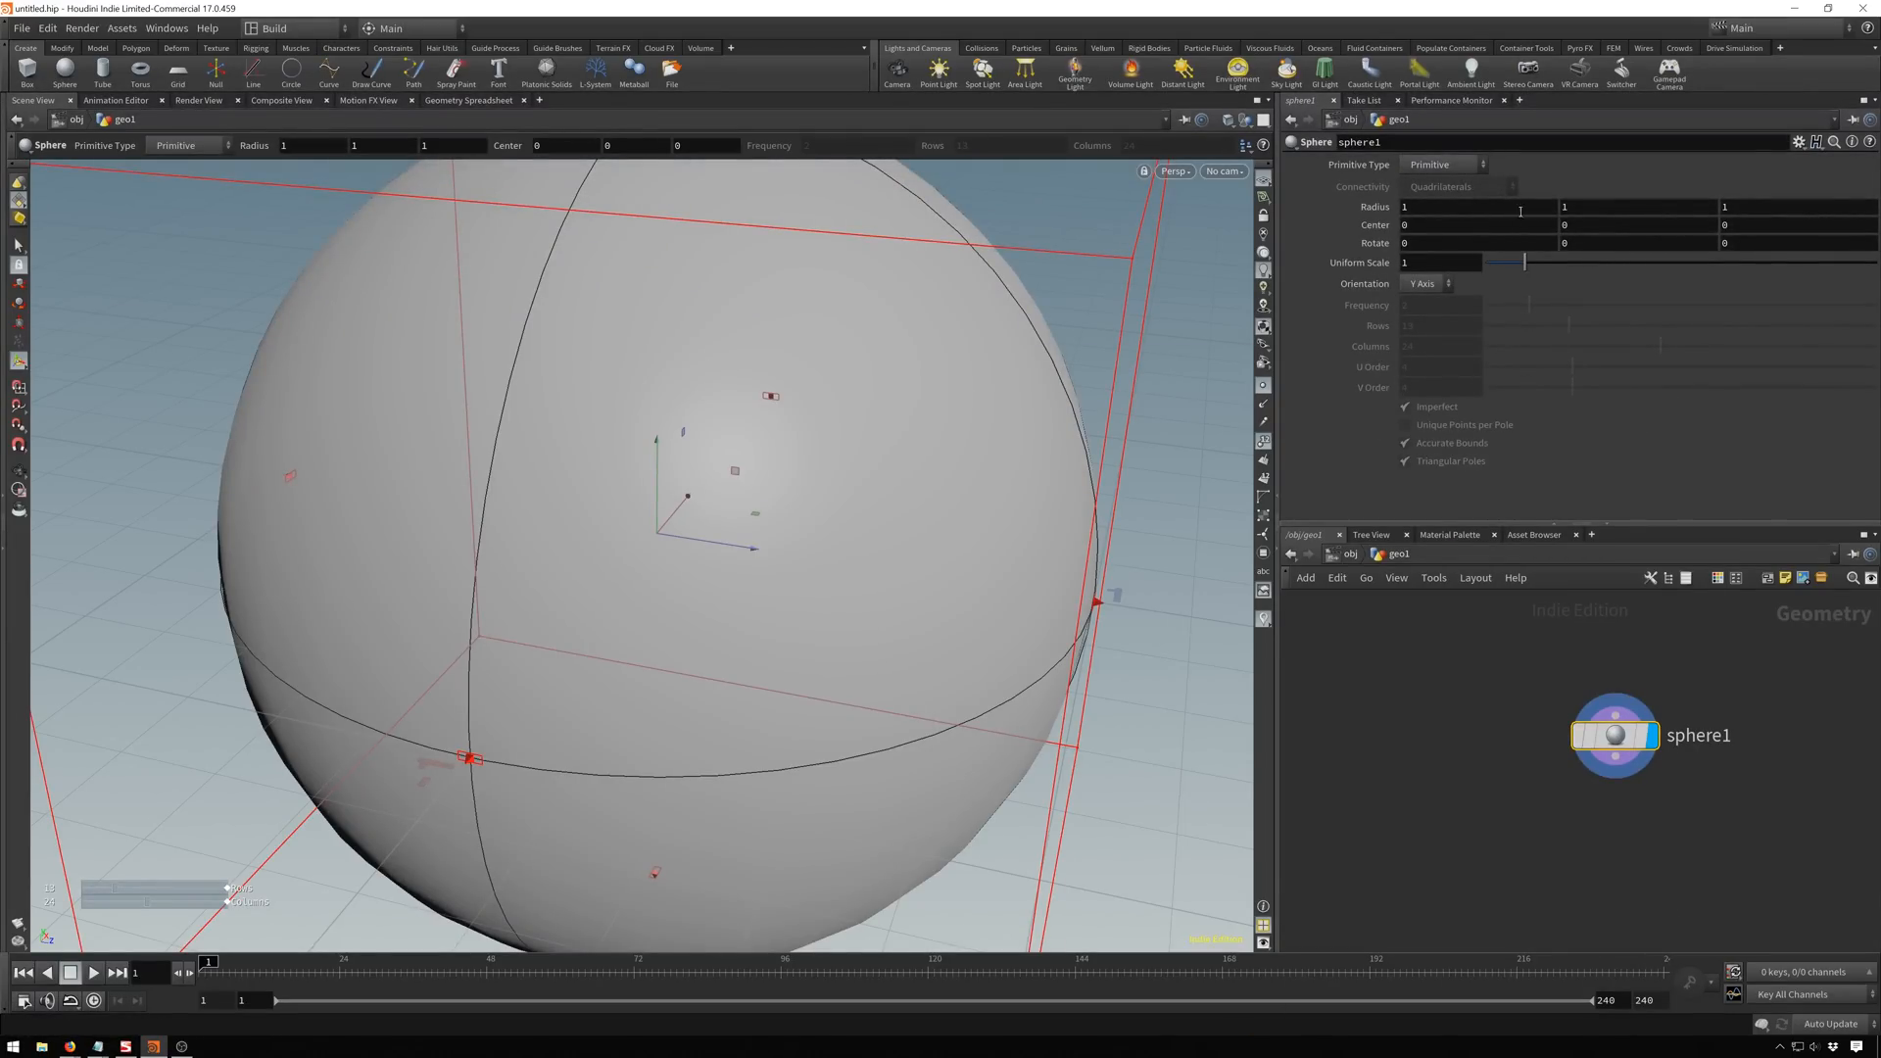
left_click_drag(1525, 262, 1494, 263)
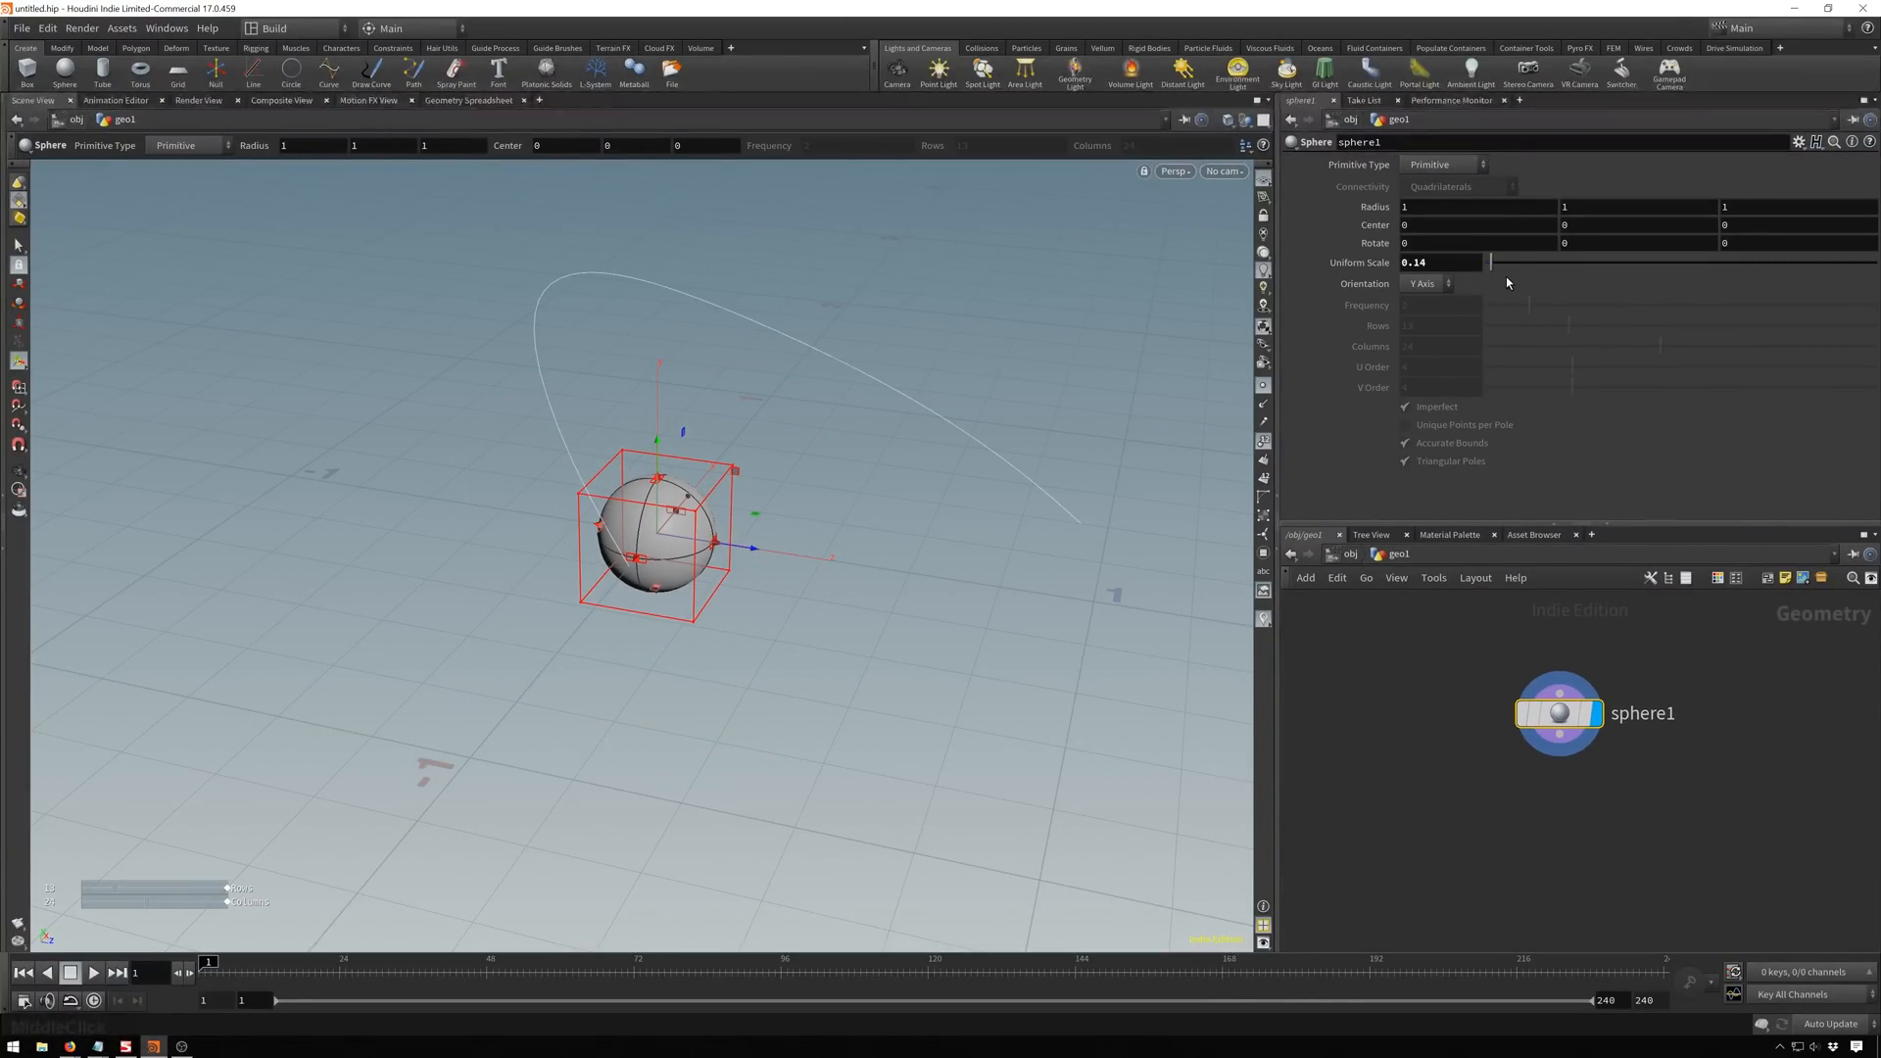
left_click_drag(1491, 261, 1491, 275)
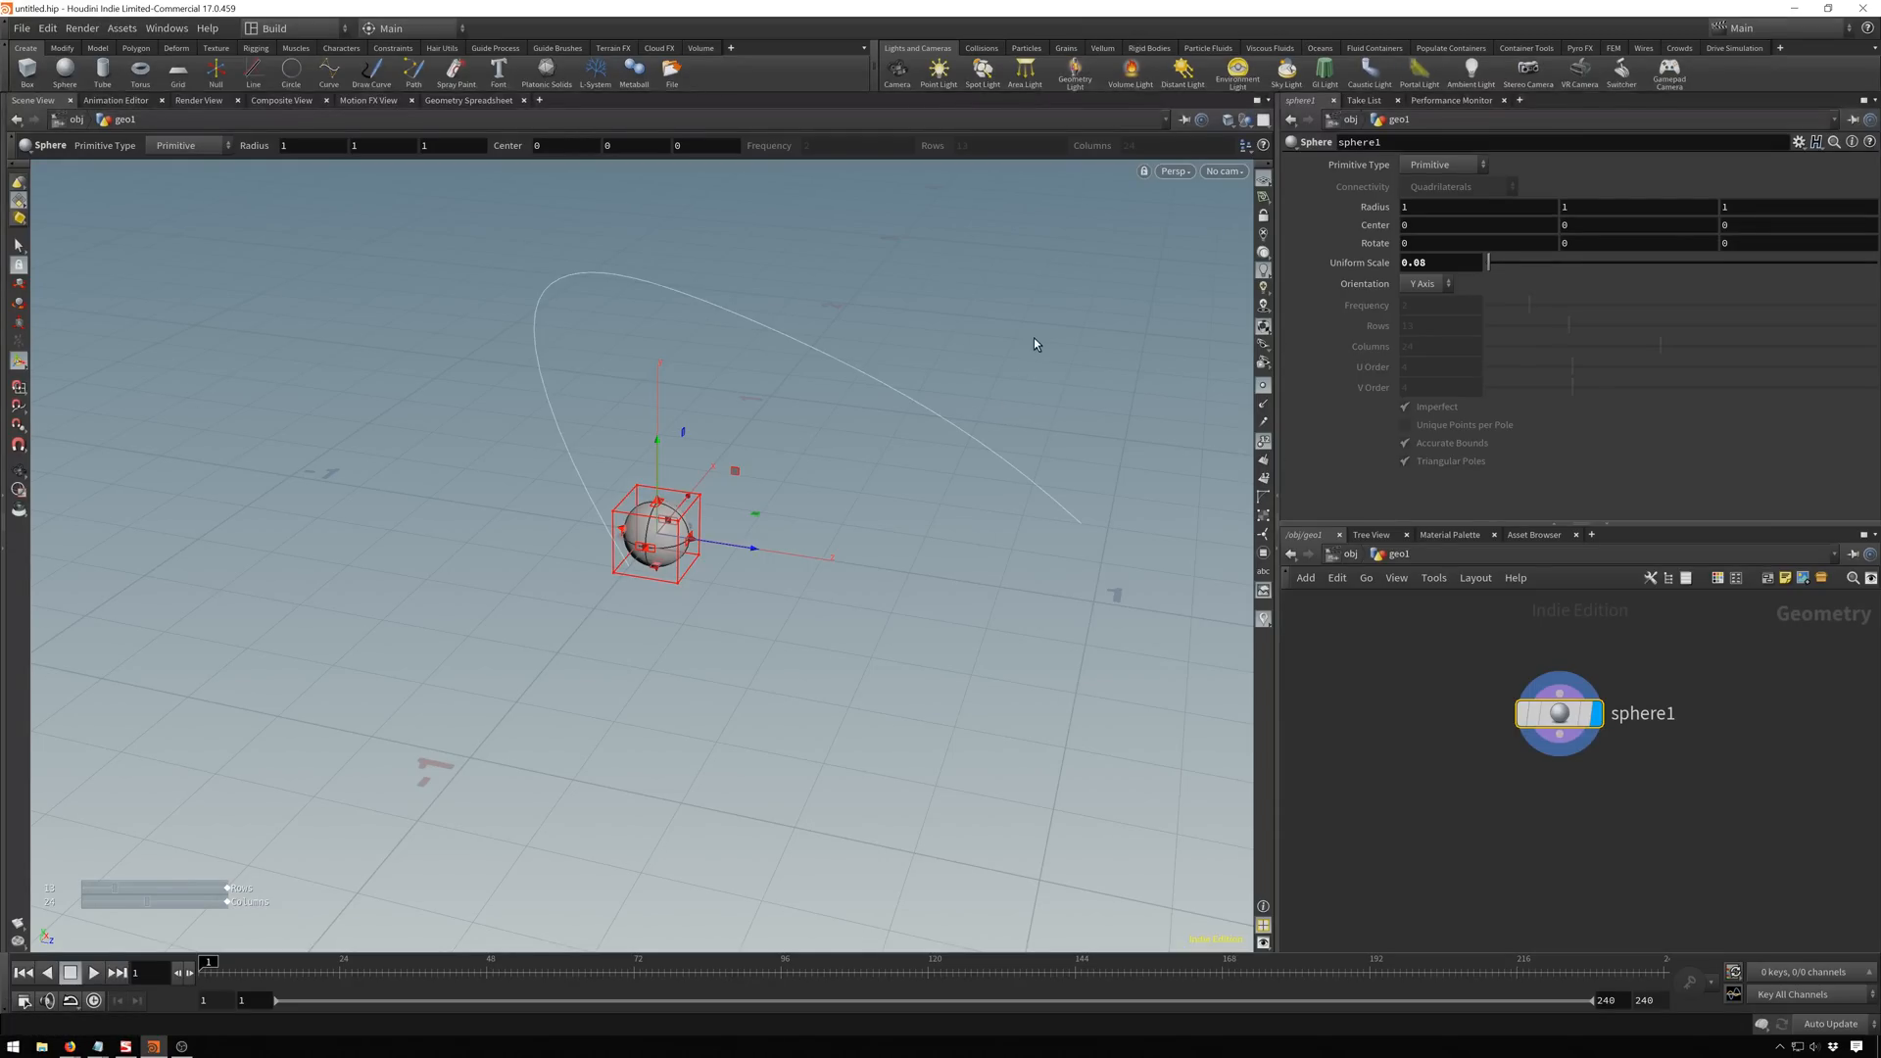
mouse_move(1021, 376)
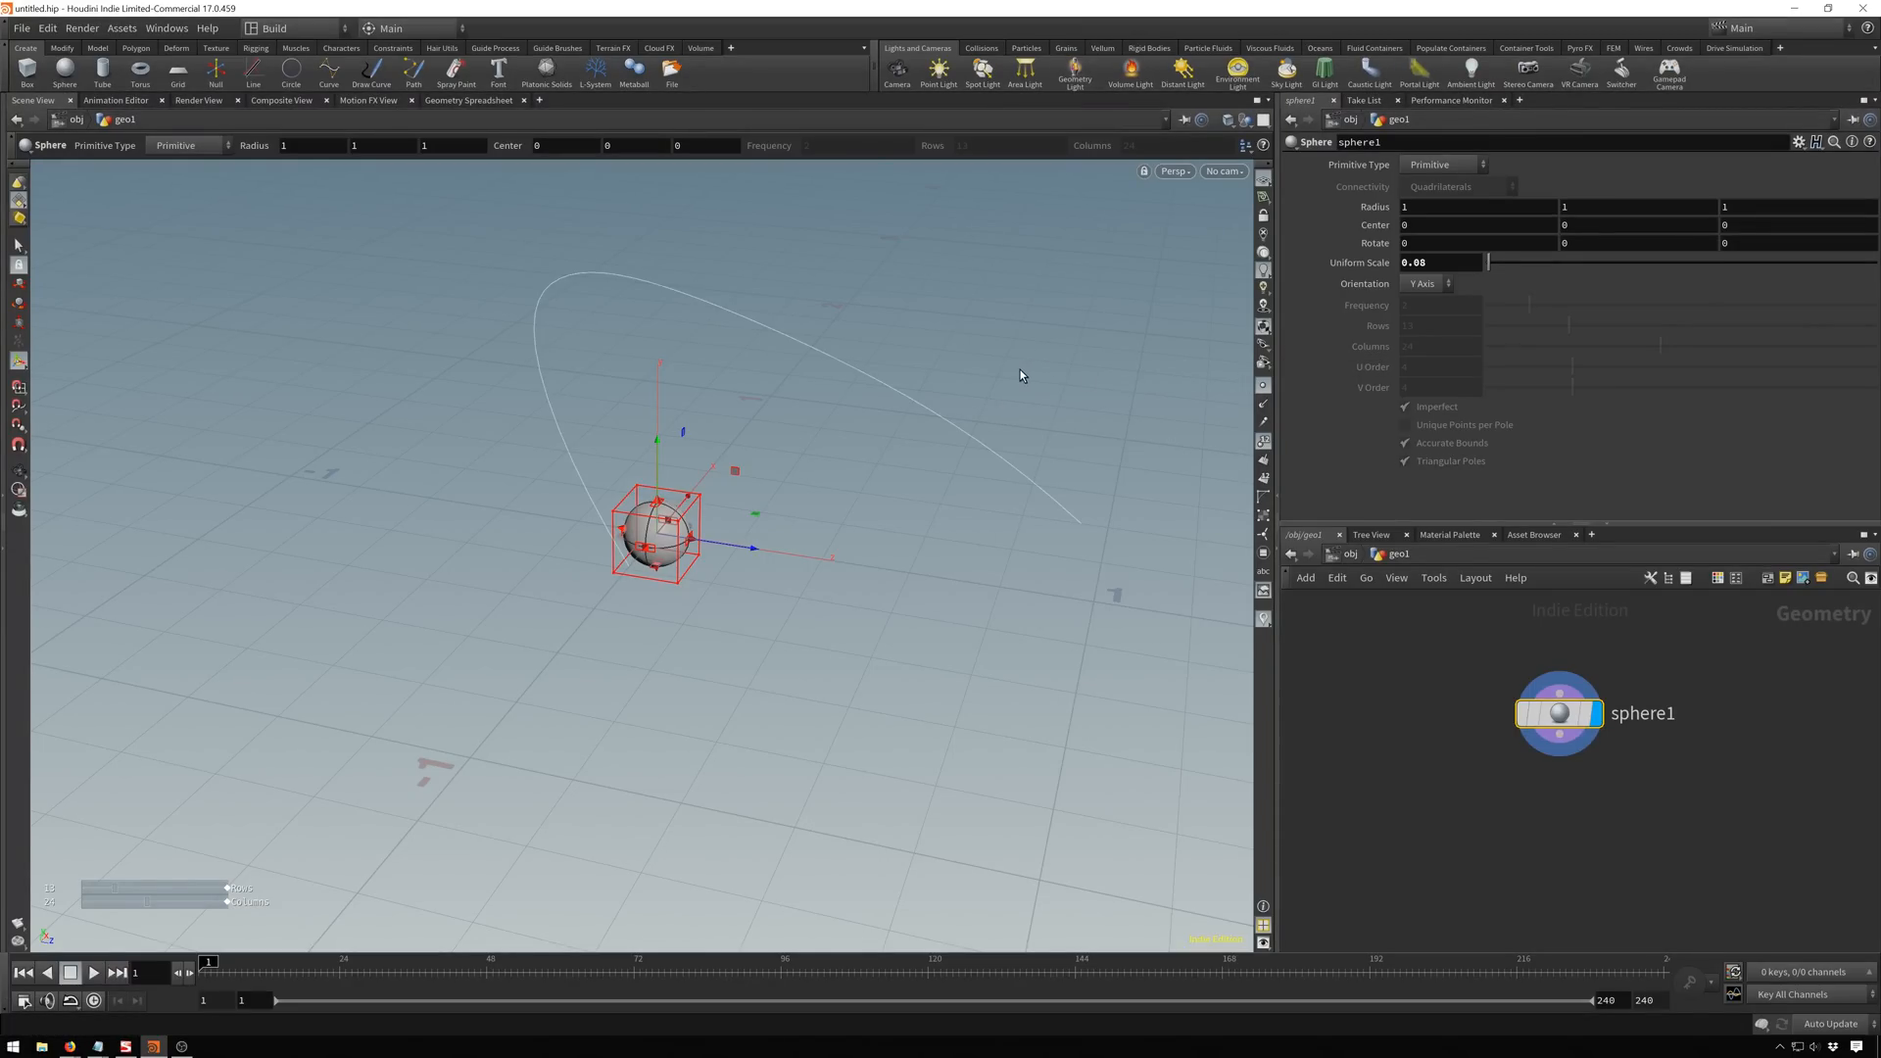
mouse_move(1206, 639)
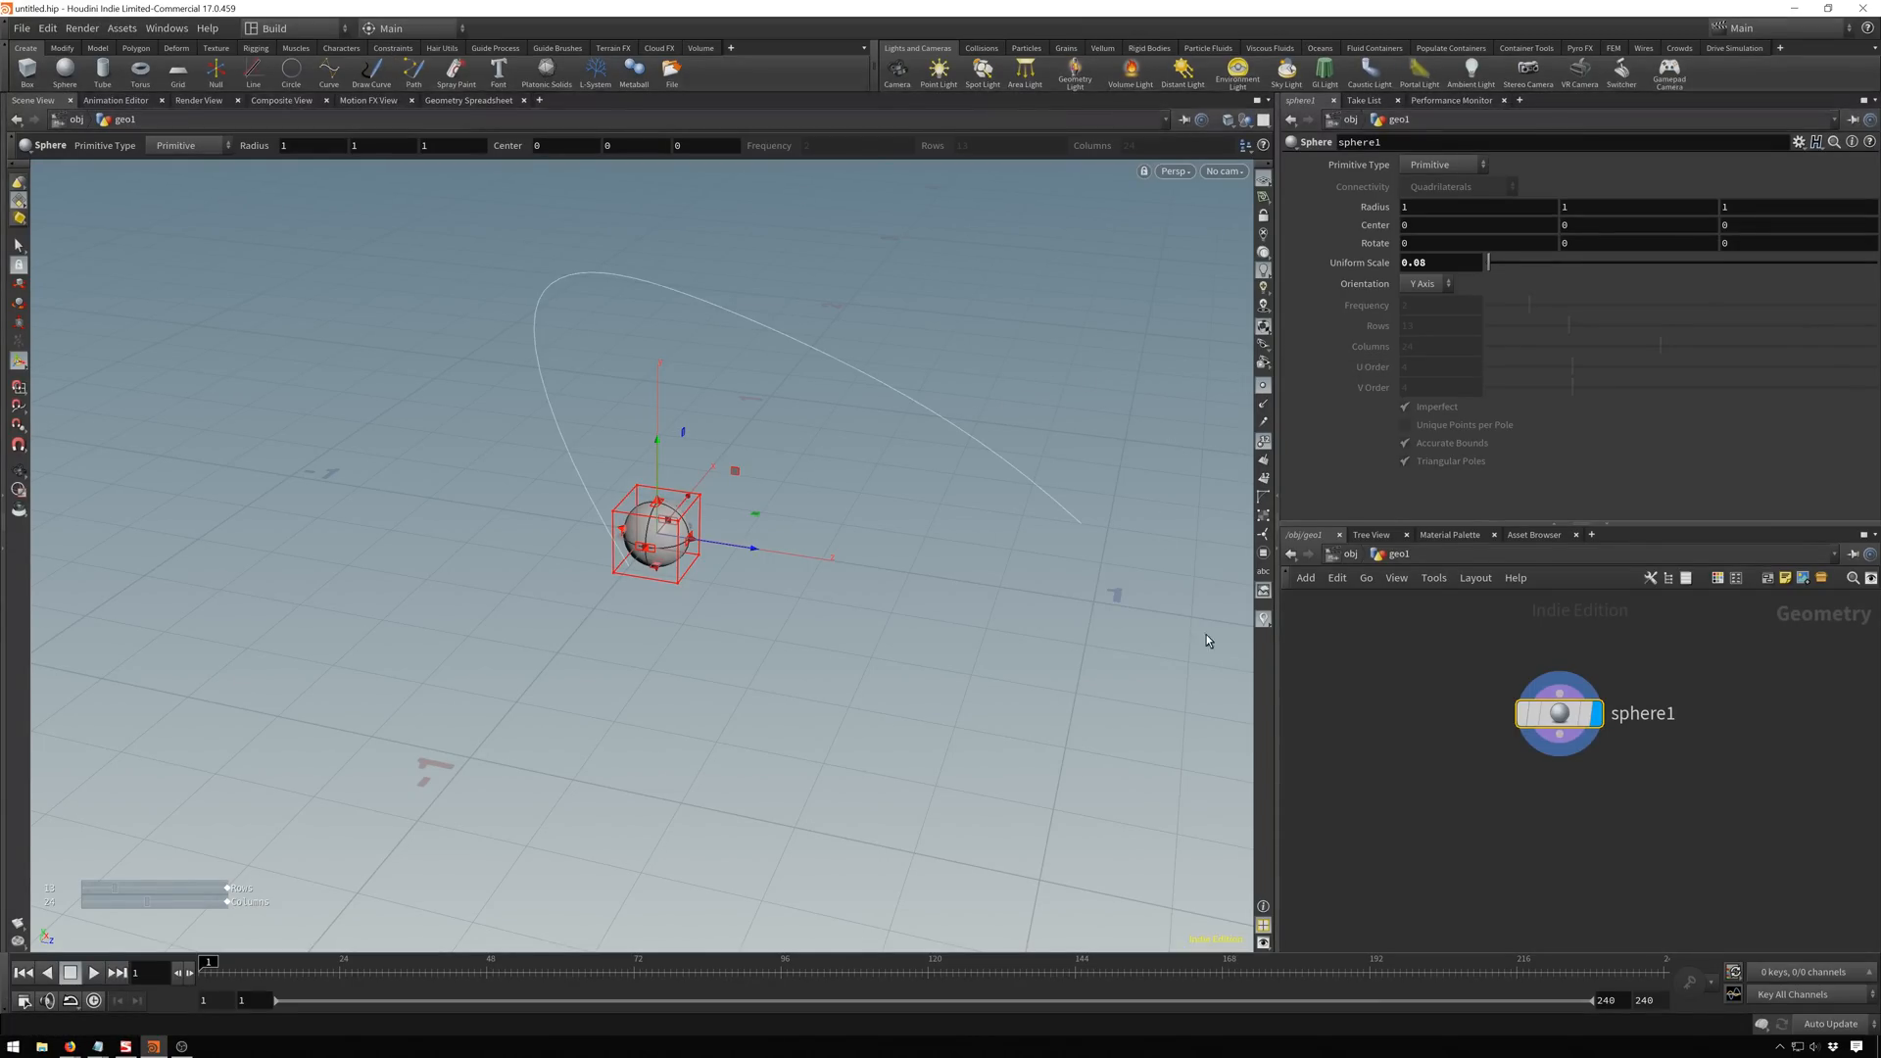
mouse_move(1252, 670)
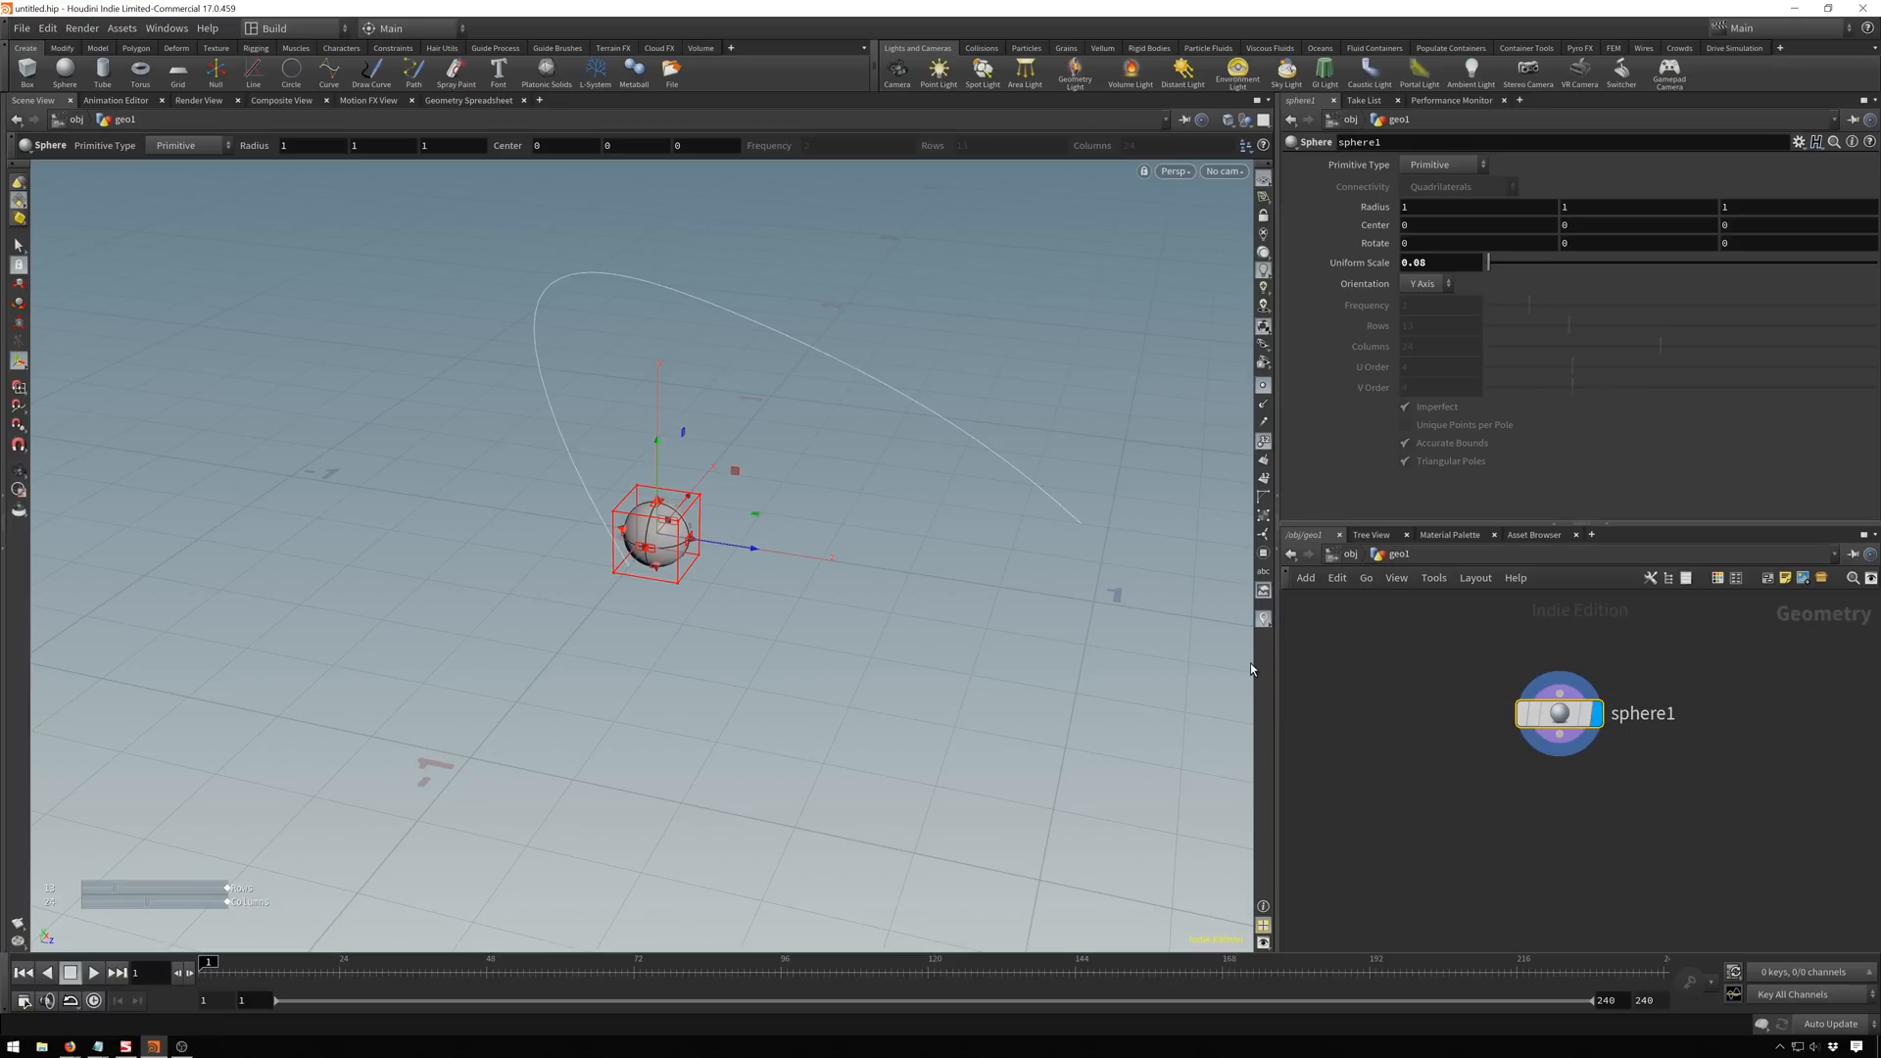
mouse_move(1097, 668)
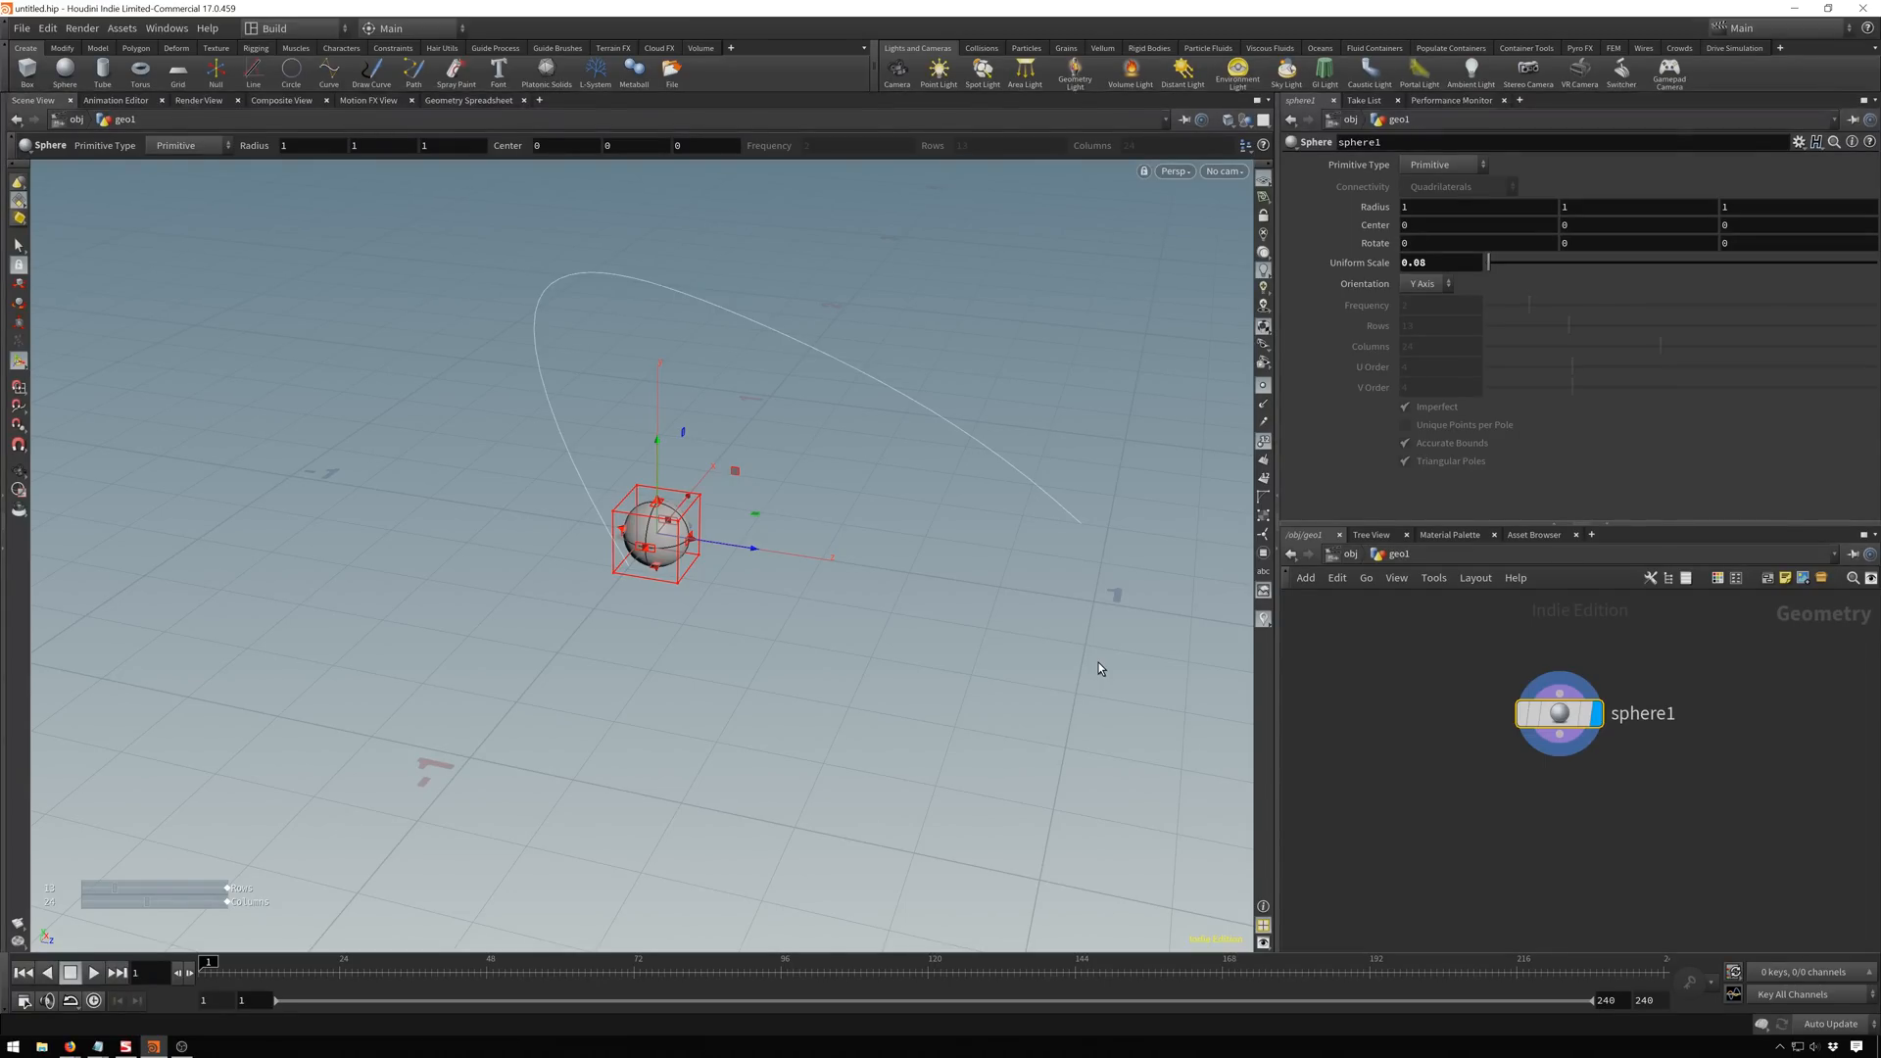
mouse_move(588, 82)
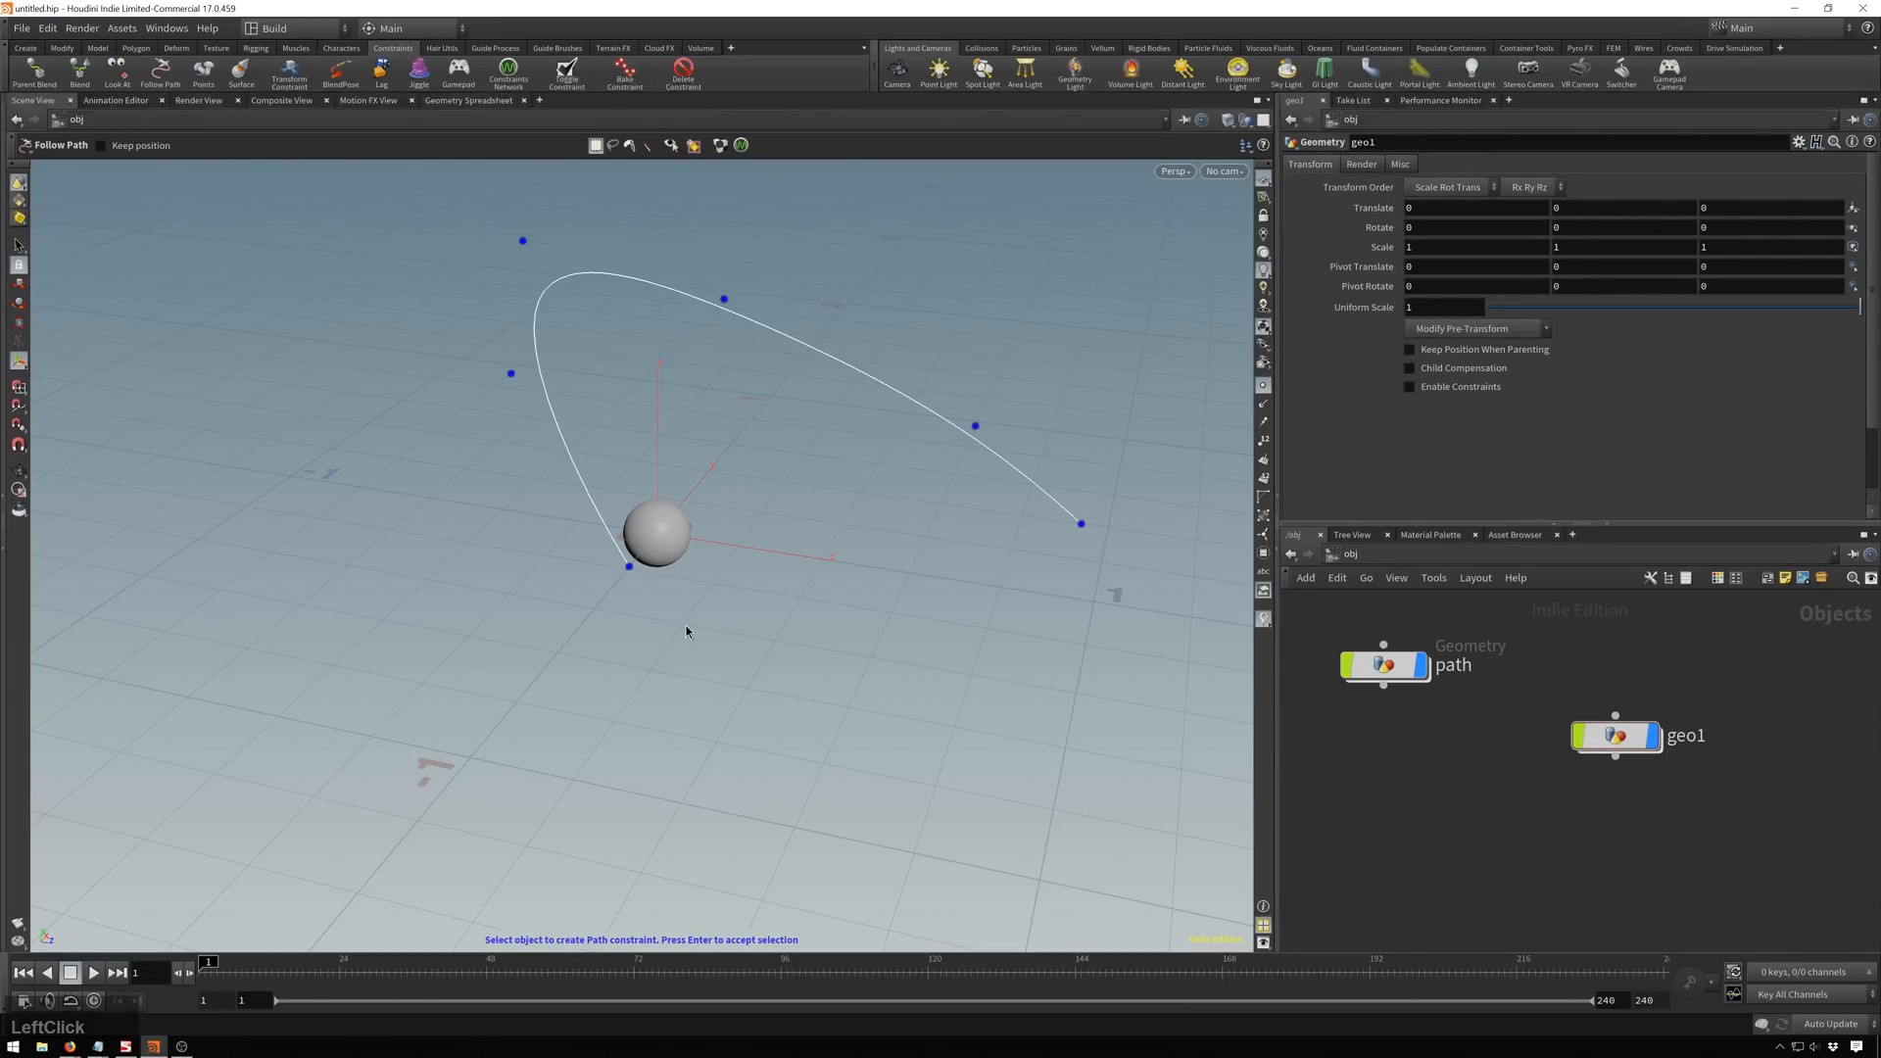
With the Follow Path shelf tool, pick the sphere then the path curve and accept.
left_click(656, 531)
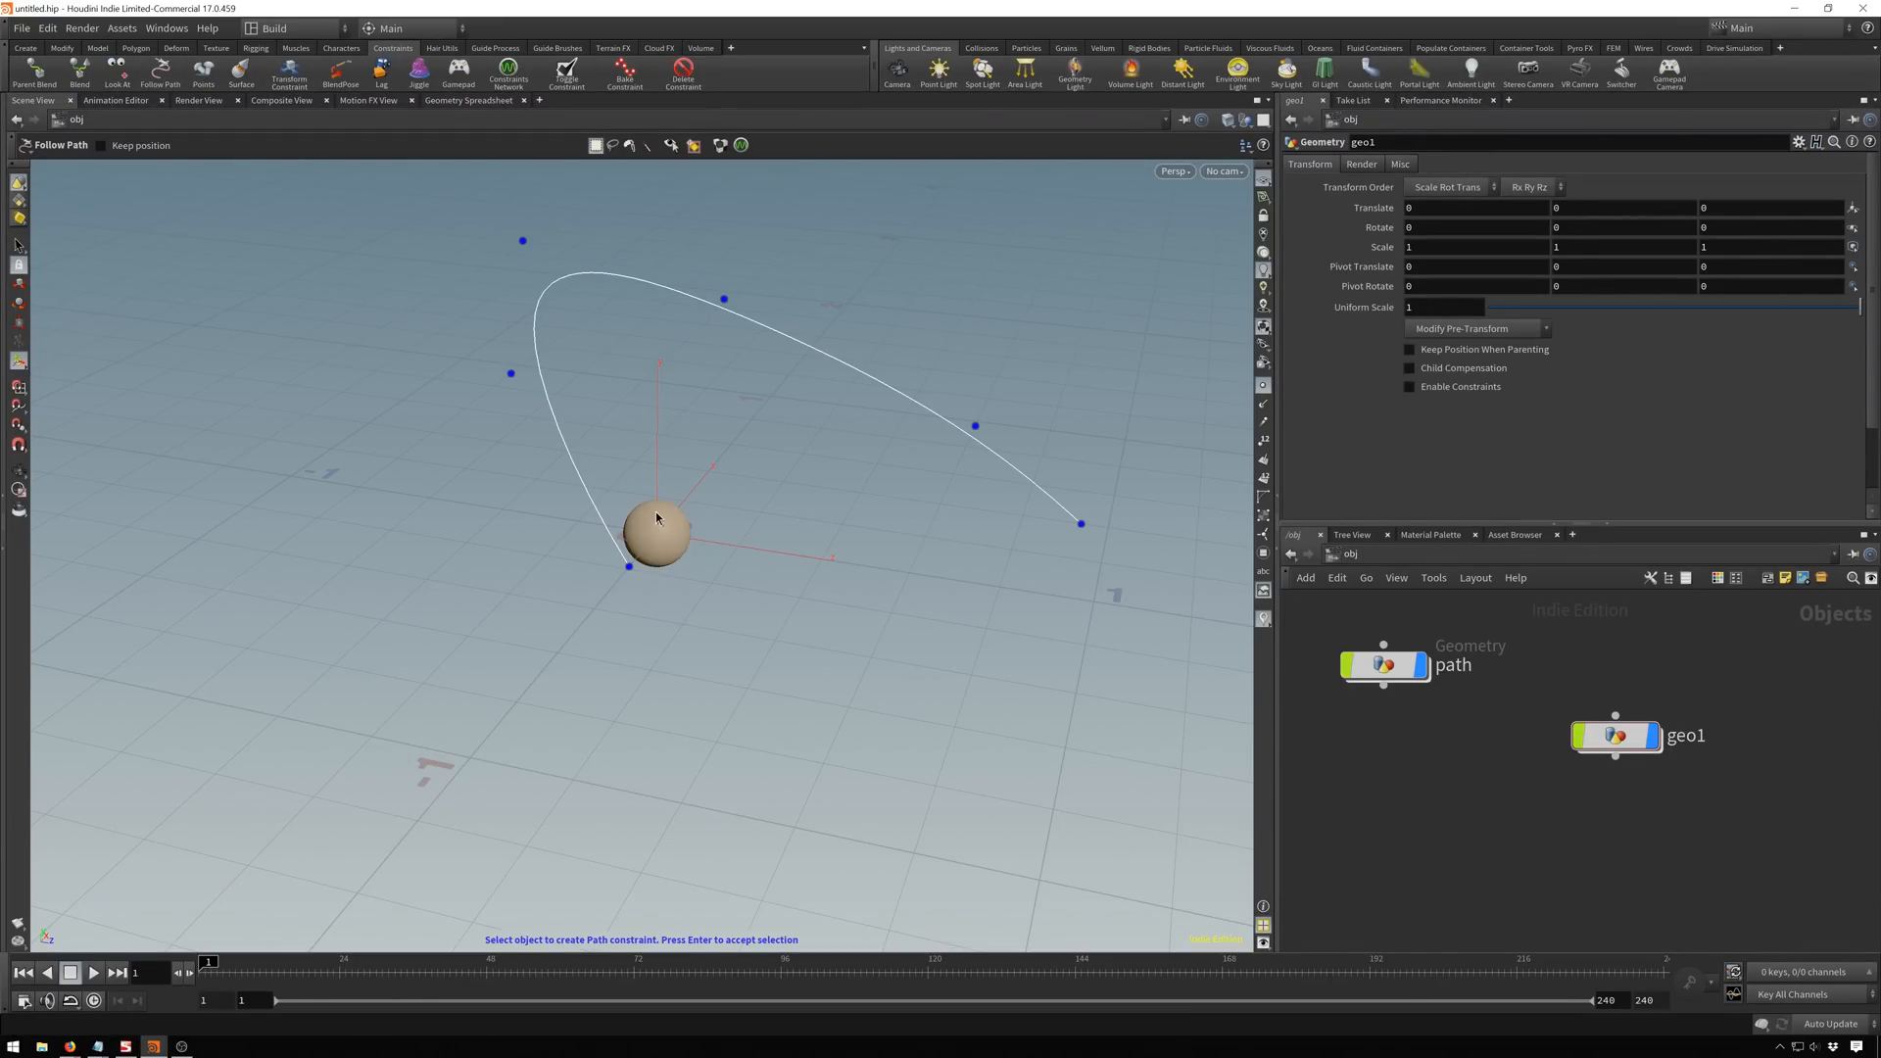
left_click(656, 531)
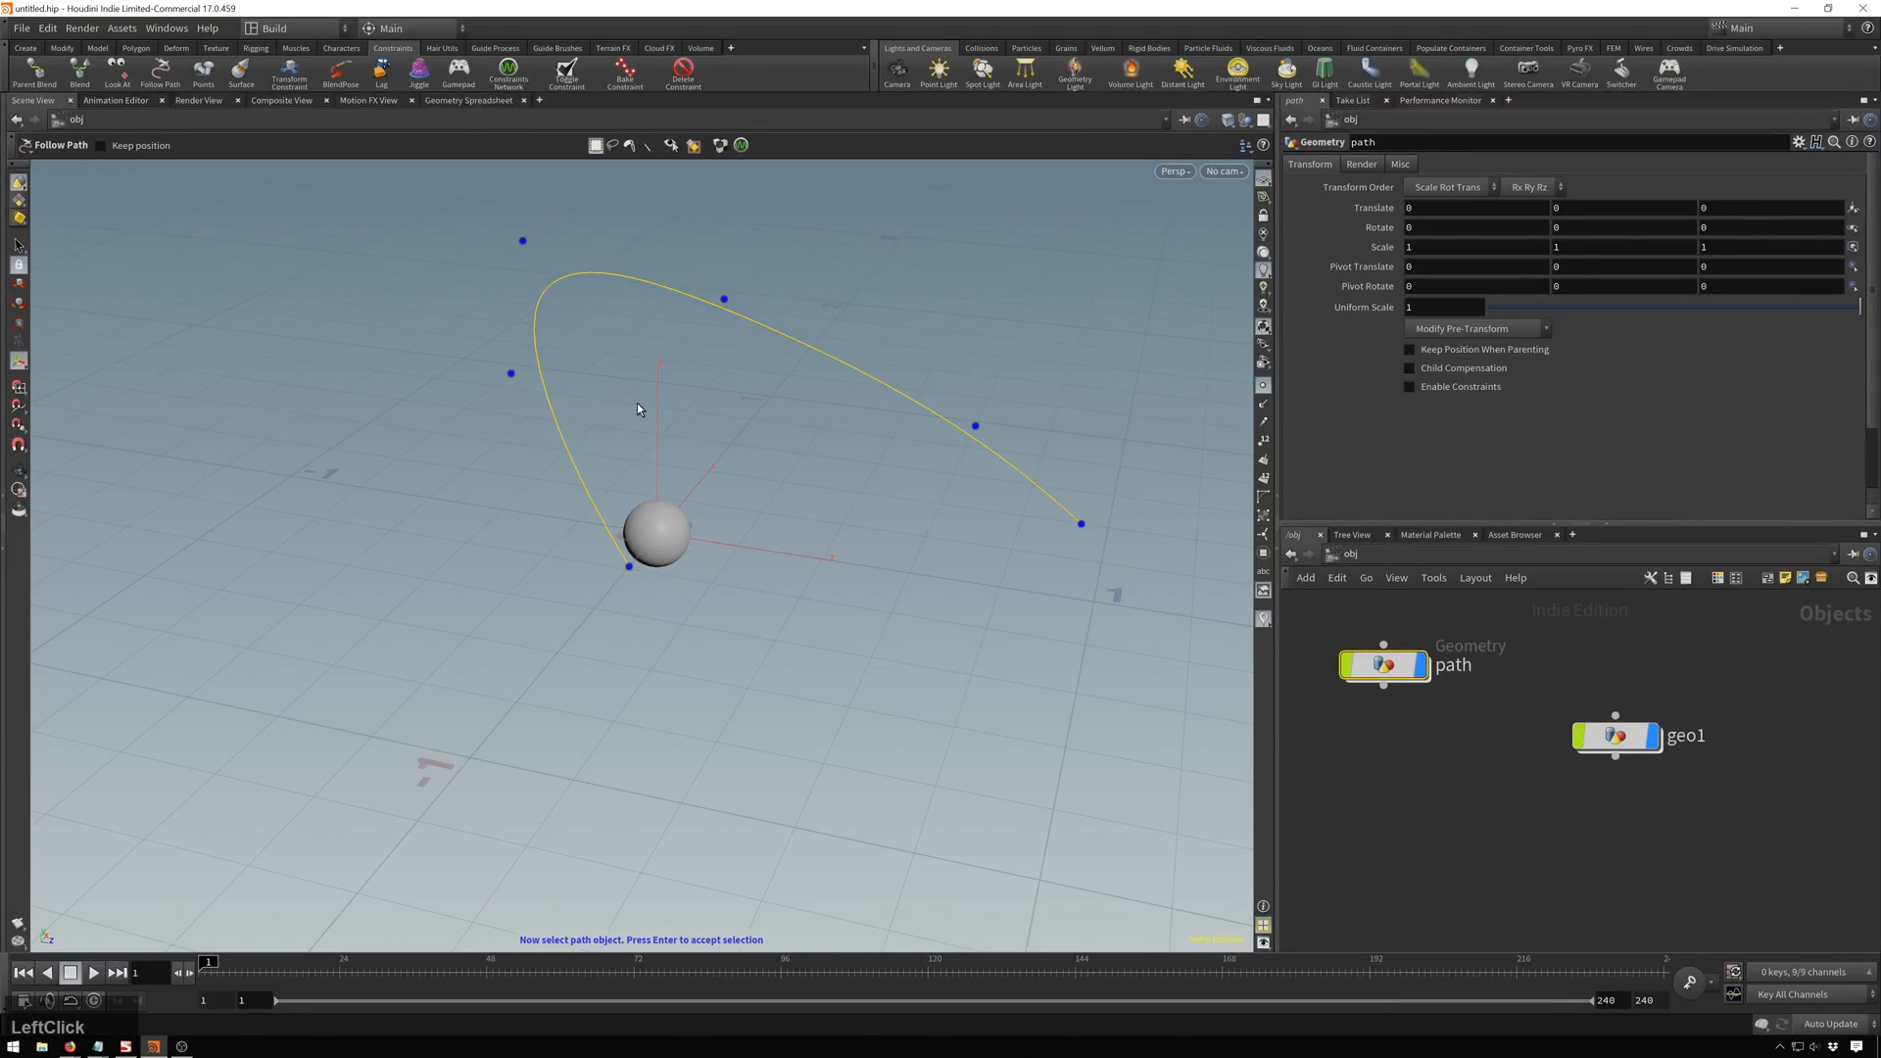
key("Return")
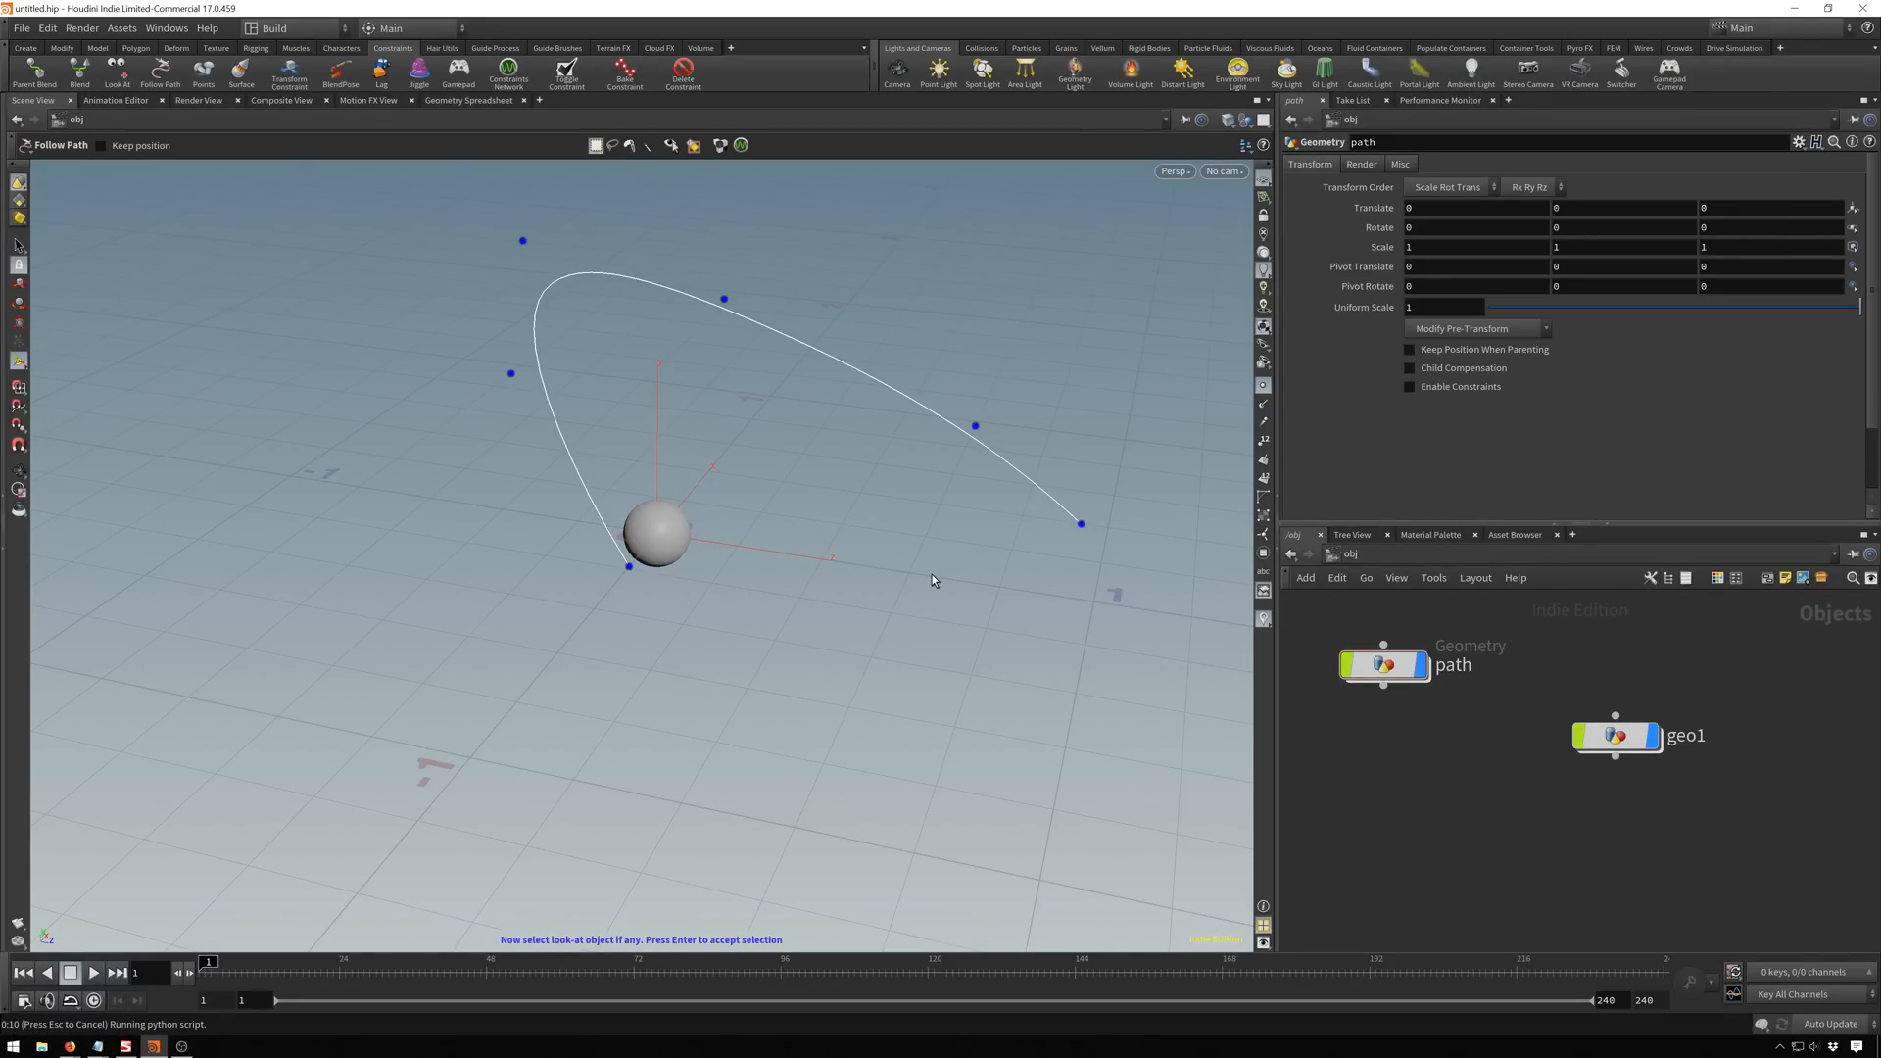
mouse_move(891, 531)
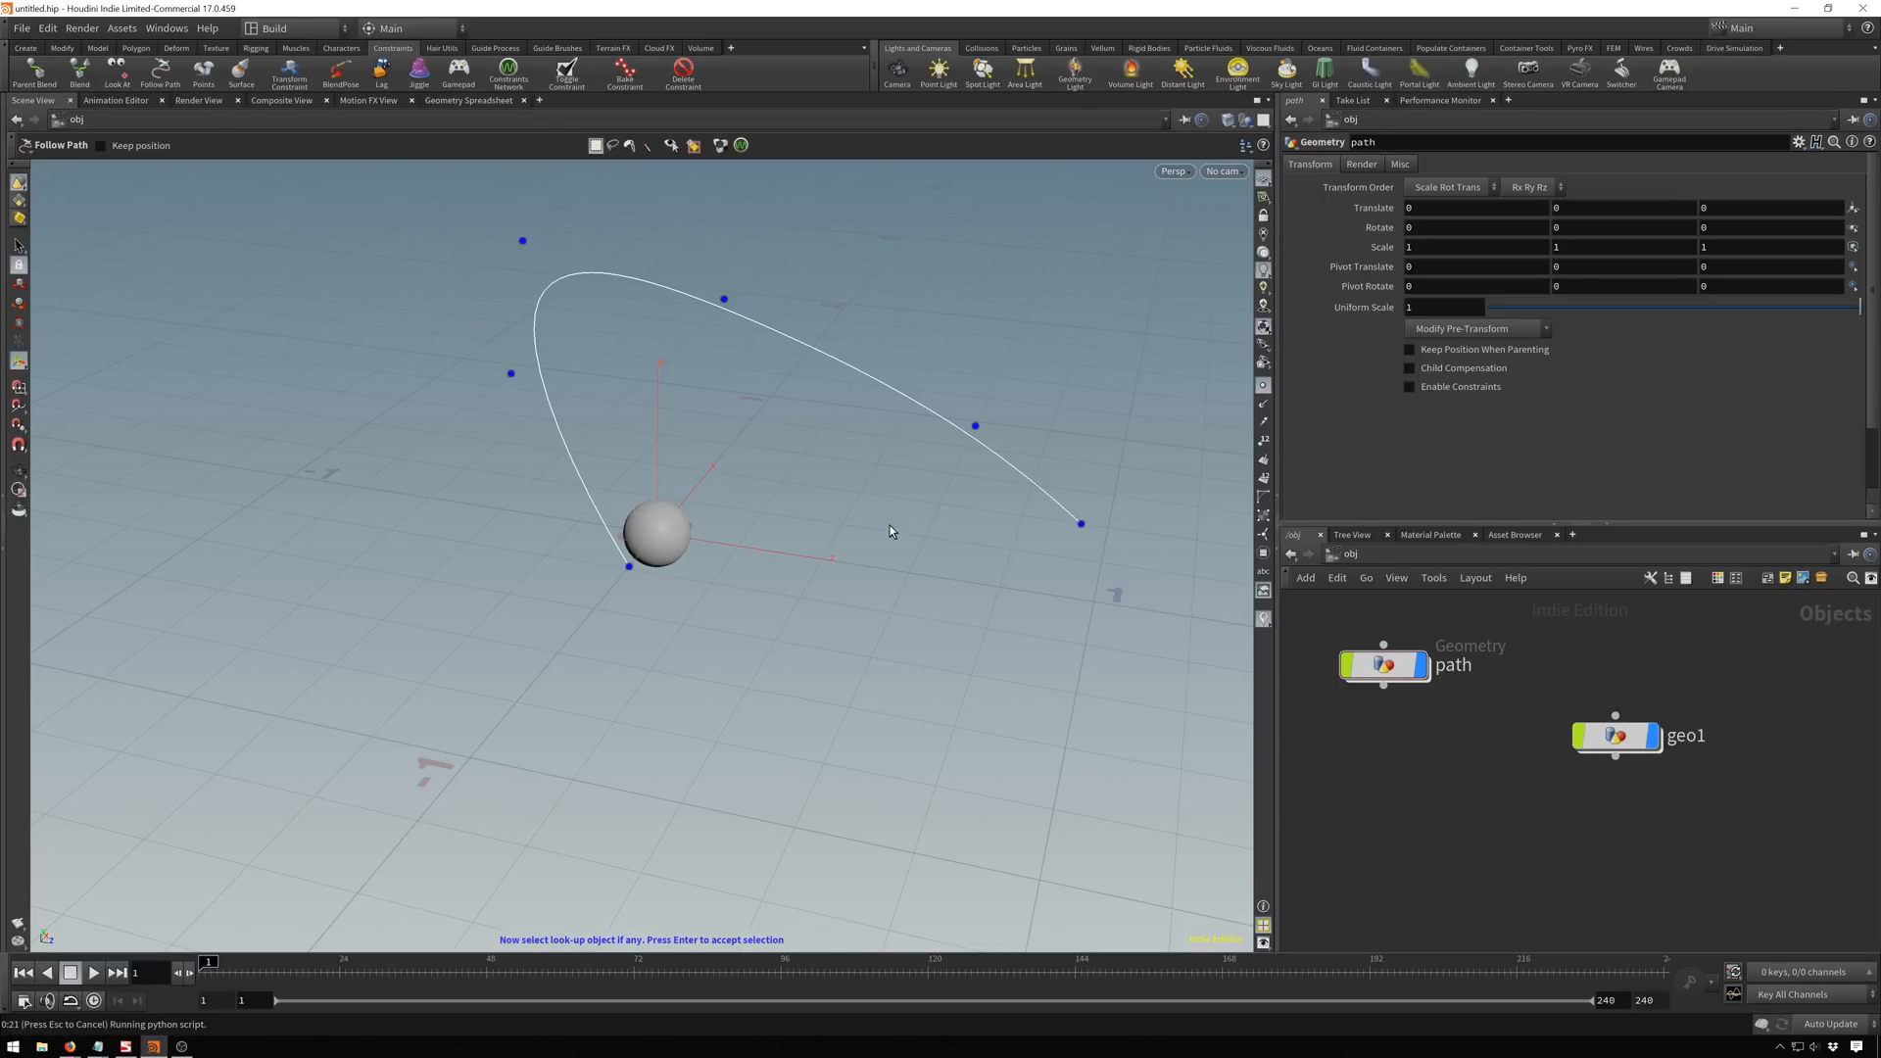
mouse_move(635, 431)
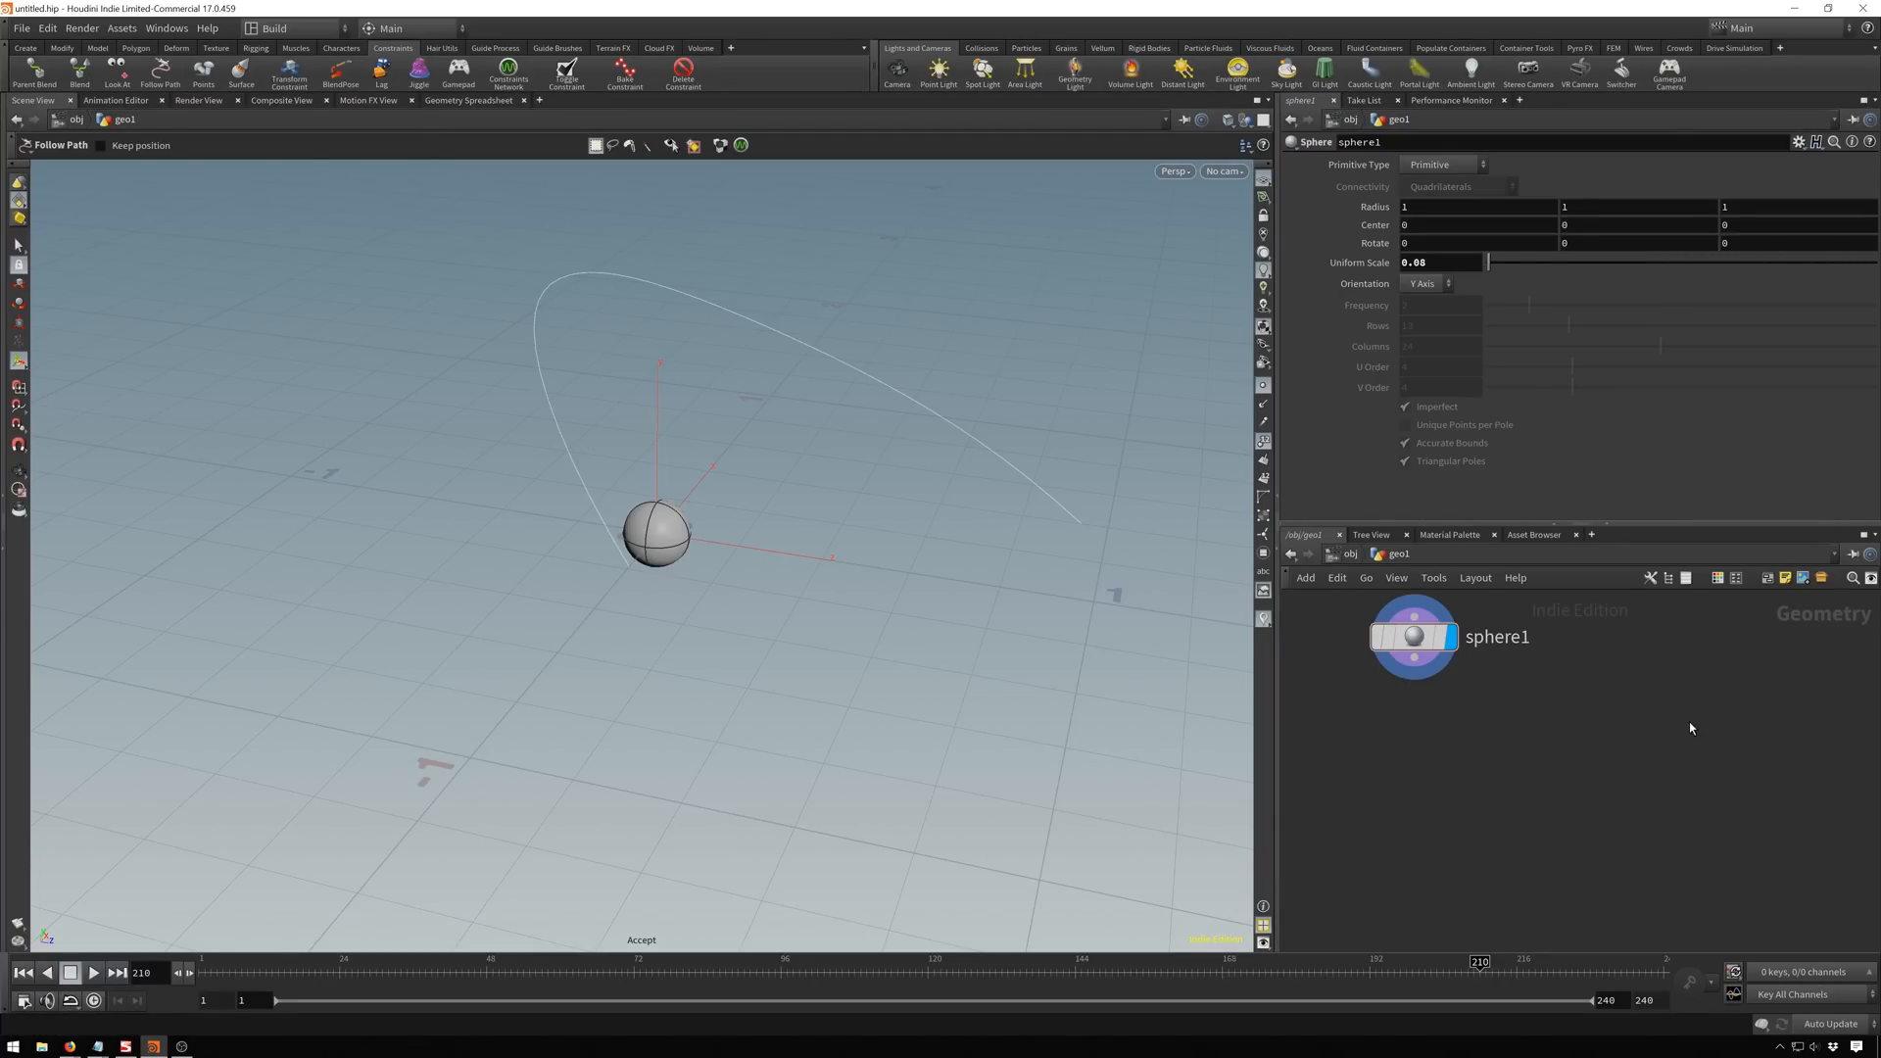
In the sphere's constraints CHOP network, wire getworldspace into a Constraint Path node.
key("tab")
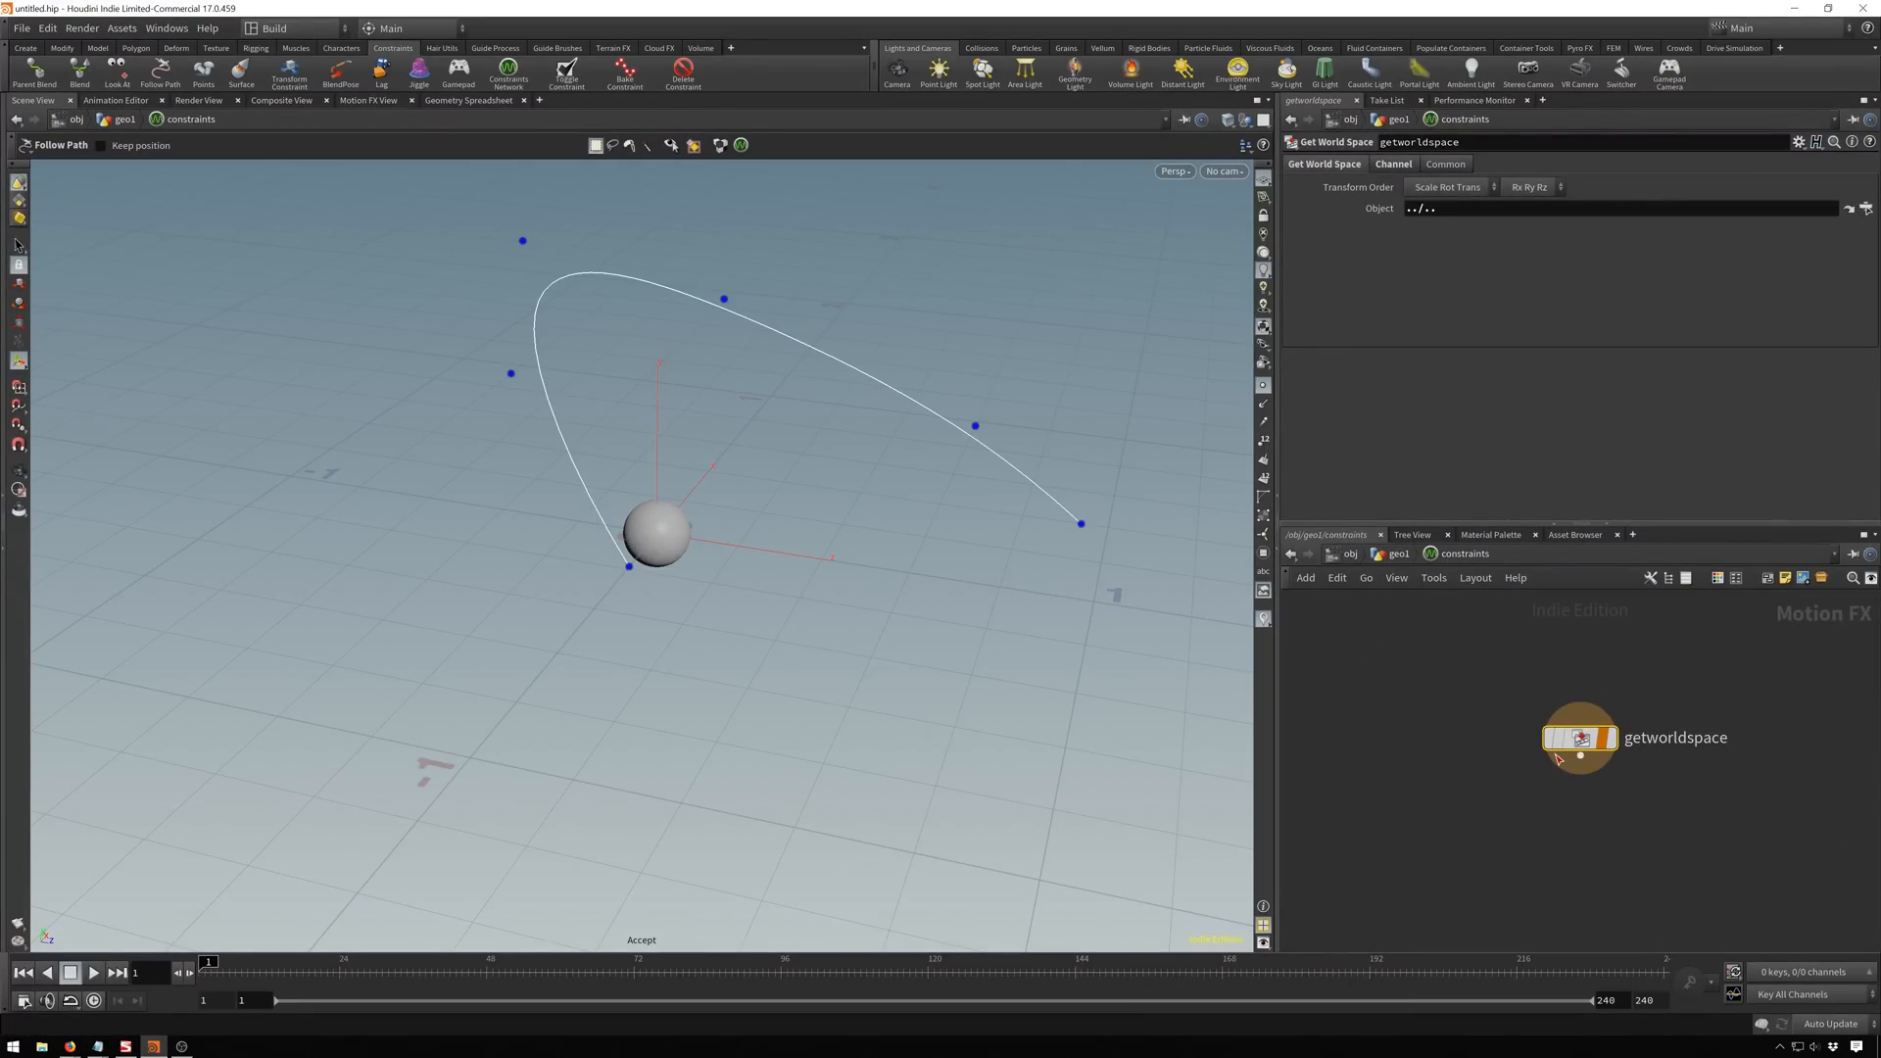
left_click_drag(1577, 739, 1564, 695)
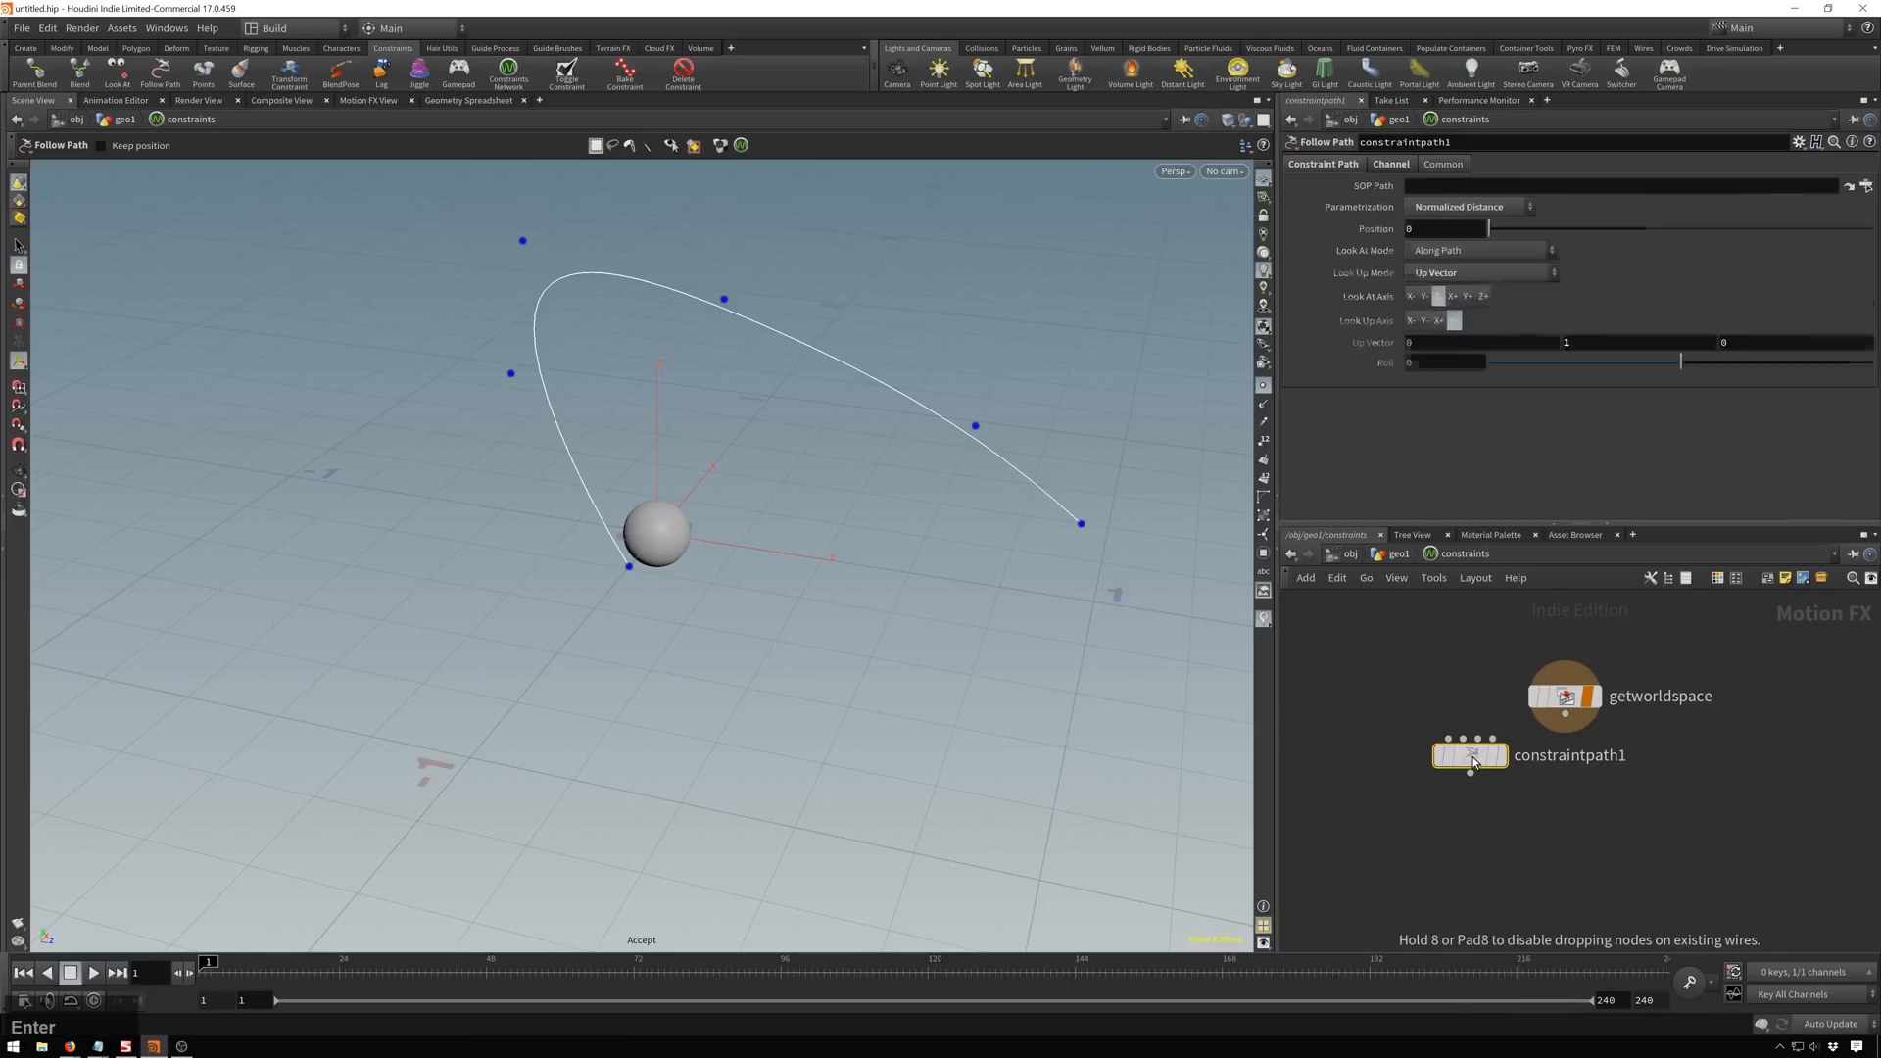
left_click_drag(1469, 754, 1574, 782)
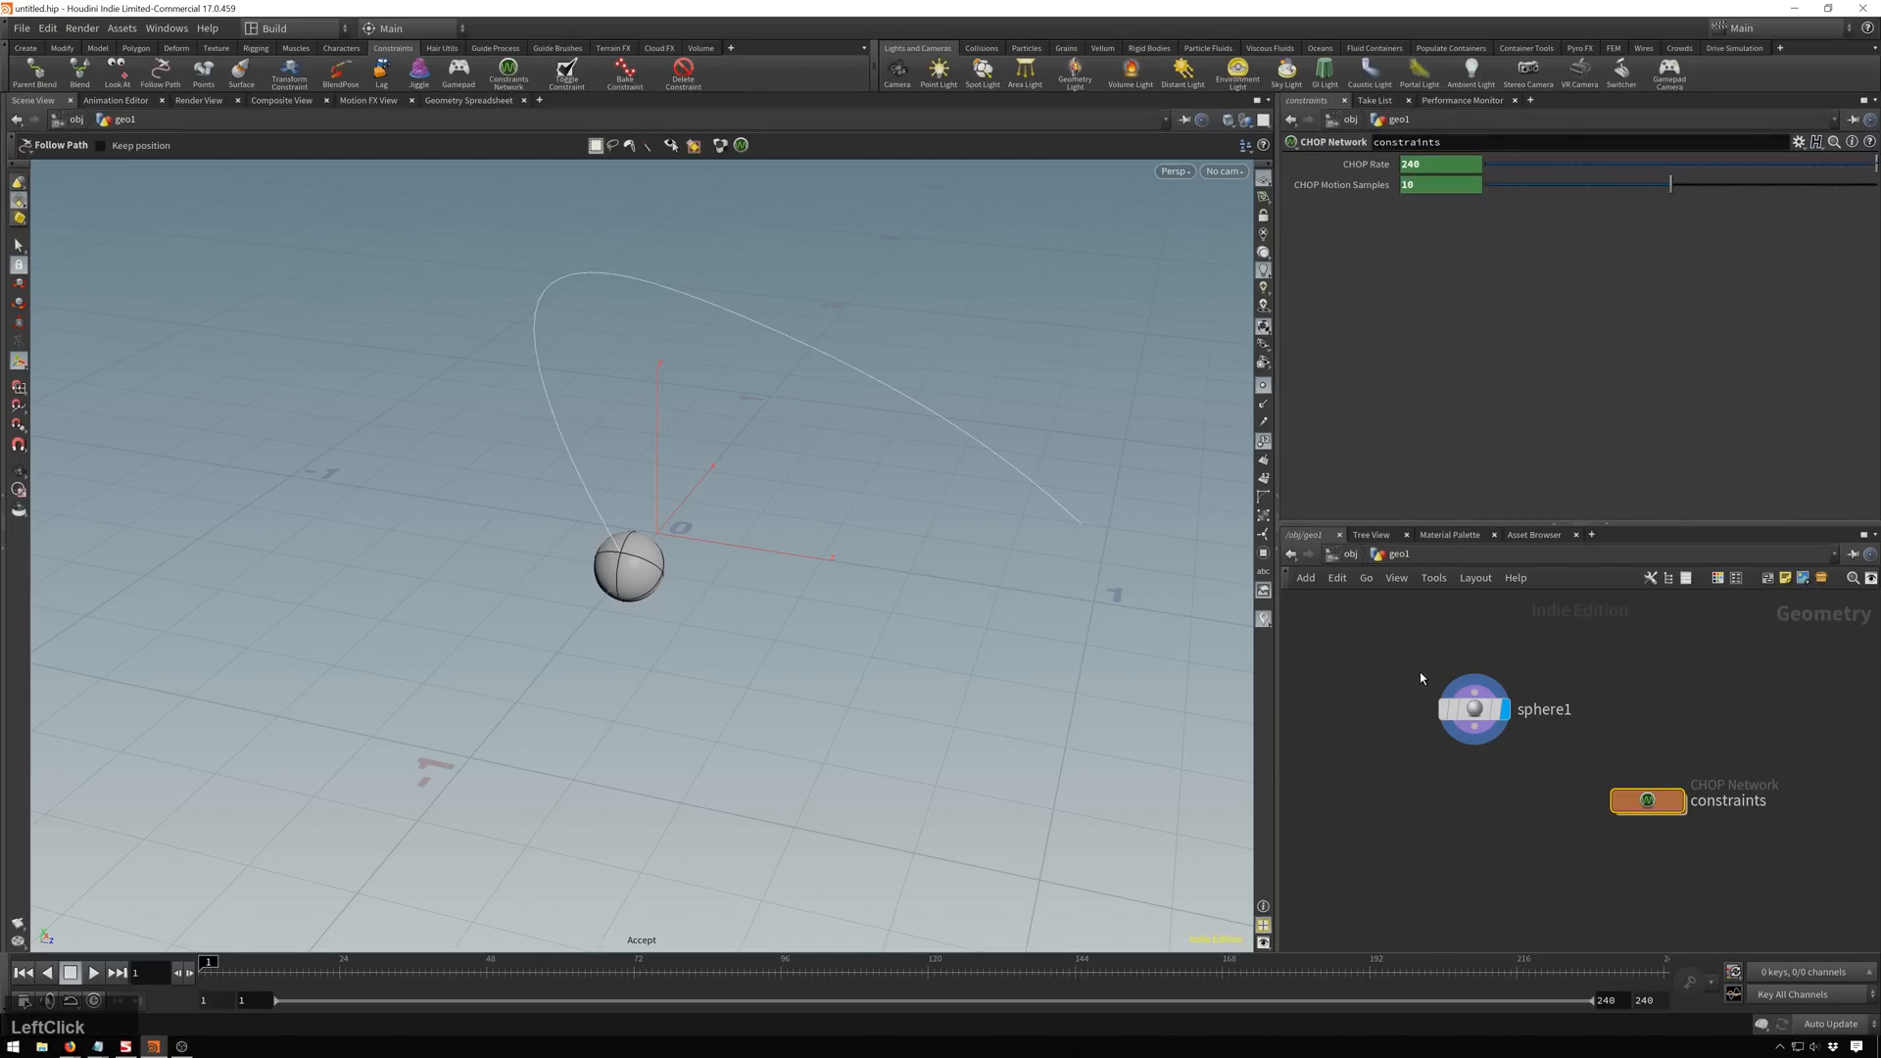
Swap in a Box at Uniform Scale 0.23, point constraintpath1 at /obj/path and slide Position mid-curve.
key("tab")
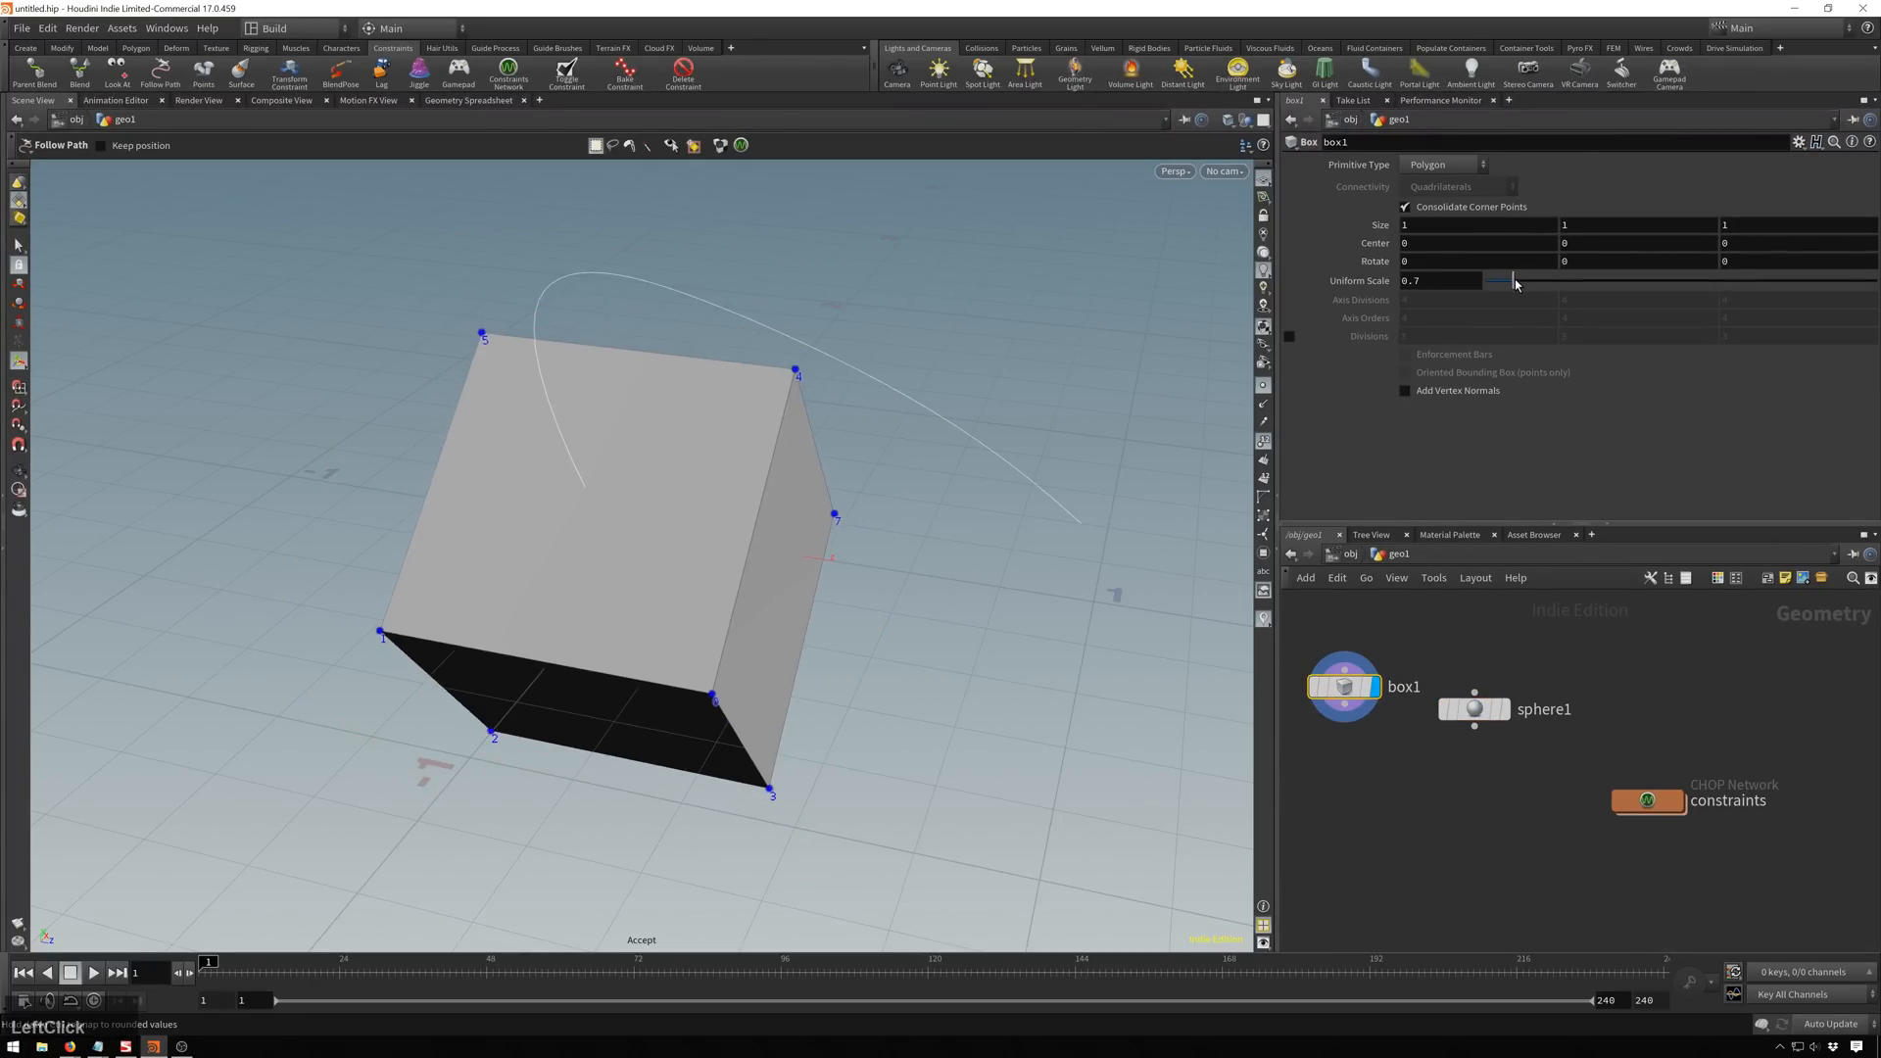
left_click_drag(1514, 280, 1493, 280)
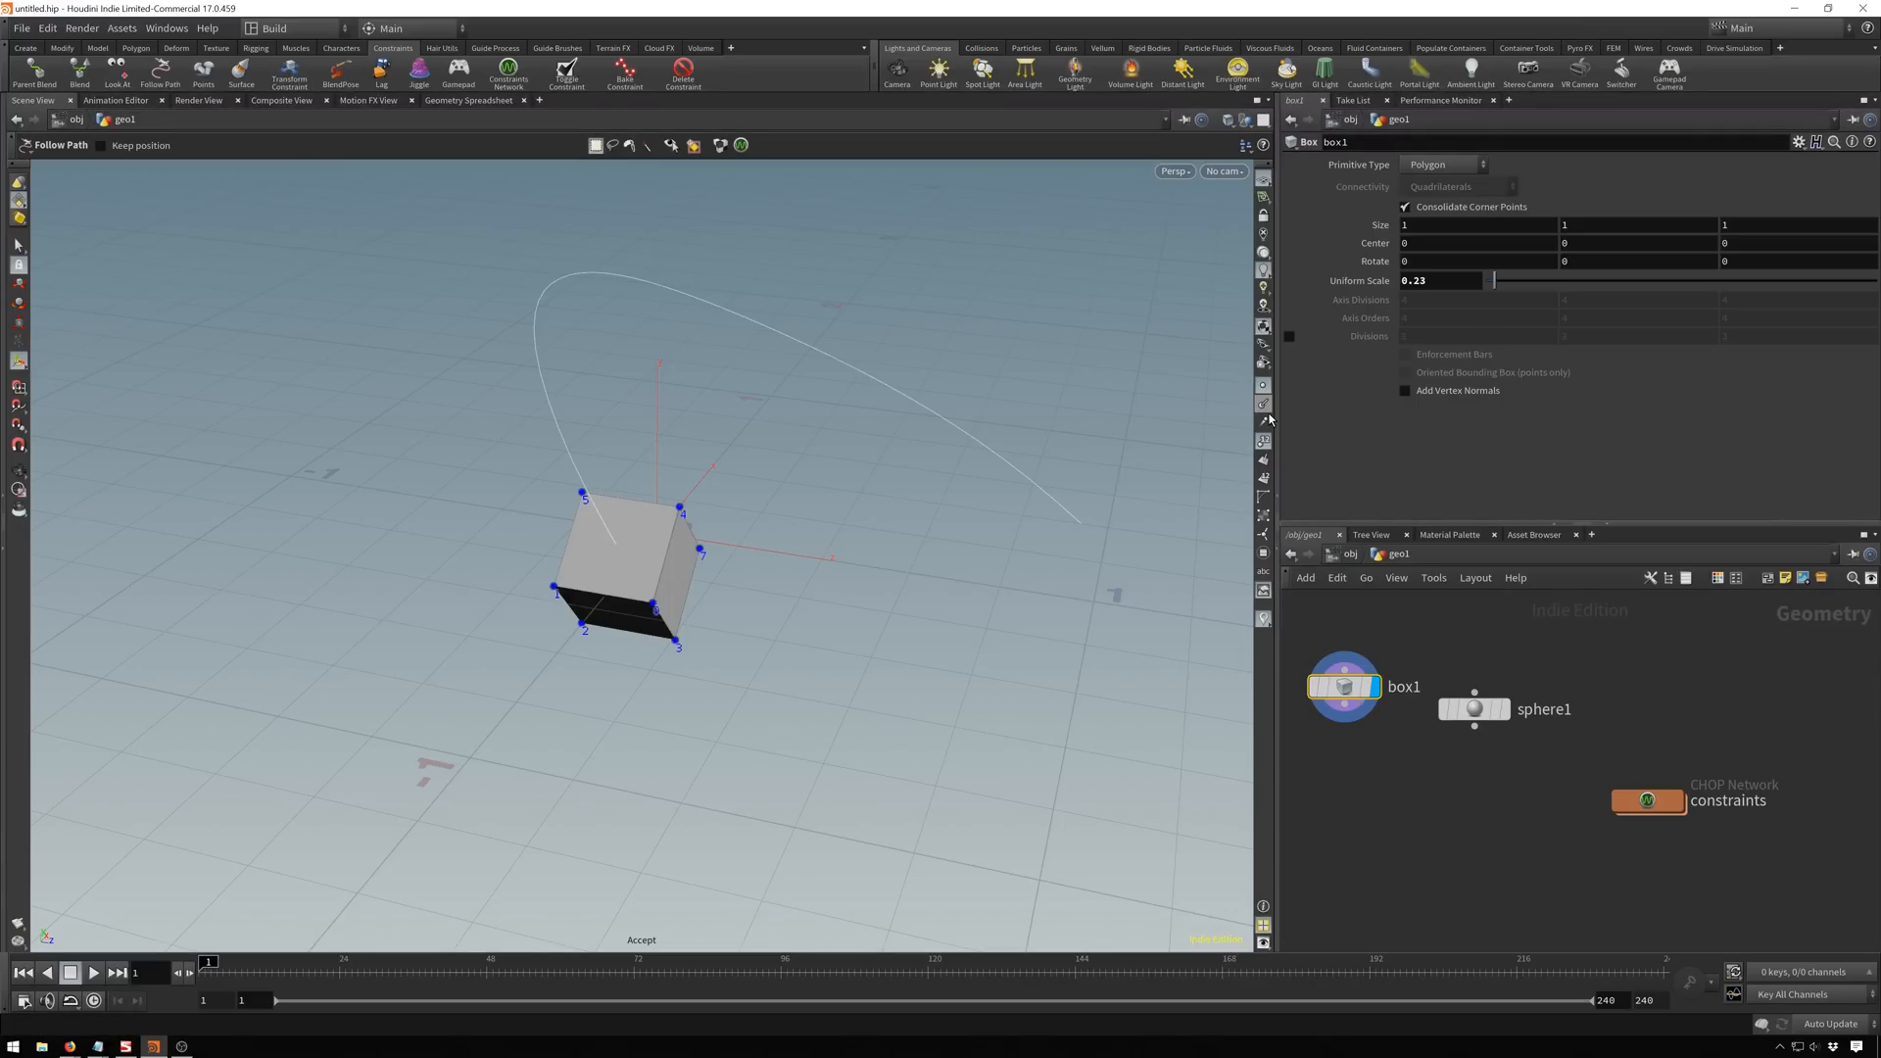
left_click(1647, 800)
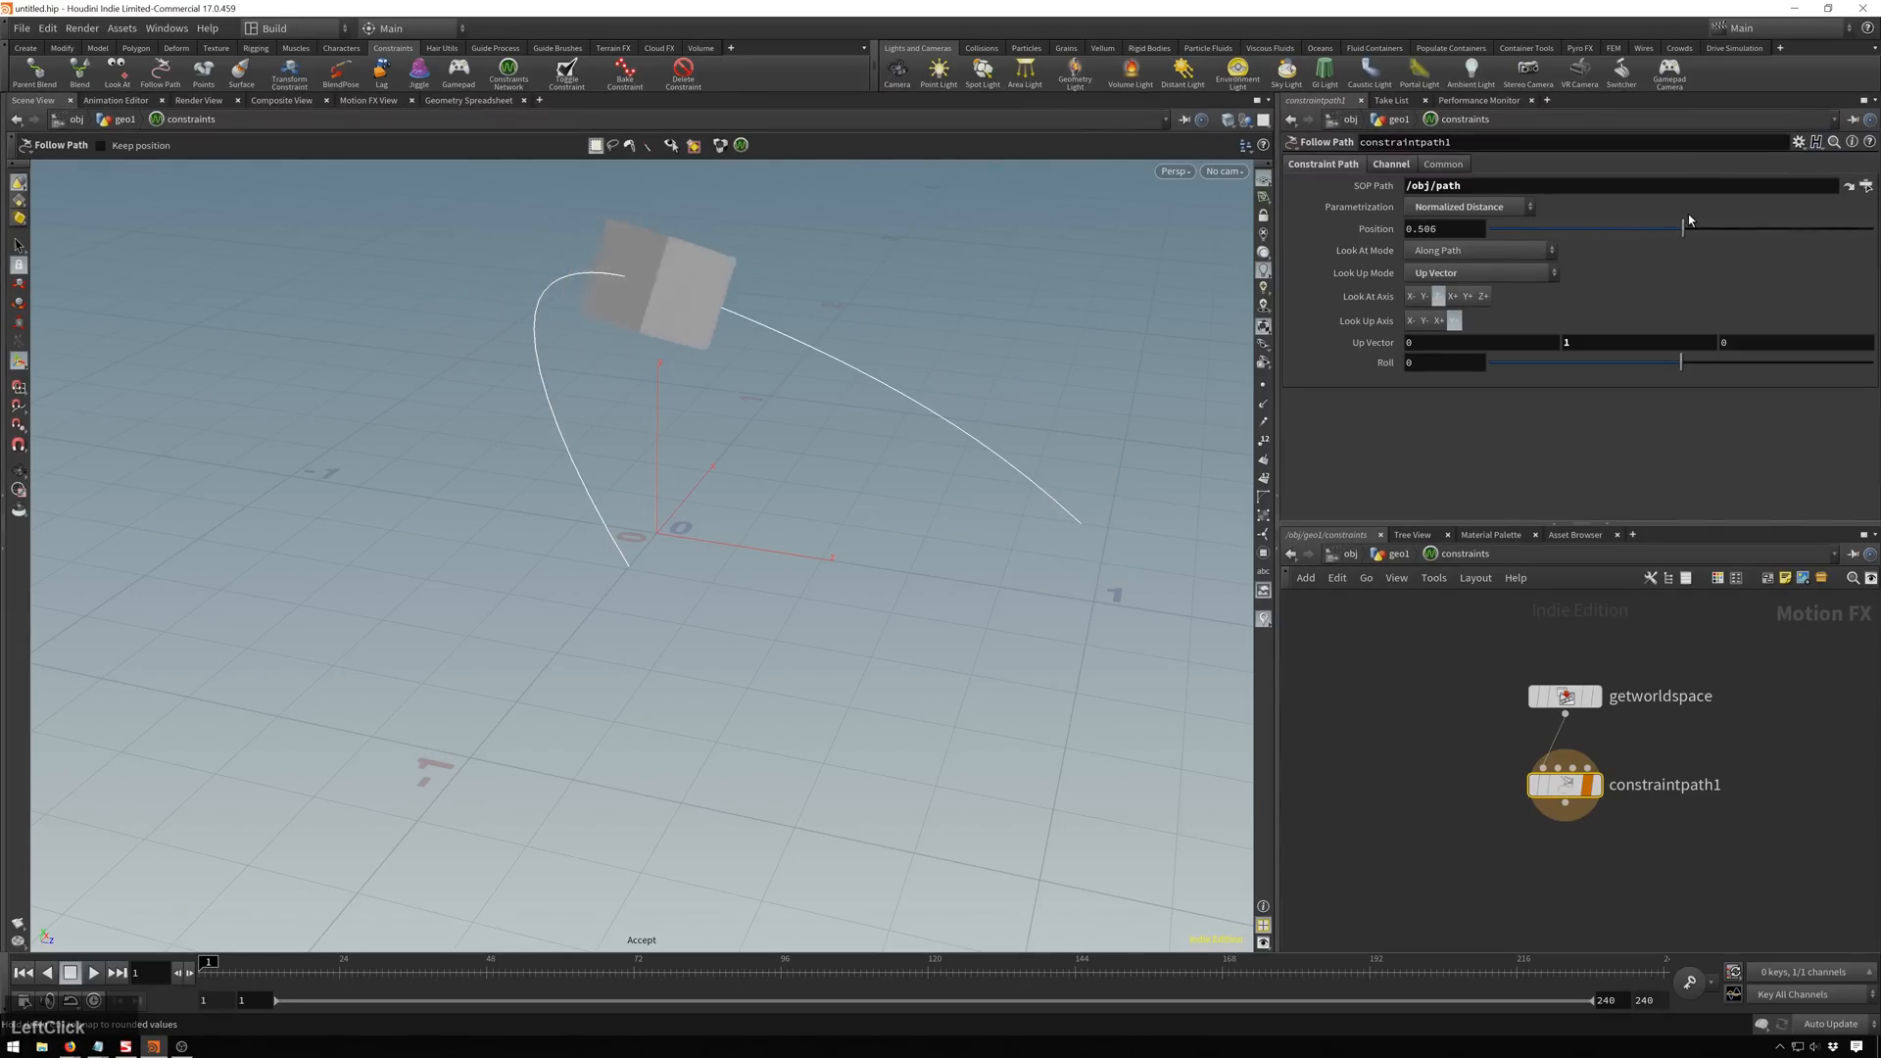
left_click_drag(1679, 227, 1716, 227)
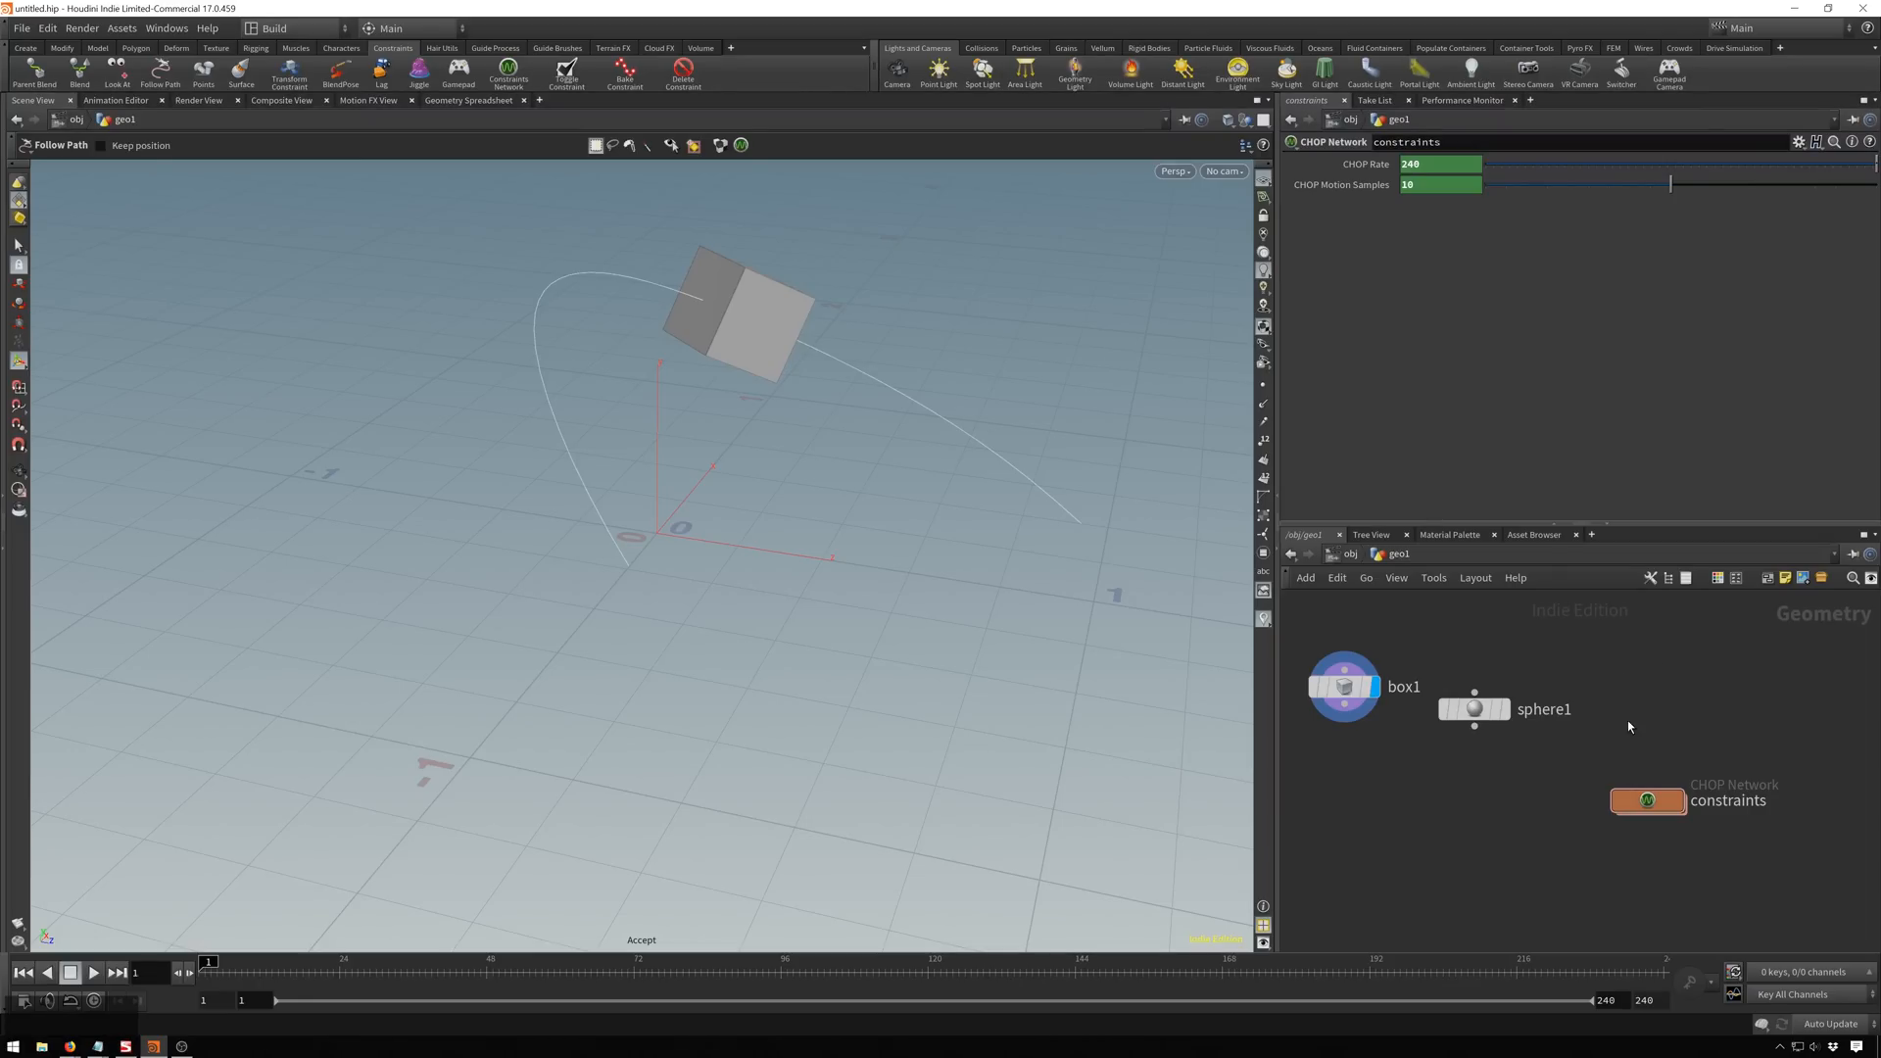
Set constraintpath1 Position to 1 and dive into the path object's network.
key("ctrl+1")
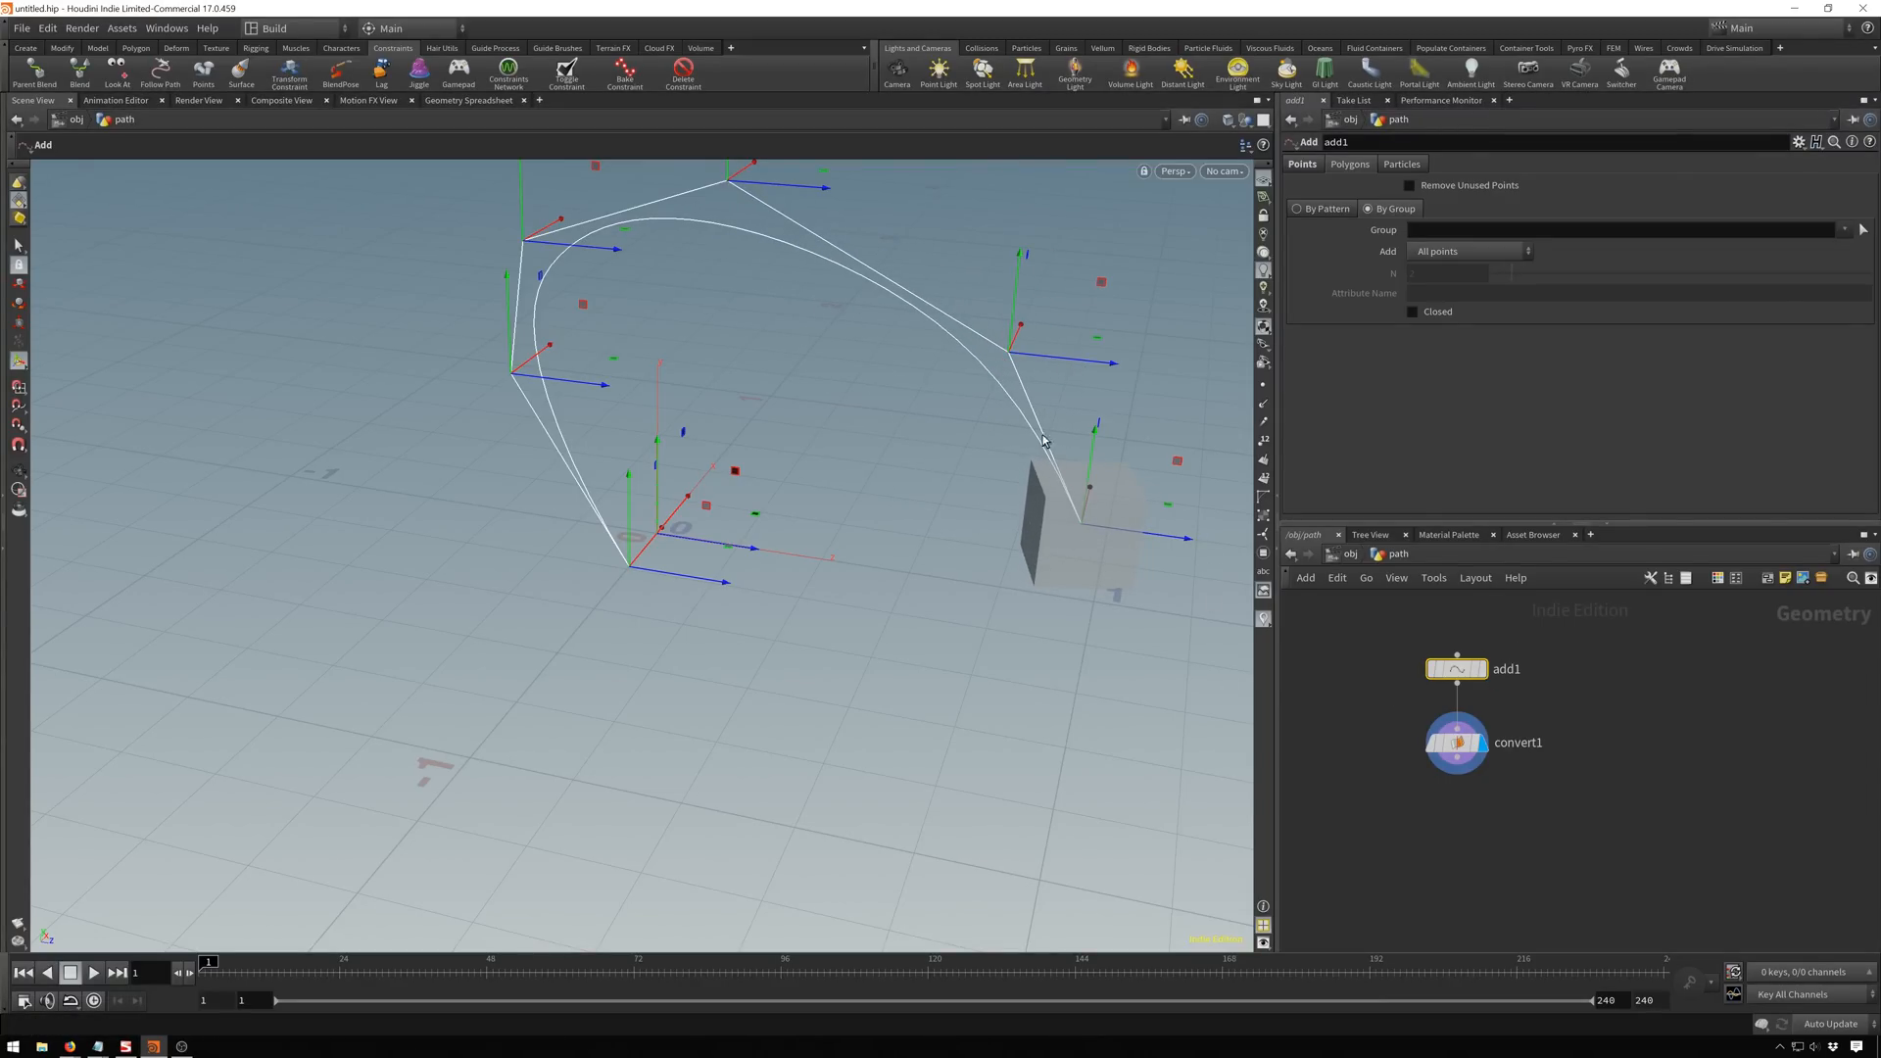
mouse_move(1659, 751)
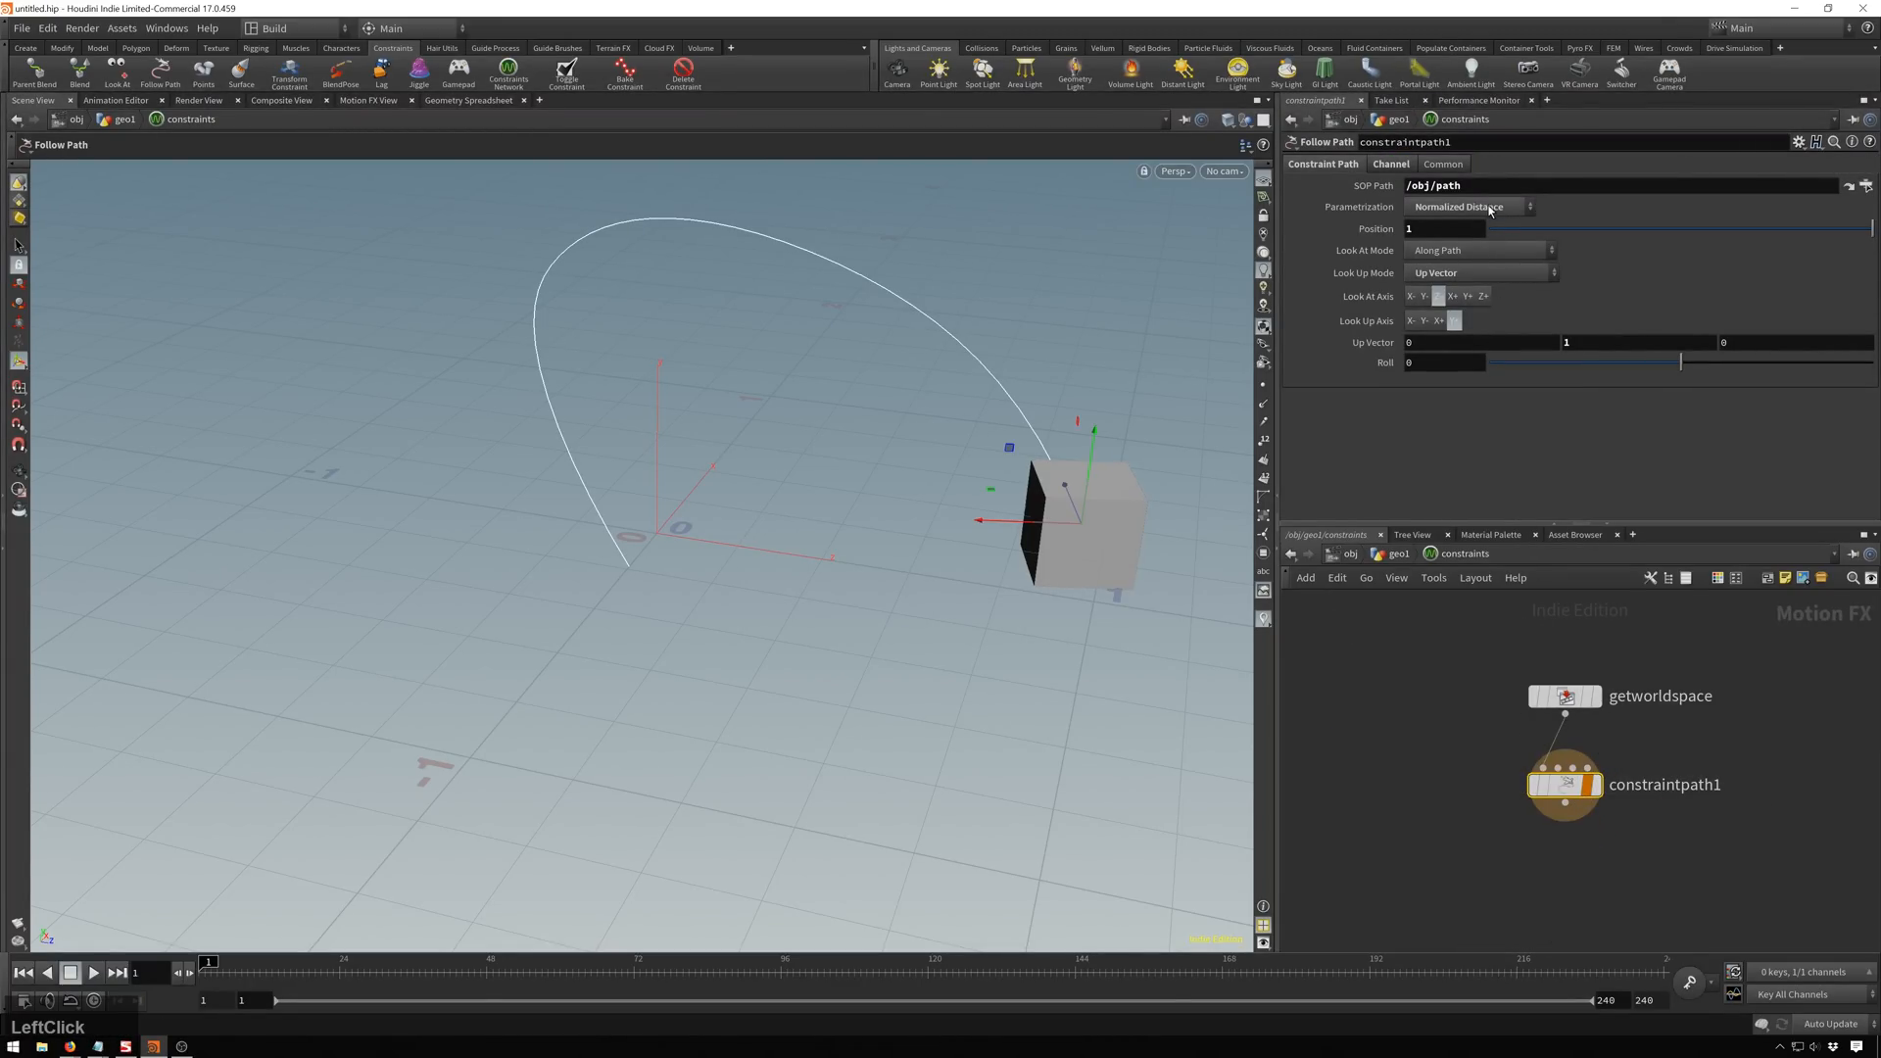
Set the constraint's Parameterization to Distance from Start and slide Position back toward the curve start.
left_click(1464, 206)
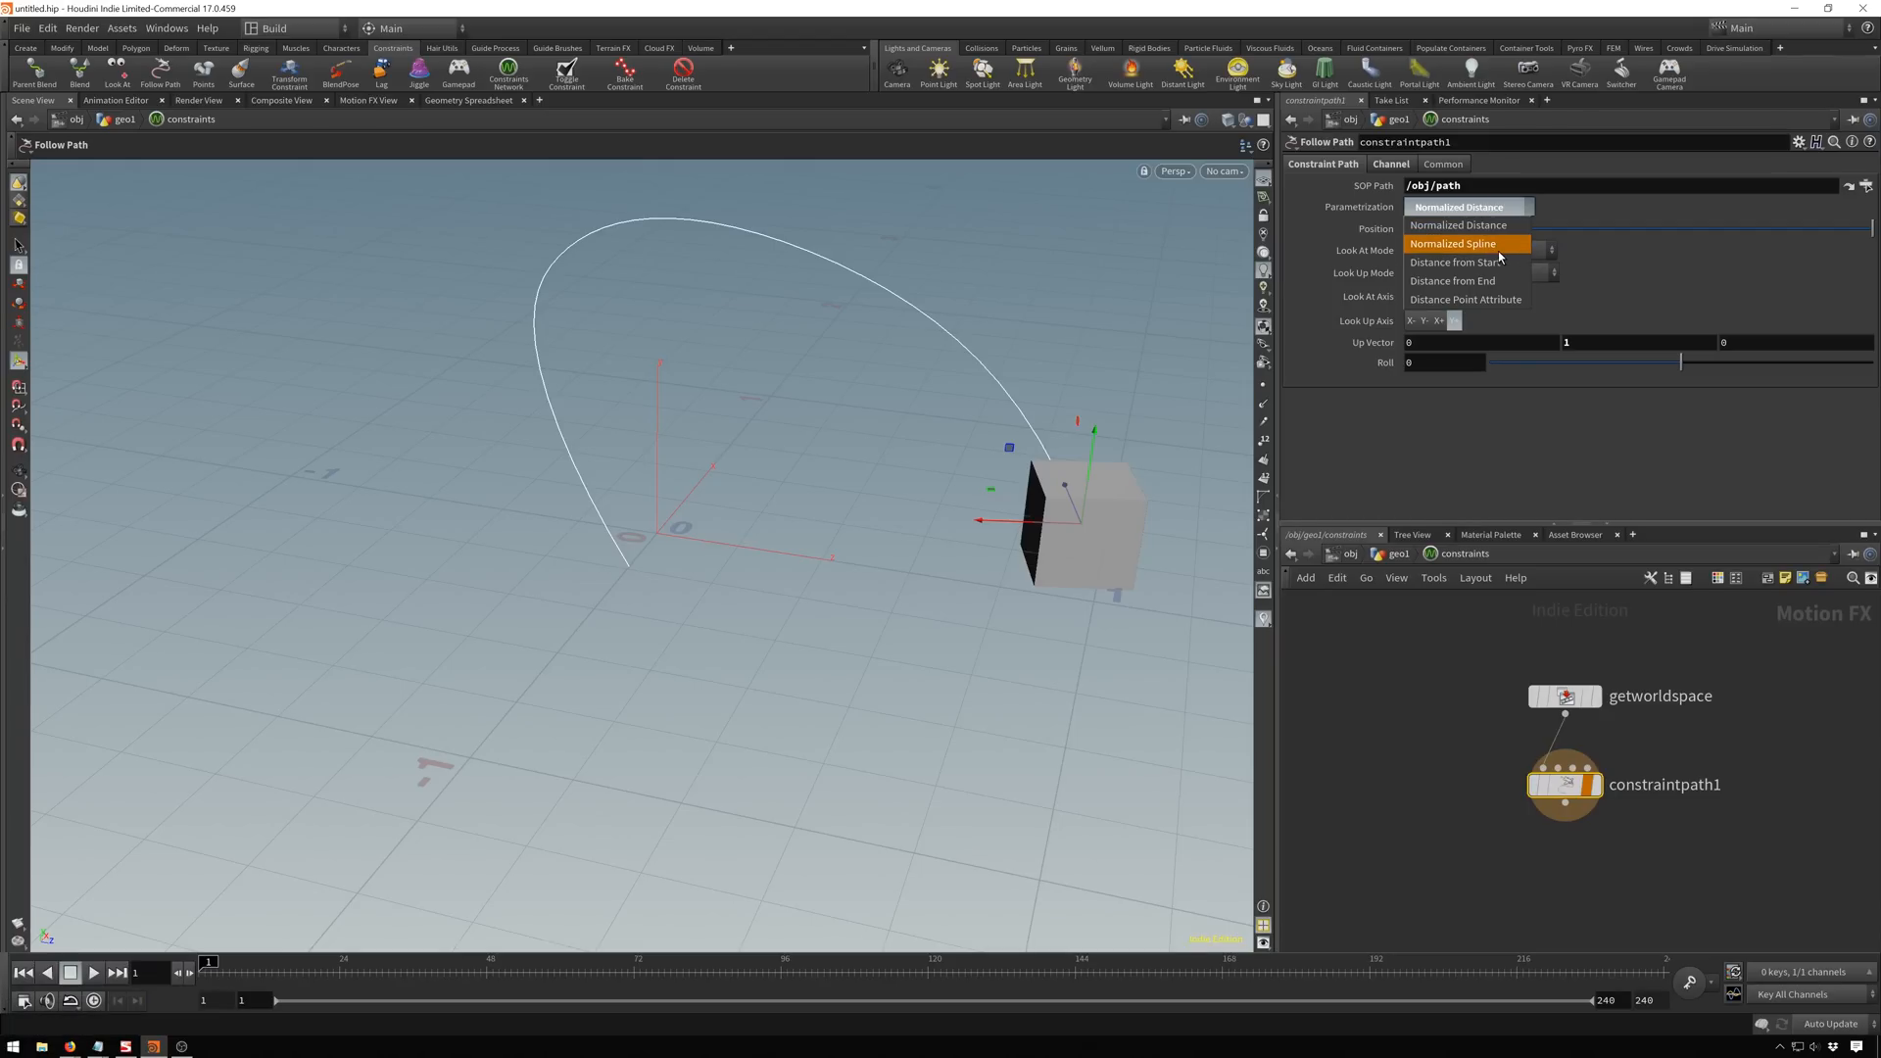
left_click(1456, 243)
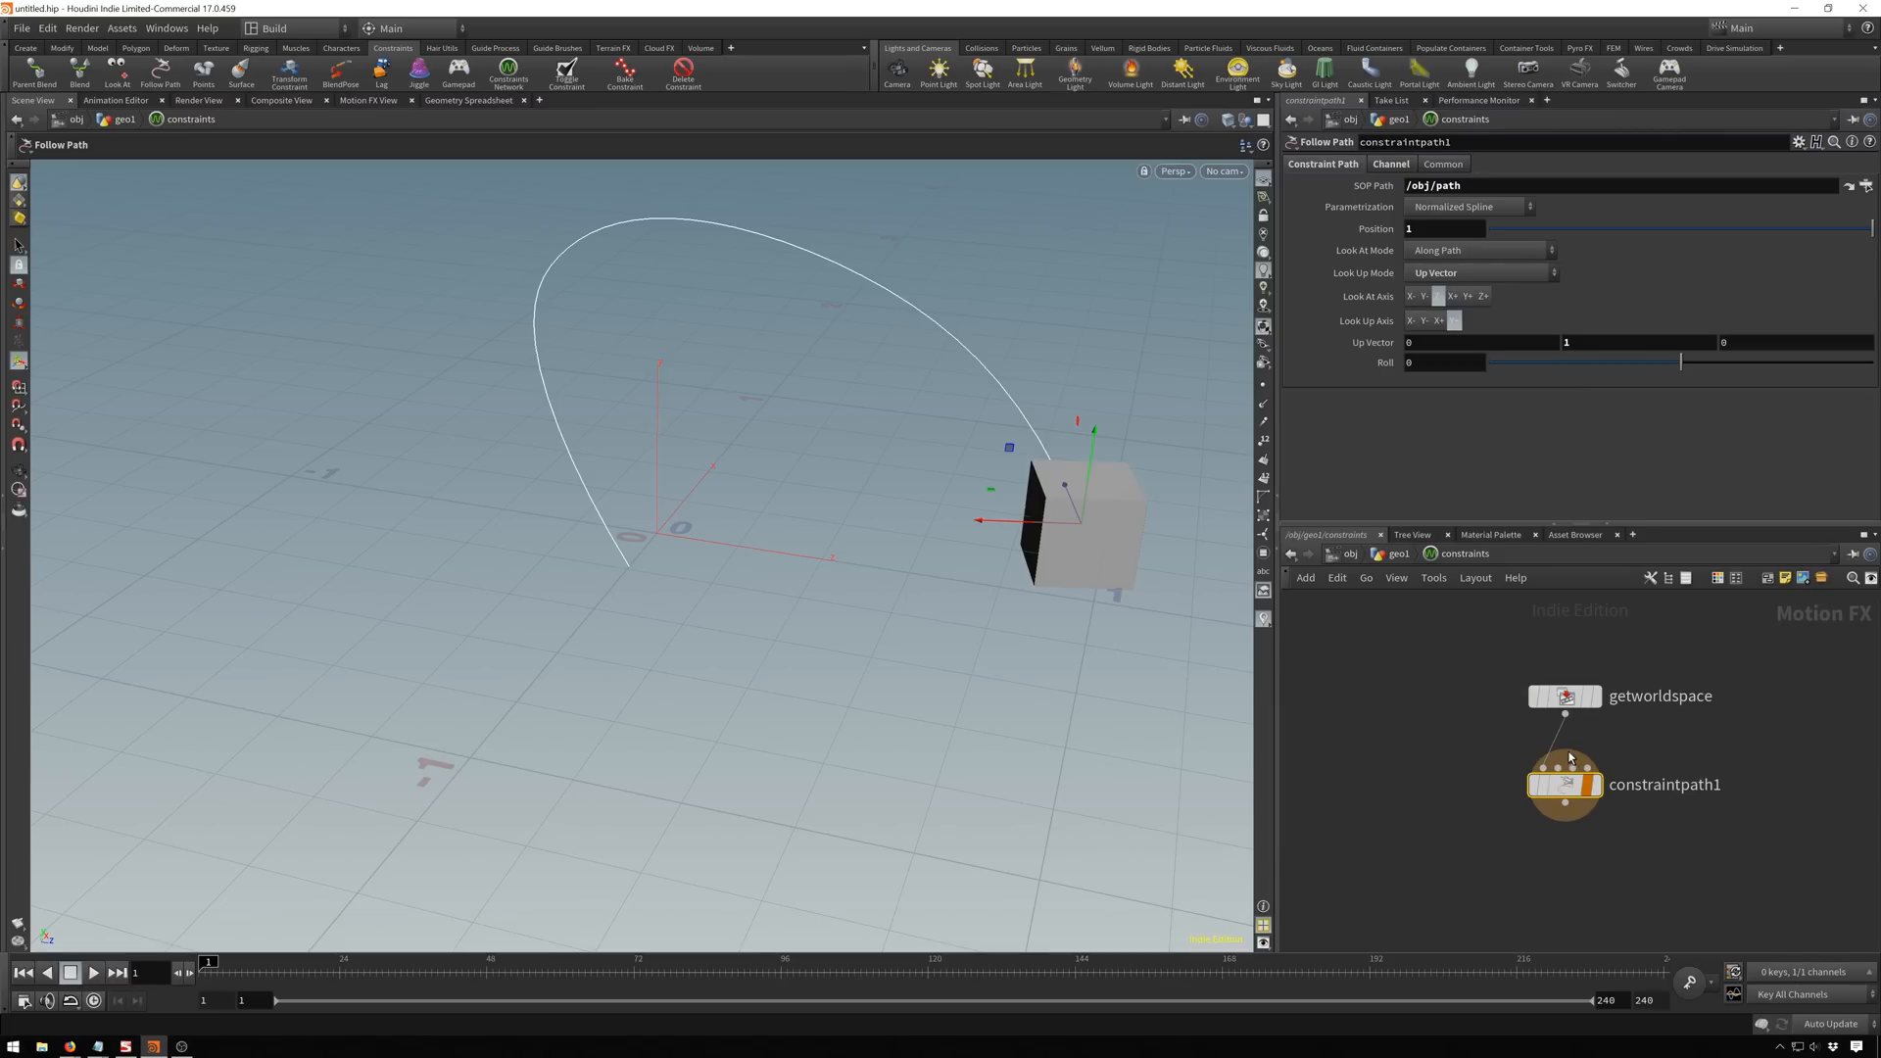
mouse_move(1532, 217)
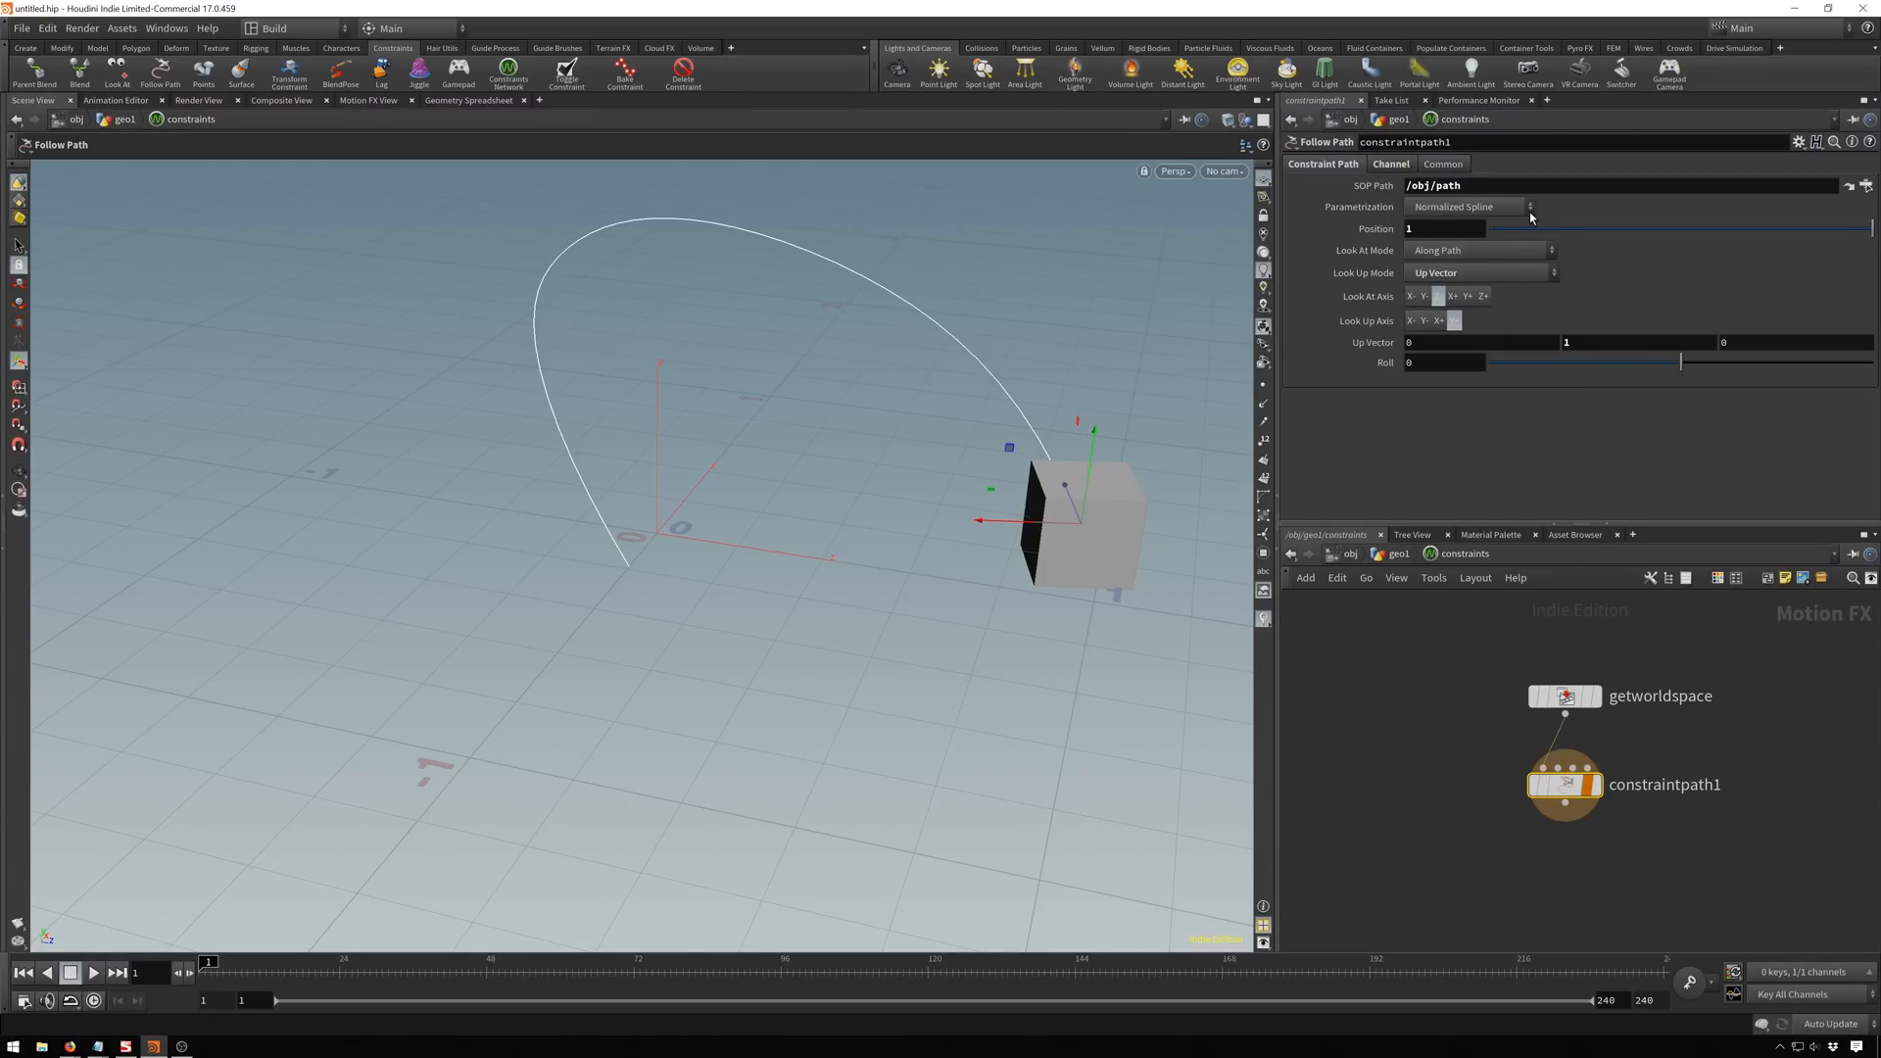
left_click(1464, 206)
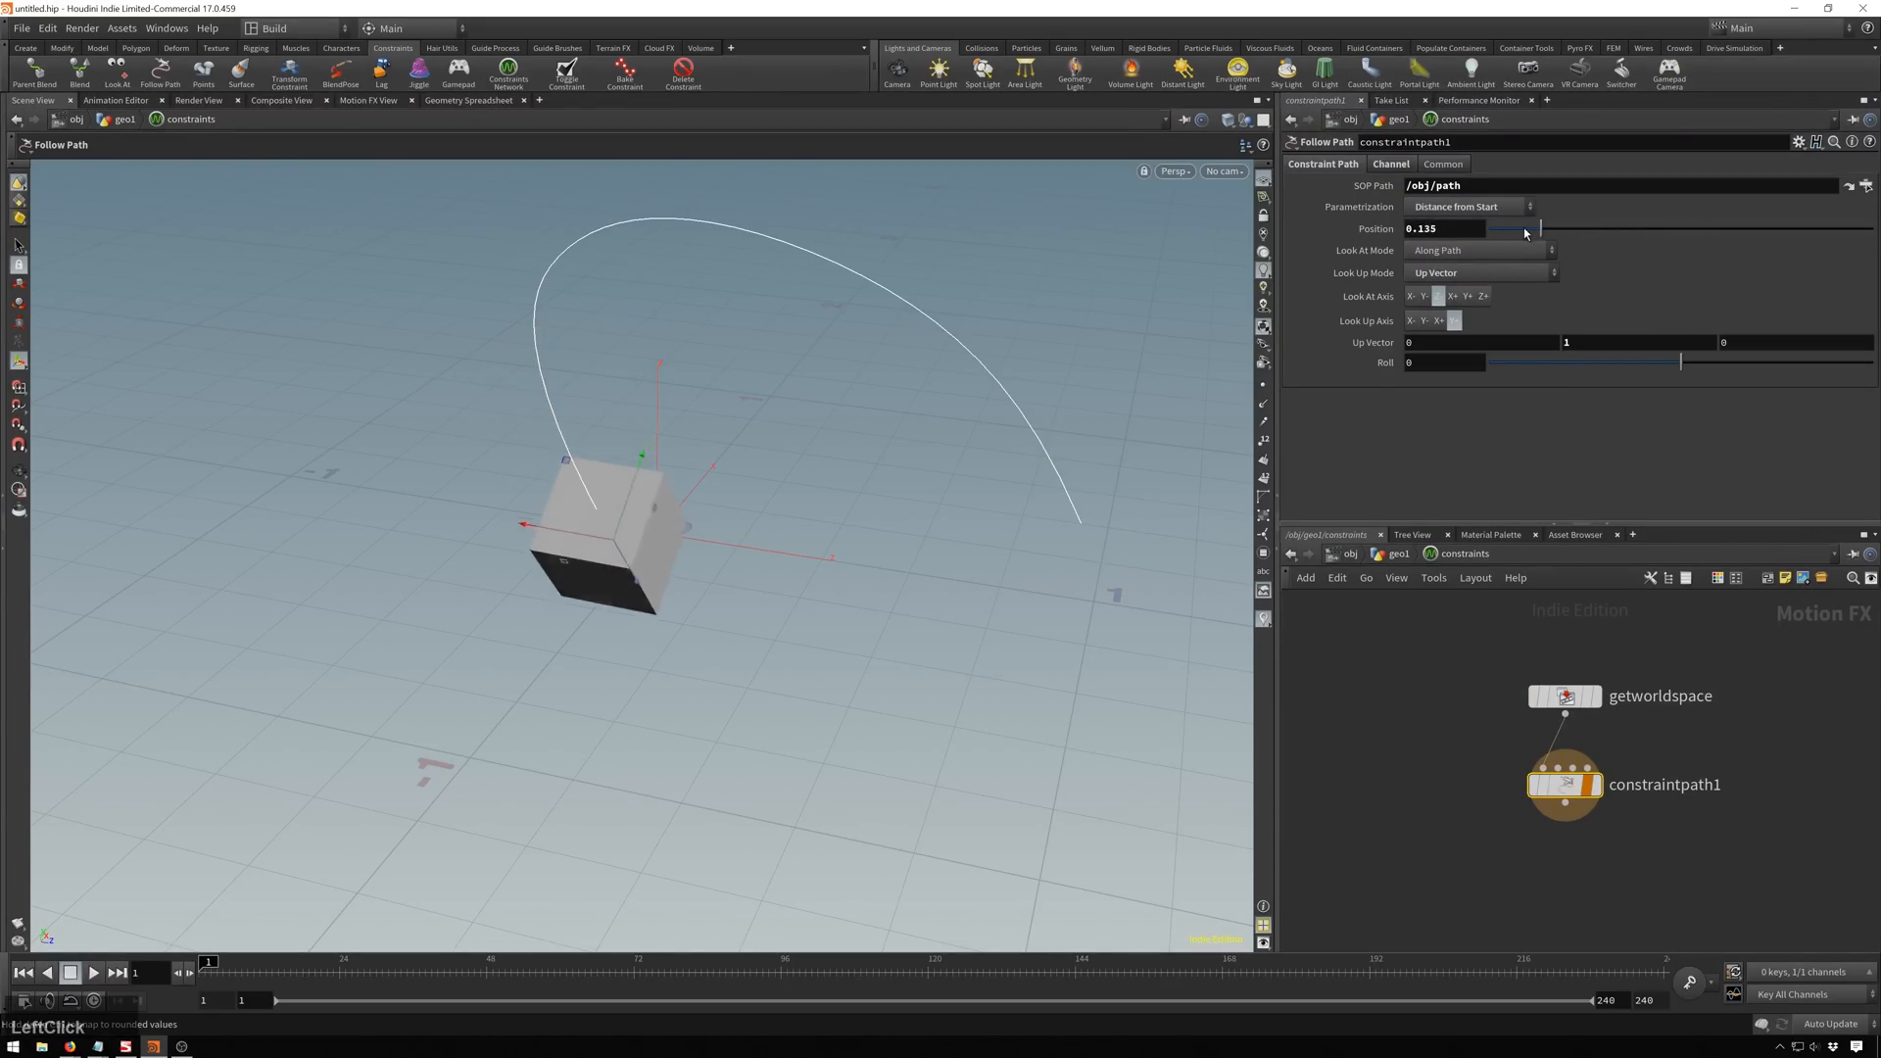
left_click_drag(1542, 227, 1871, 227)
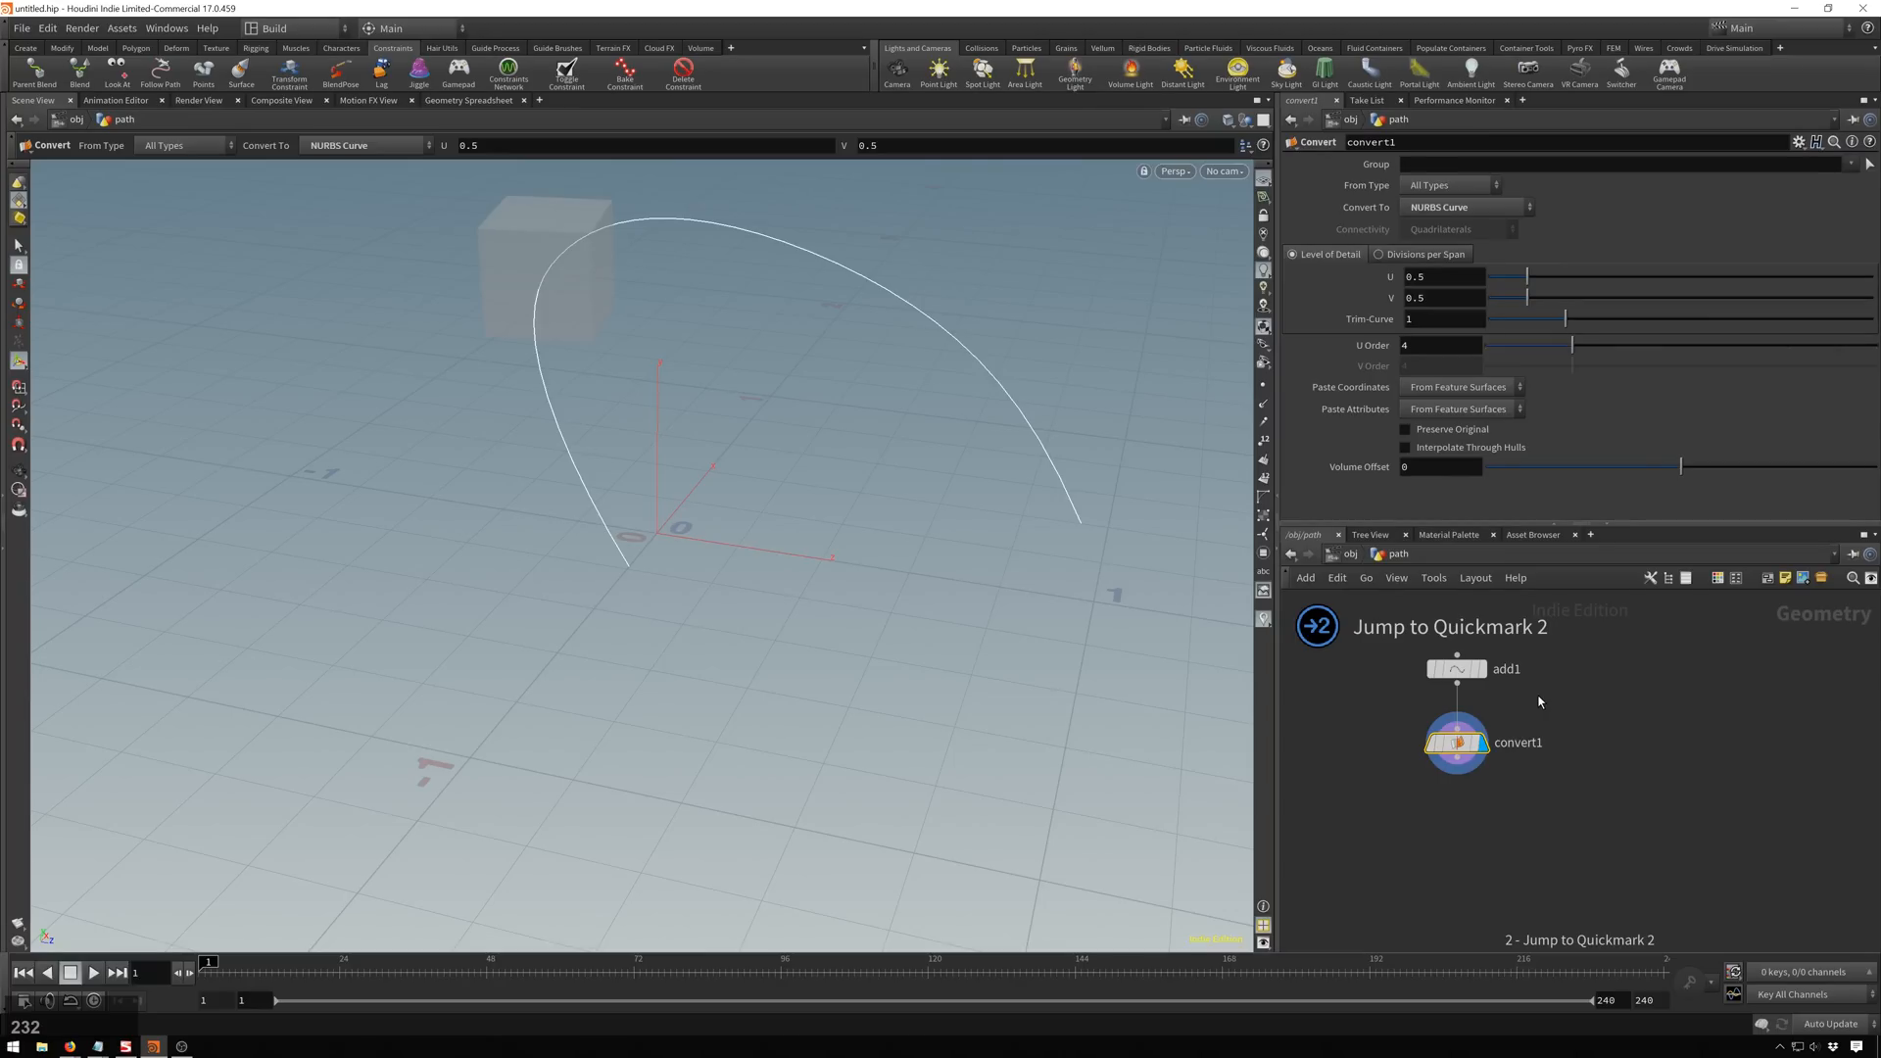
Show the path's control points and adjust the constraint's path settings toward /obj/path.
left_click(1456, 668)
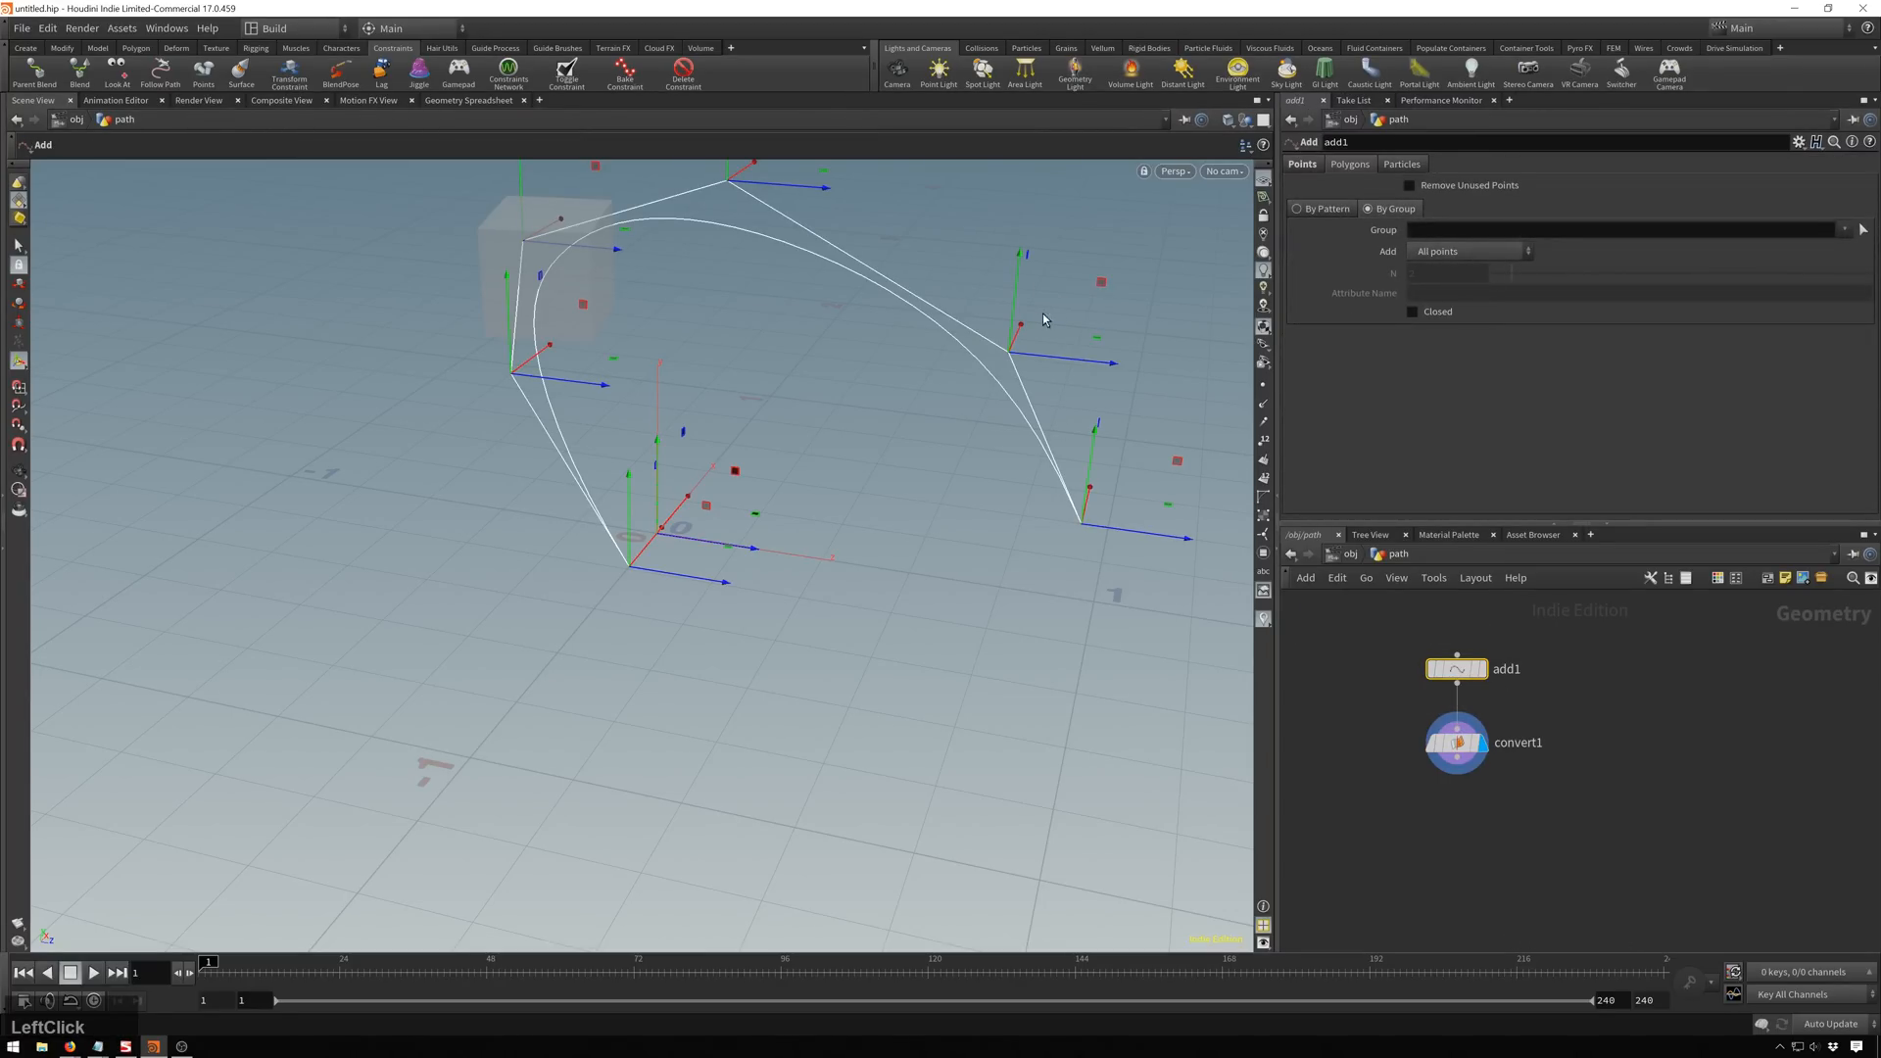
mouse_move(1025, 329)
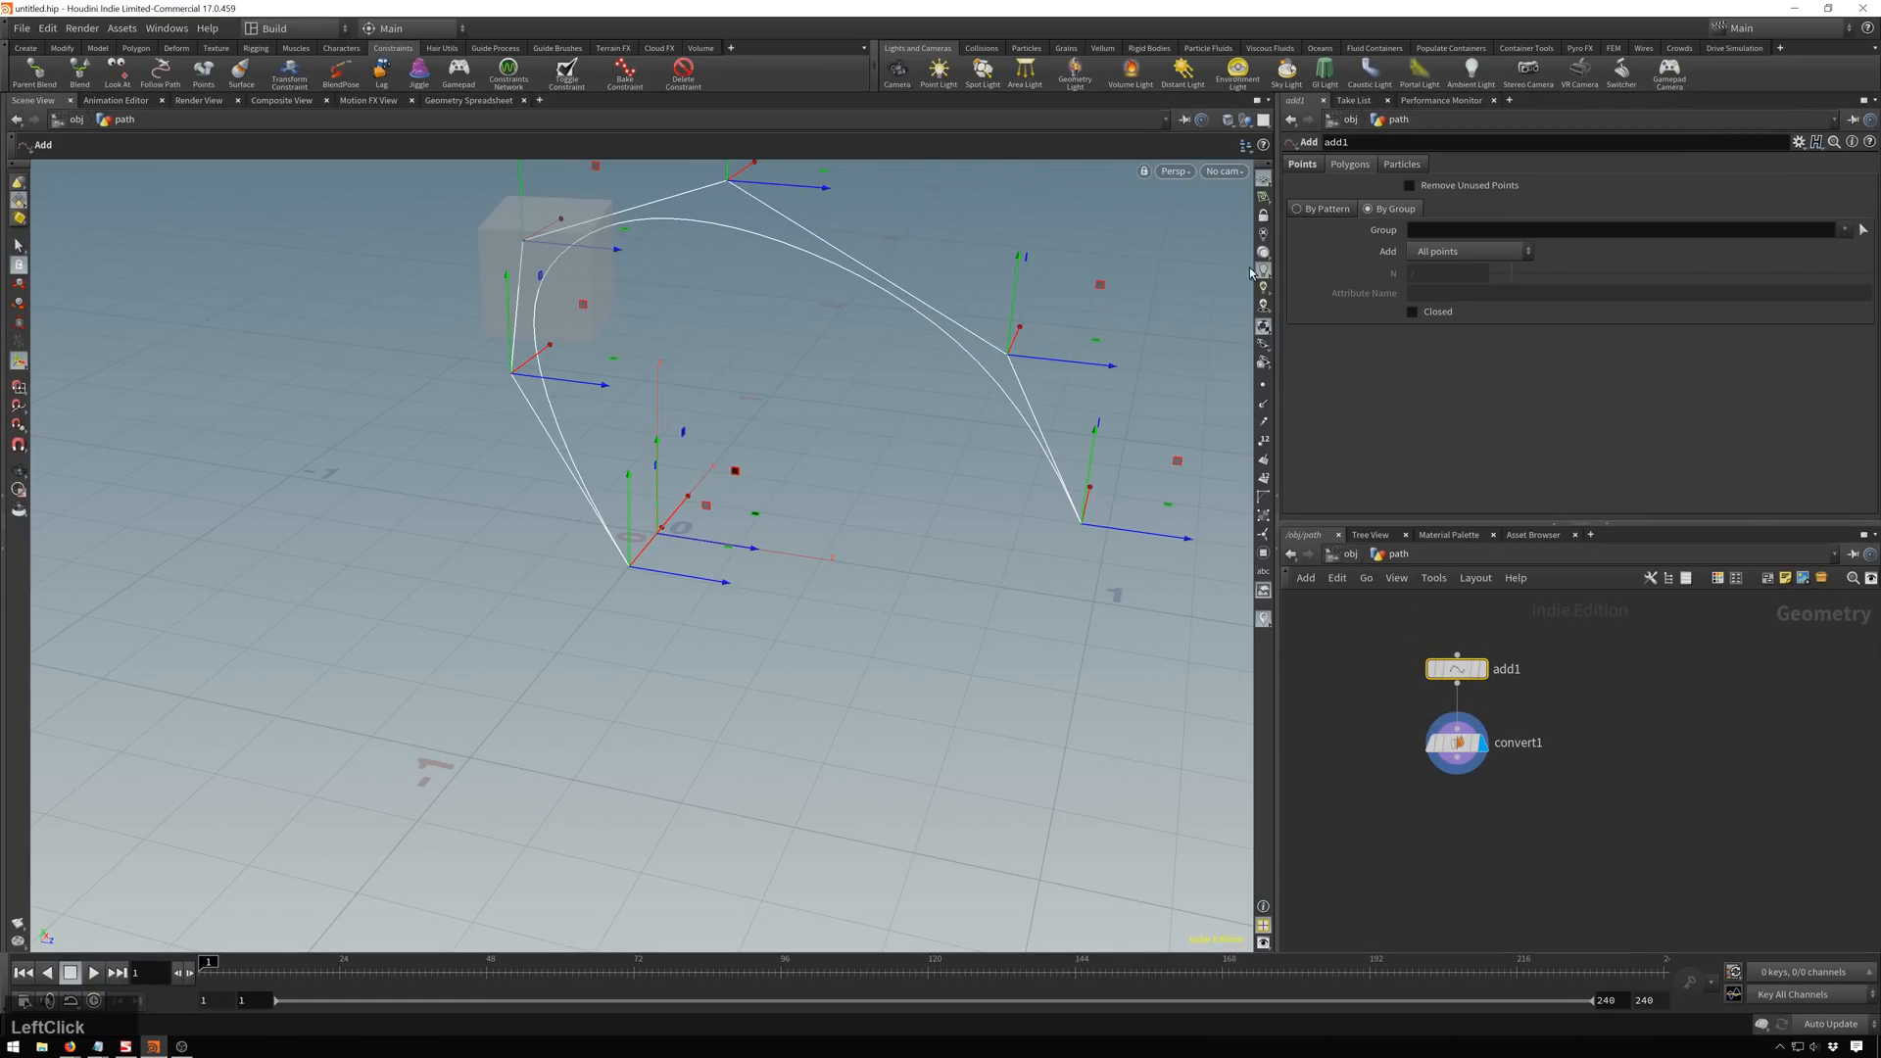
left_click(1323, 208)
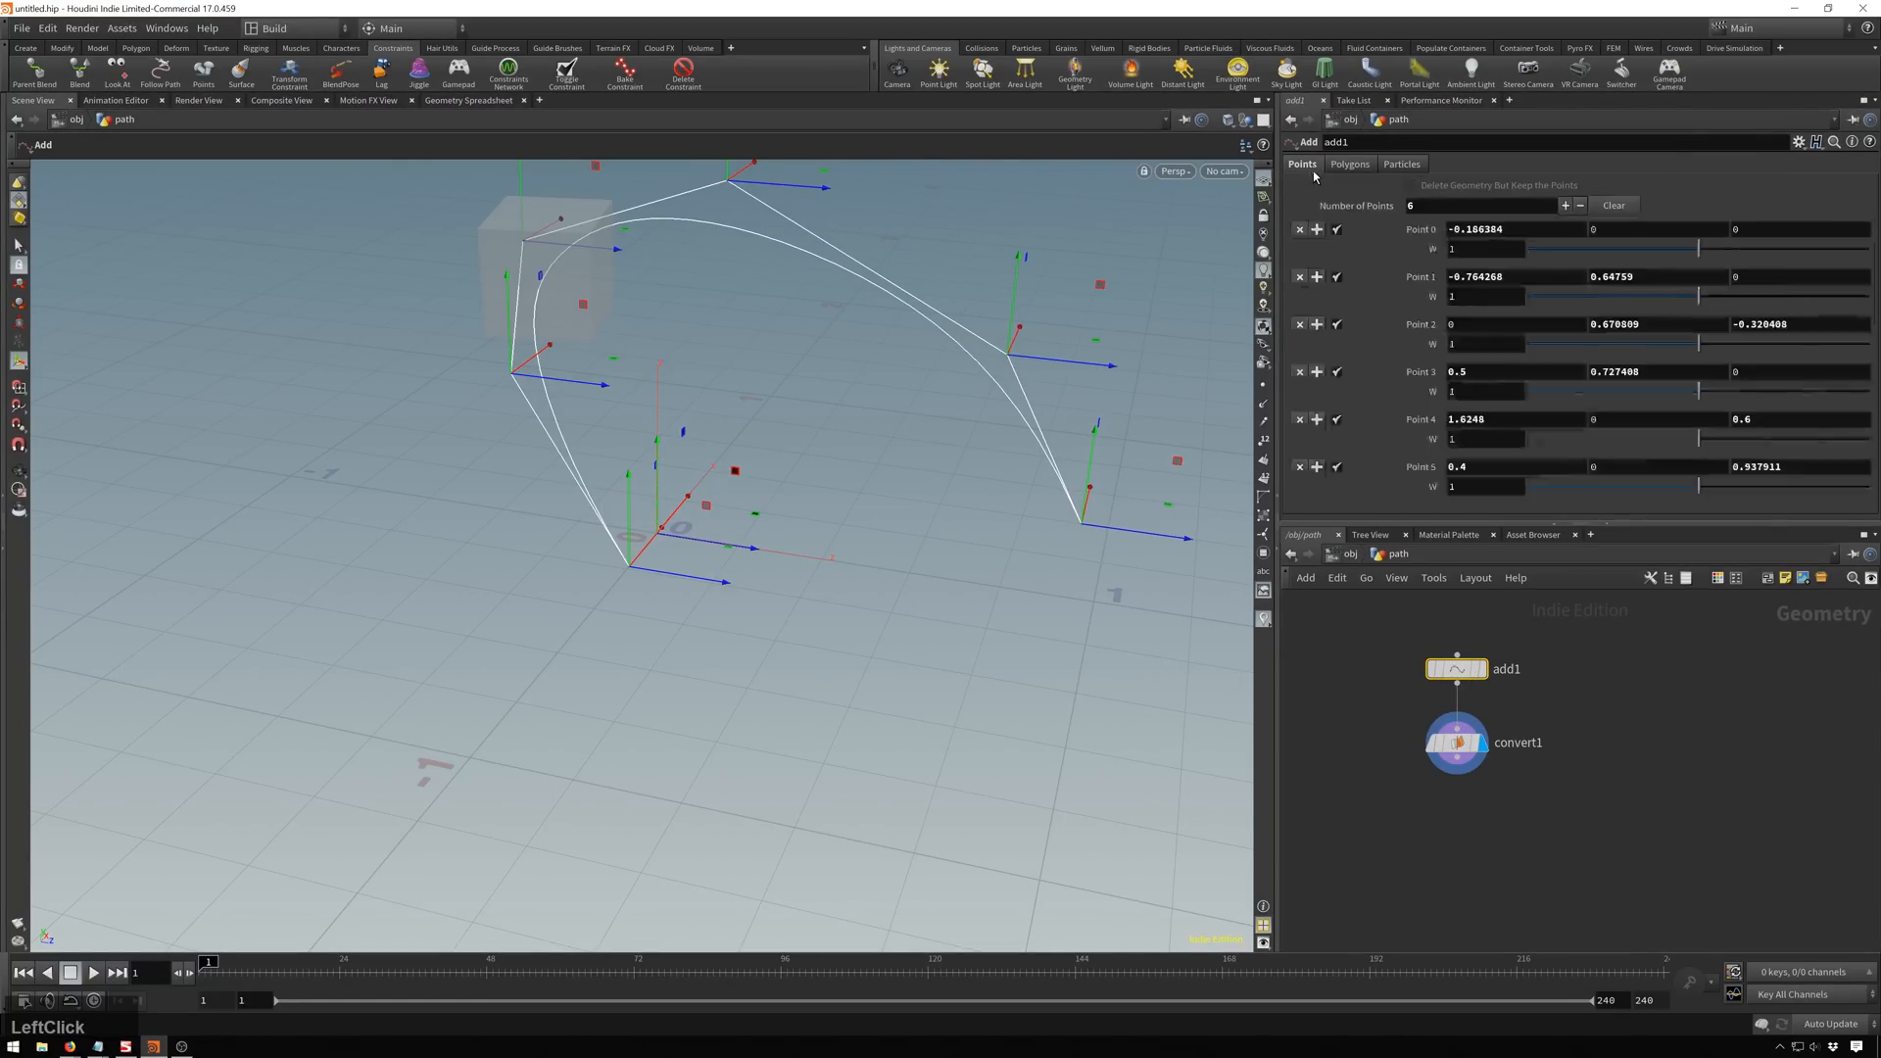
left_click(1565, 206)
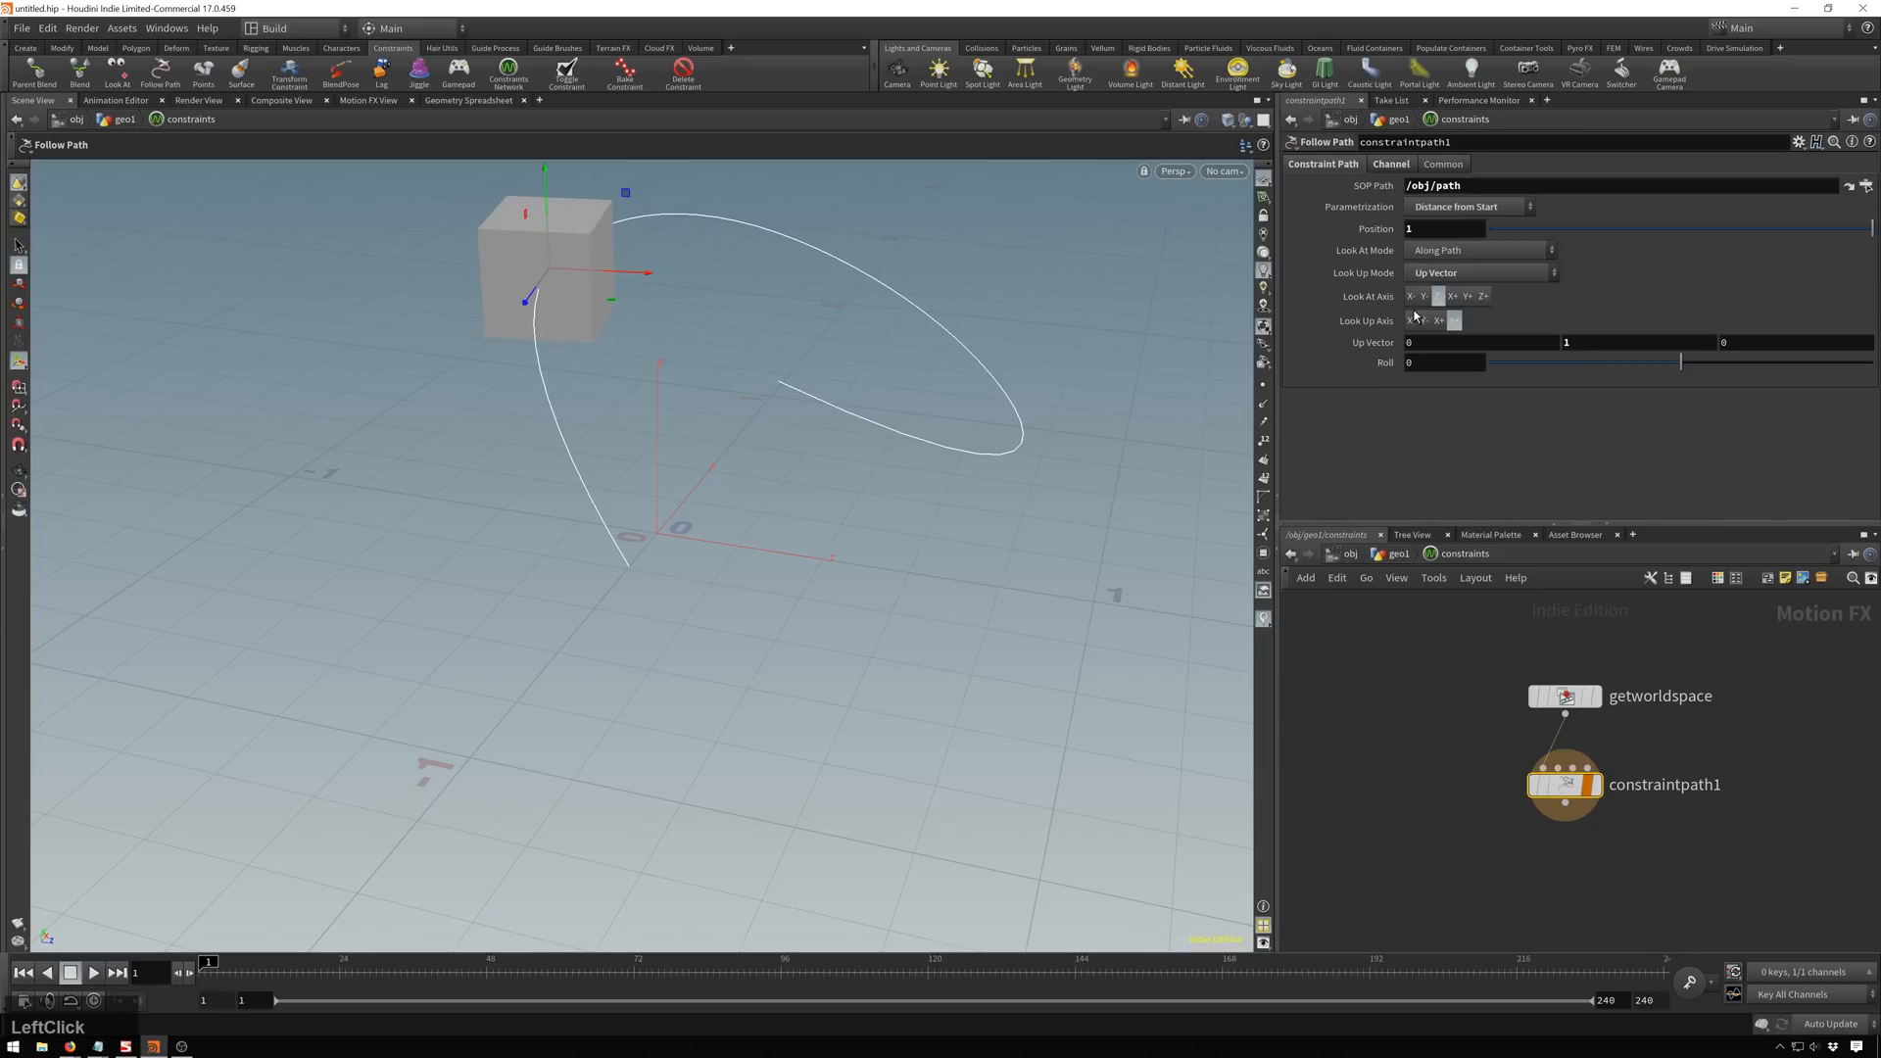
Try measuring position from the curve's end and by a distance point attribute.
left_click(1465, 206)
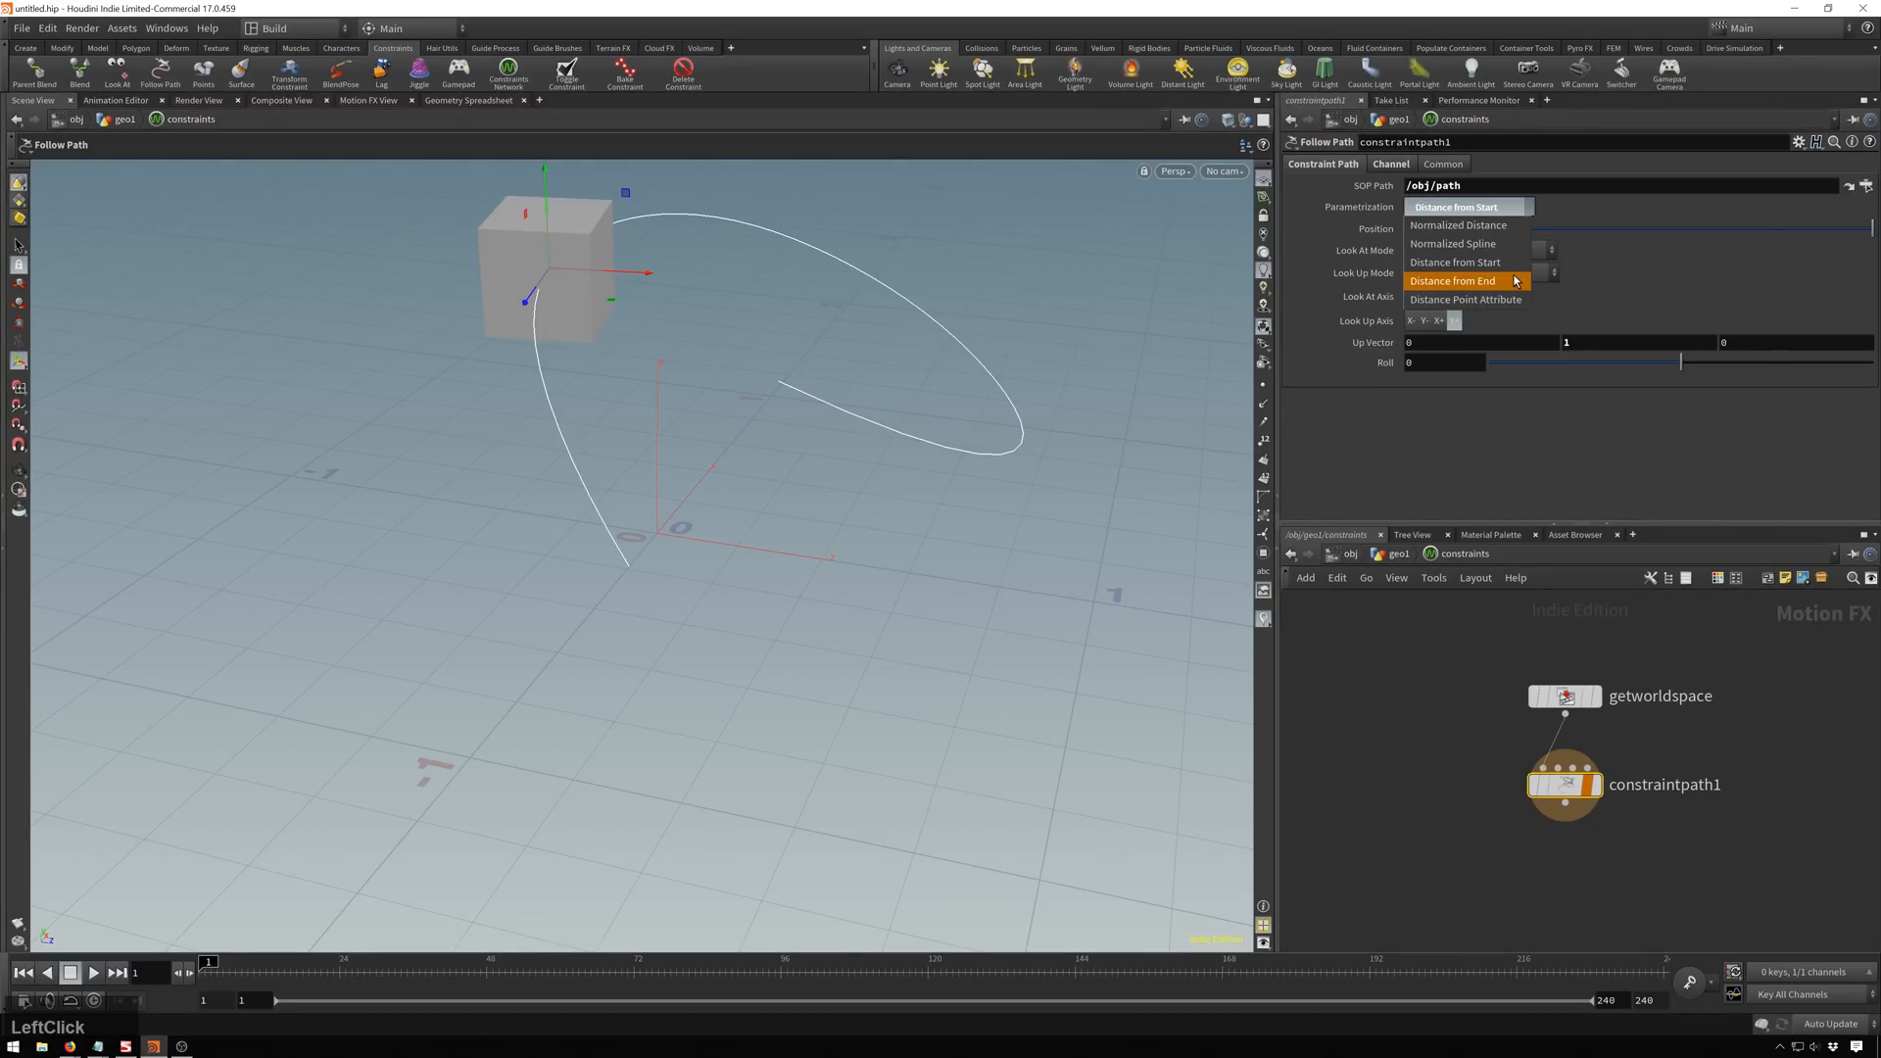
left_click(1451, 280)
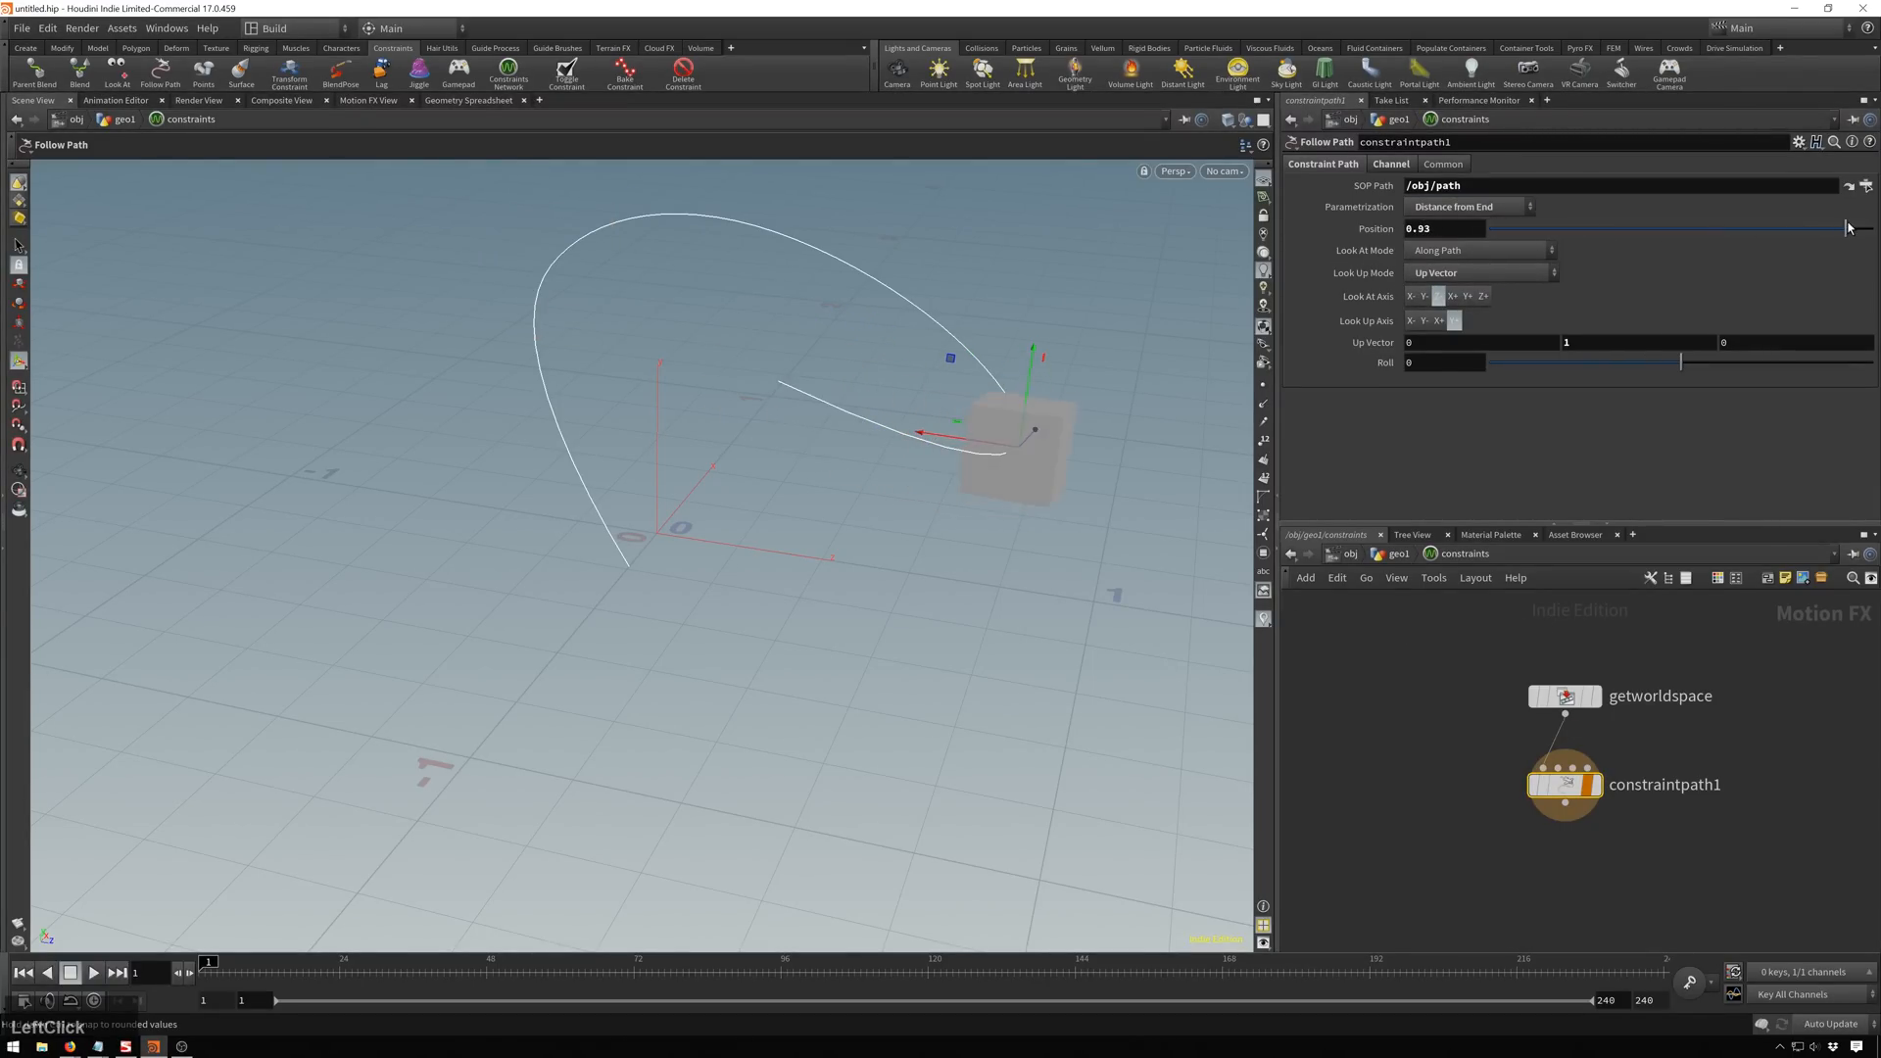
left_click(1465, 205)
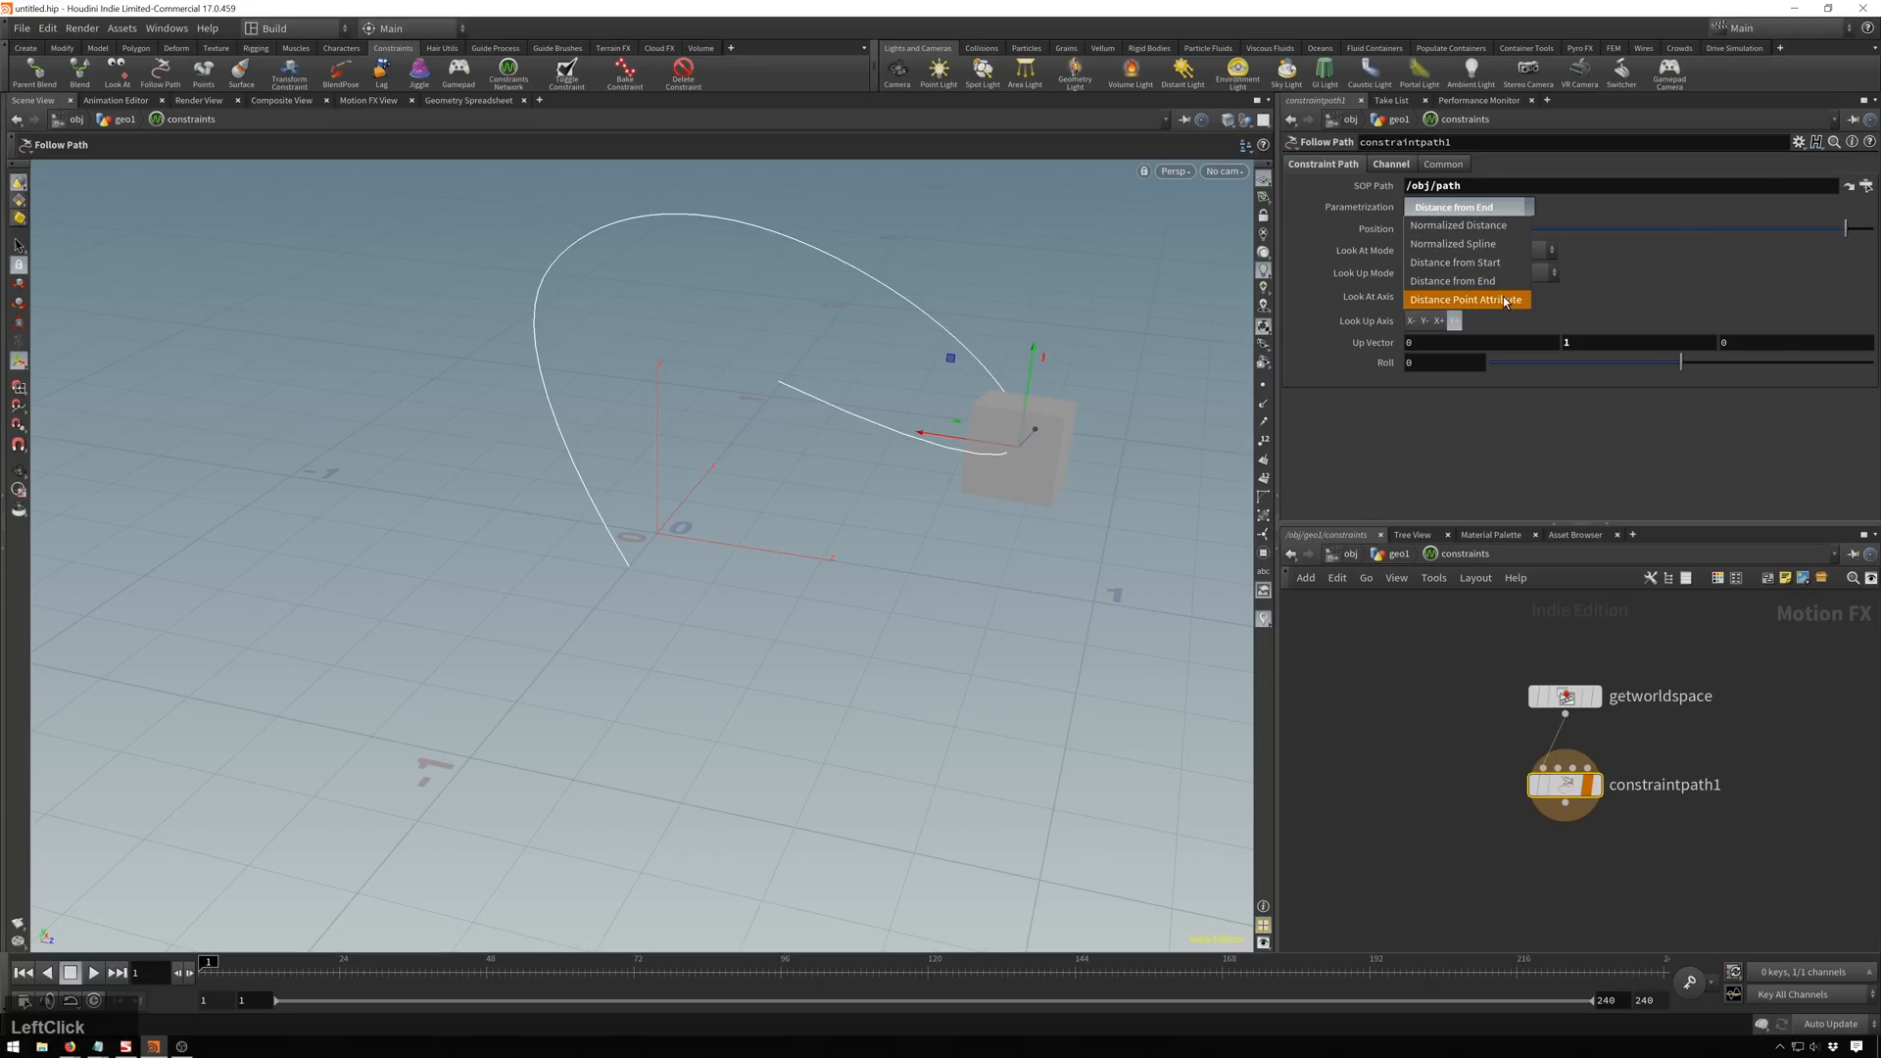
left_click(1465, 298)
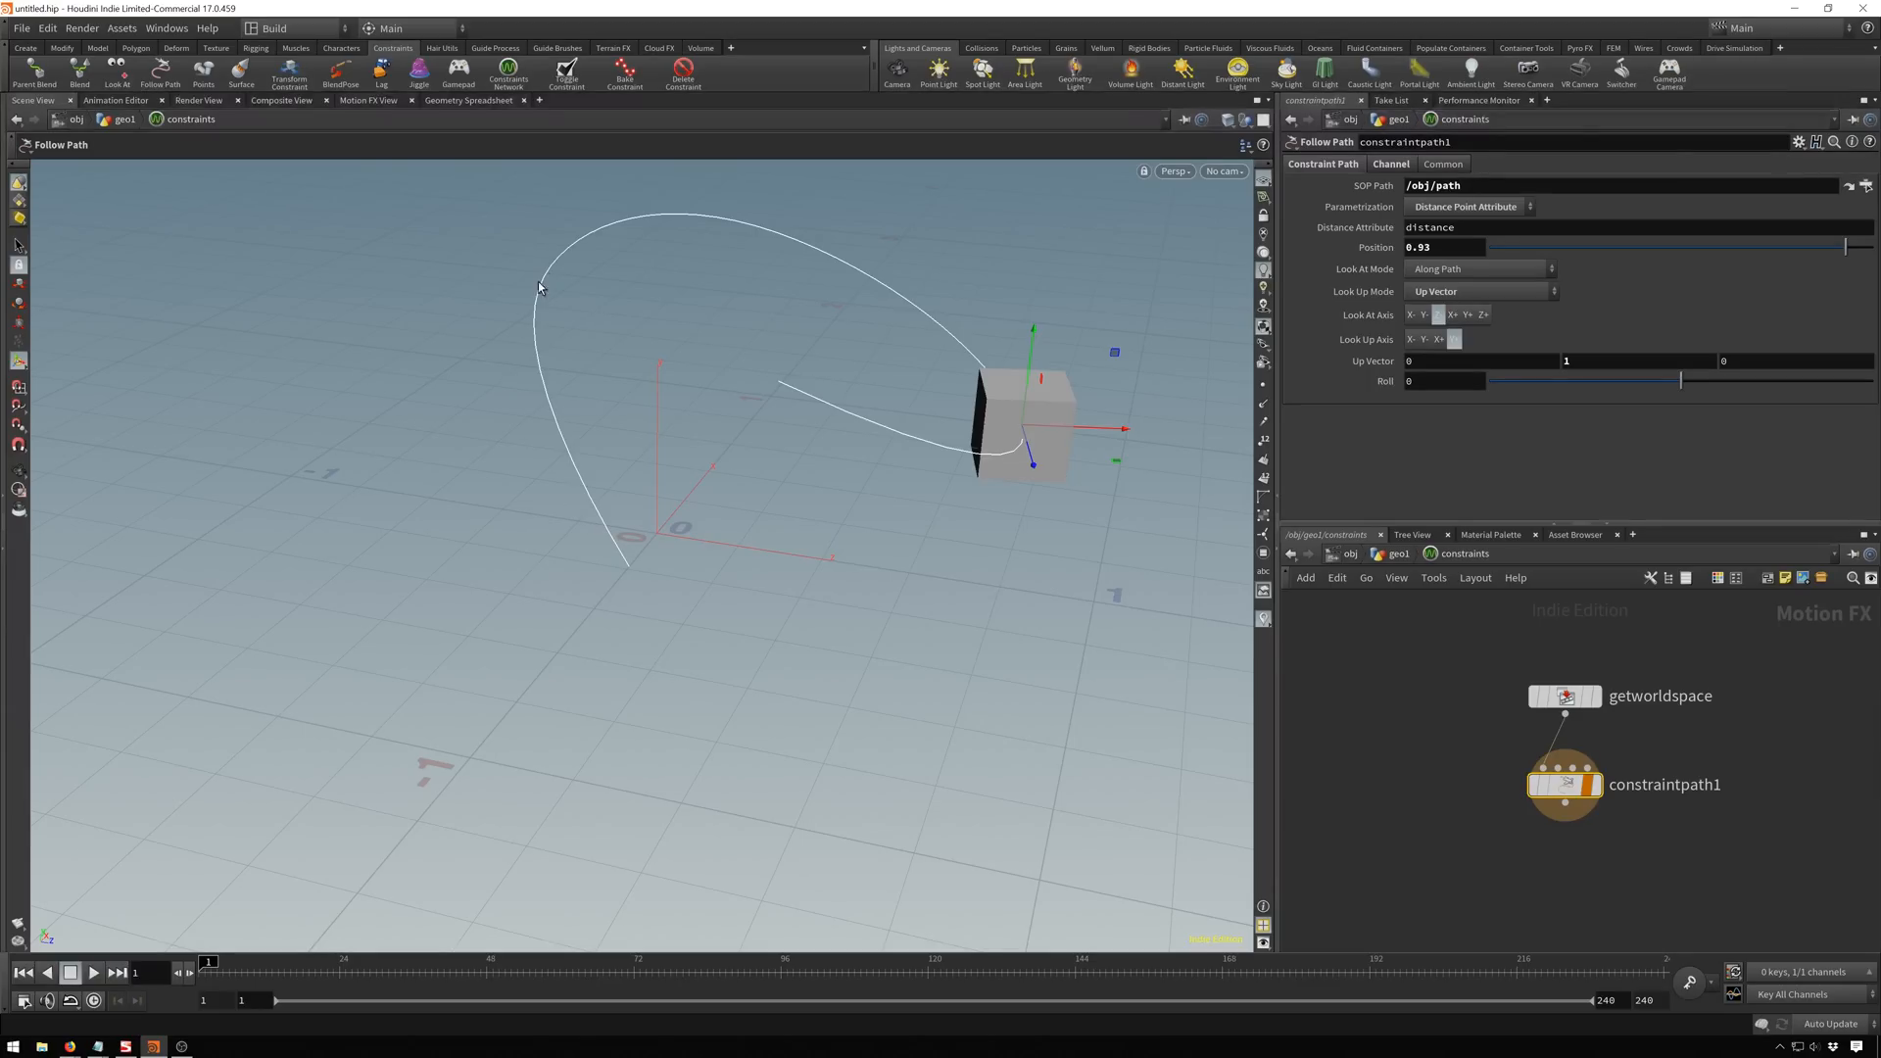
mouse_move(926, 363)
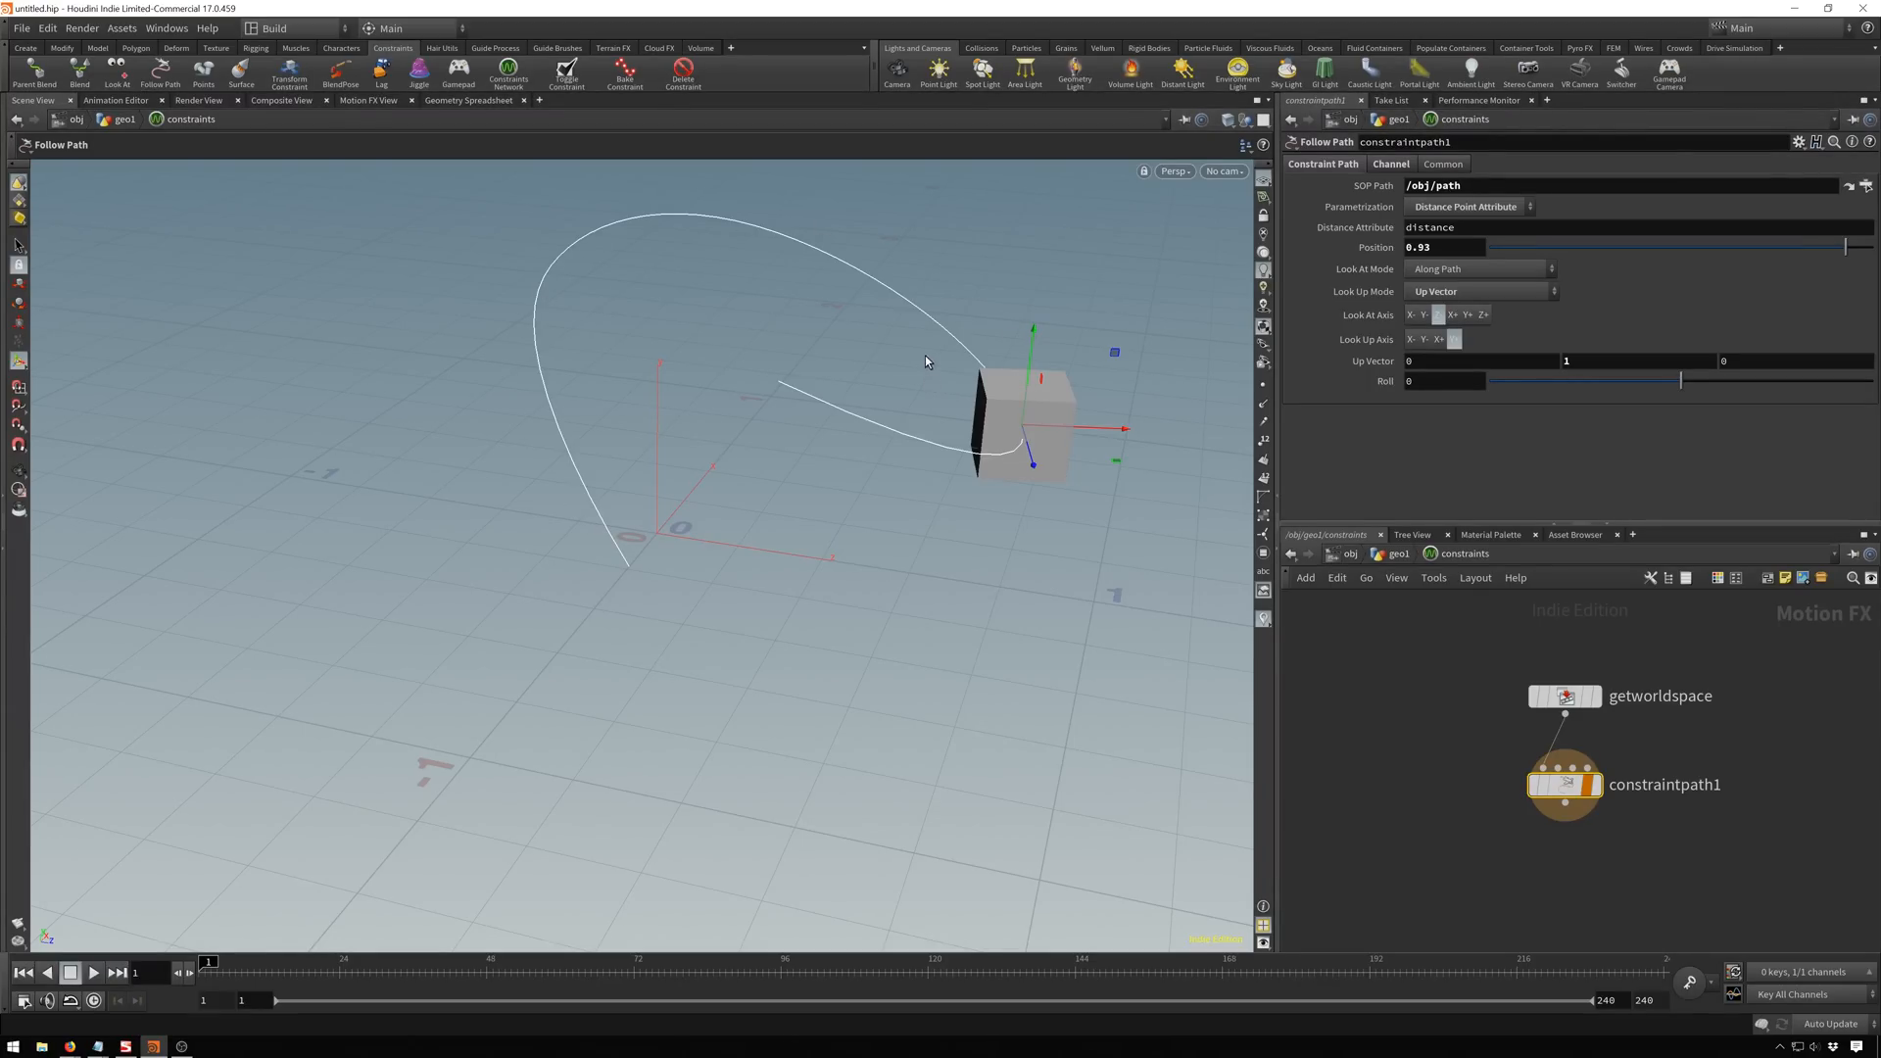
mouse_move(1462, 204)
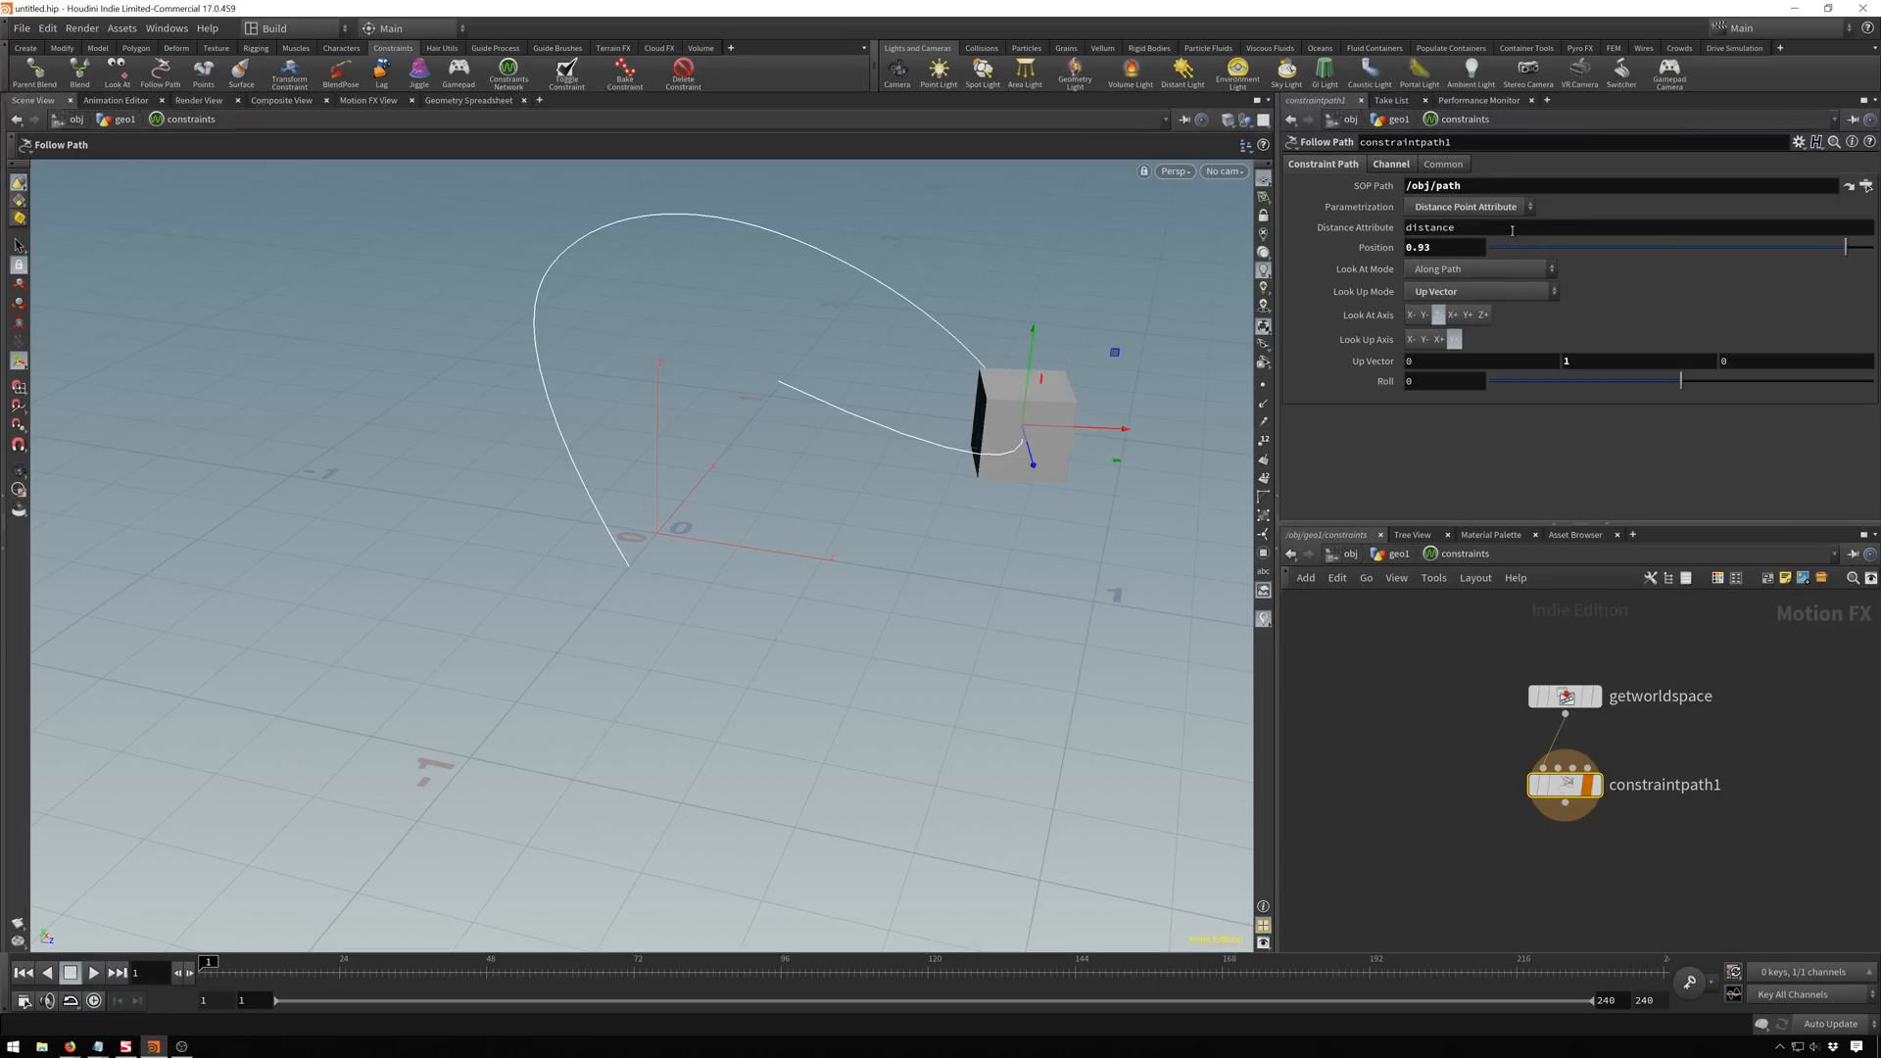
left_click(1440, 227)
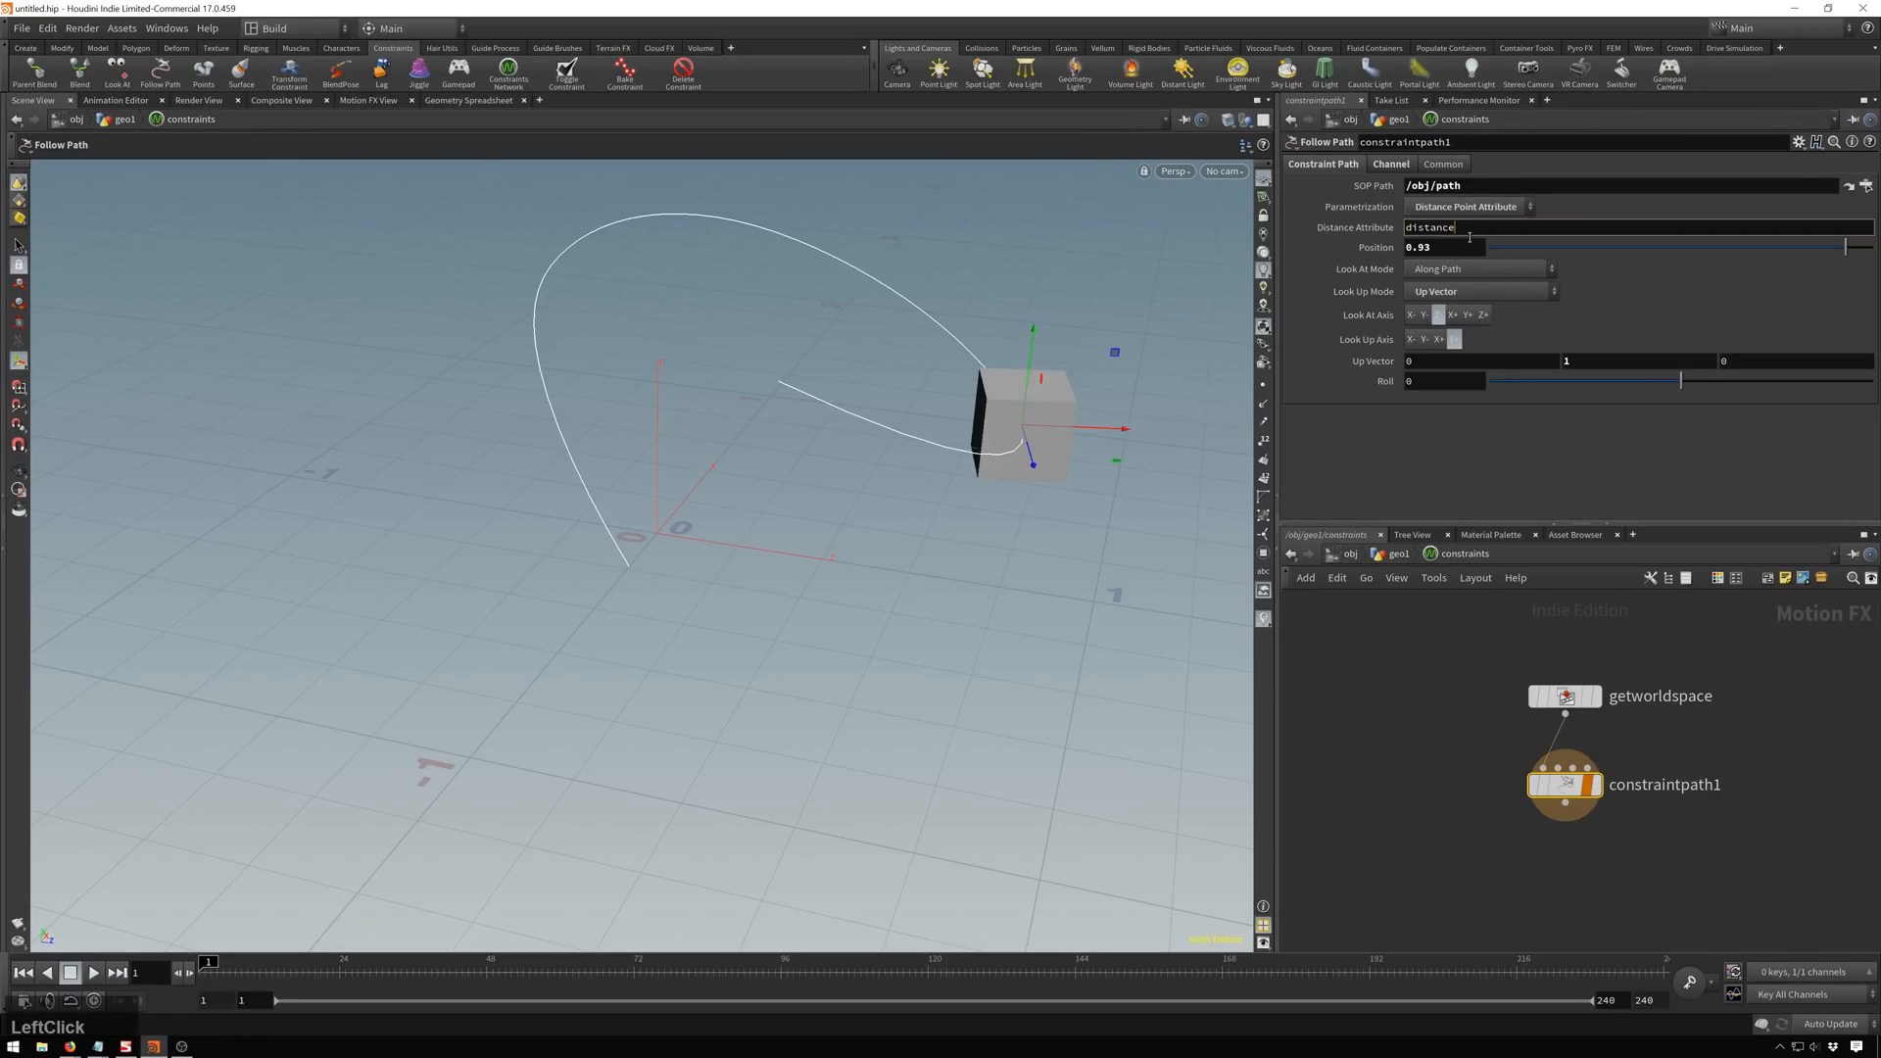
Settle the Parameterization on Normalized Distance, placing the box near the curve's end.
left_click(1464, 206)
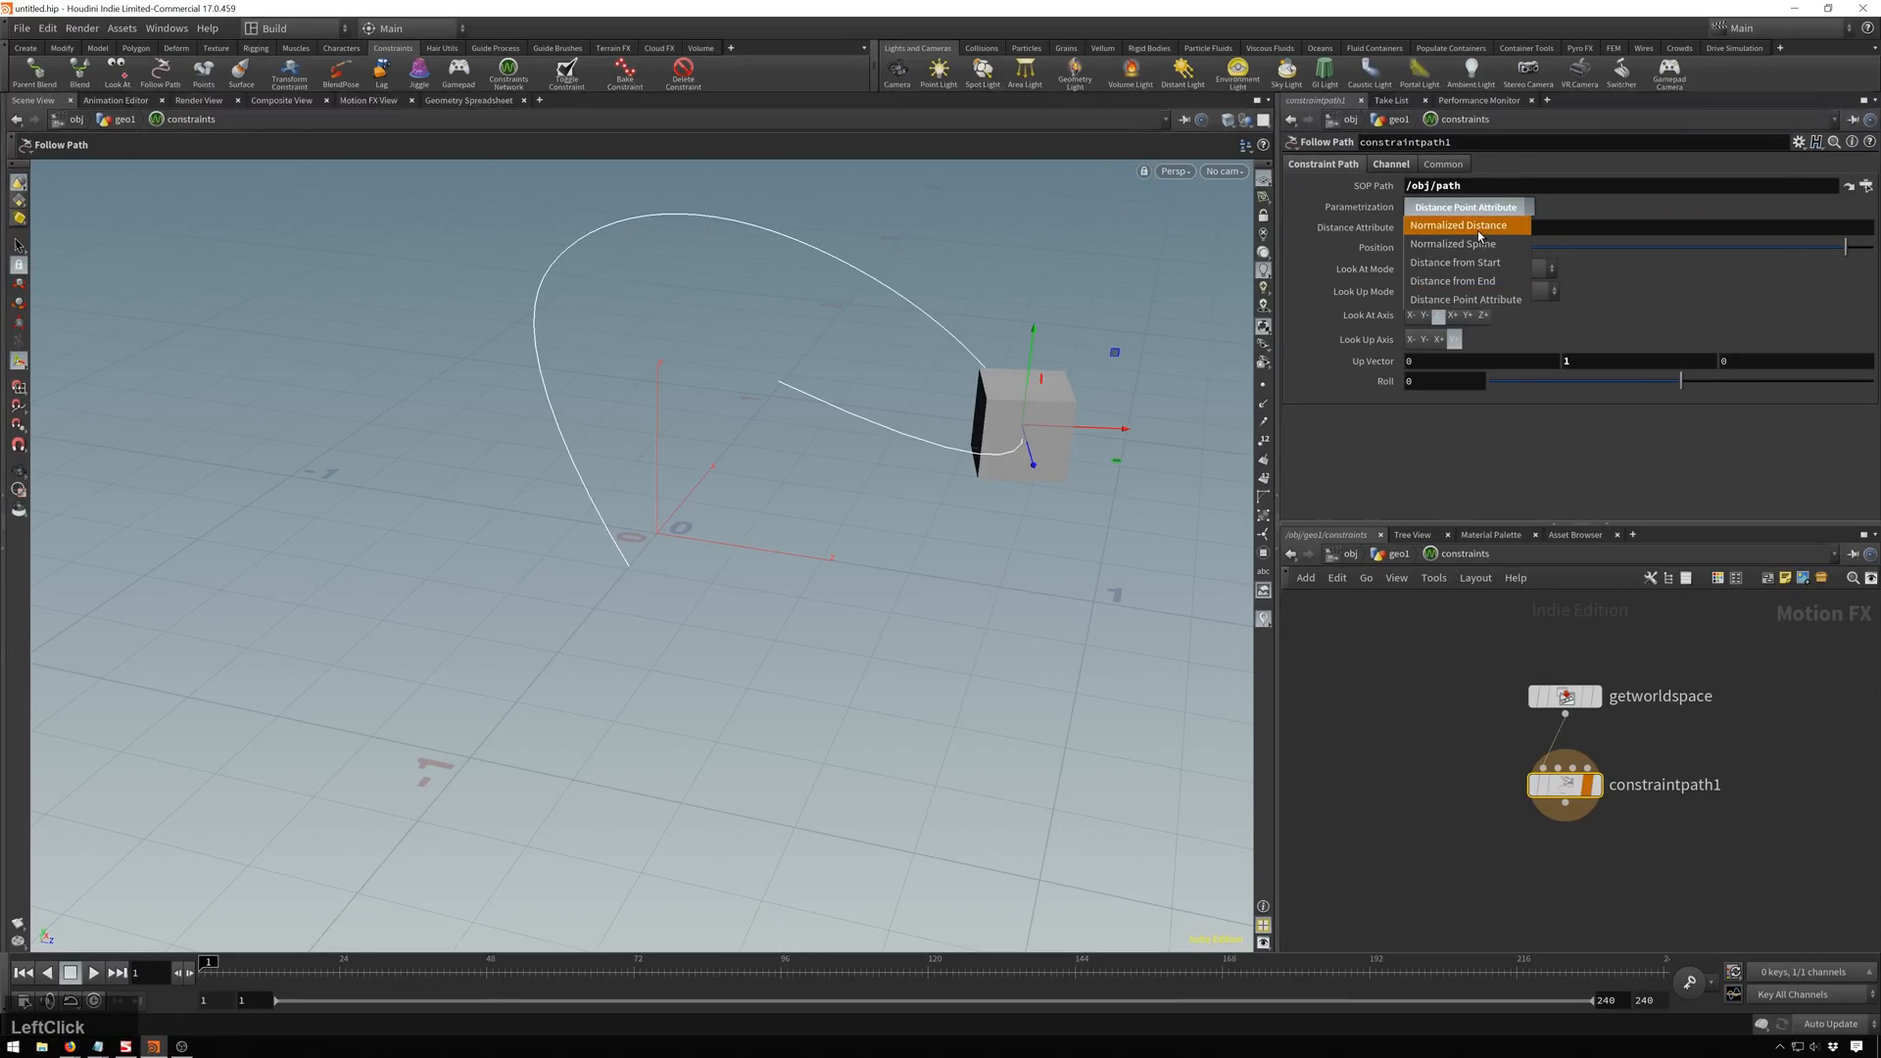
left_click(1458, 226)
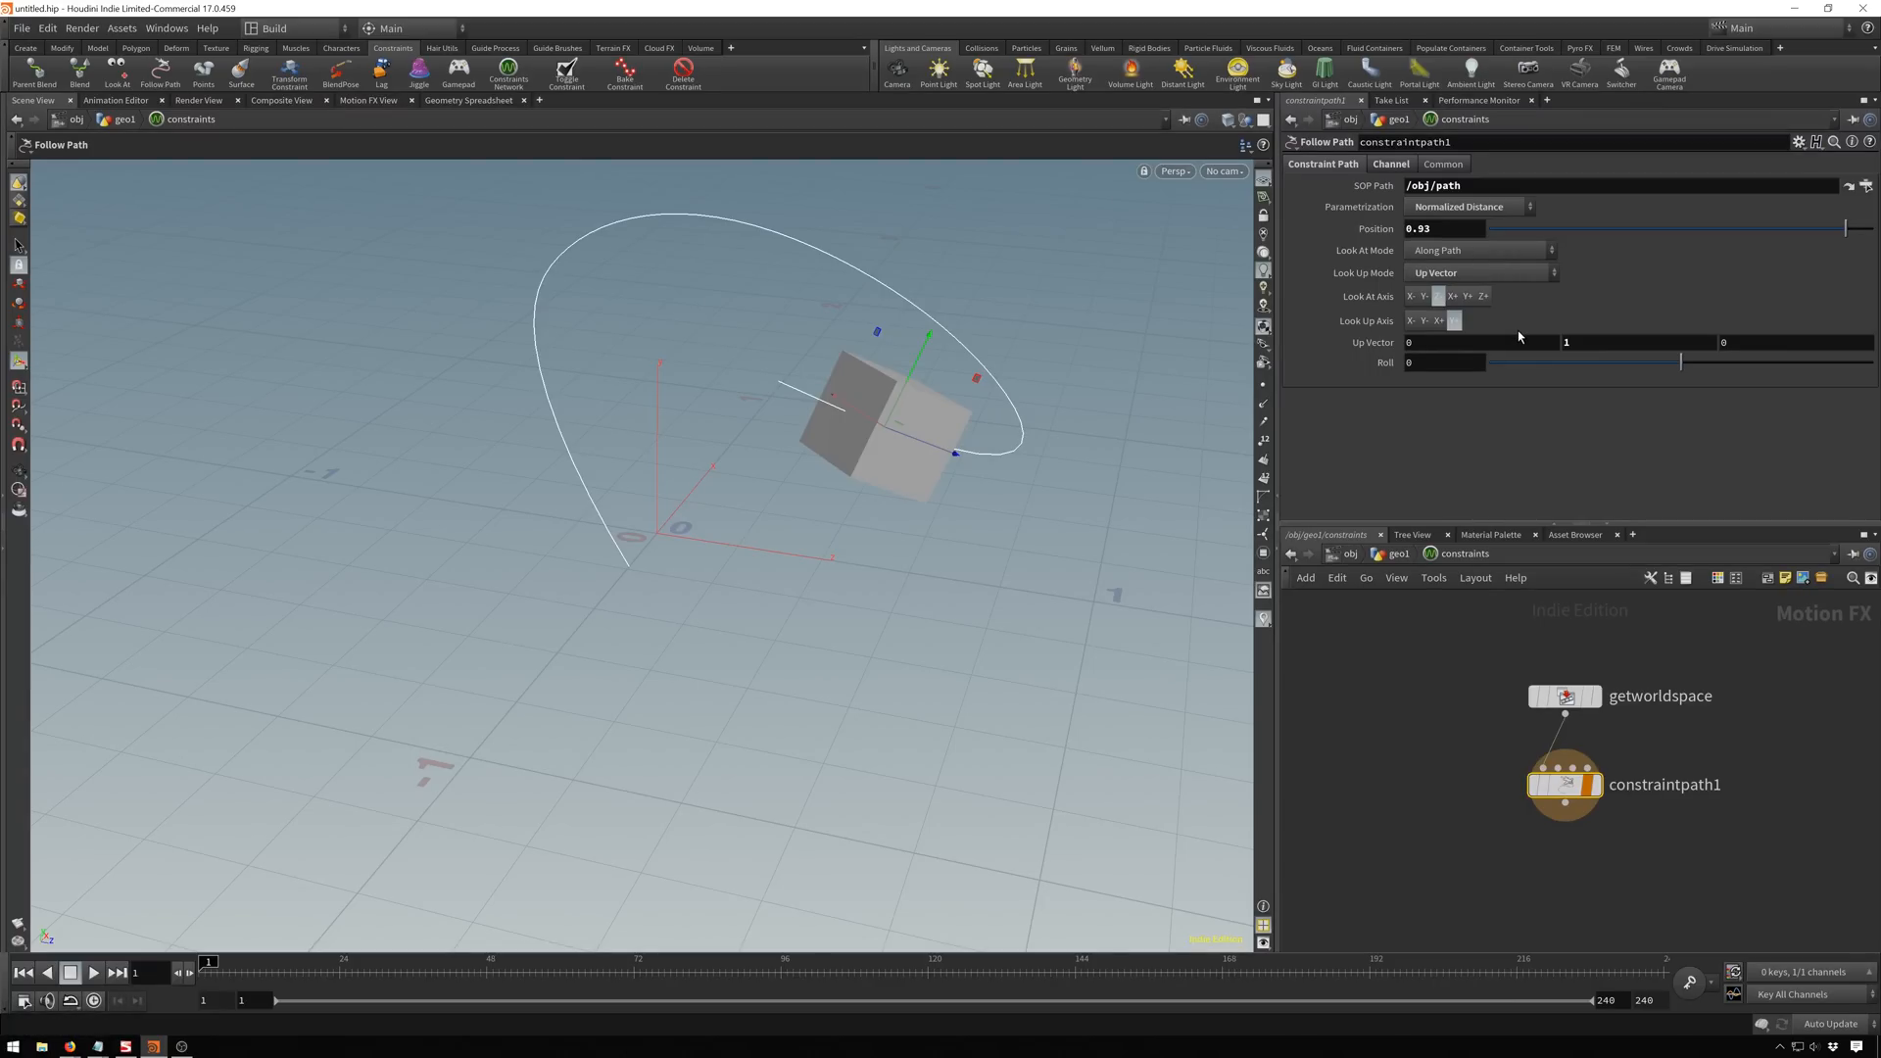
left_click(1462, 206)
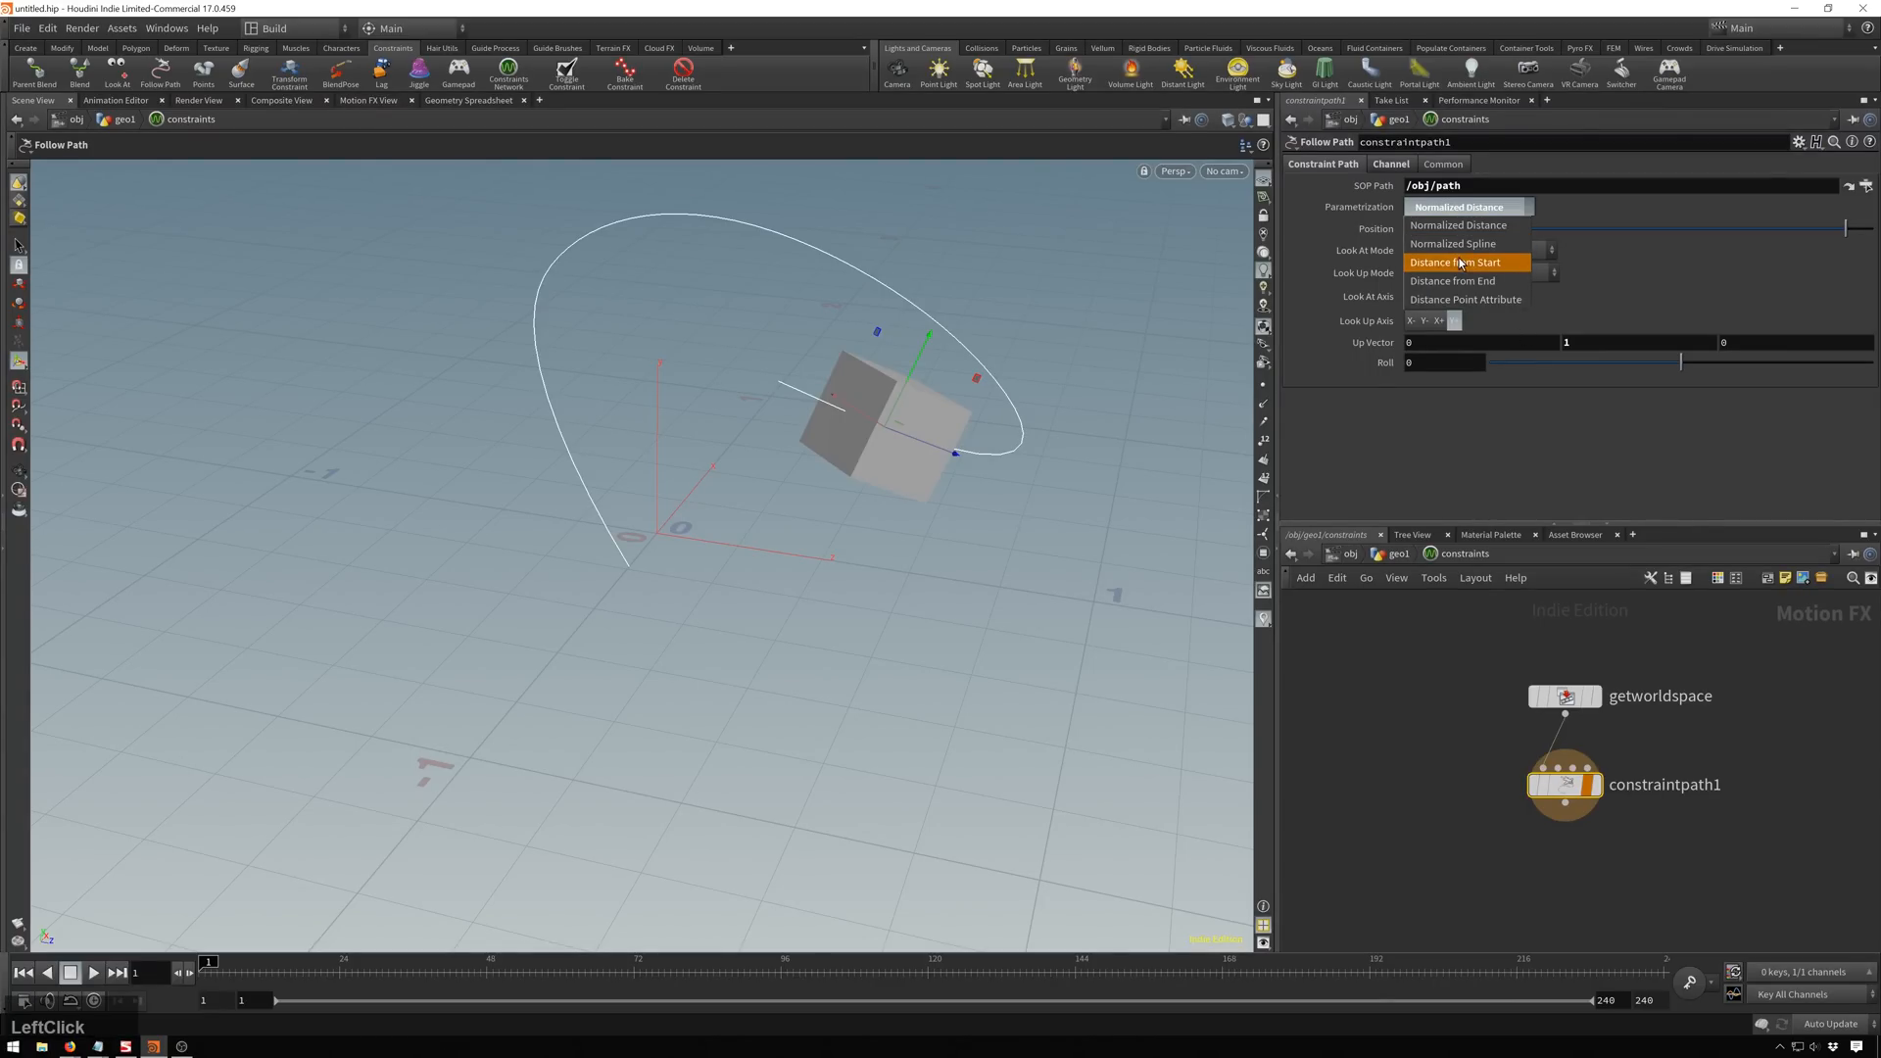
left_click(1465, 297)
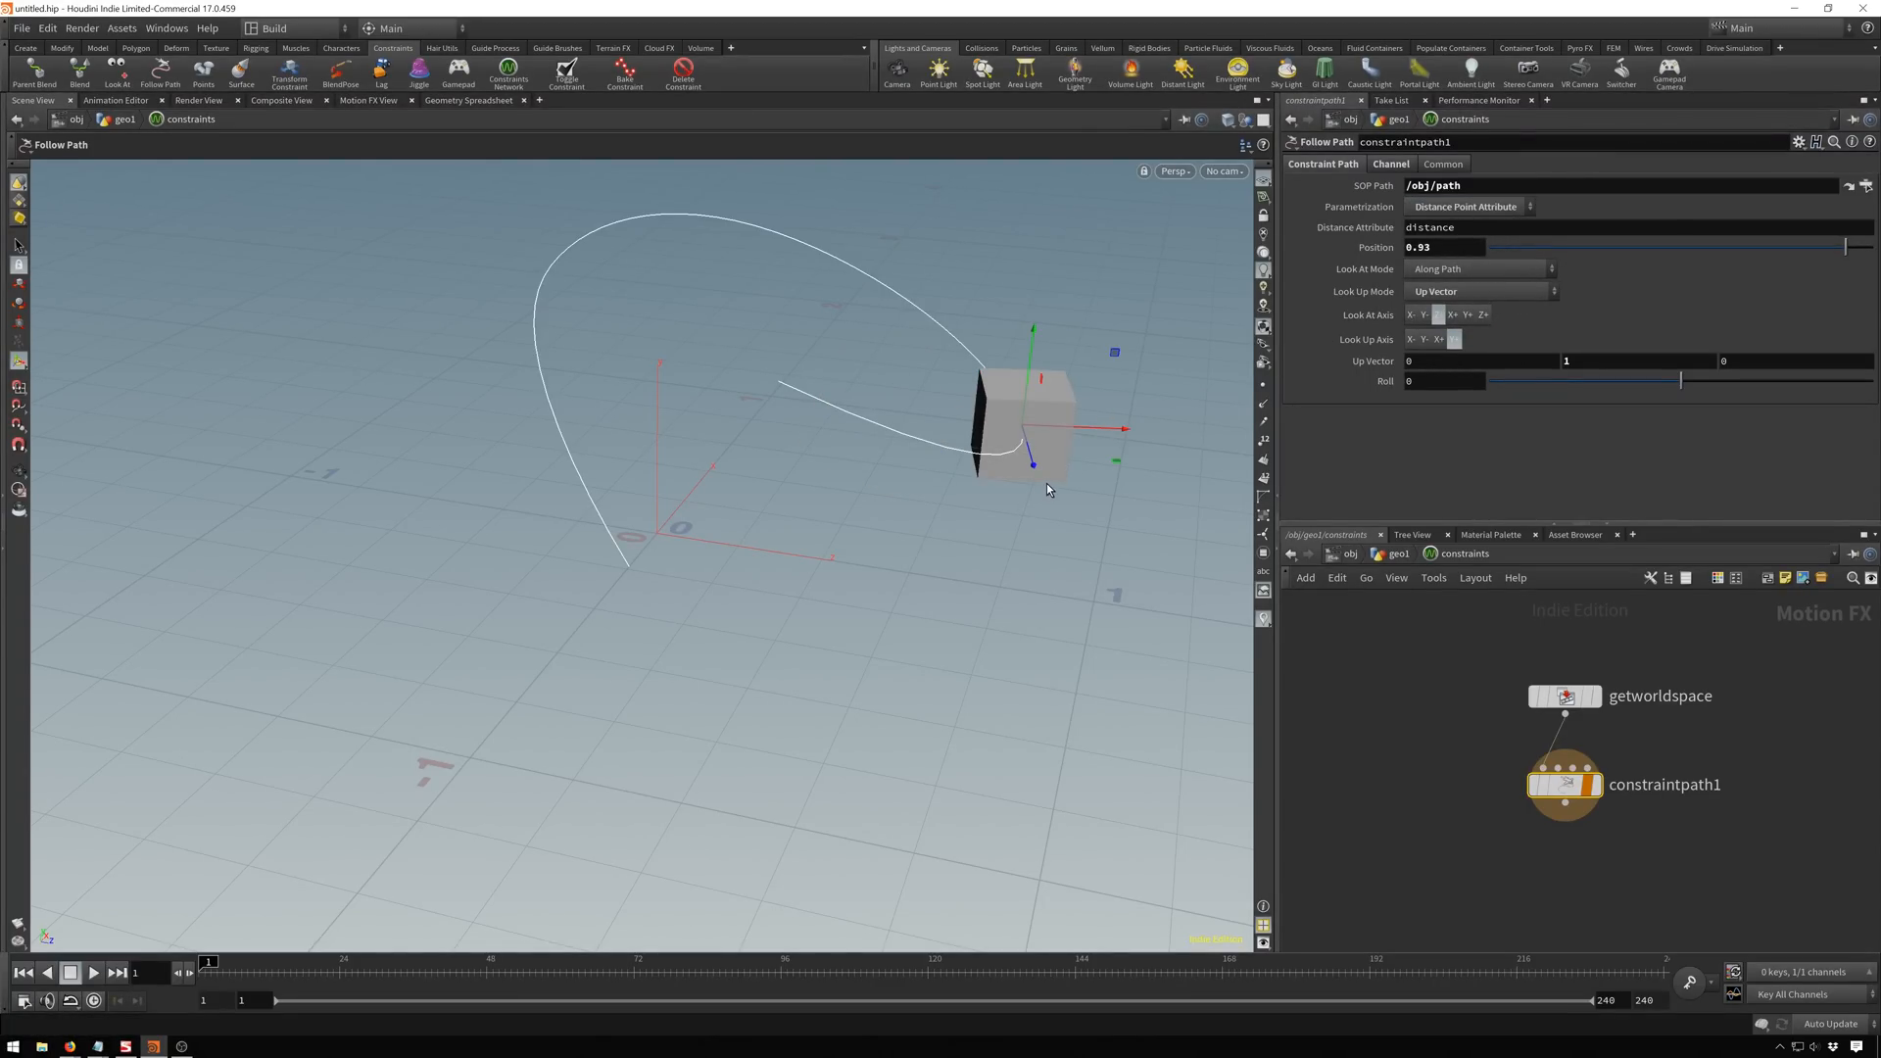
left_click(1465, 205)
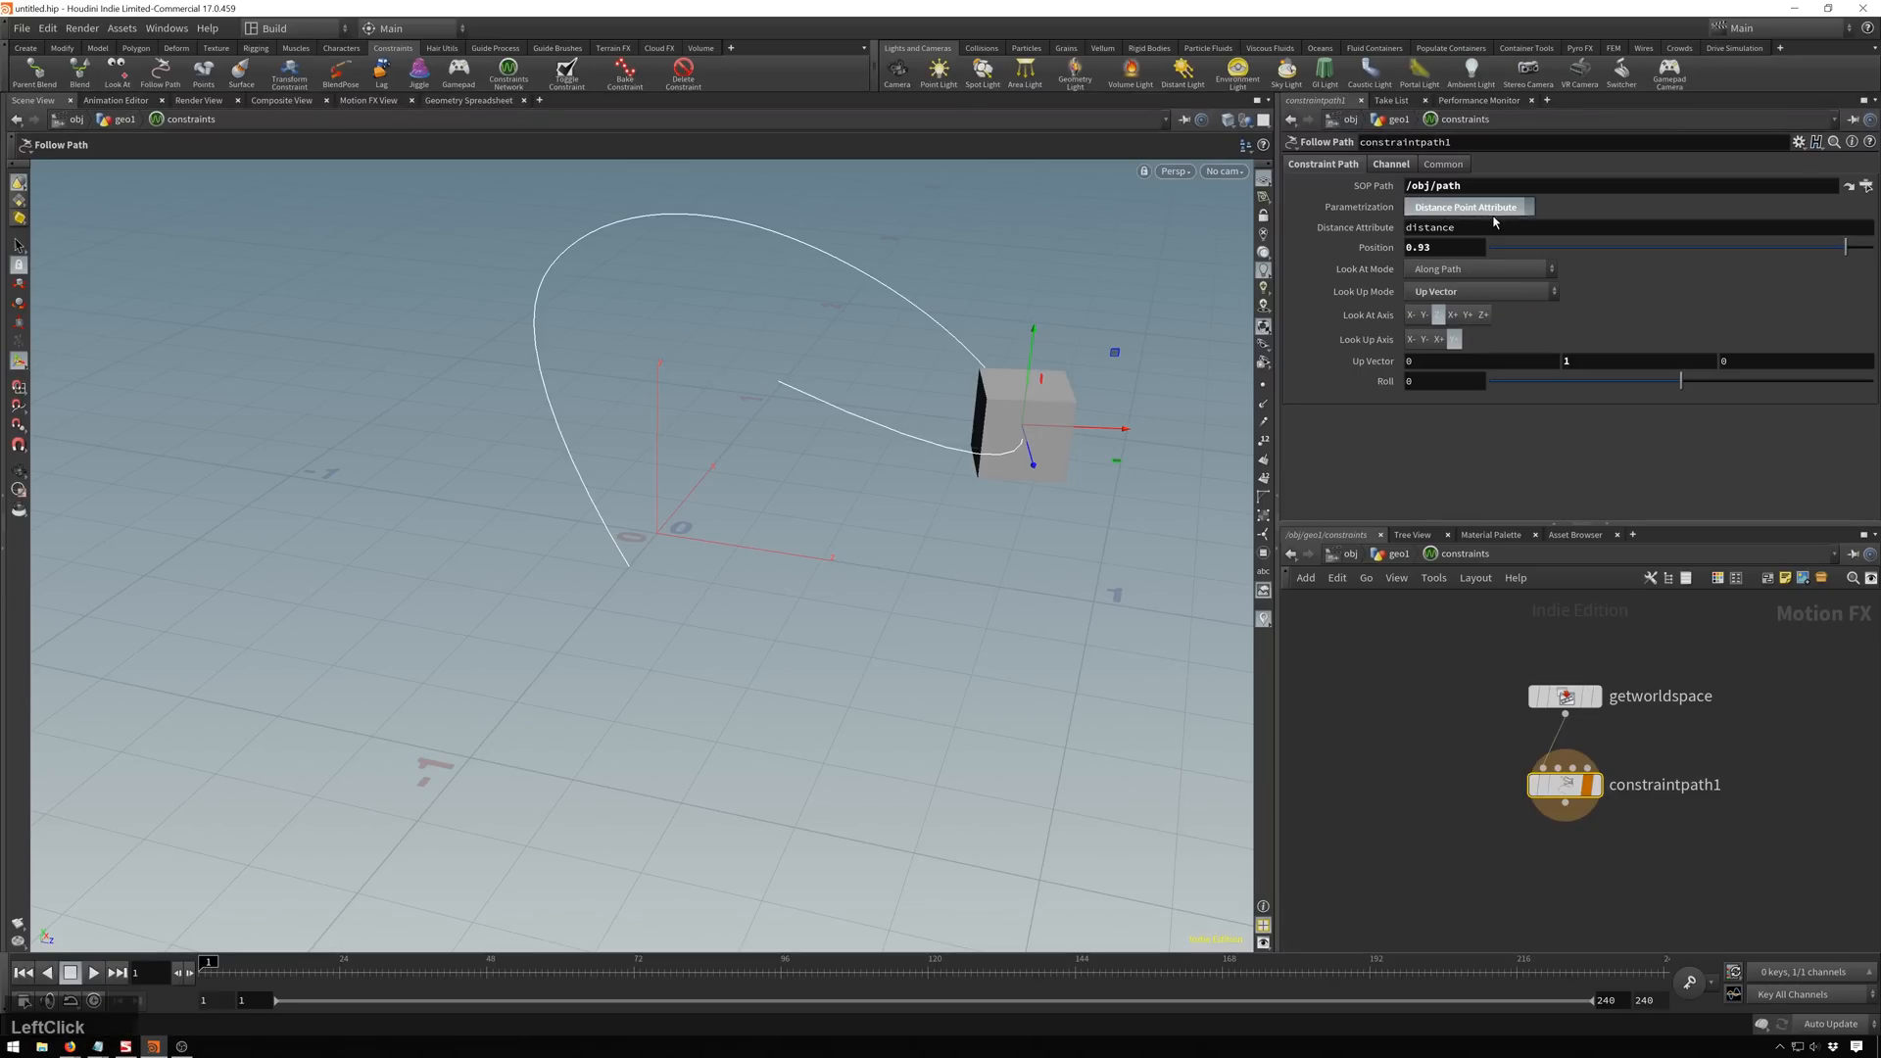
left_click(1464, 206)
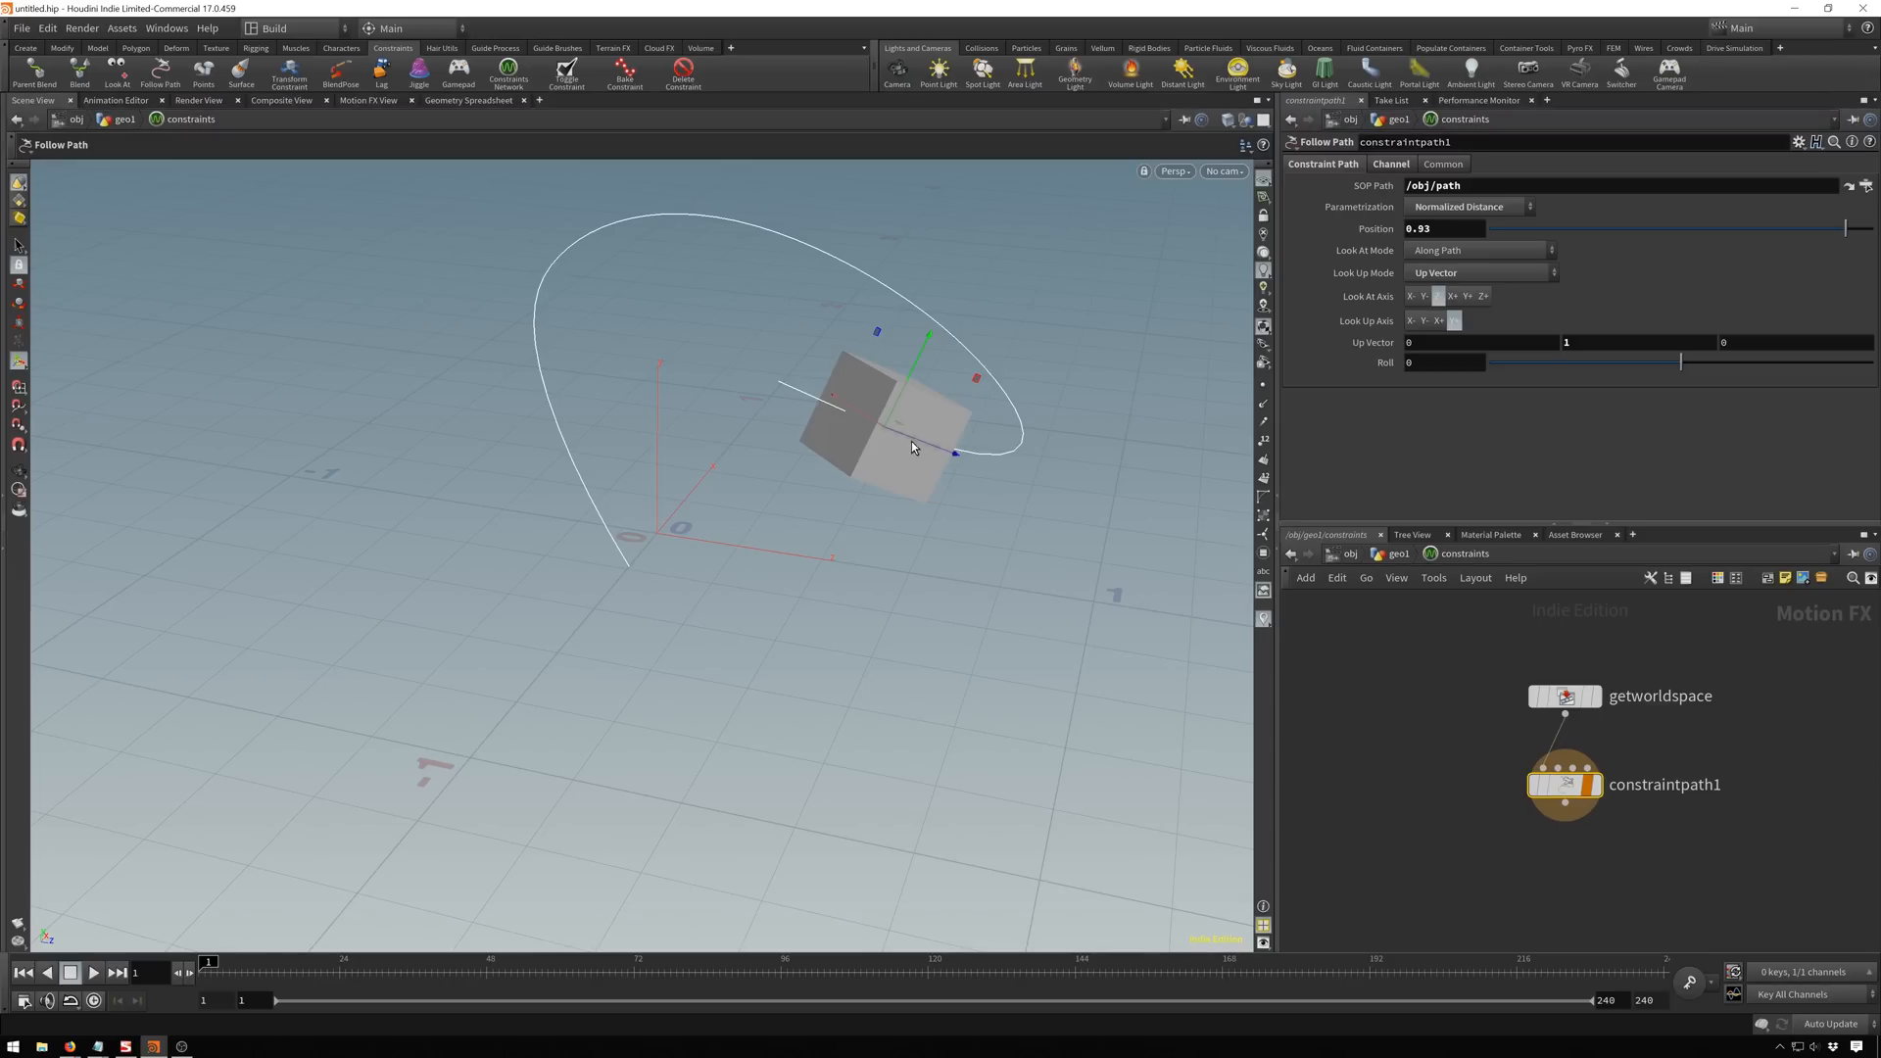
Scrub the box along the curve with Look At Mode None to compare its orientation.
left_click_drag(911, 450, 897, 403)
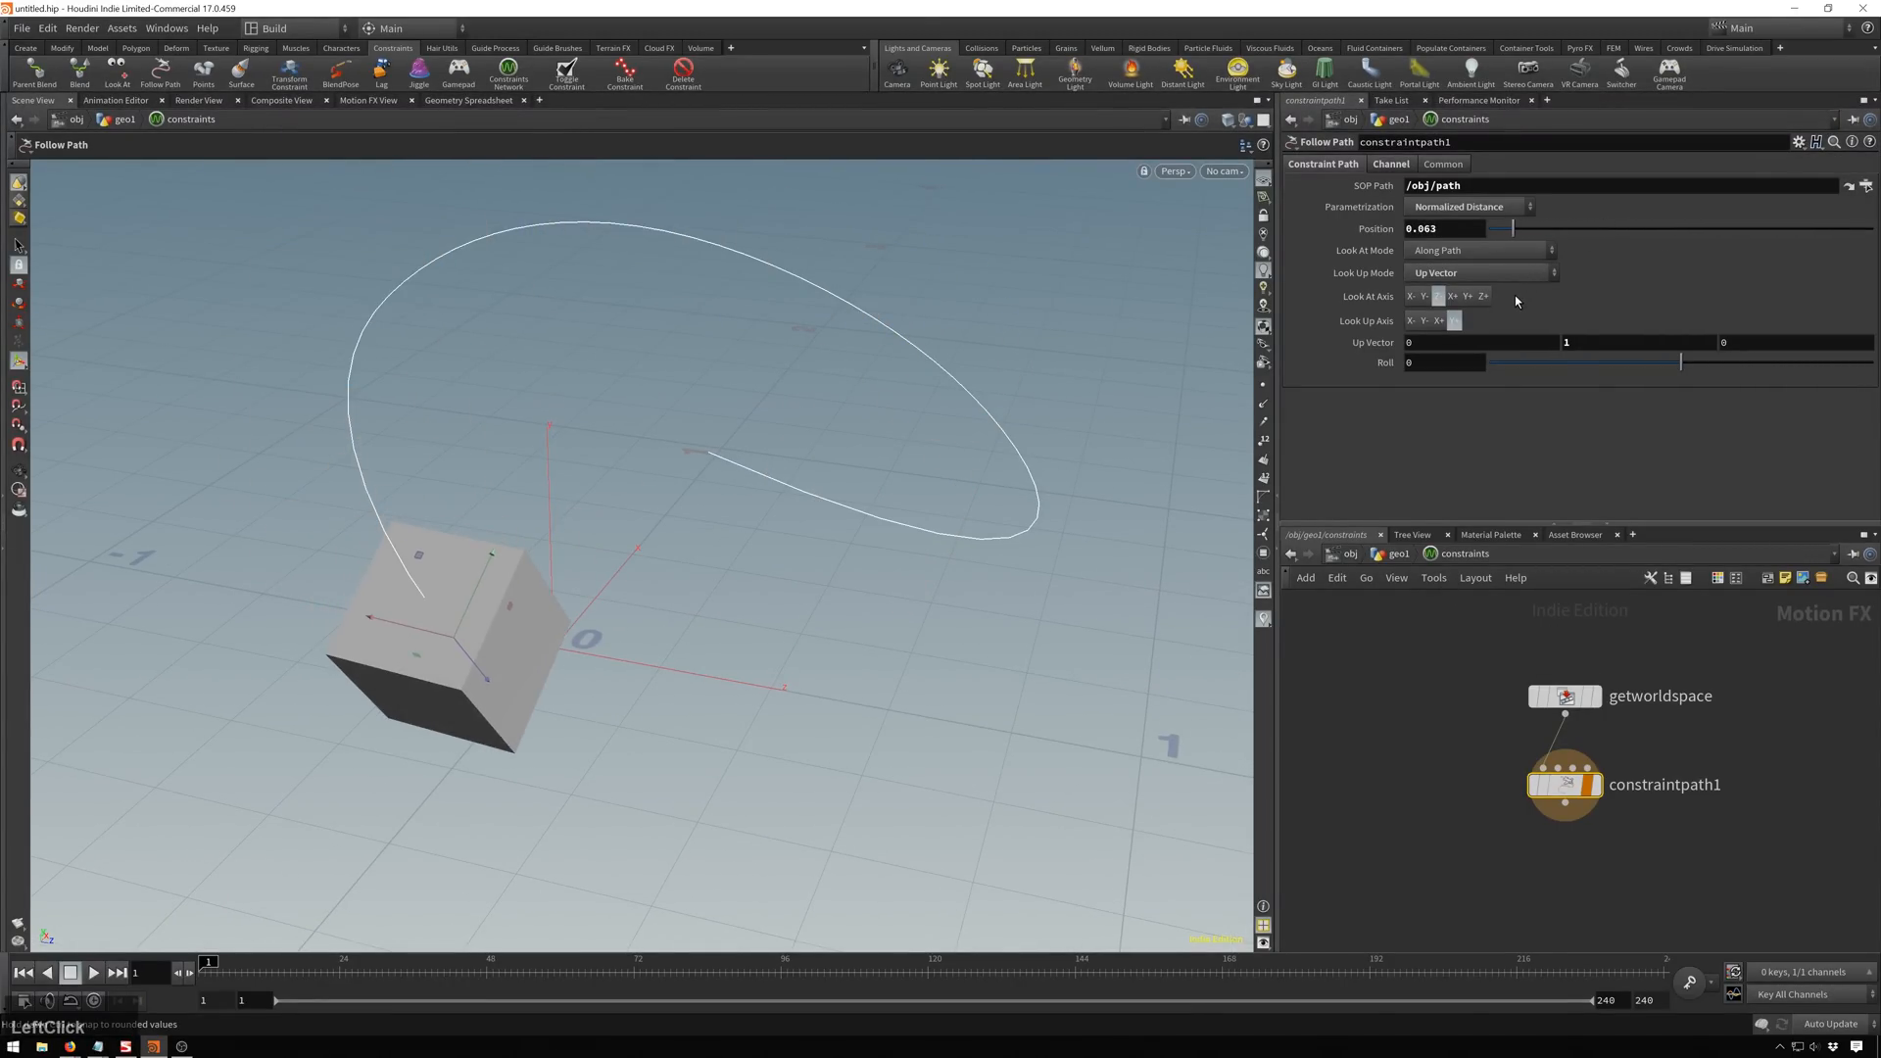
left_click(1477, 249)
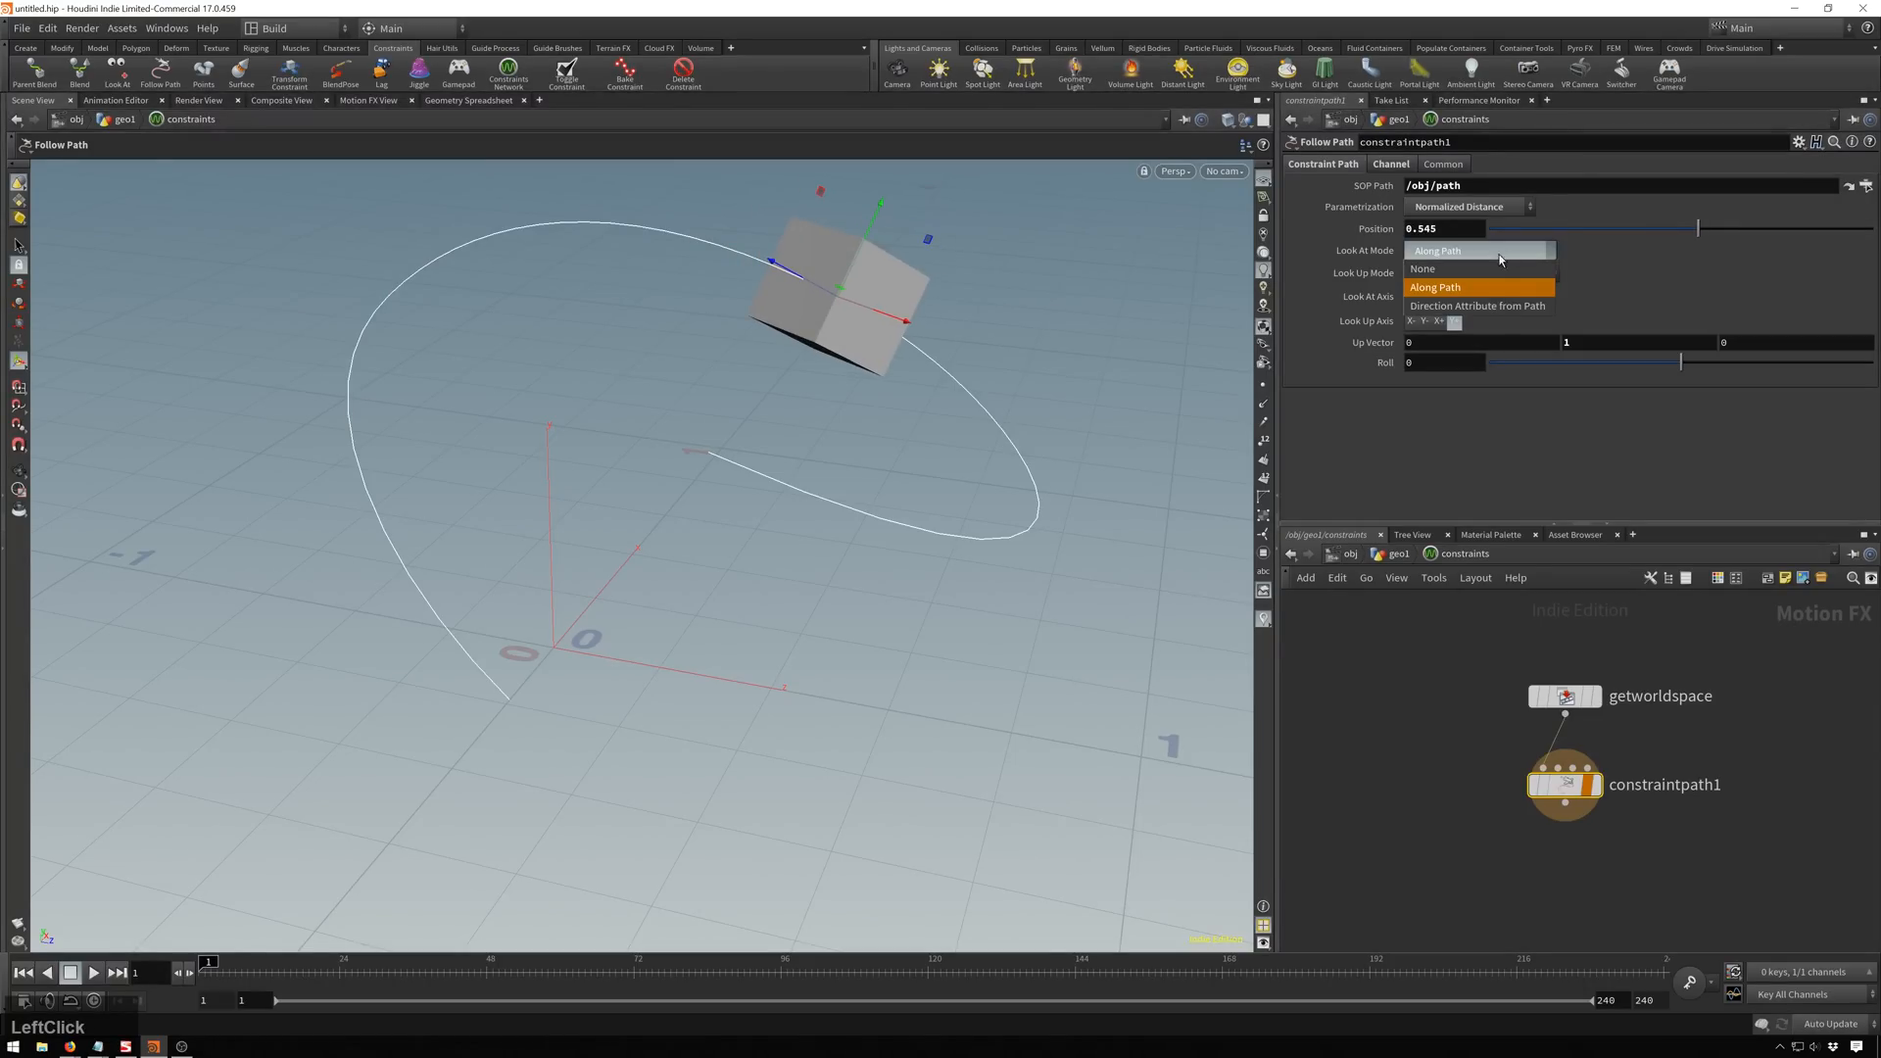
left_click(1423, 269)
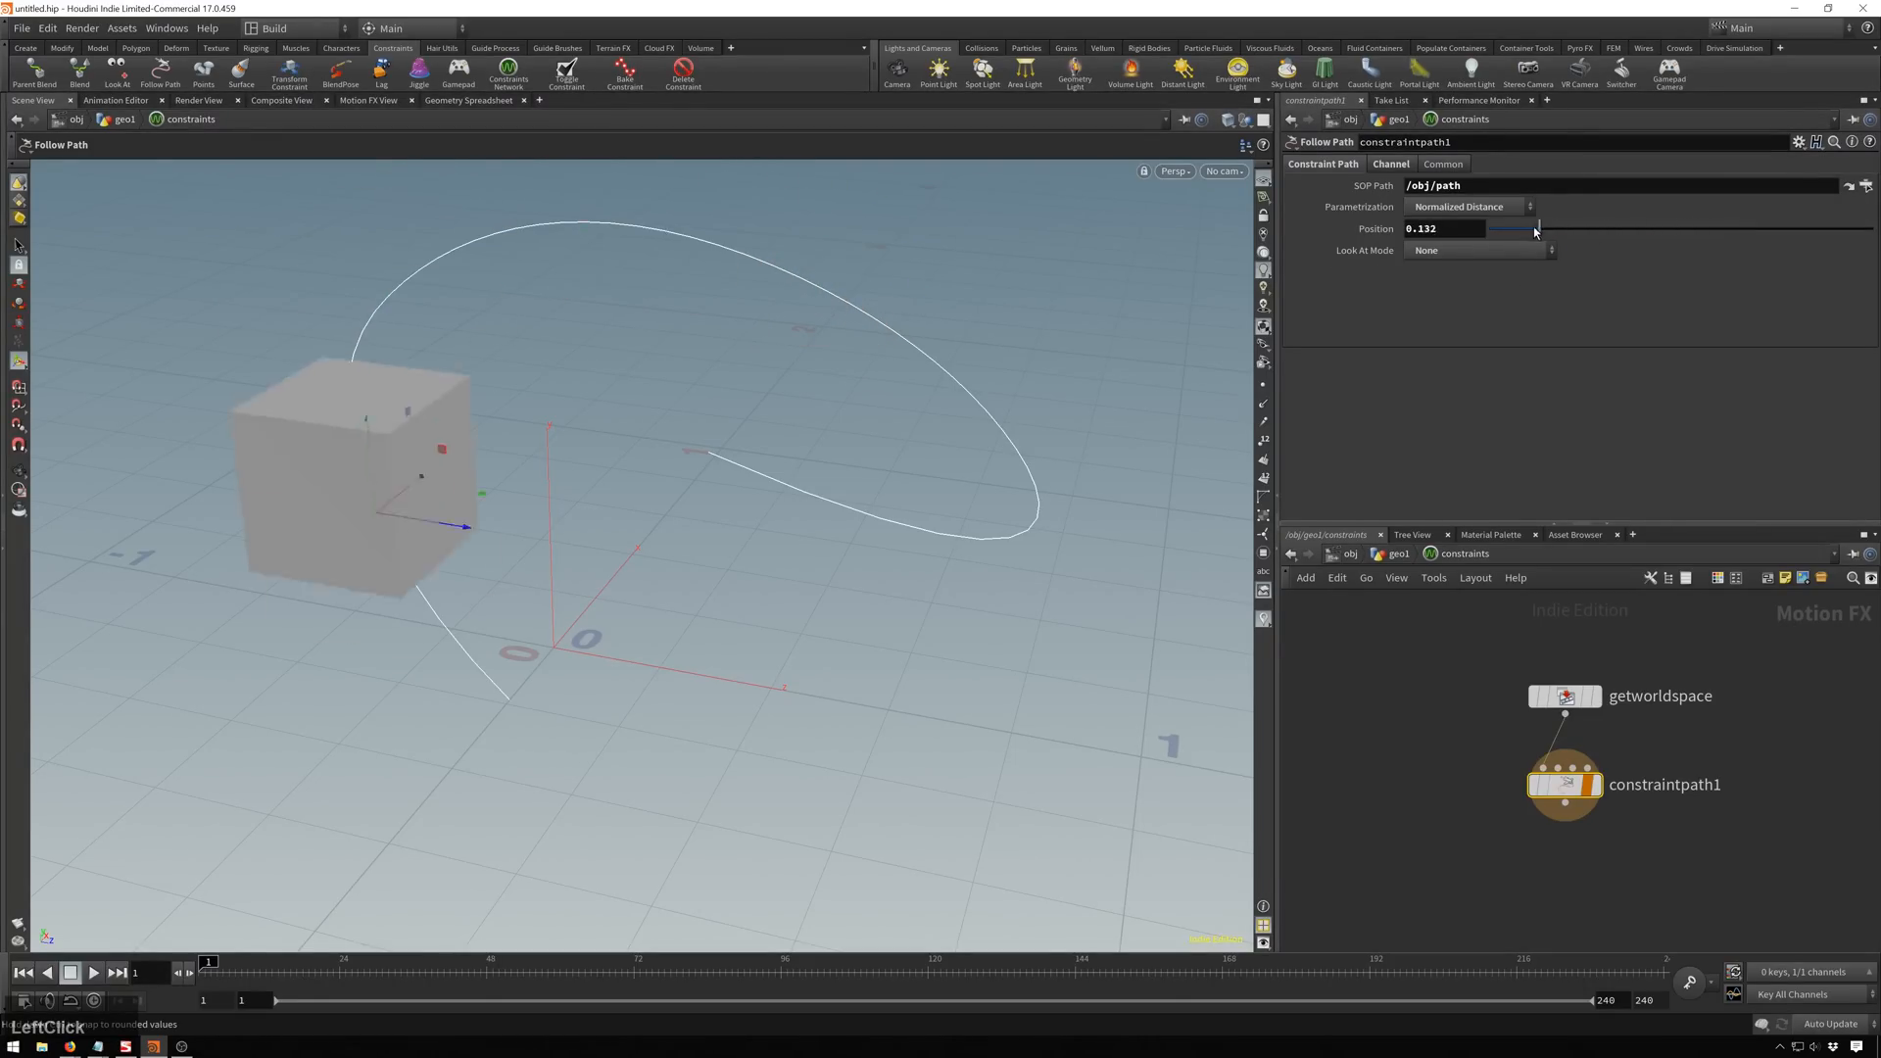
left_click_drag(1536, 228, 1785, 227)
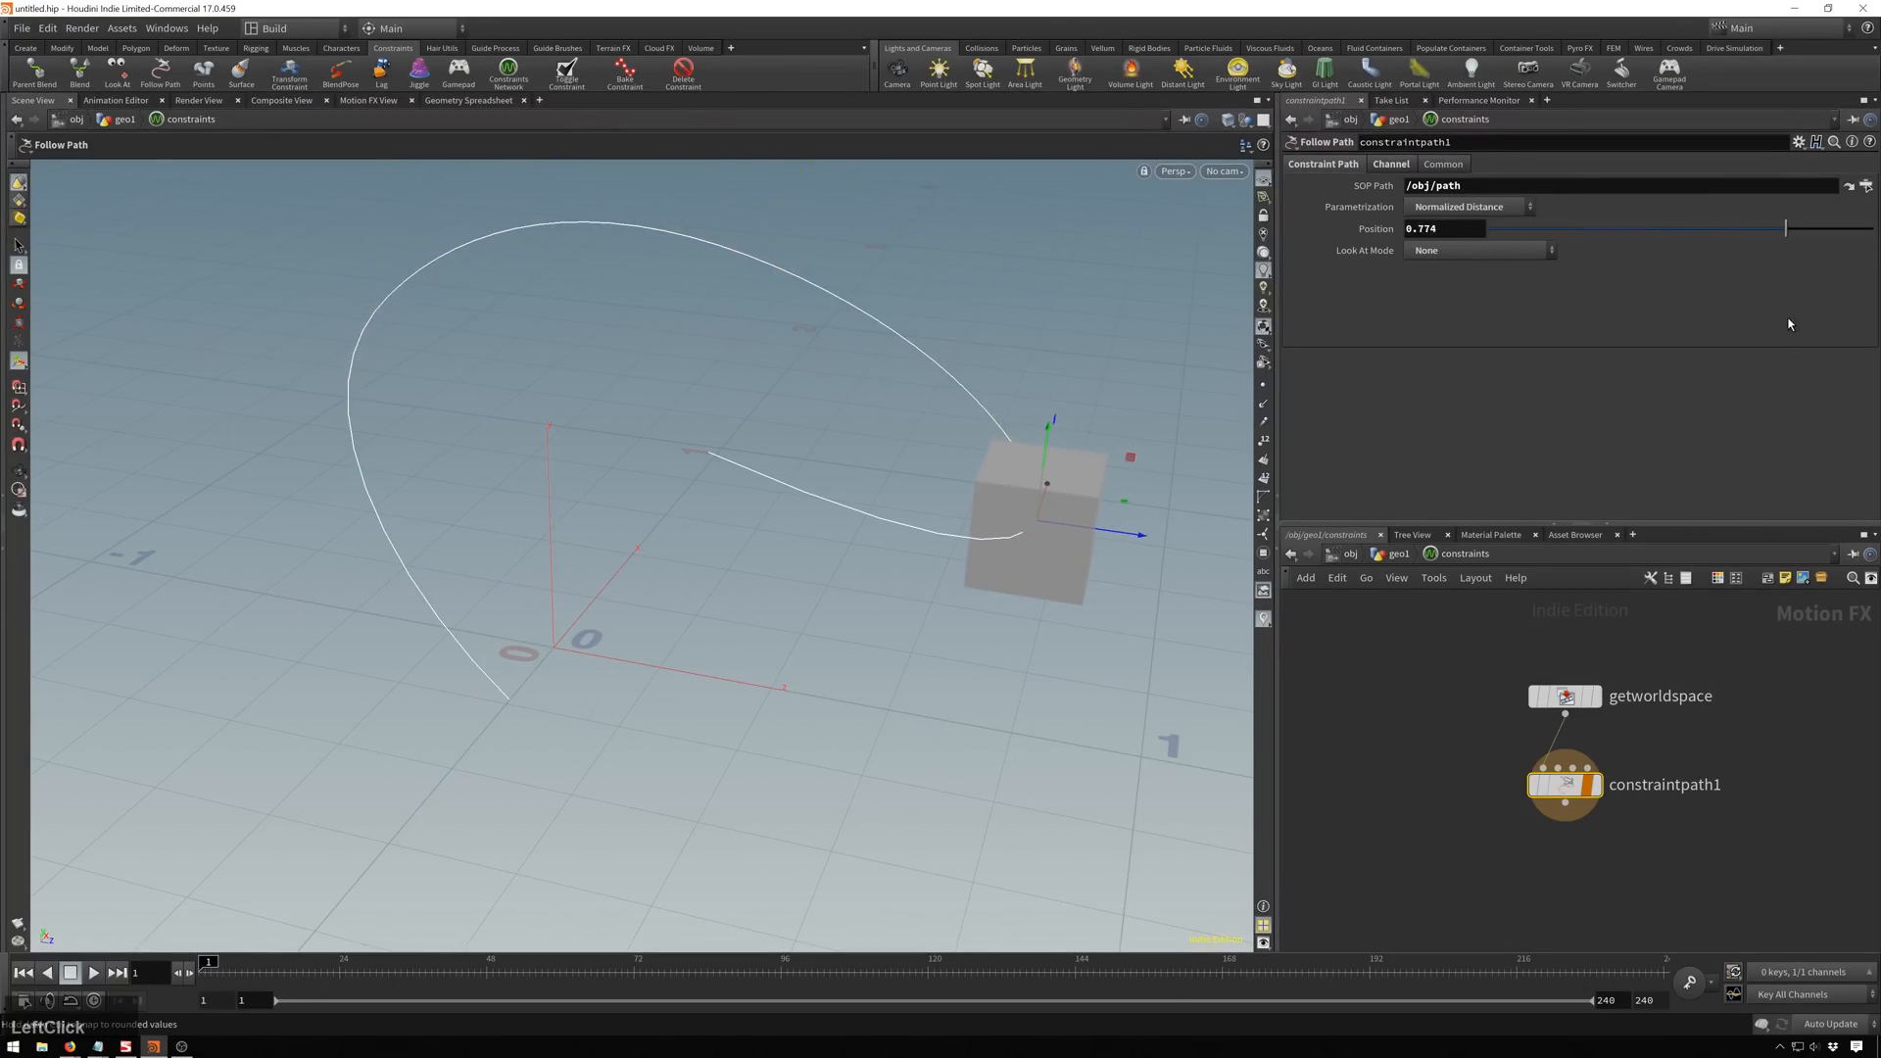
left_click_drag(1783, 230, 1524, 229)
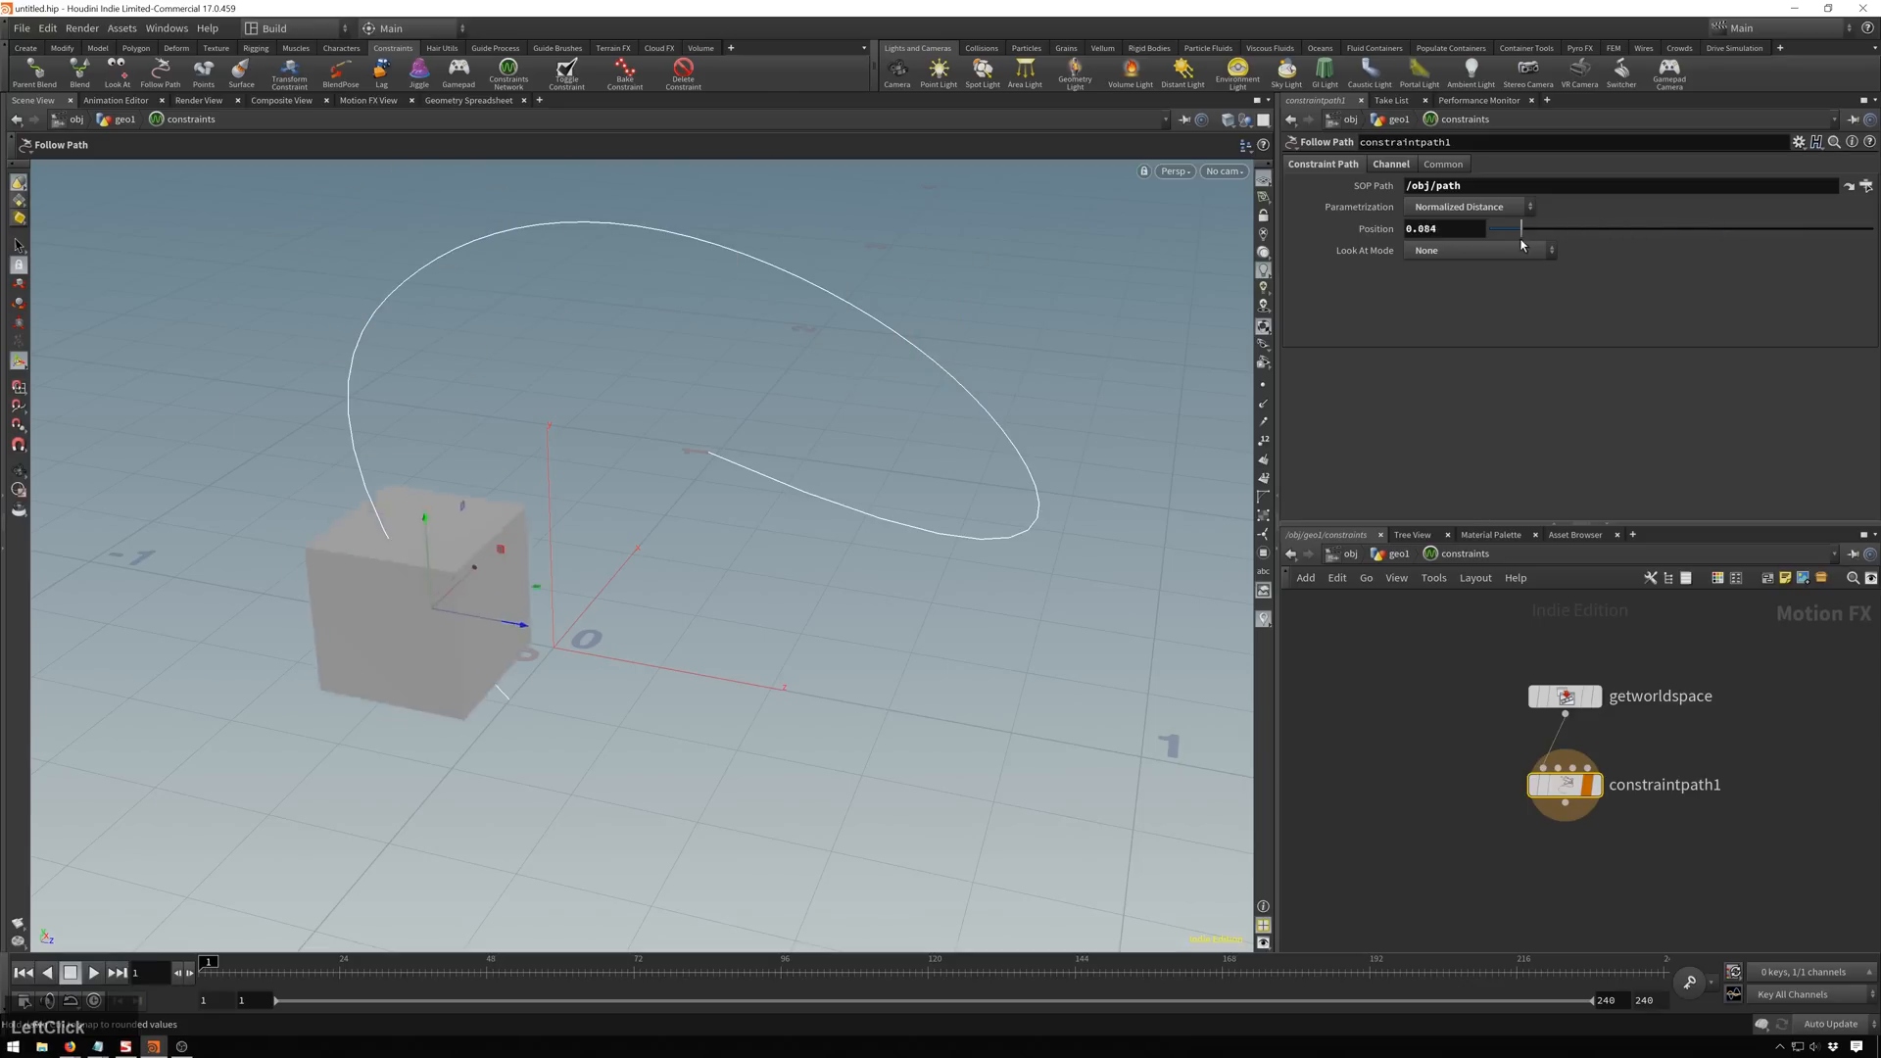
Try Direction Attribute from Path, then set Position to 0 with Look At Mode Along Path.
left_click(1476, 249)
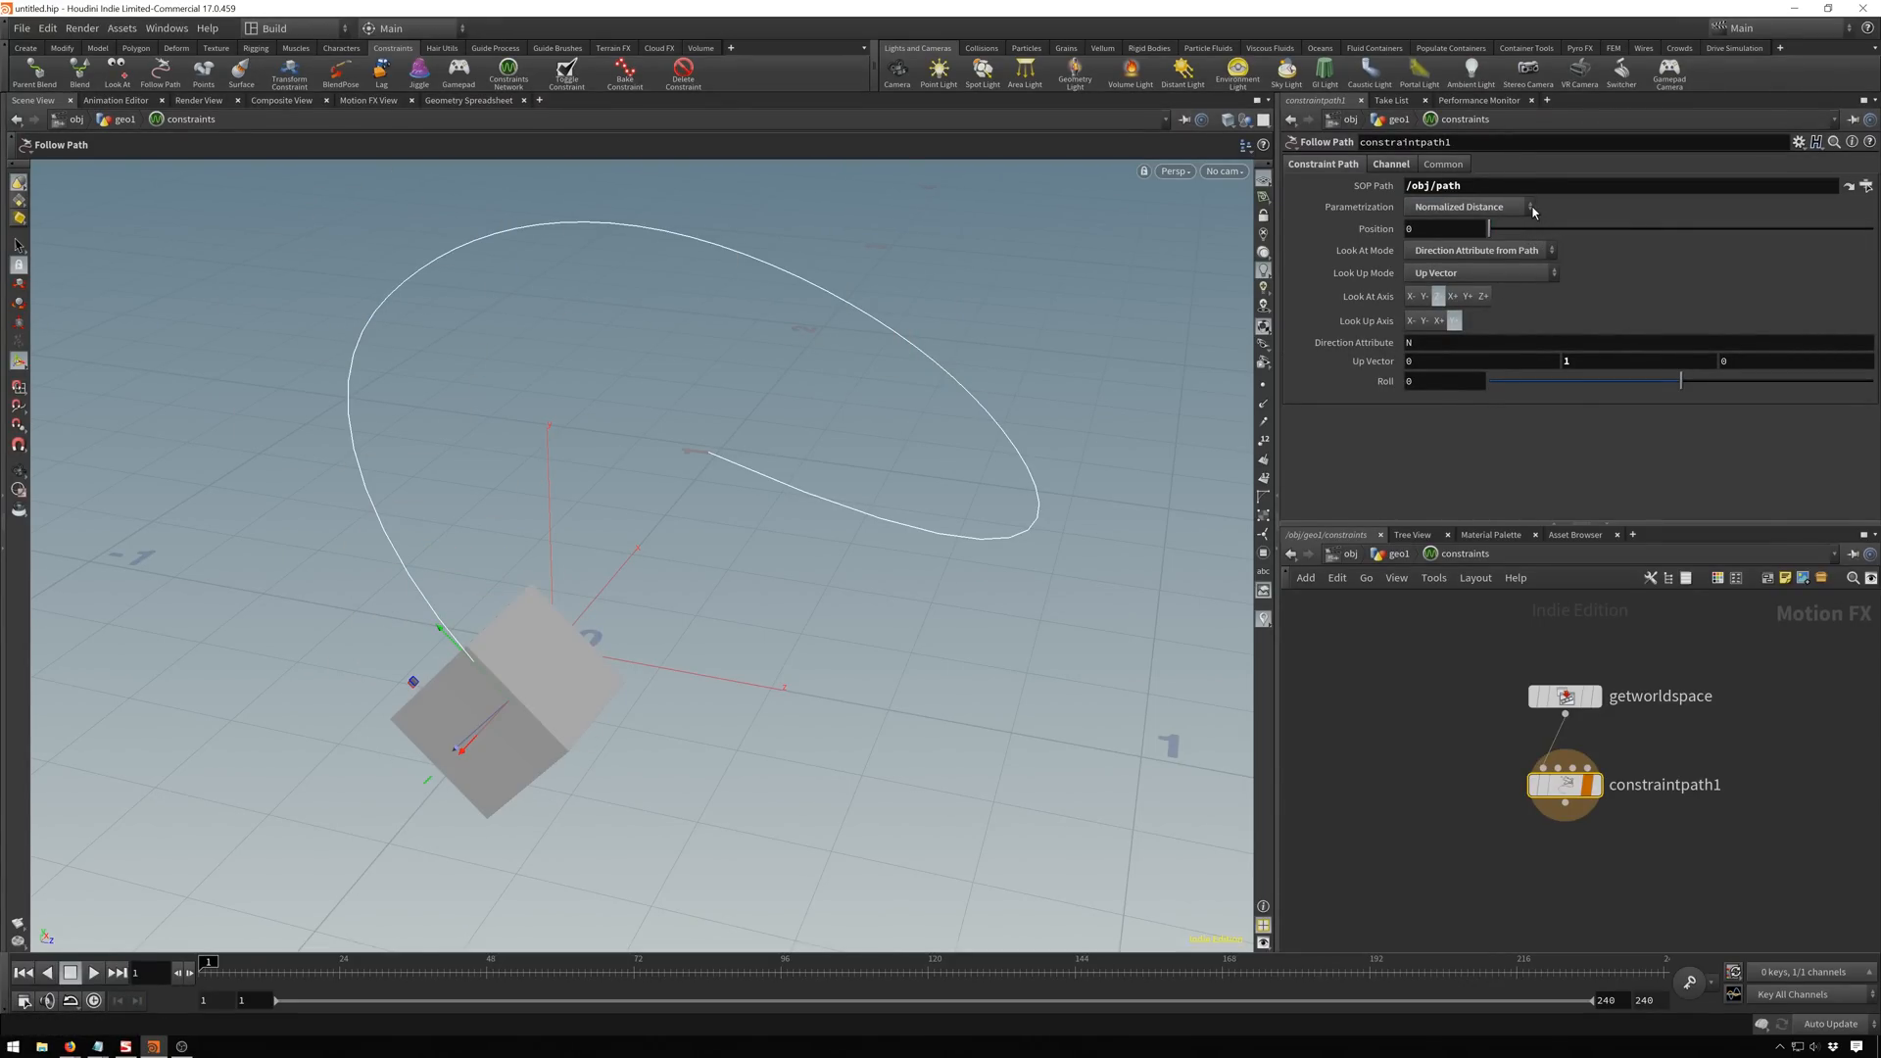
left_click_drag(1408, 227, 1780, 227)
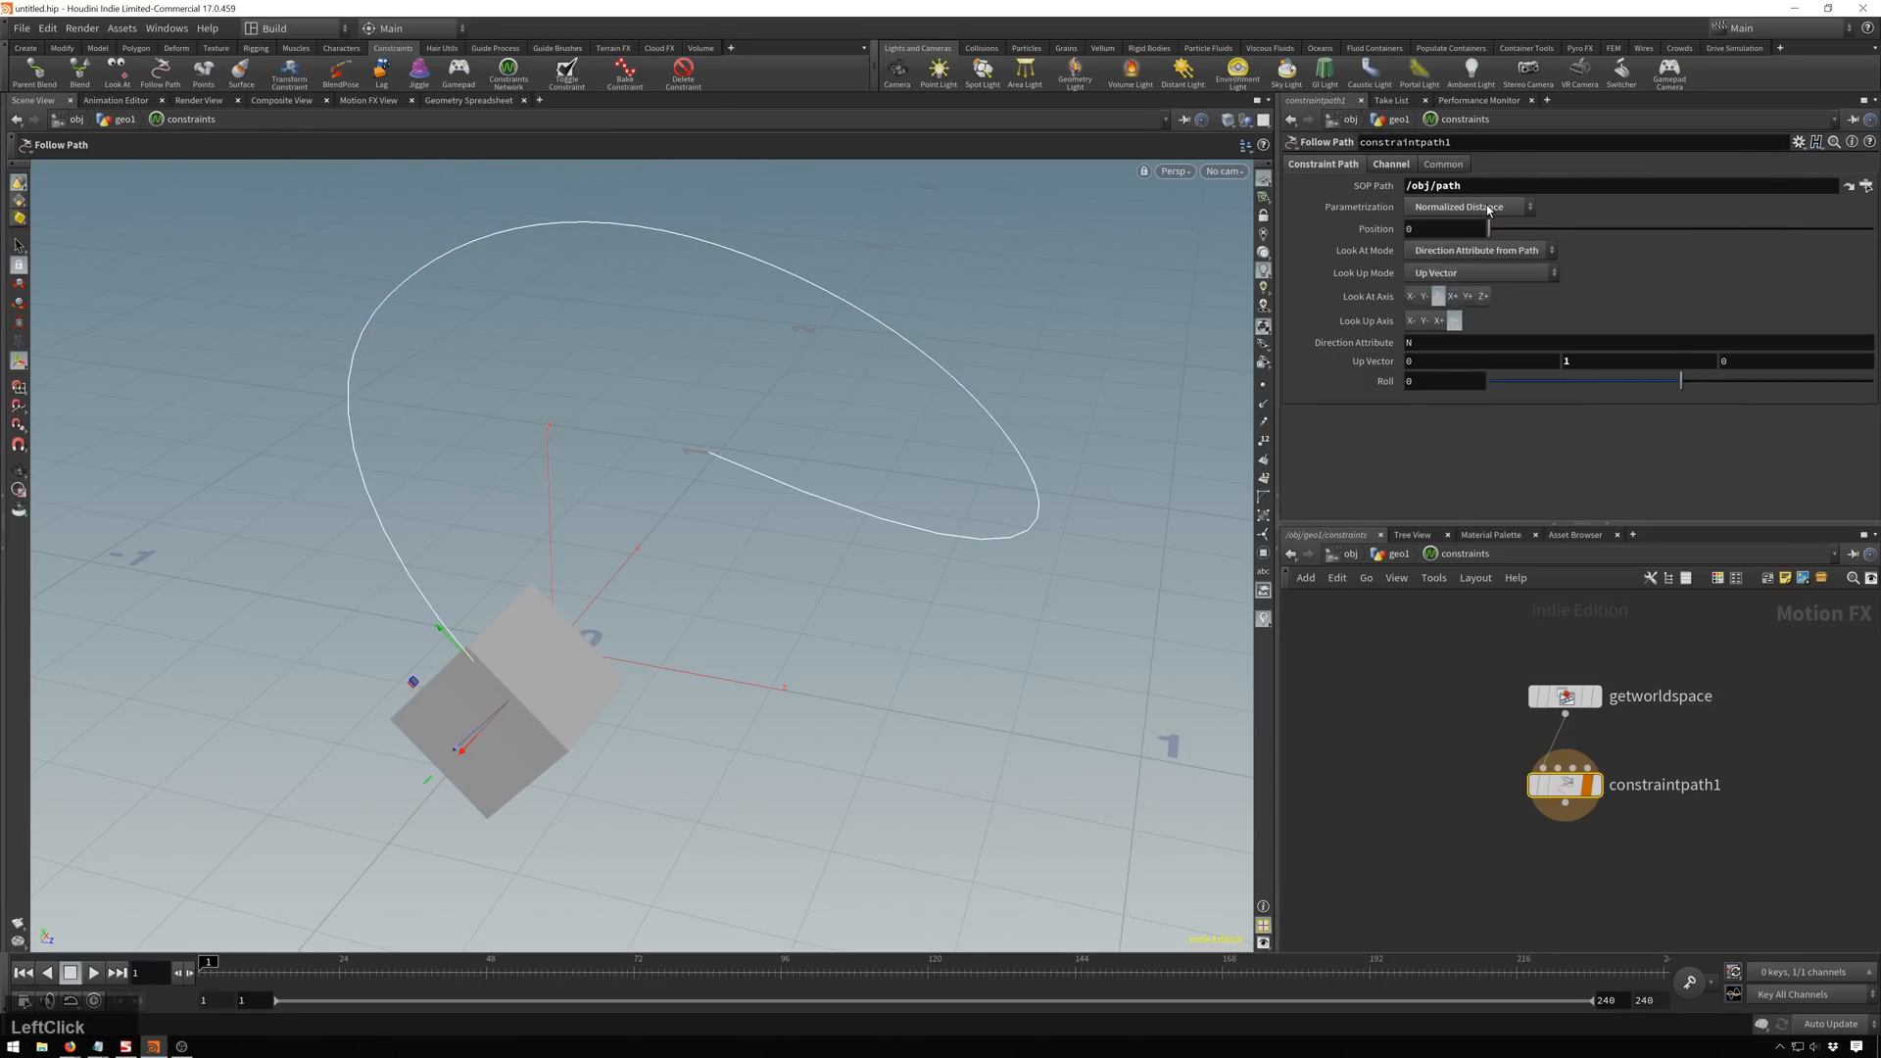
left_click(1478, 249)
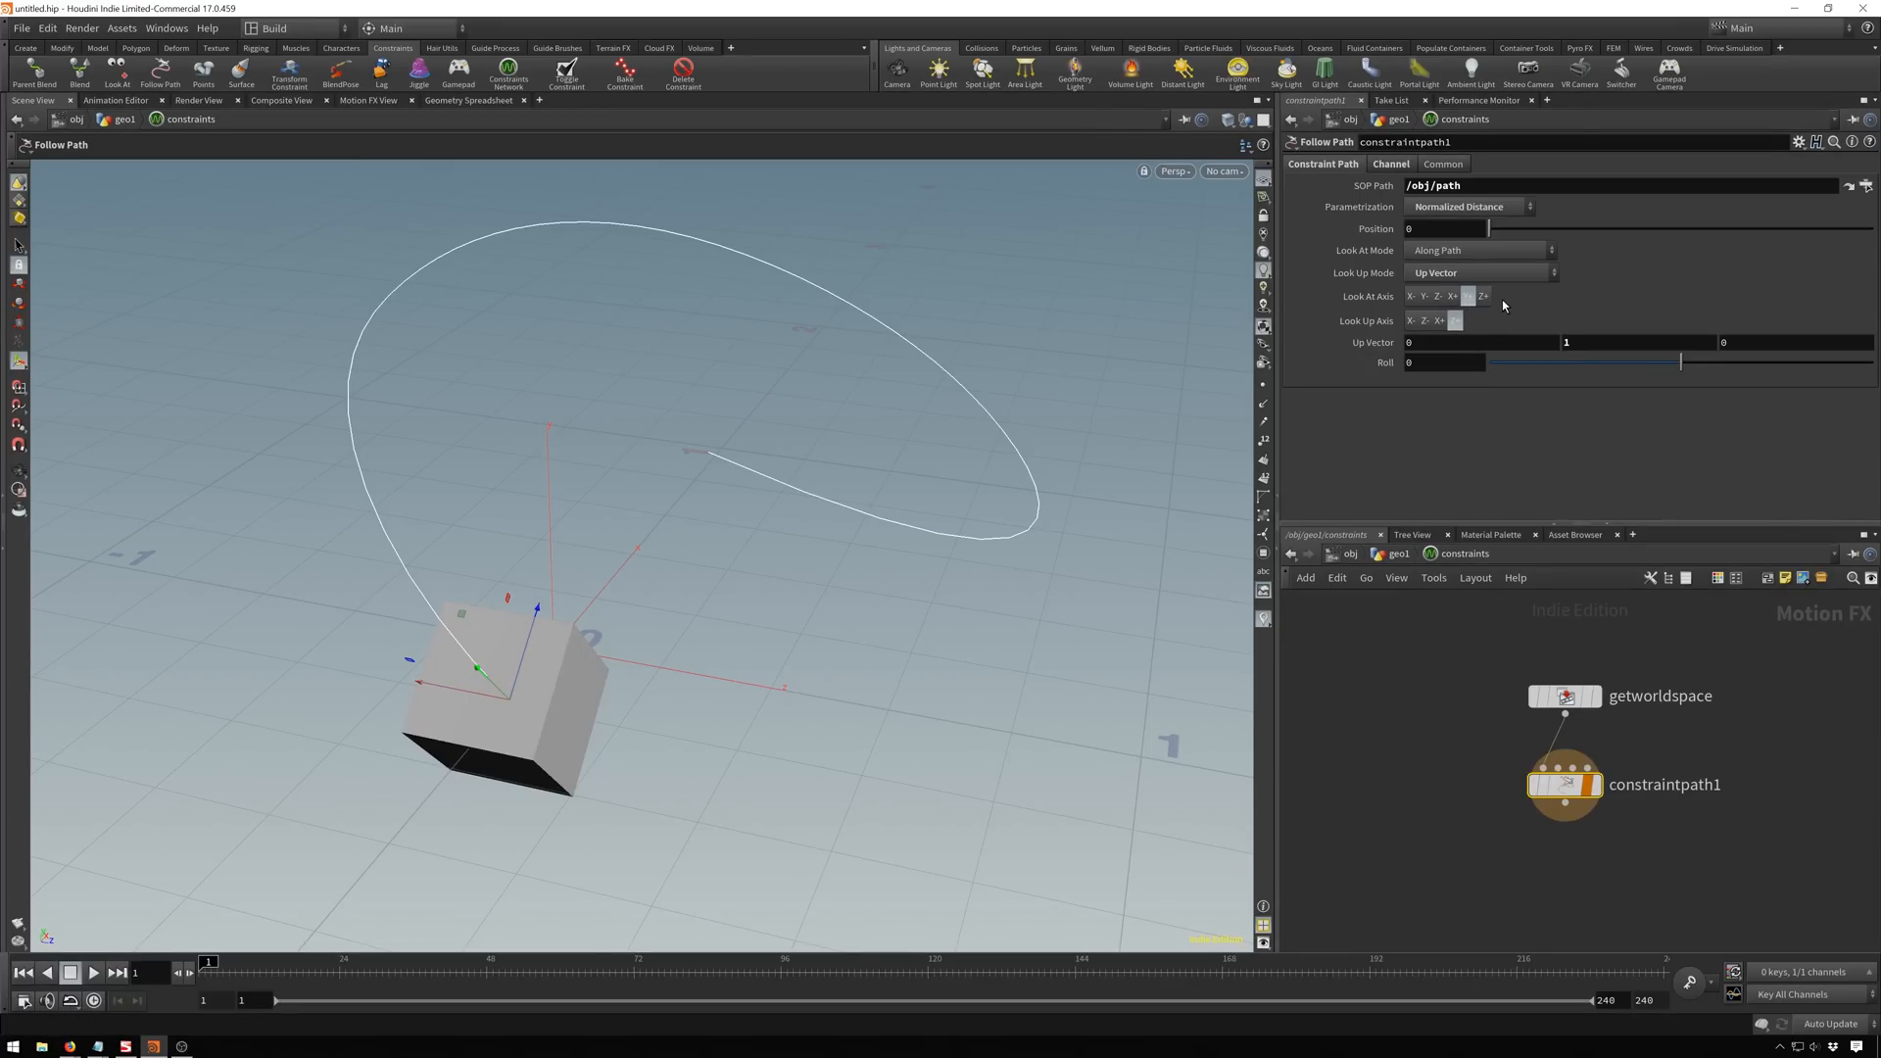
Try the up direction from the path, then use a fixed Up Vector for the box.
left_click(1477, 272)
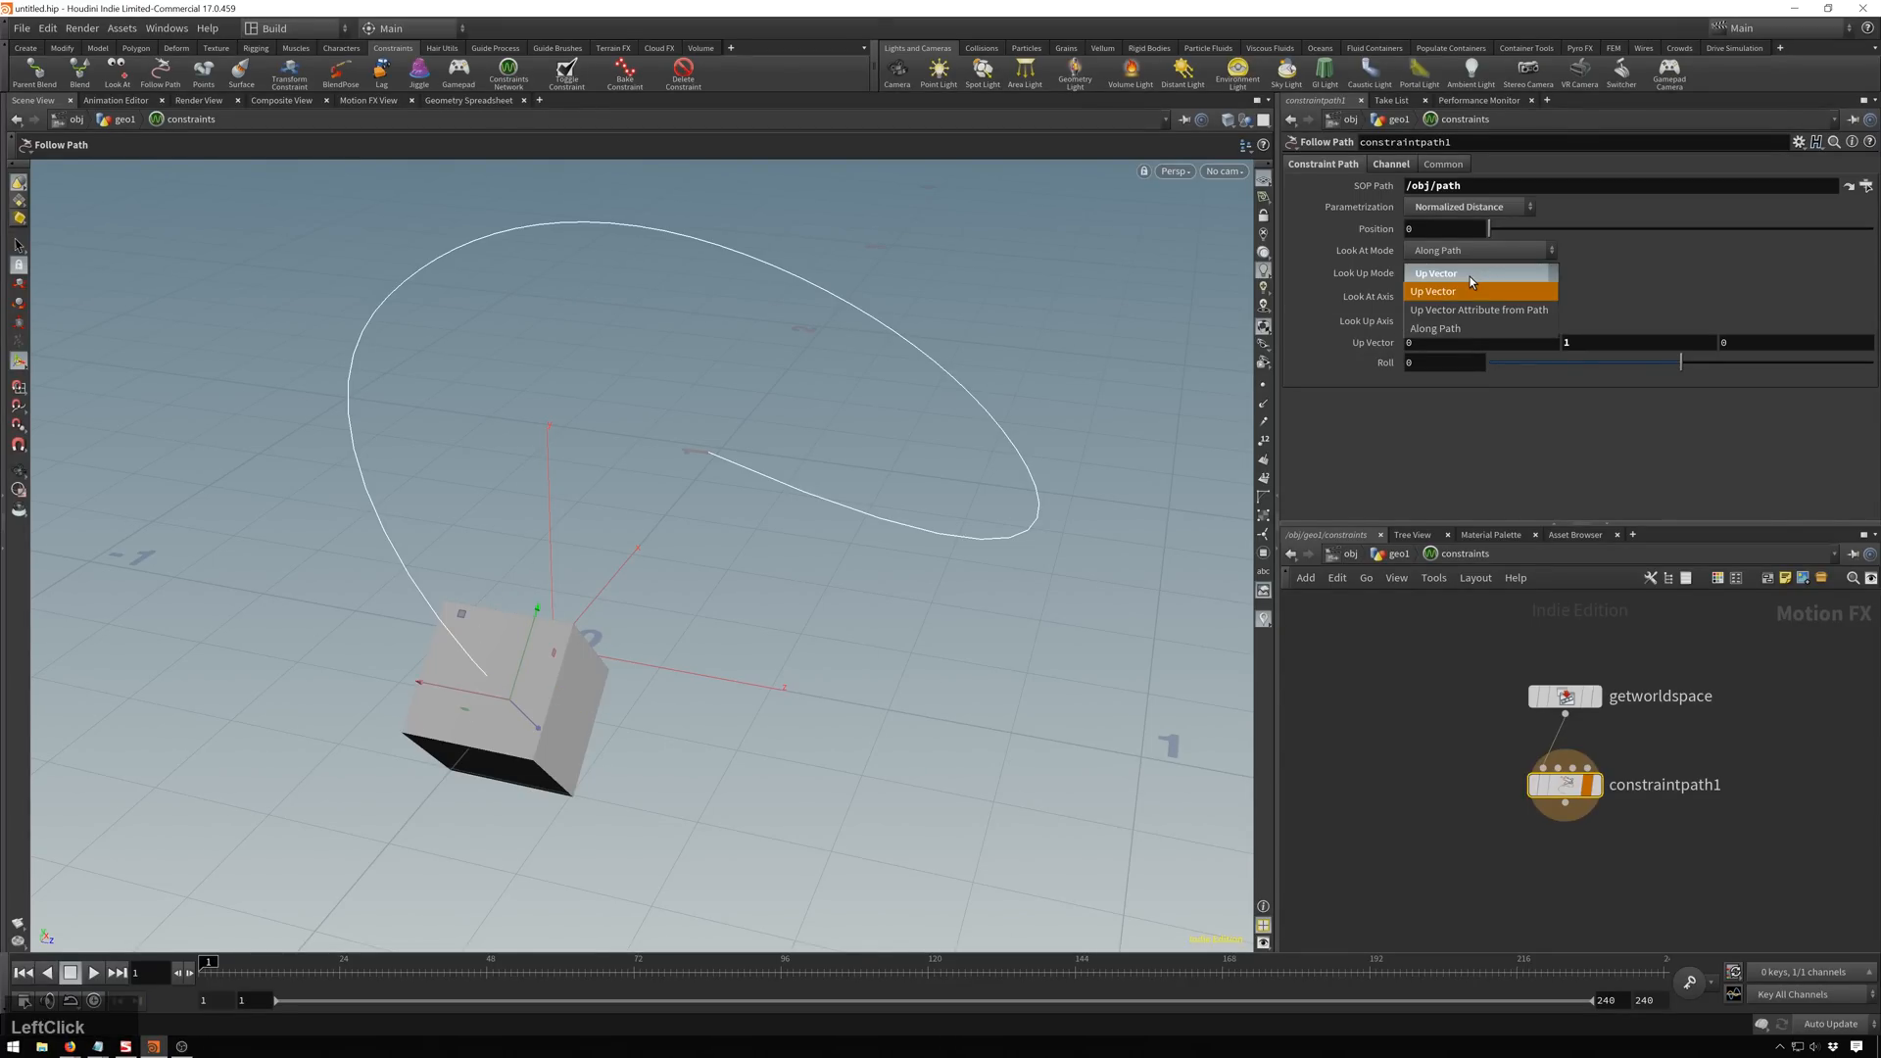
mouse_move(1481, 309)
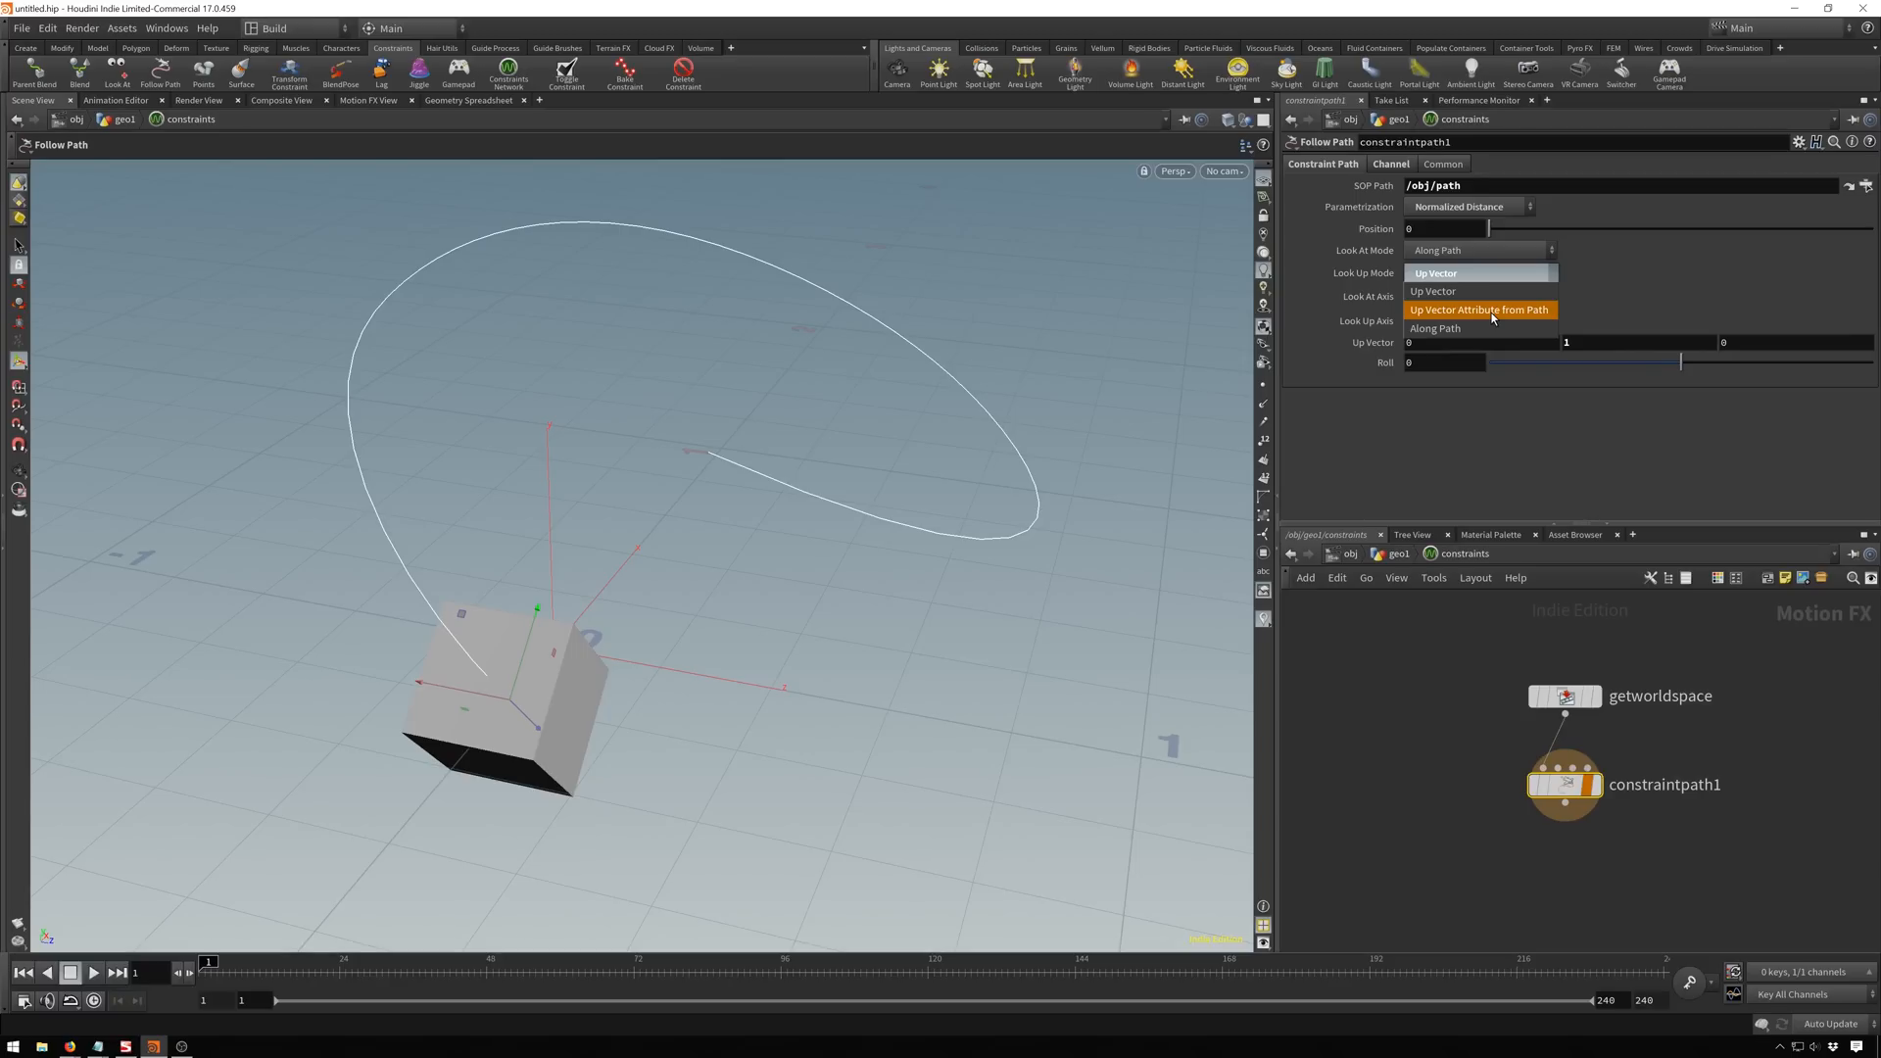
left_click(1435, 328)
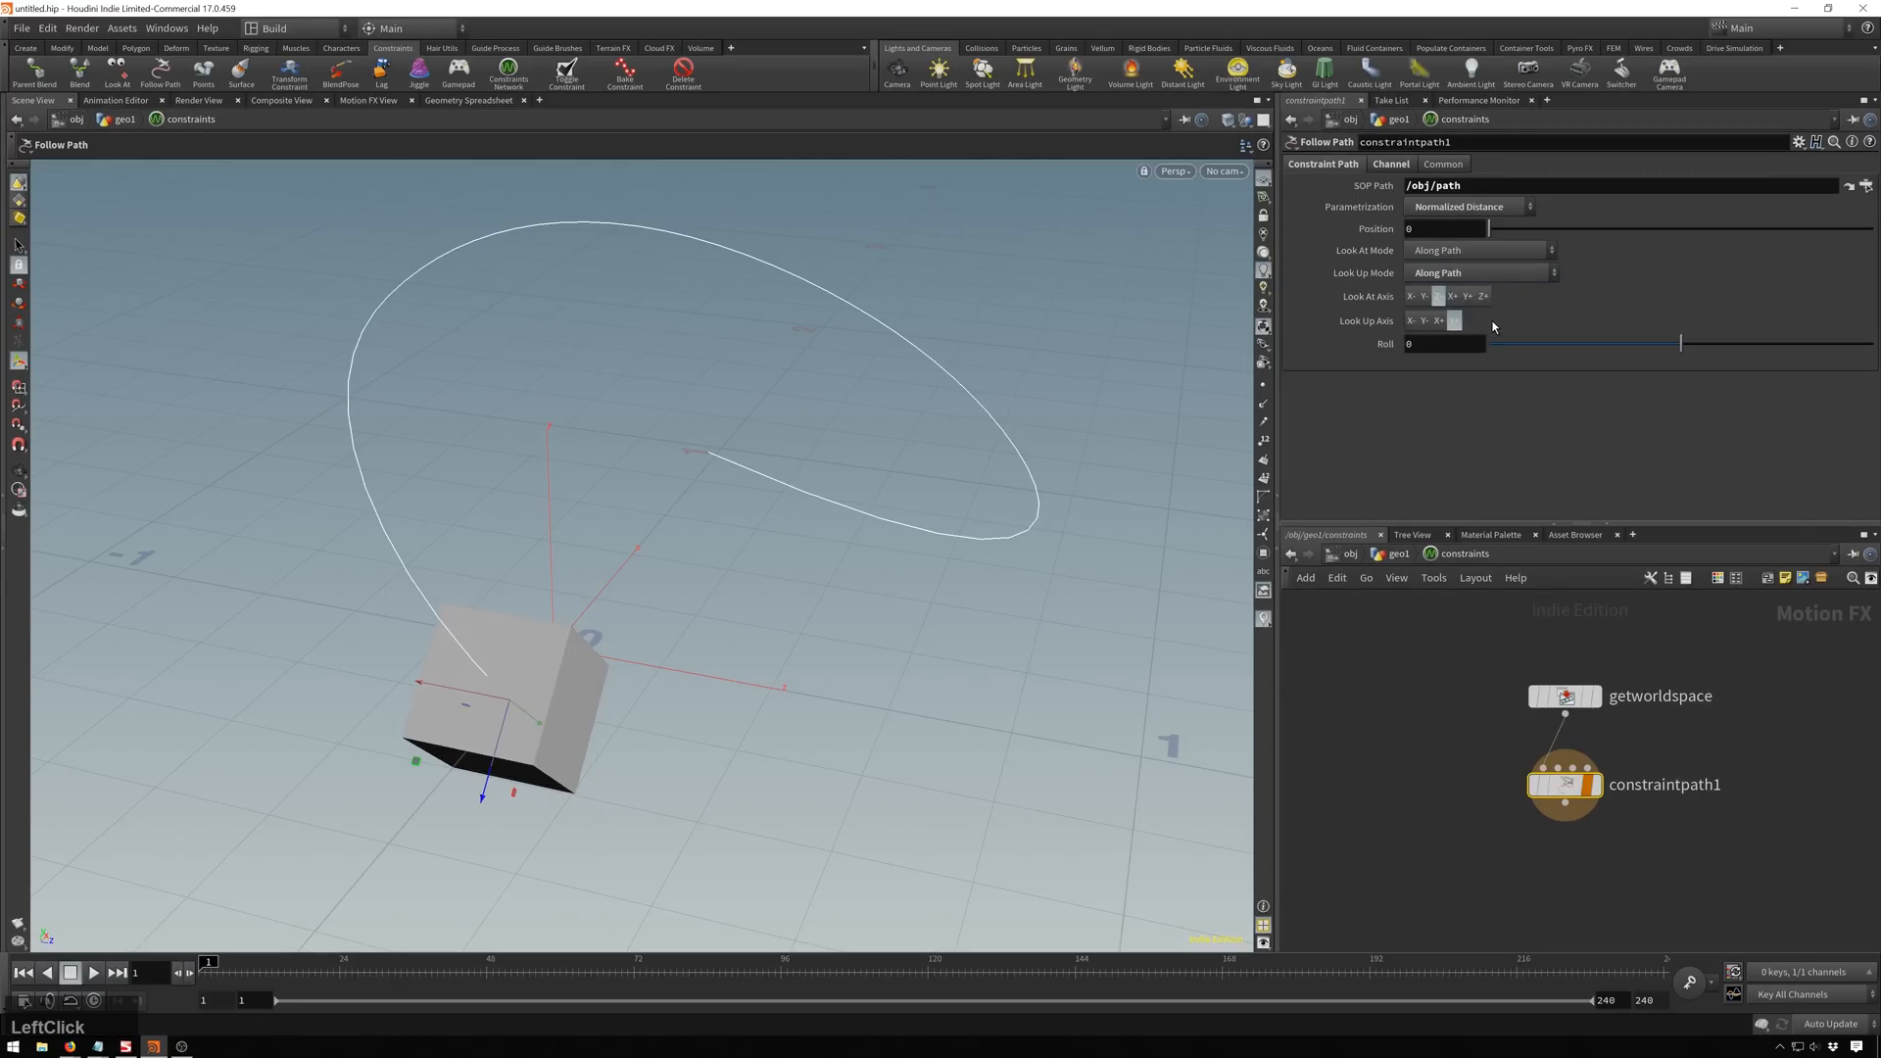
left_click(1477, 273)
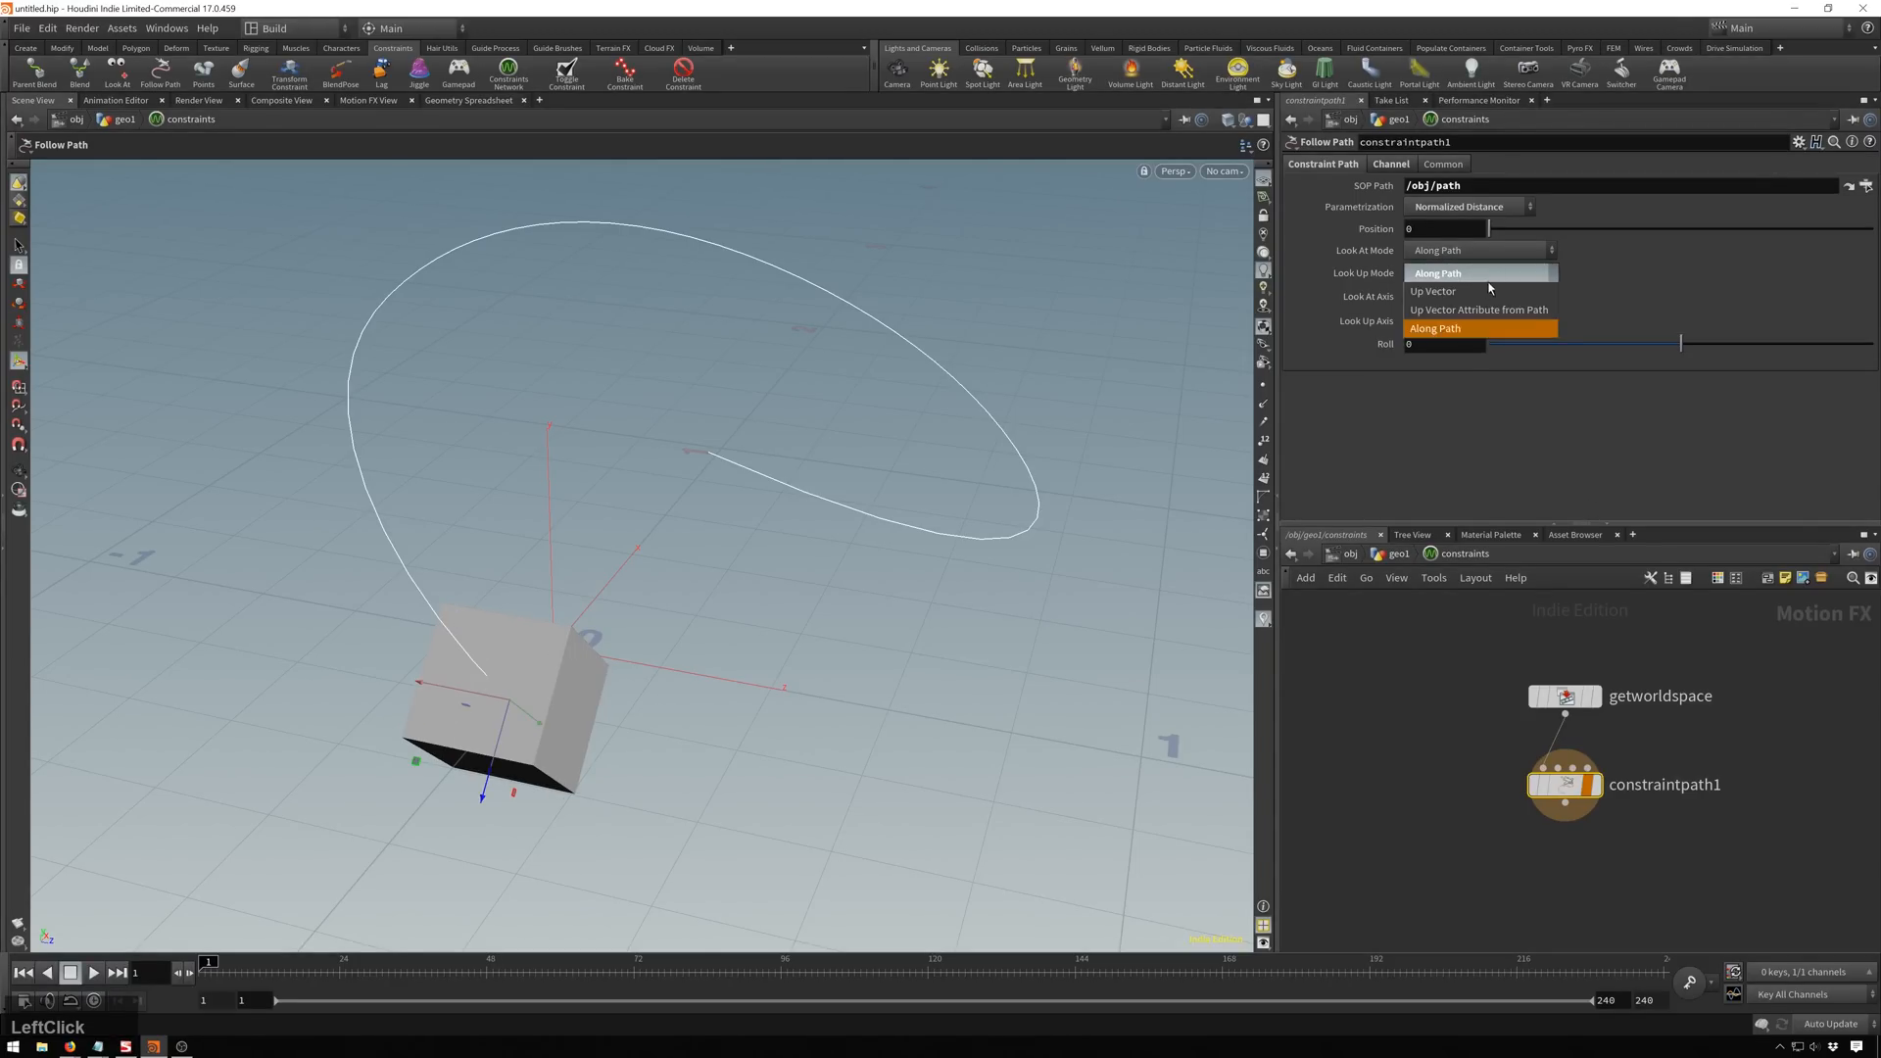
left_click(1434, 290)
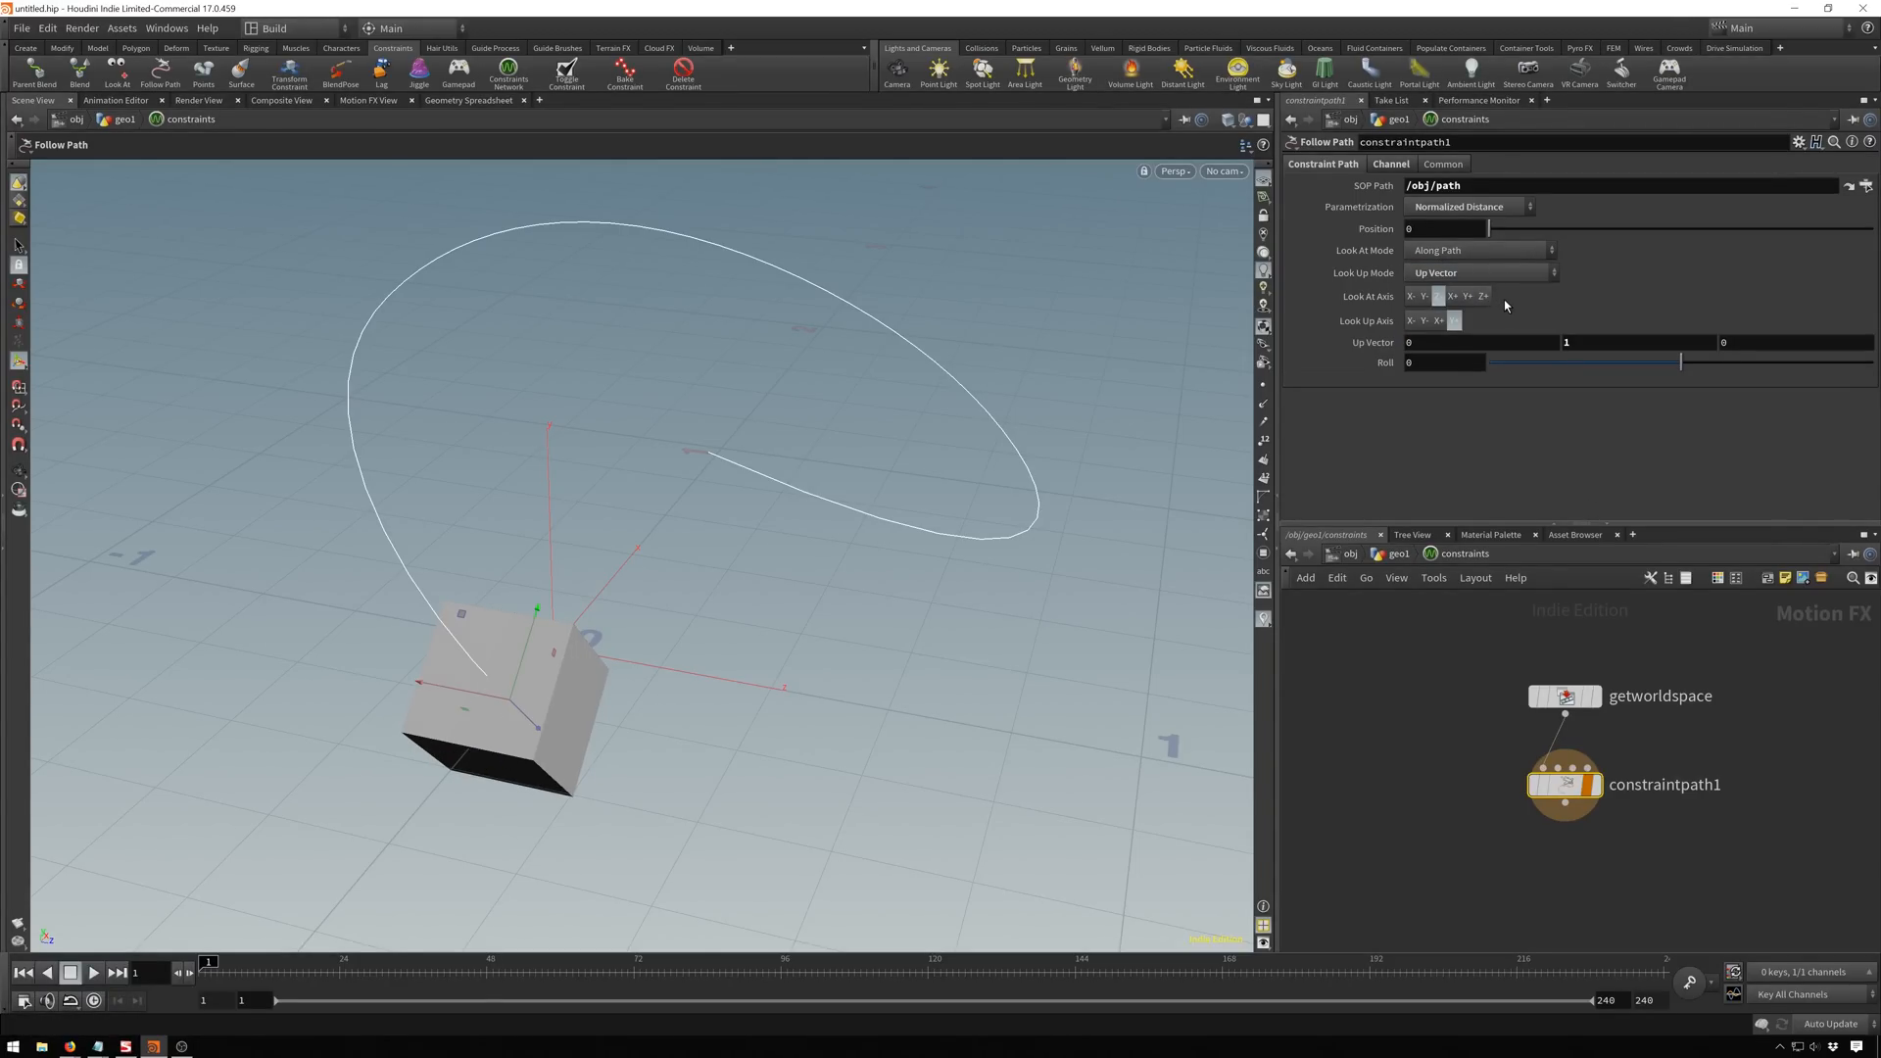
left_click(1451, 341)
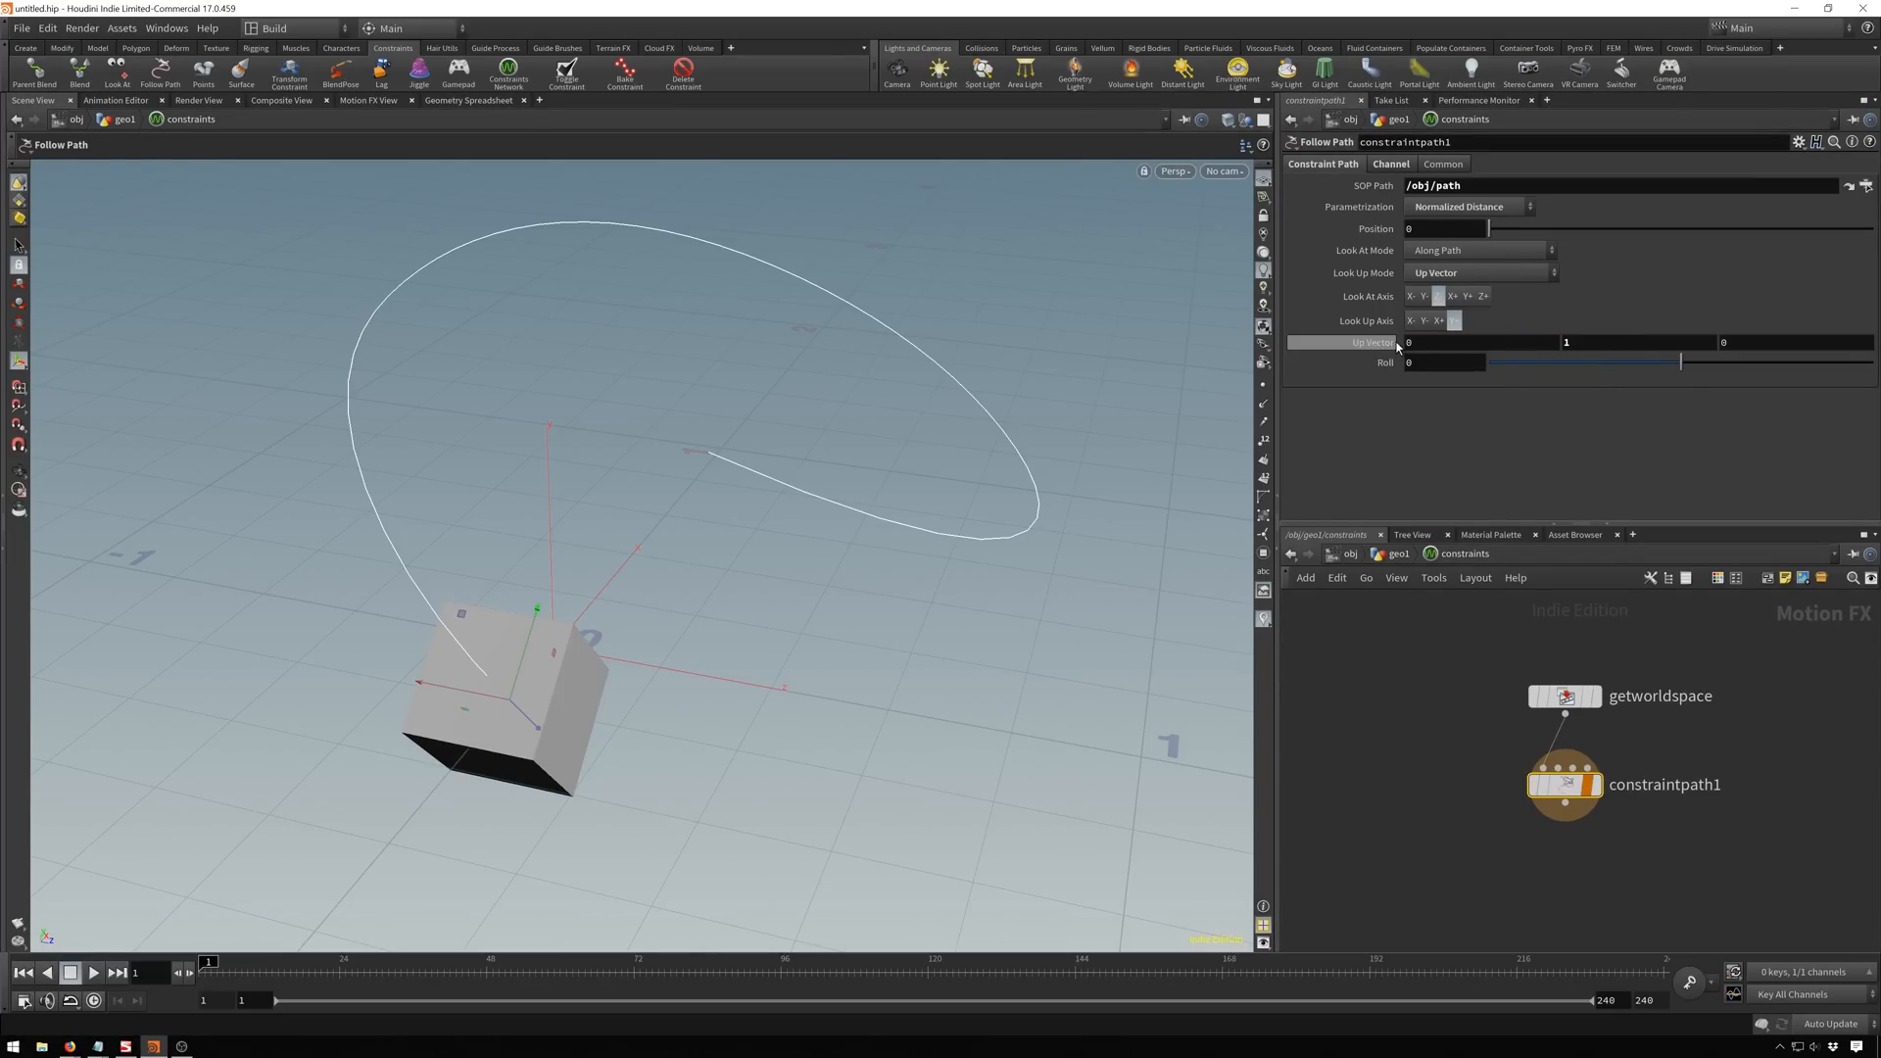
Roll the box about 16 degrees around the path, then bring Roll back to 0.
left_click_drag(1499, 363, 1700, 362)
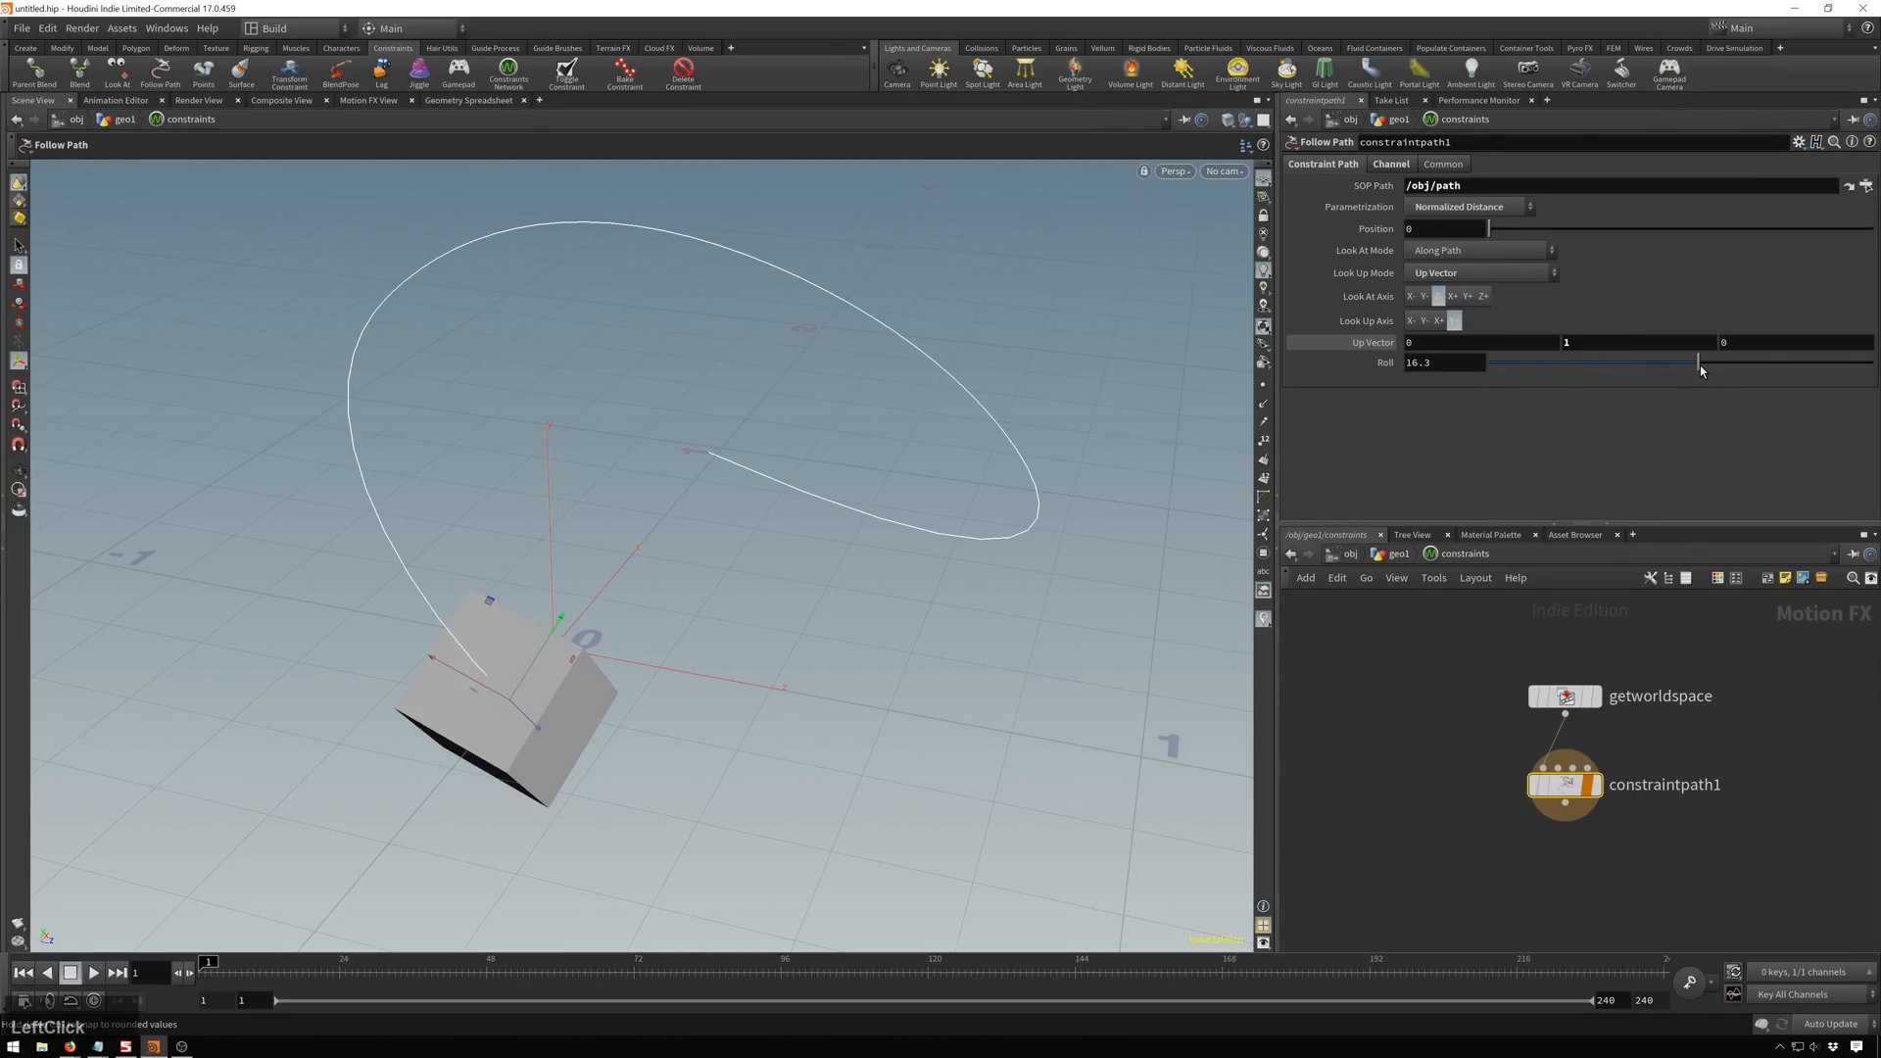
left_click_drag(1700, 363, 1571, 363)
type("-180")
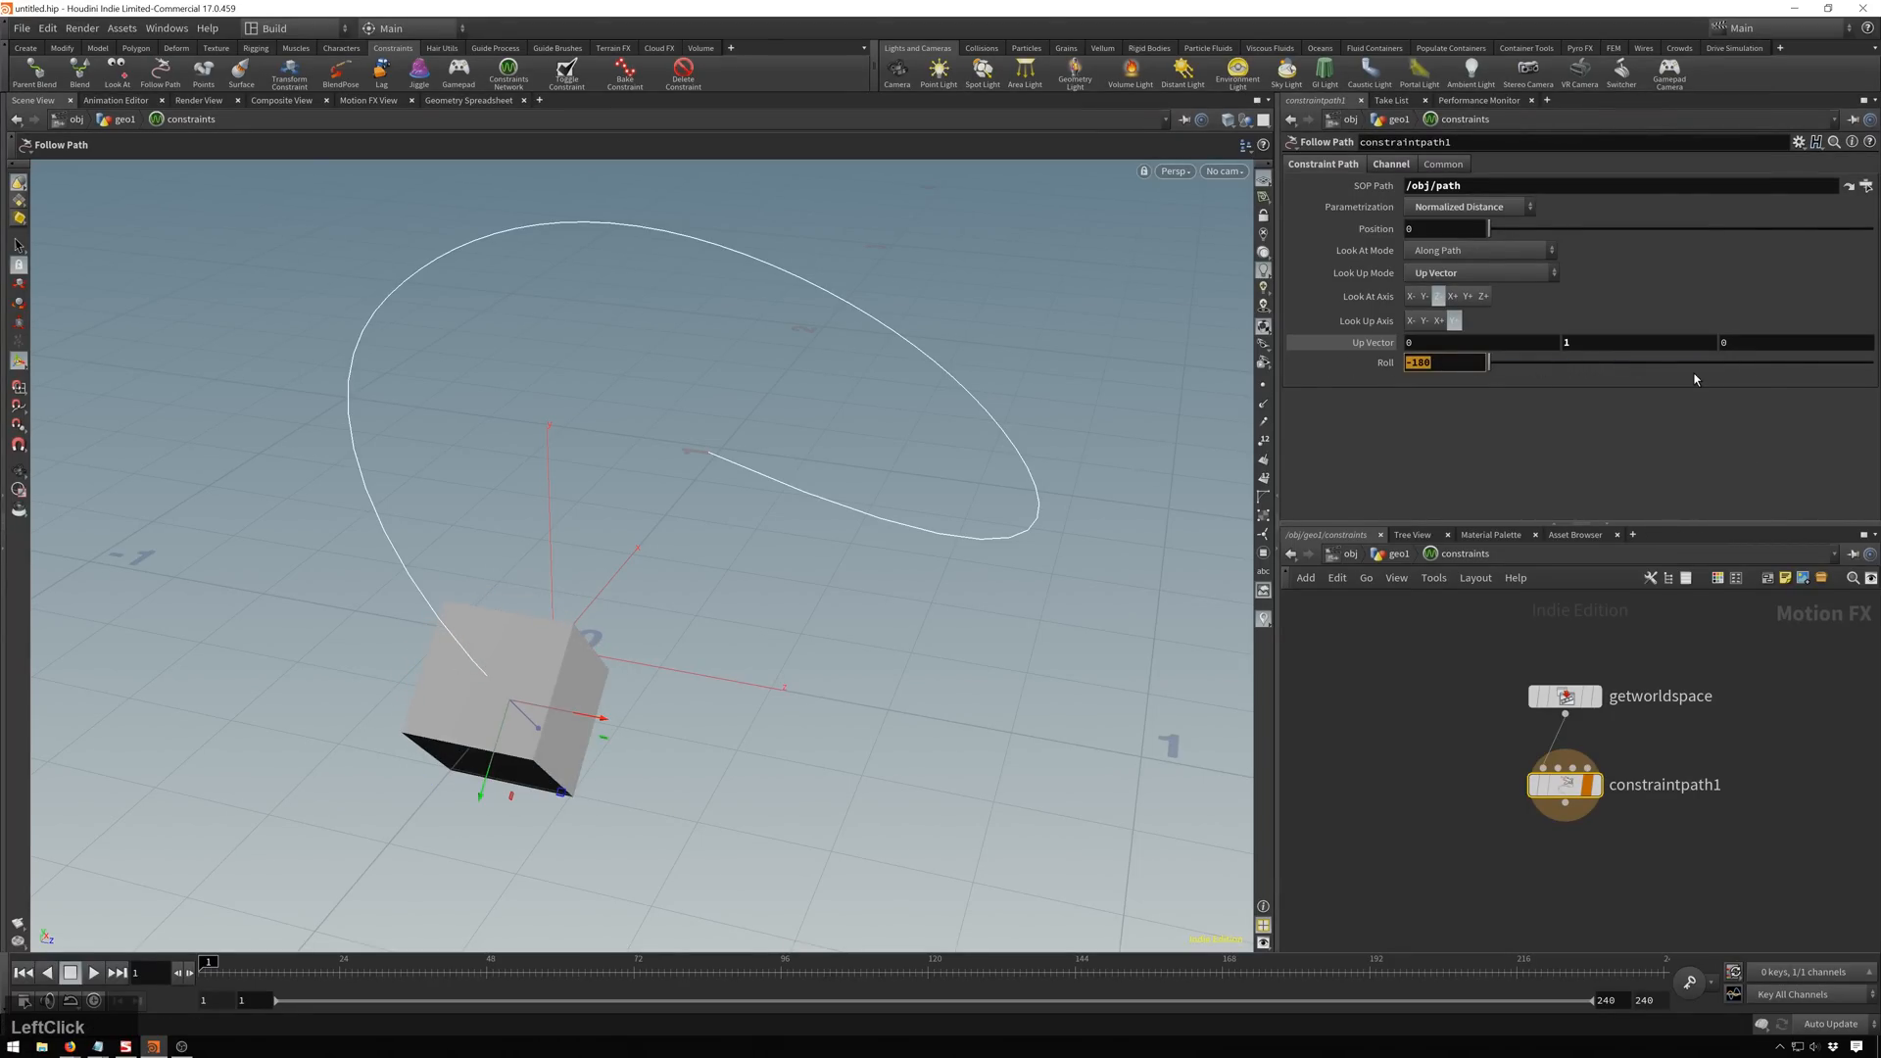
left_click_drag(1440, 363, 1679, 362)
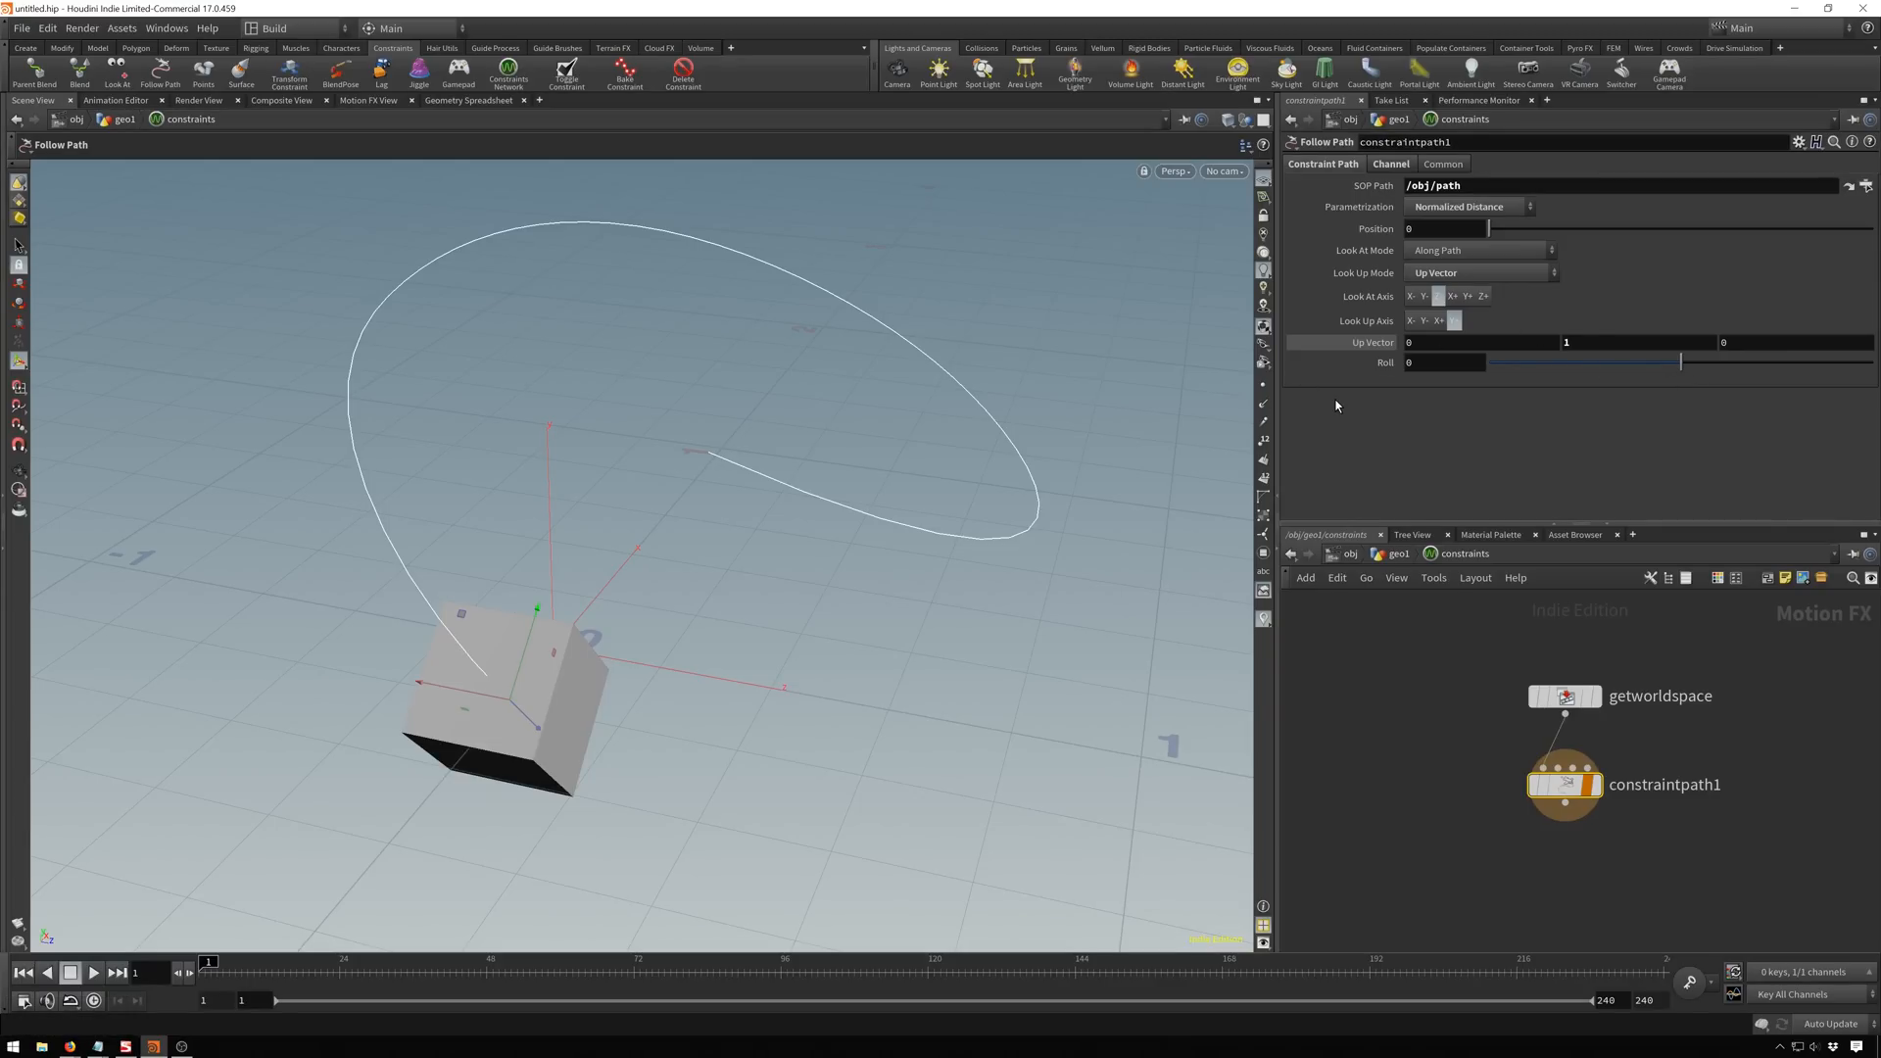
Review the constraint's Channel settings, leaving Align at Extend to Min/Max.
left_click(1391, 163)
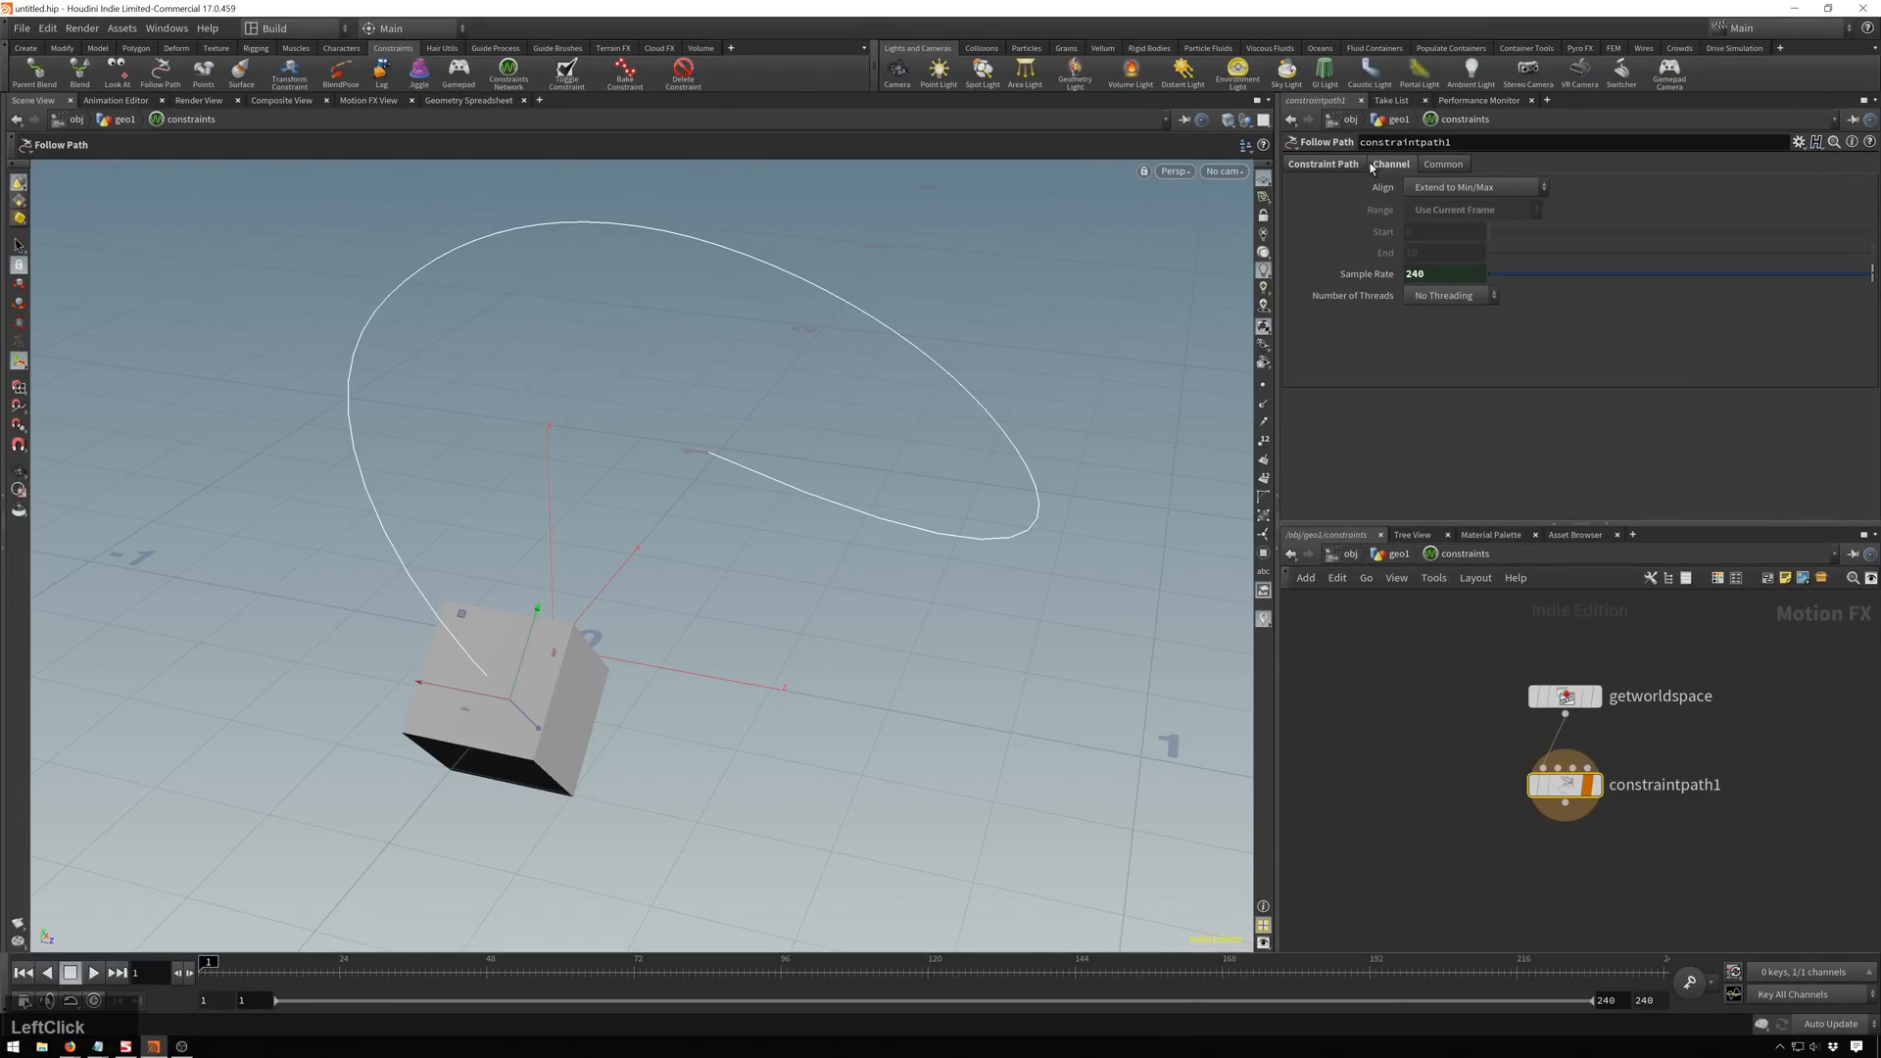
mouse_move(1508, 185)
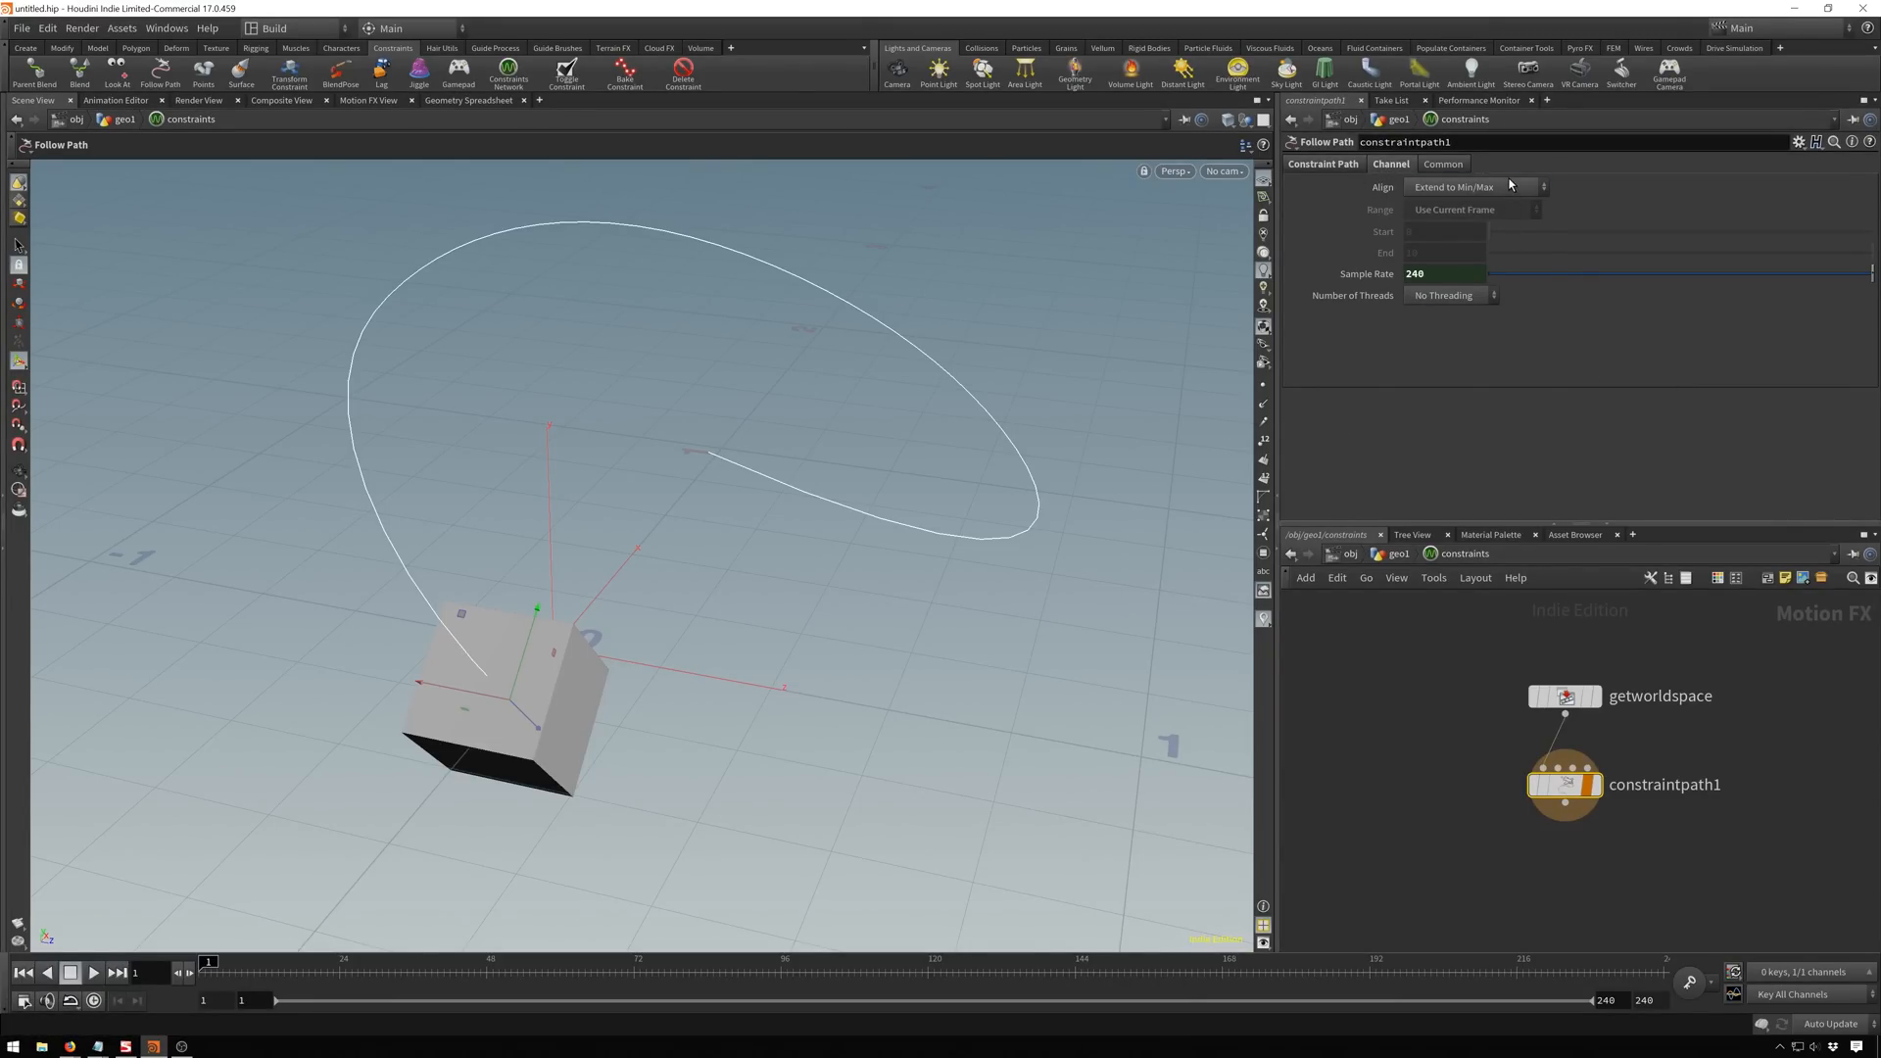
left_click(1474, 186)
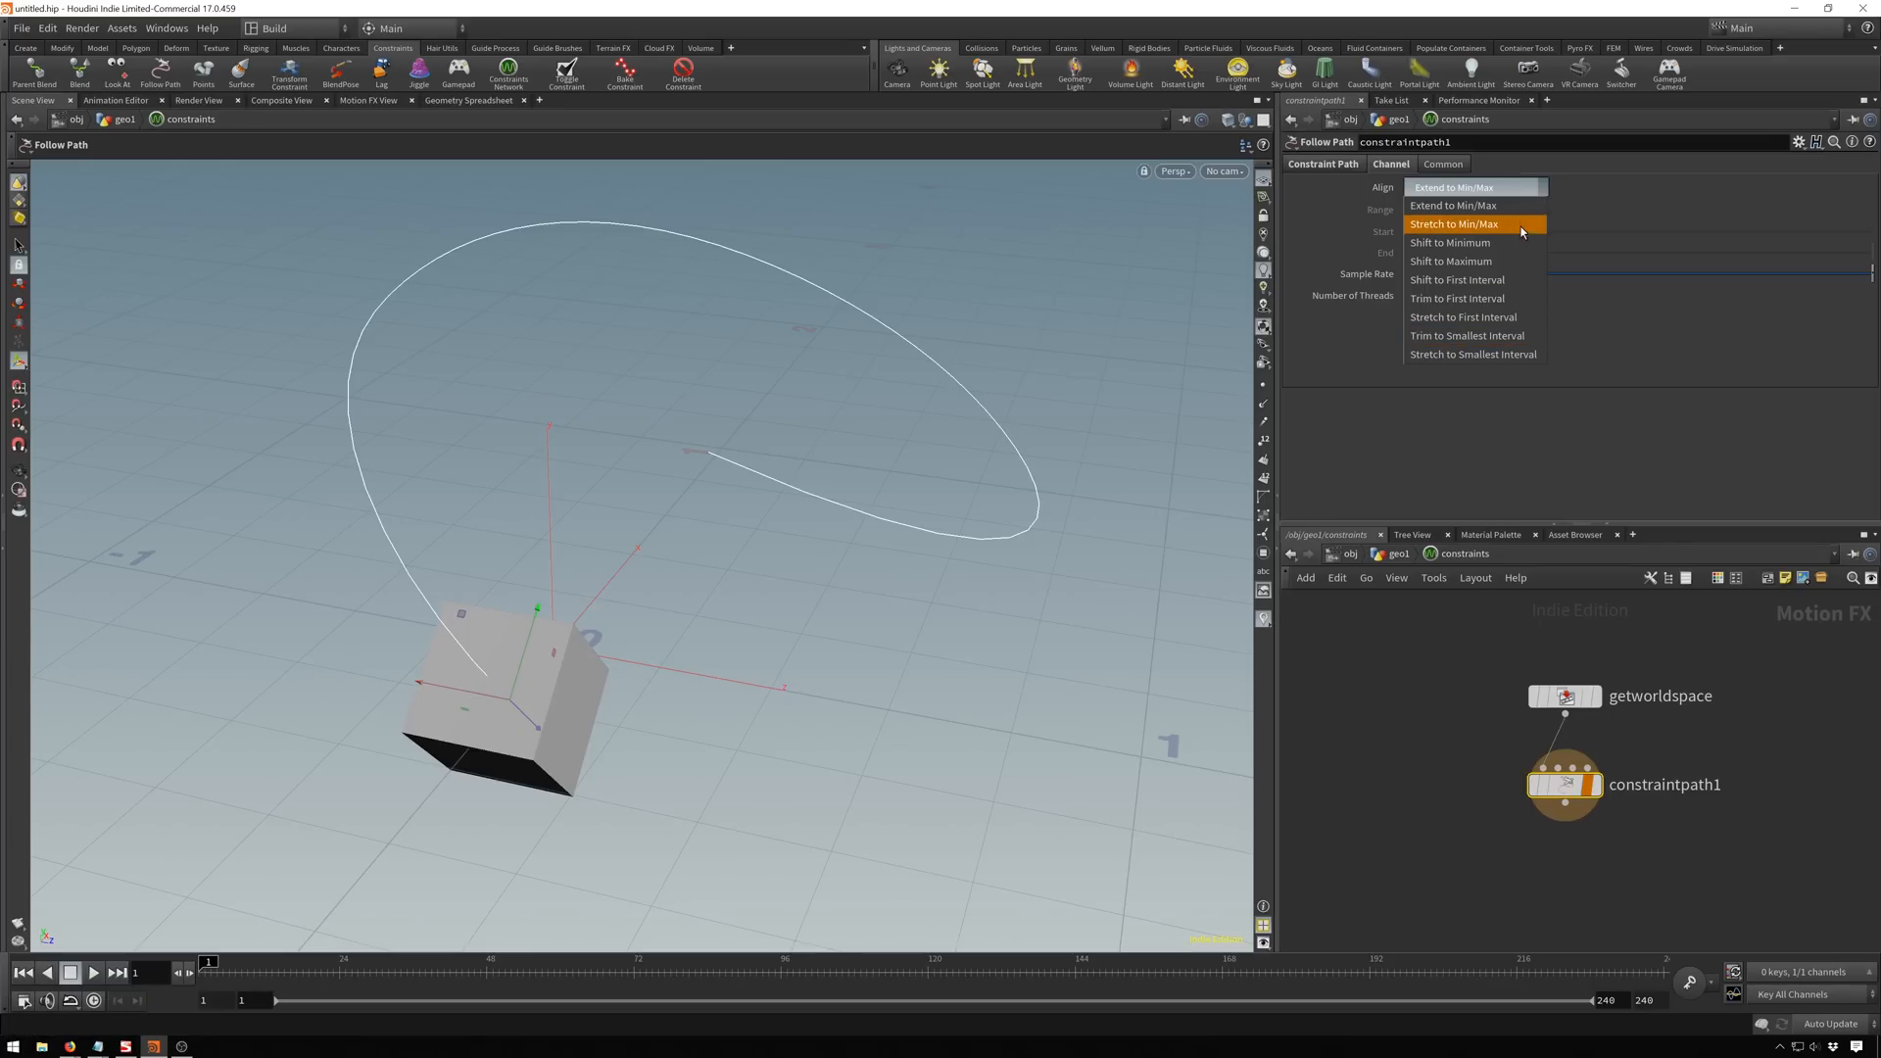
mouse_move(1475, 206)
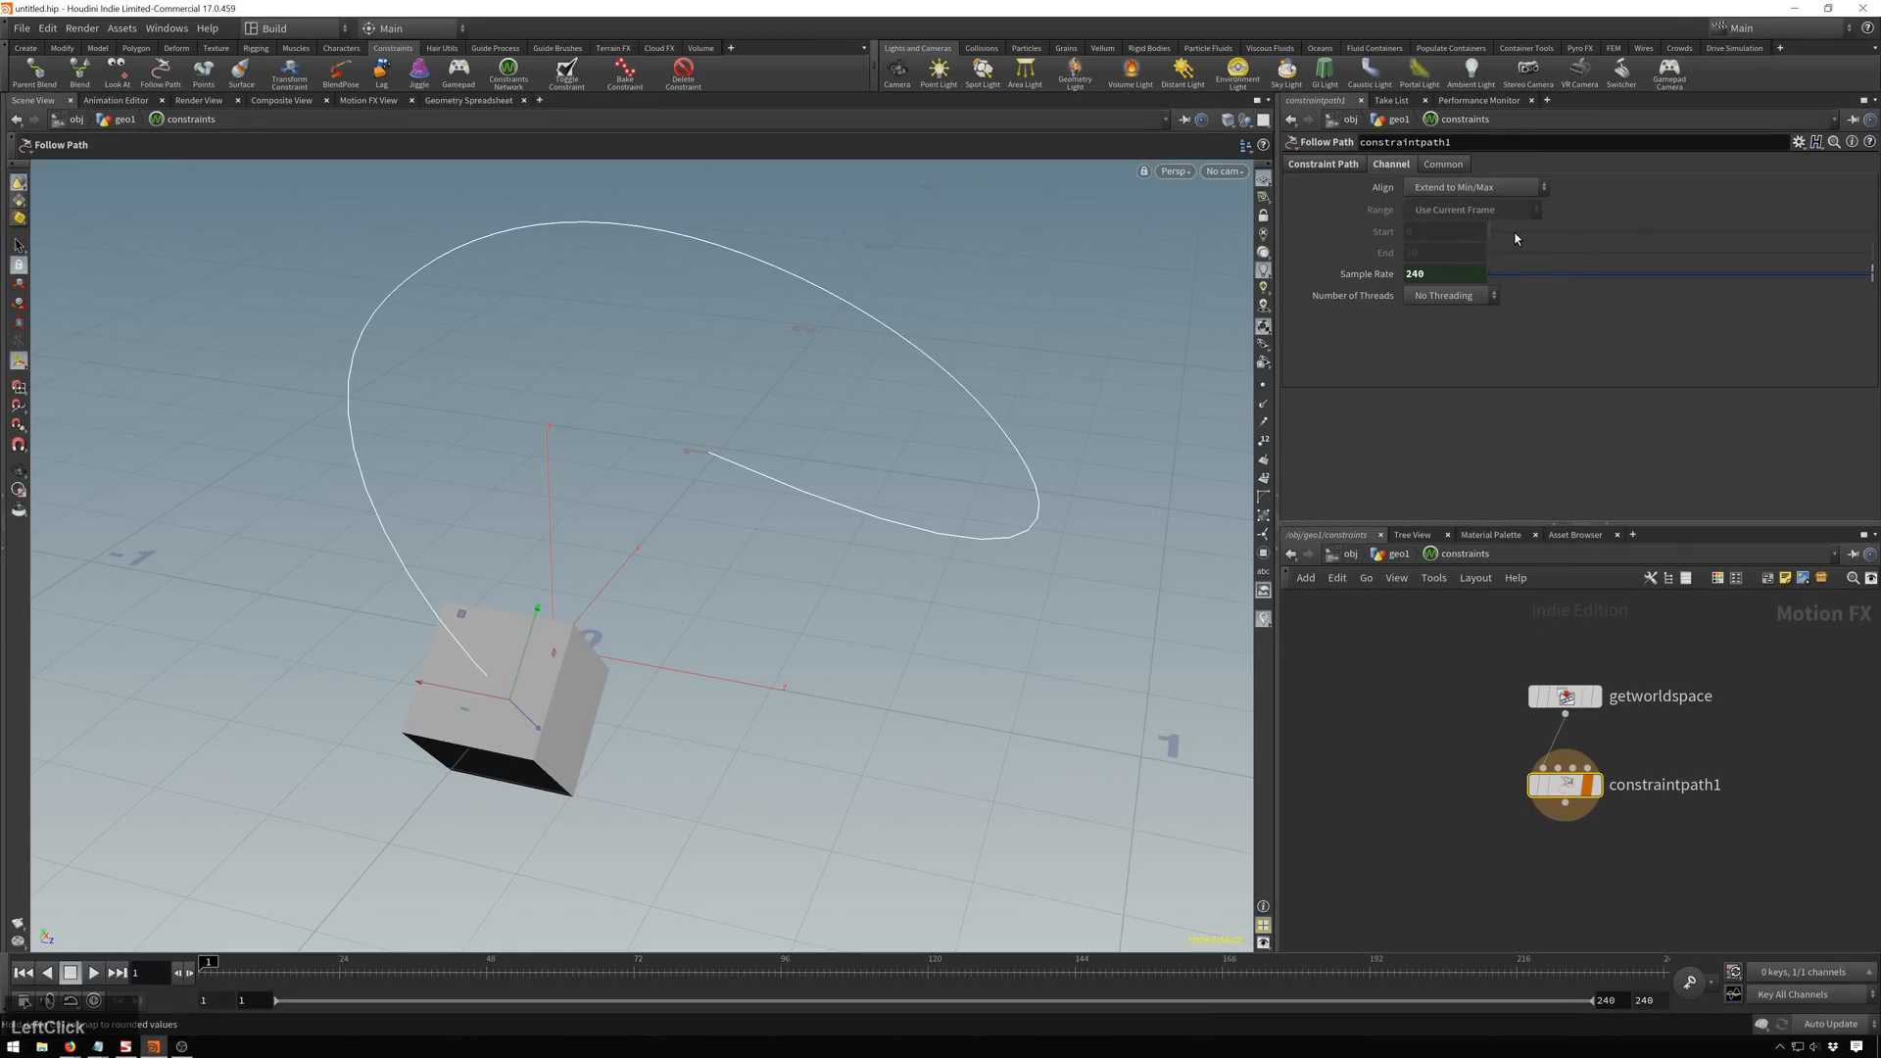
mouse_move(1477, 179)
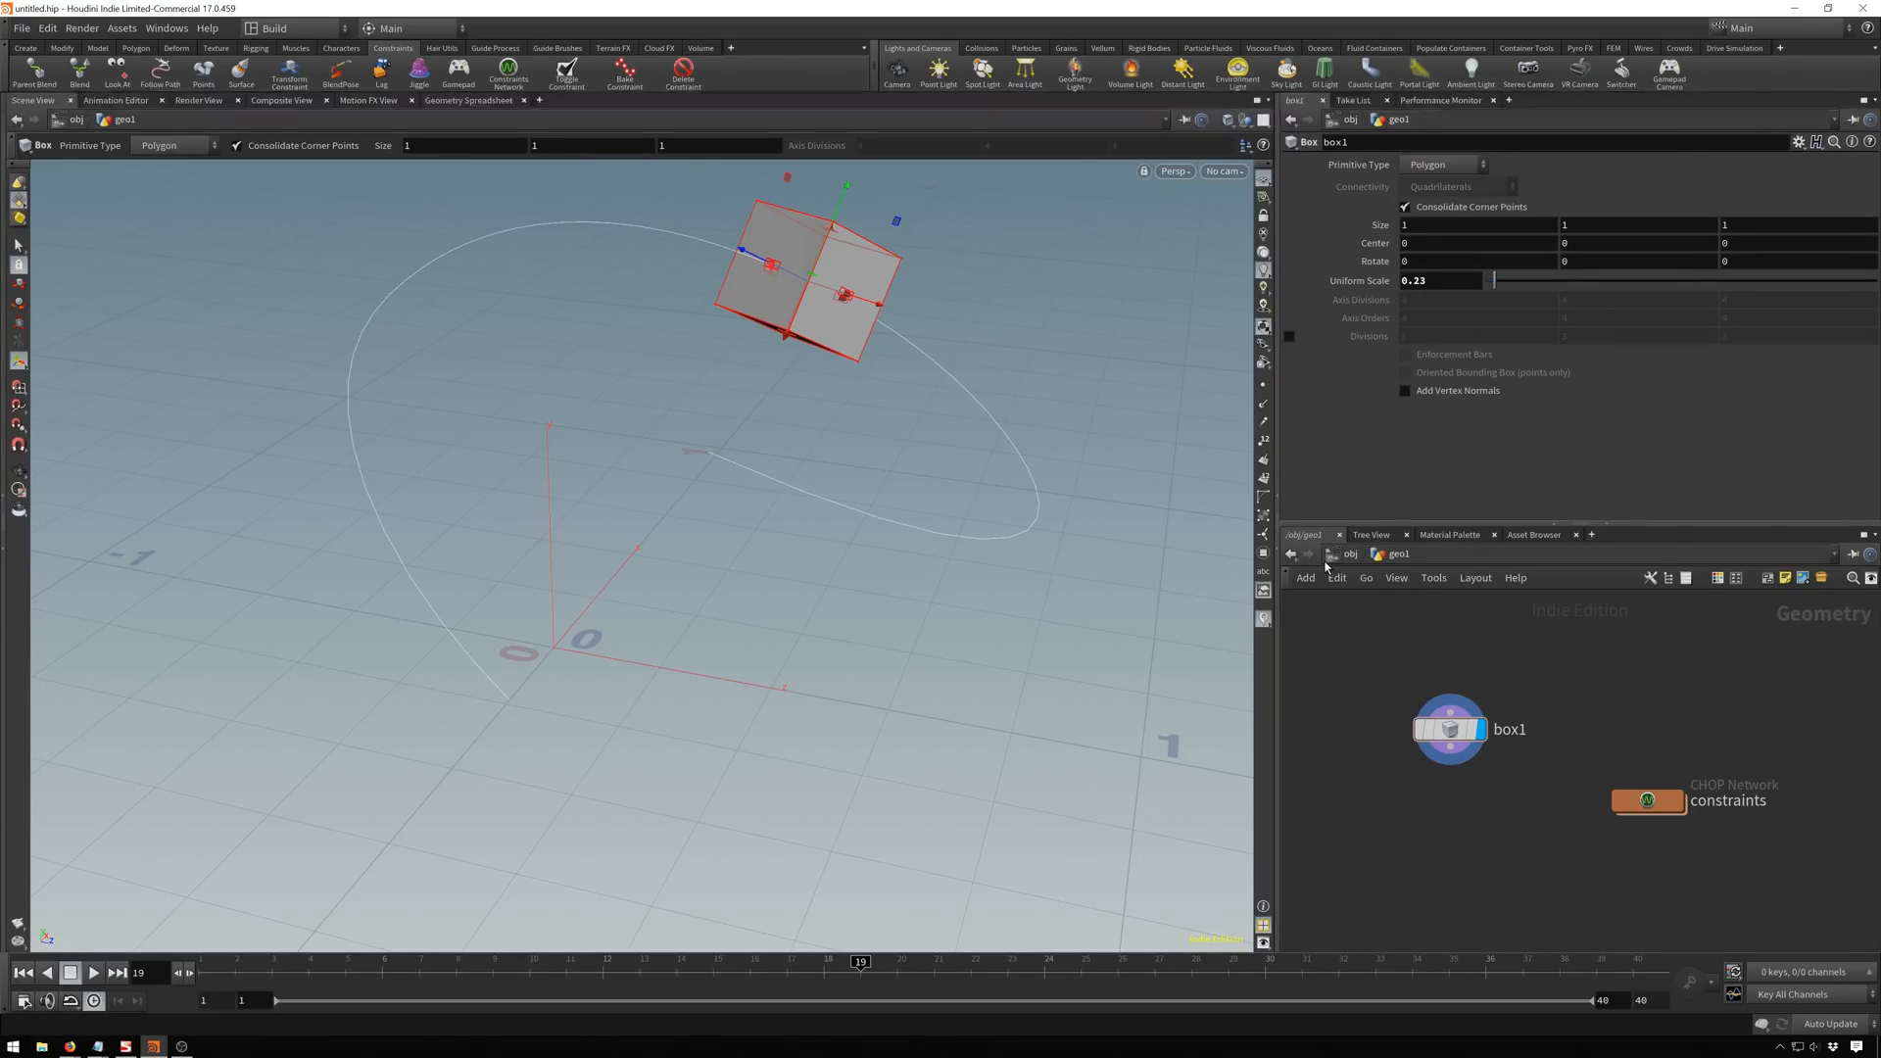
mouse_move(923, 566)
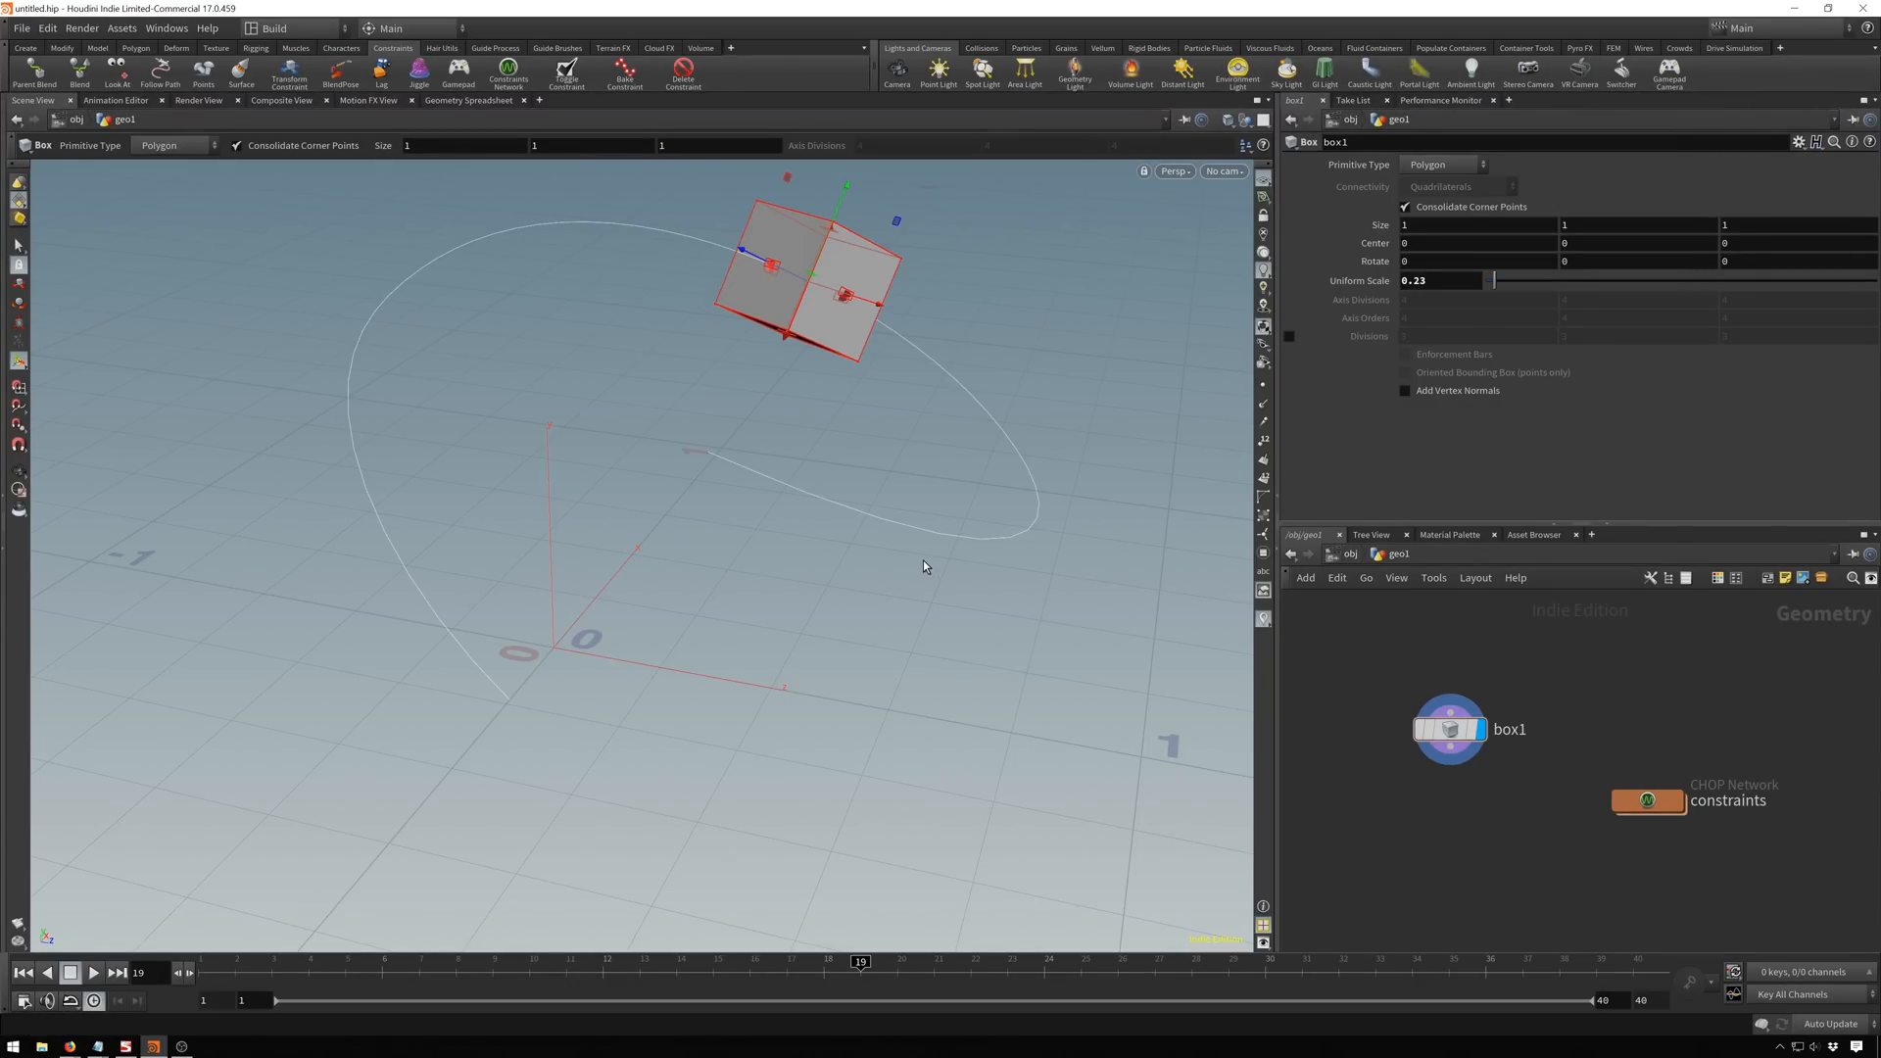
mouse_move(878, 568)
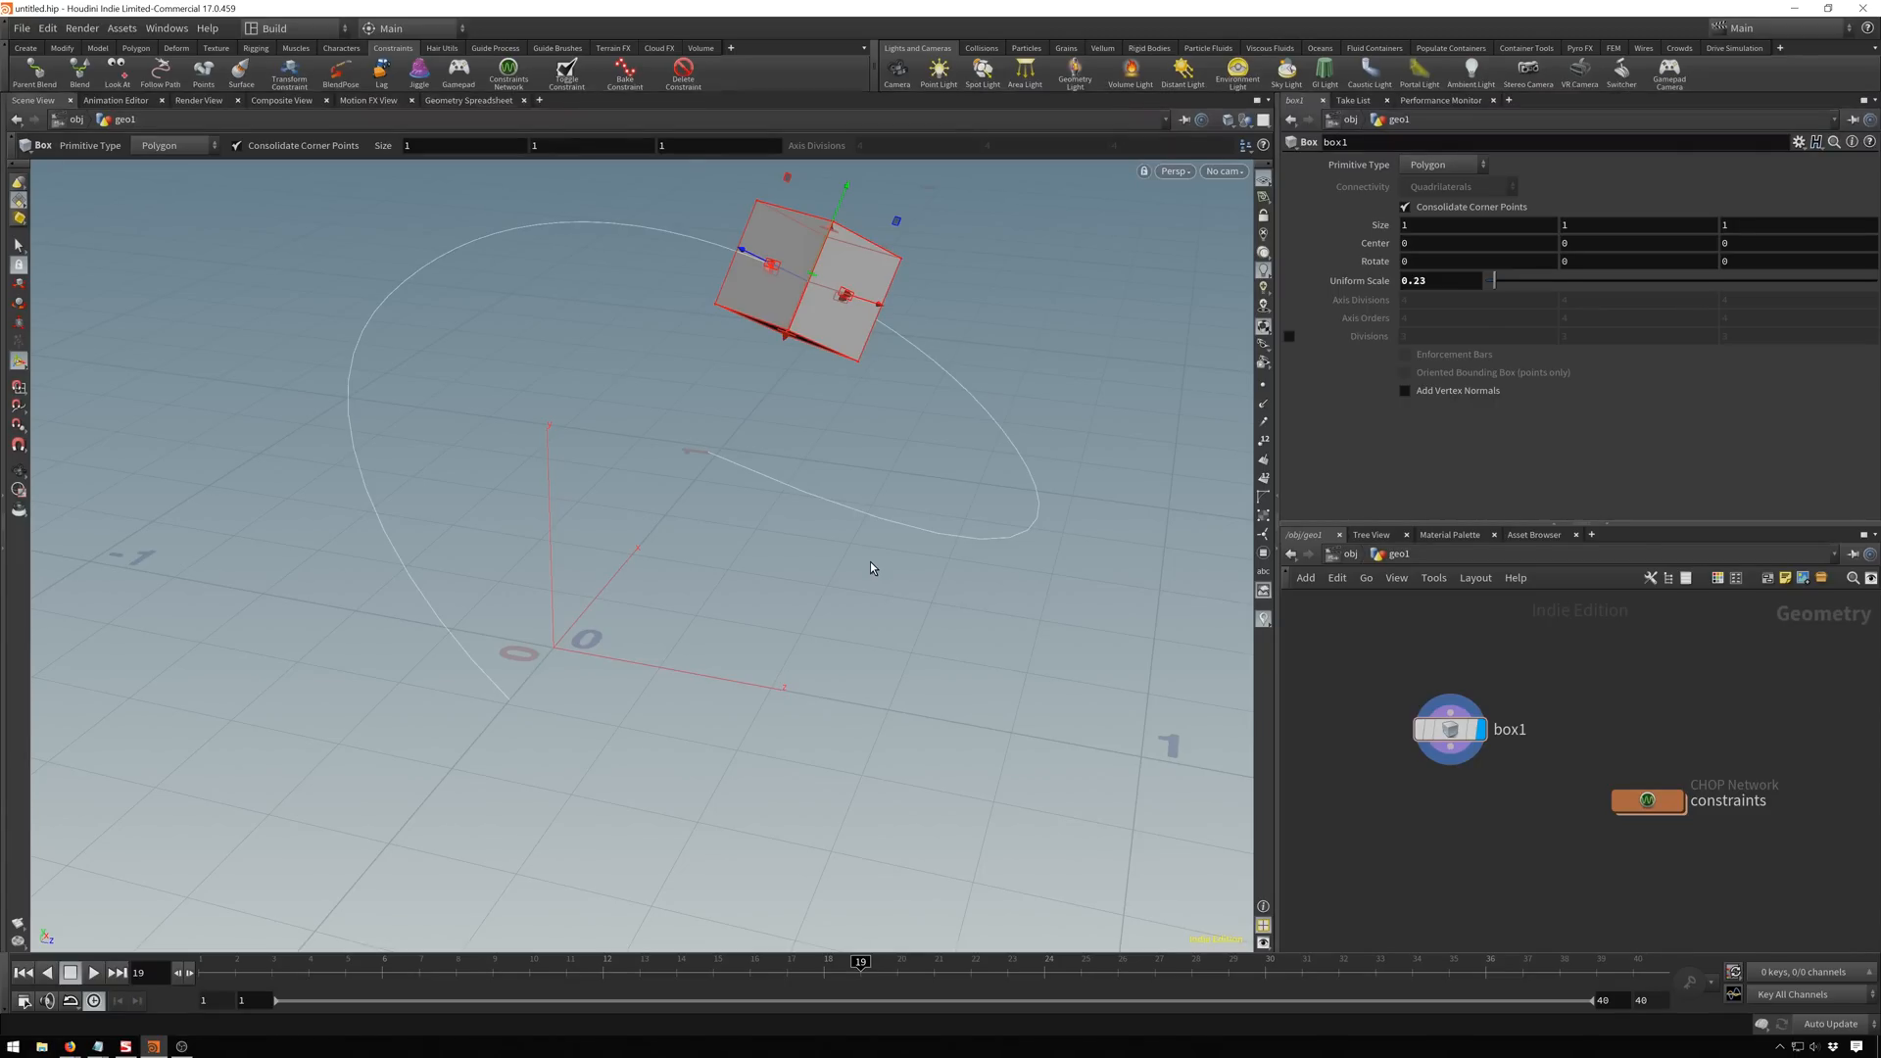
mouse_move(848, 584)
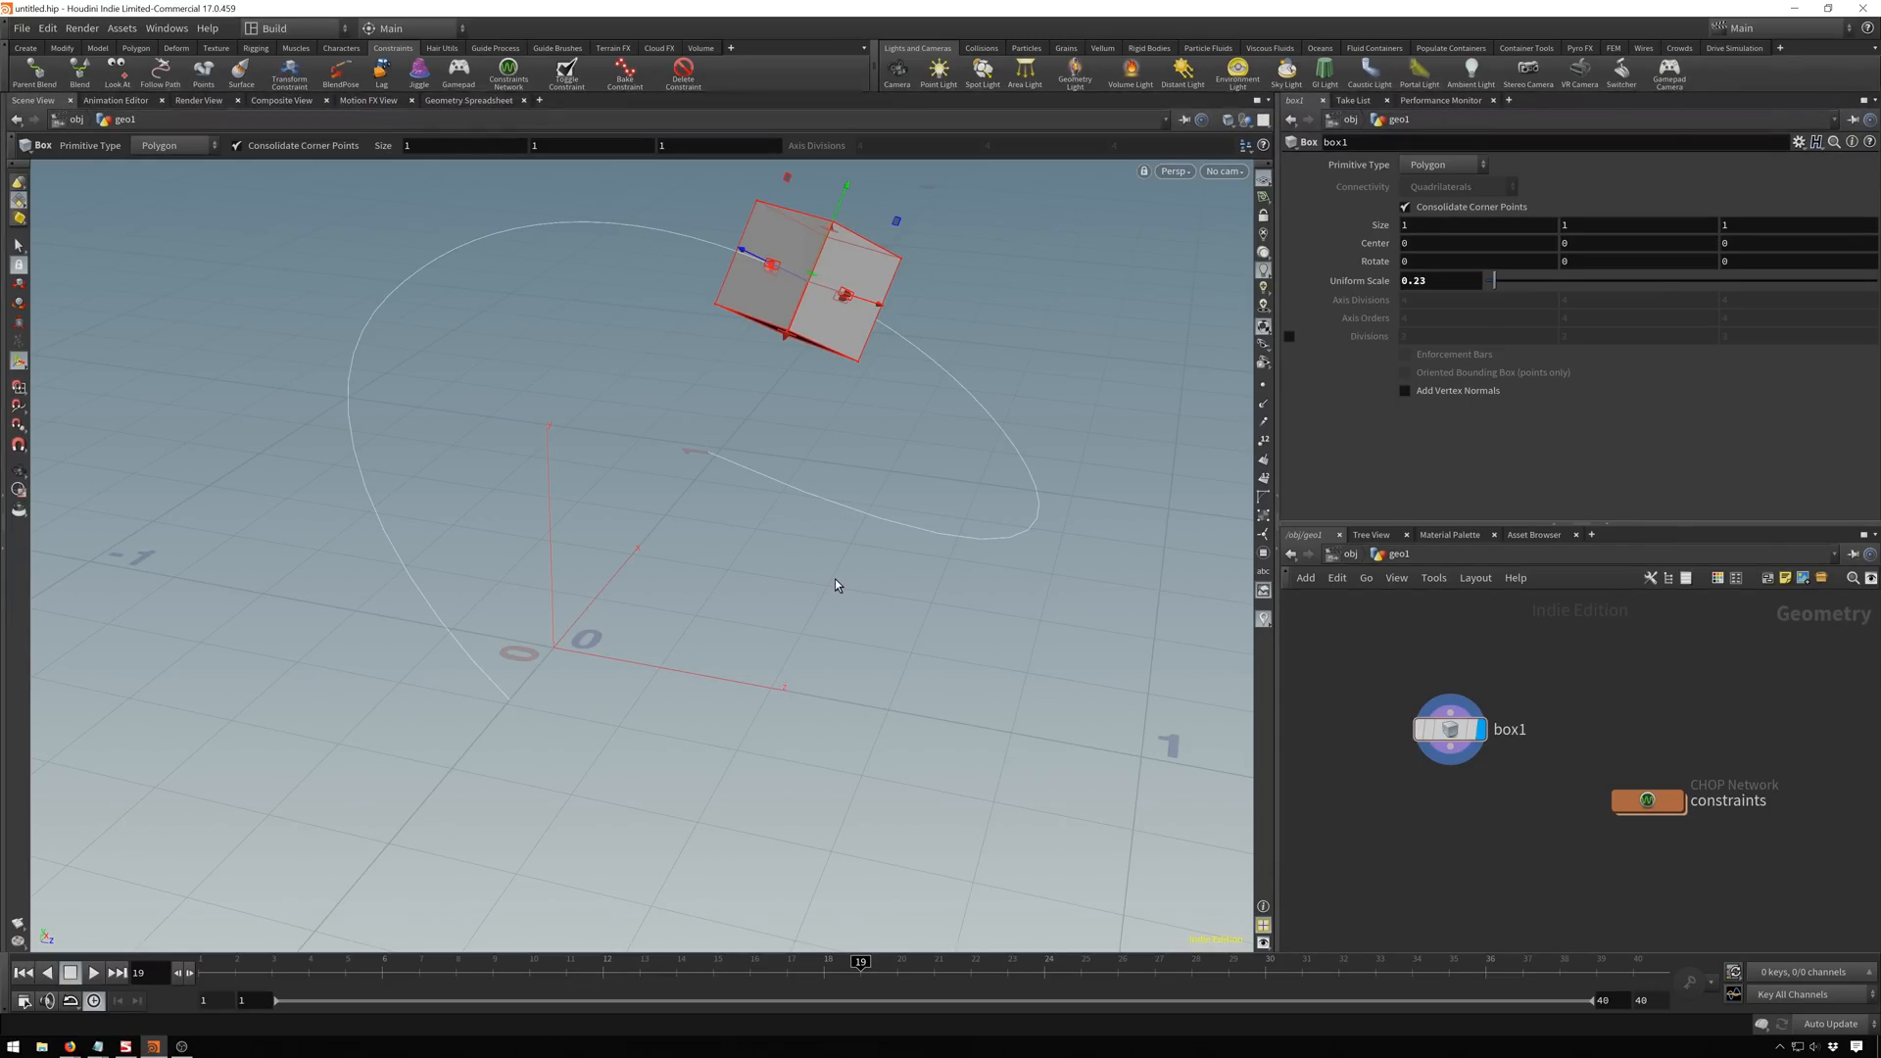
mouse_move(1082, 677)
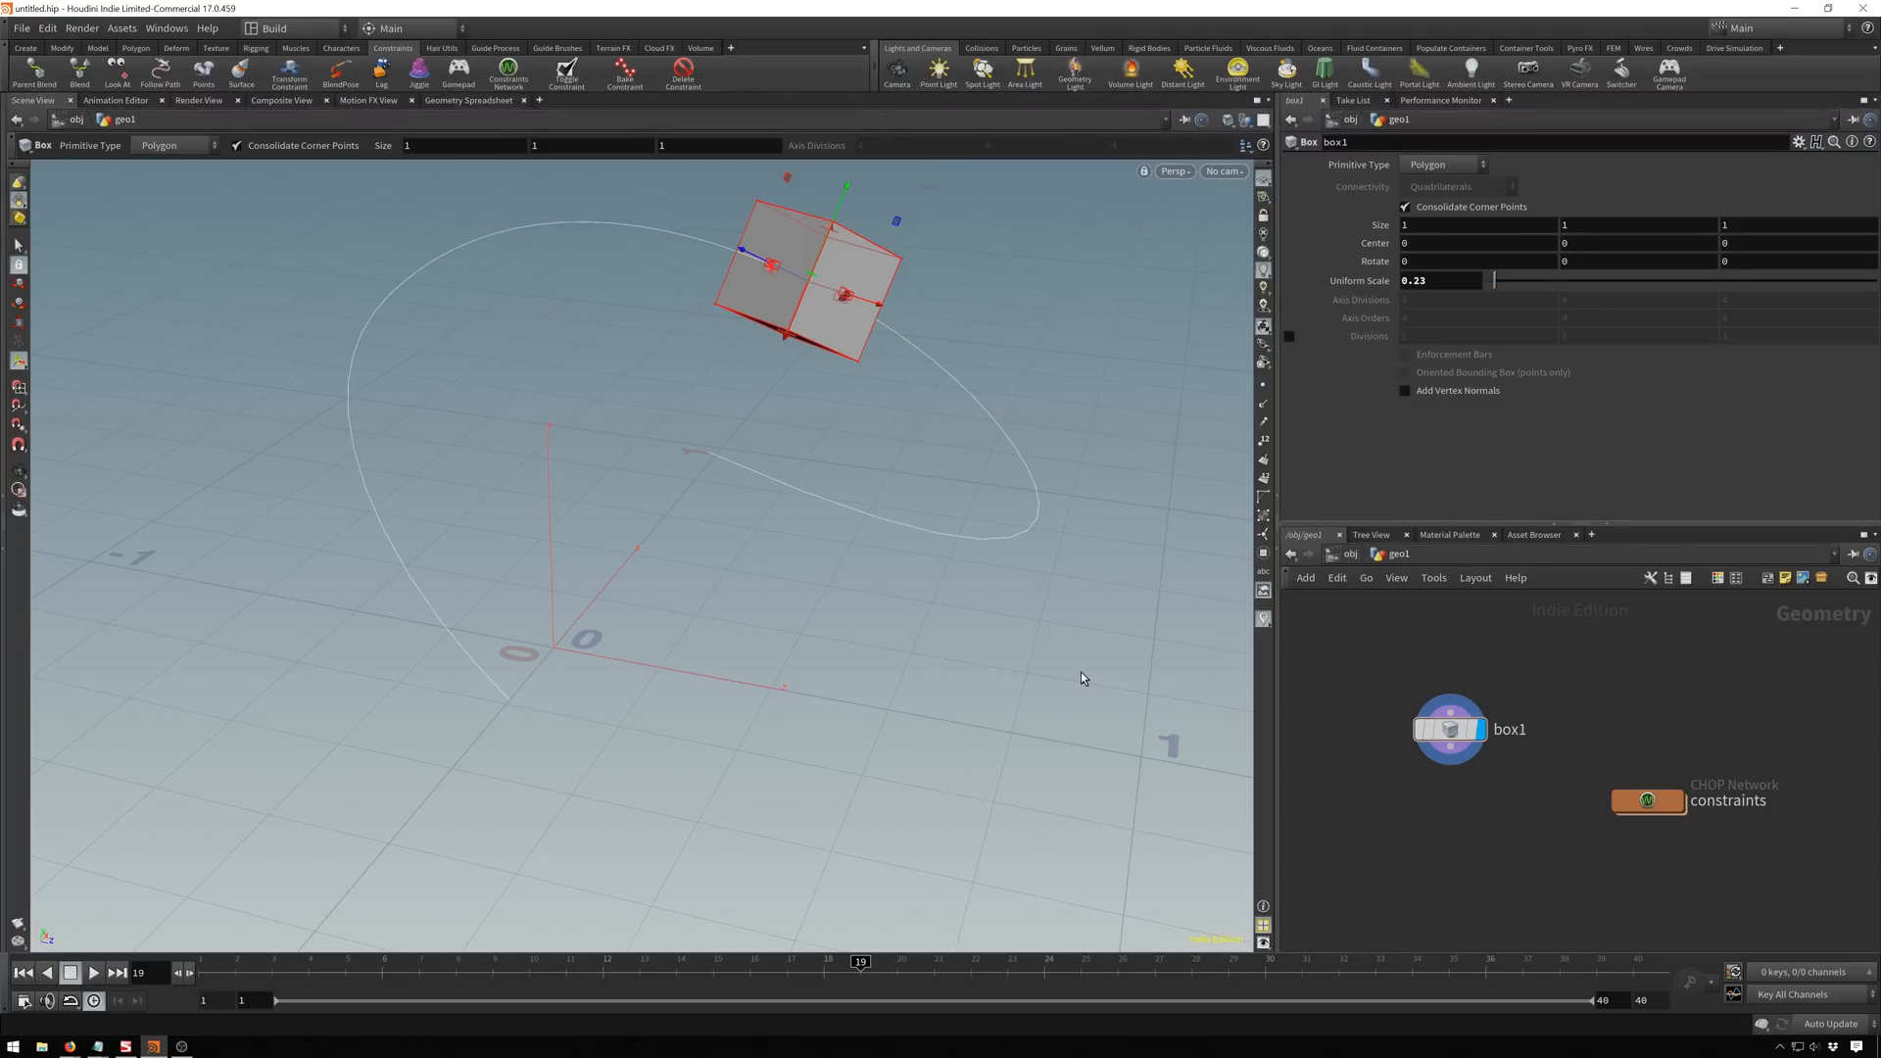
mouse_move(1610, 735)
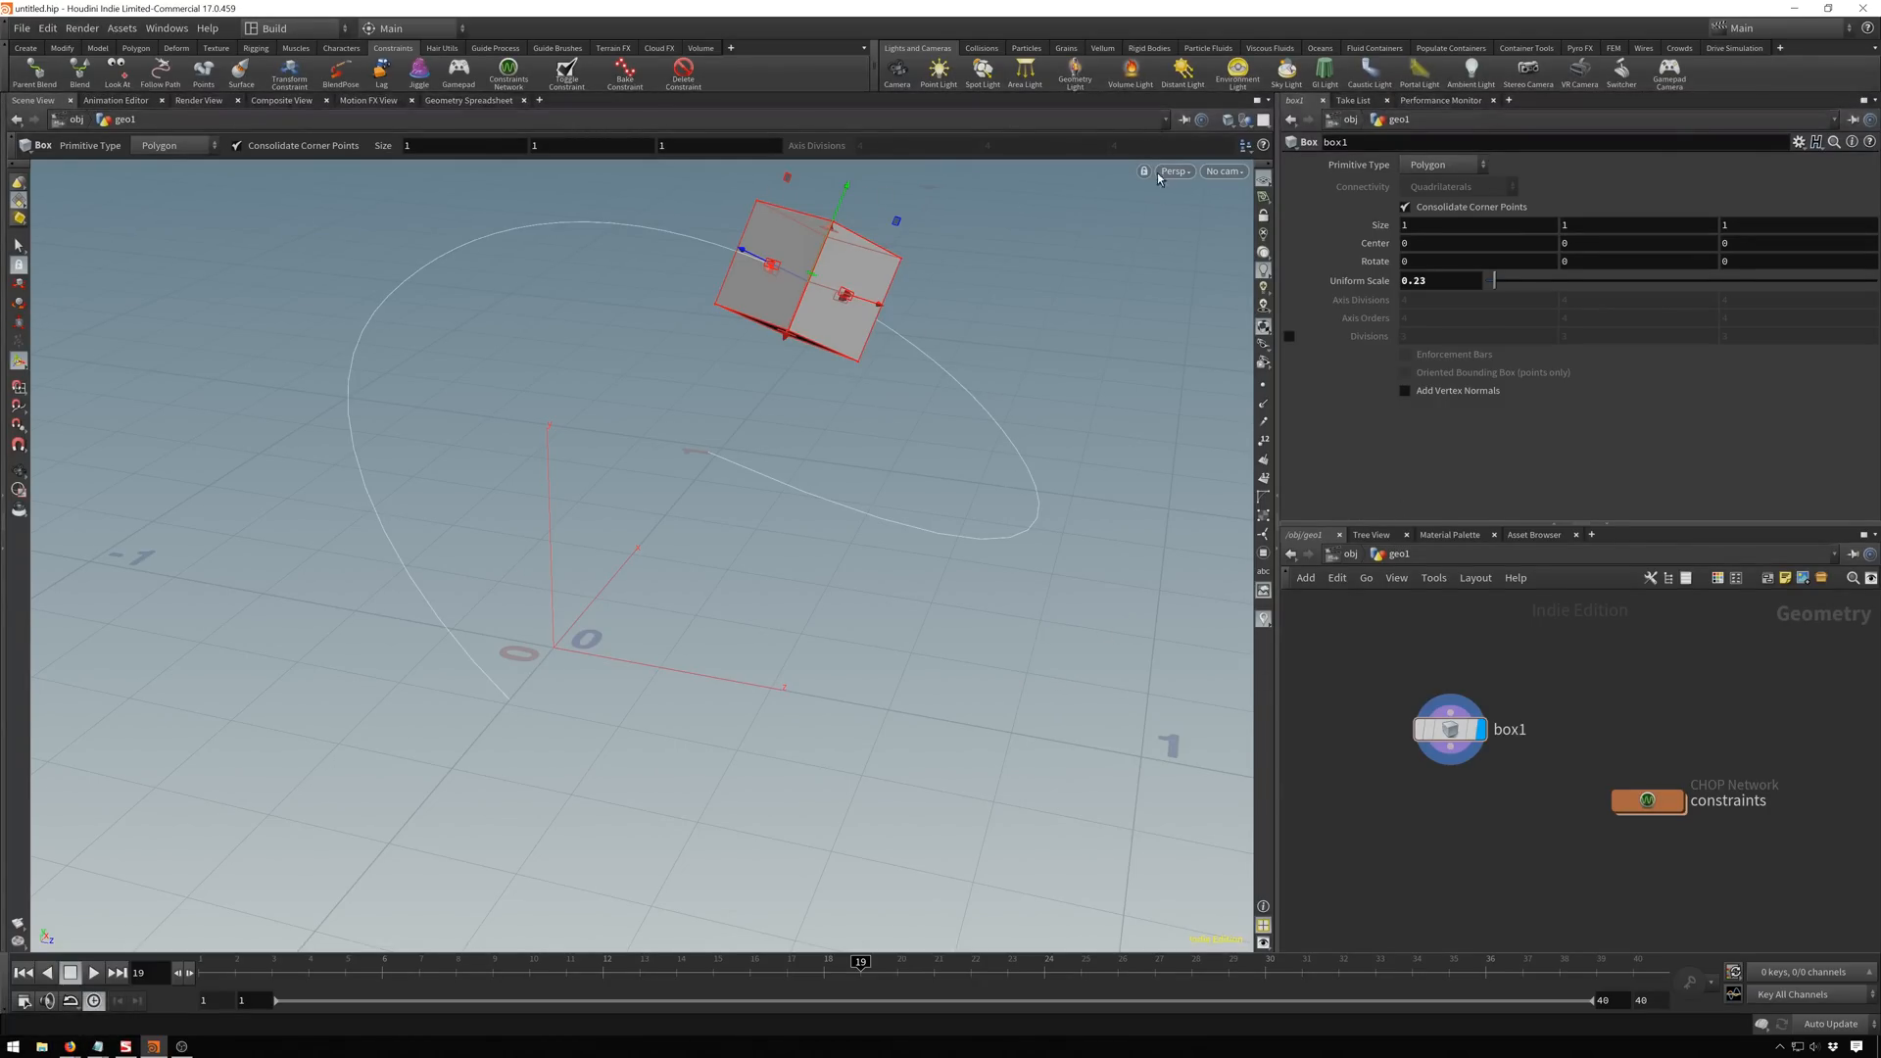
At /obj create the 'particles' Geometry object with an Object Merge of /obj/geo1/OUT and its transform mode.
left_click(1332, 552)
type("par")
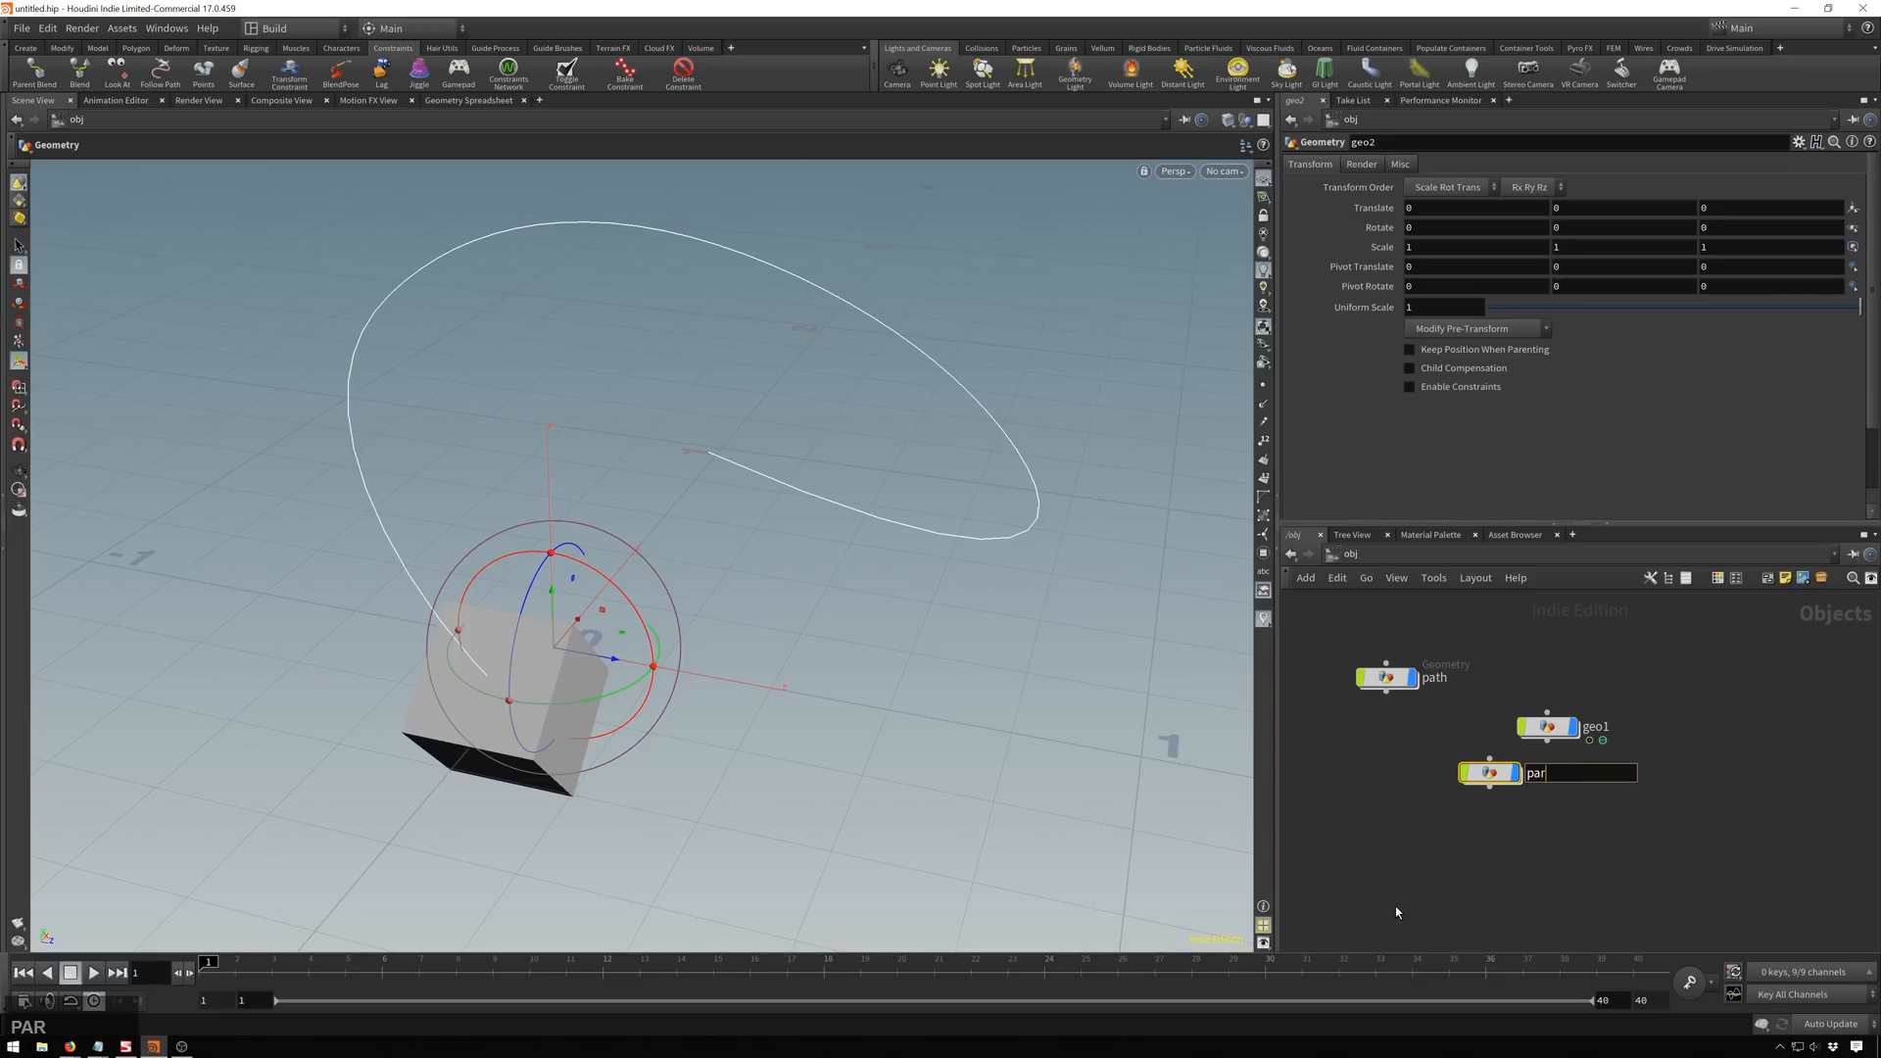
key("tab")
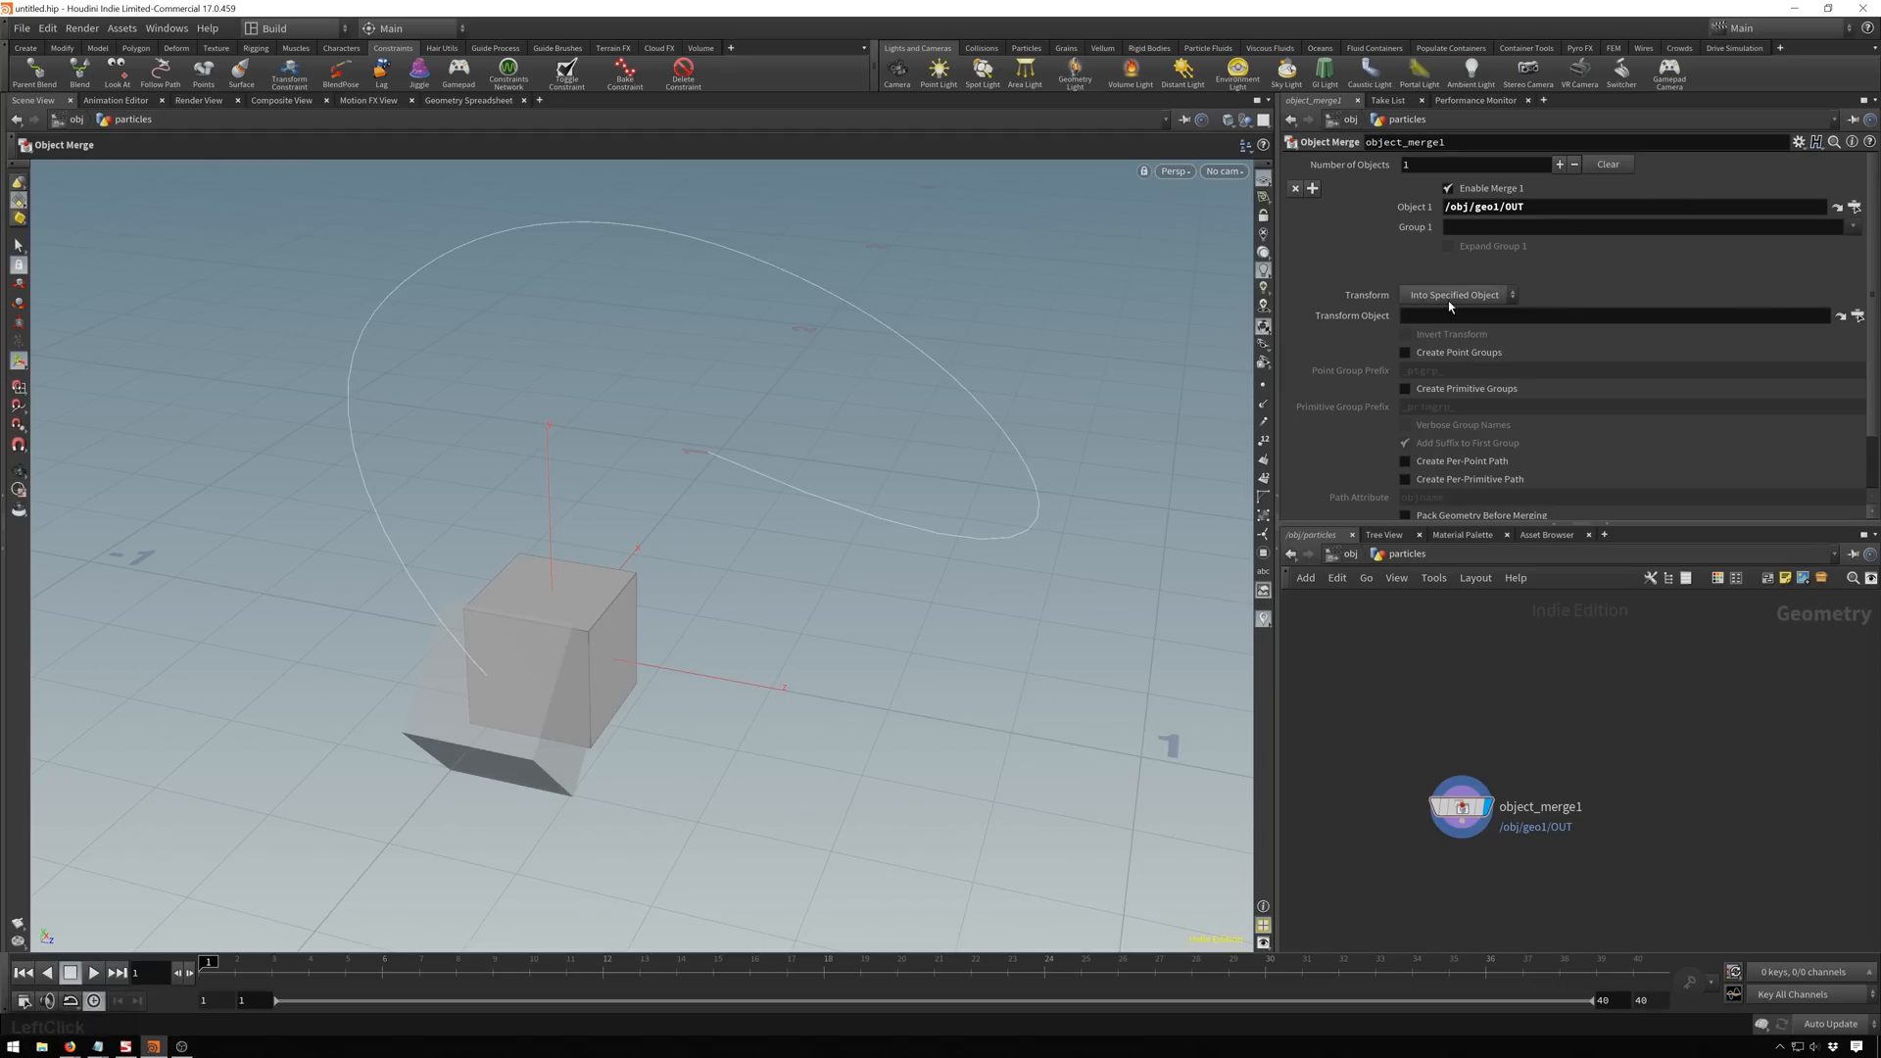
left_click(1452, 296)
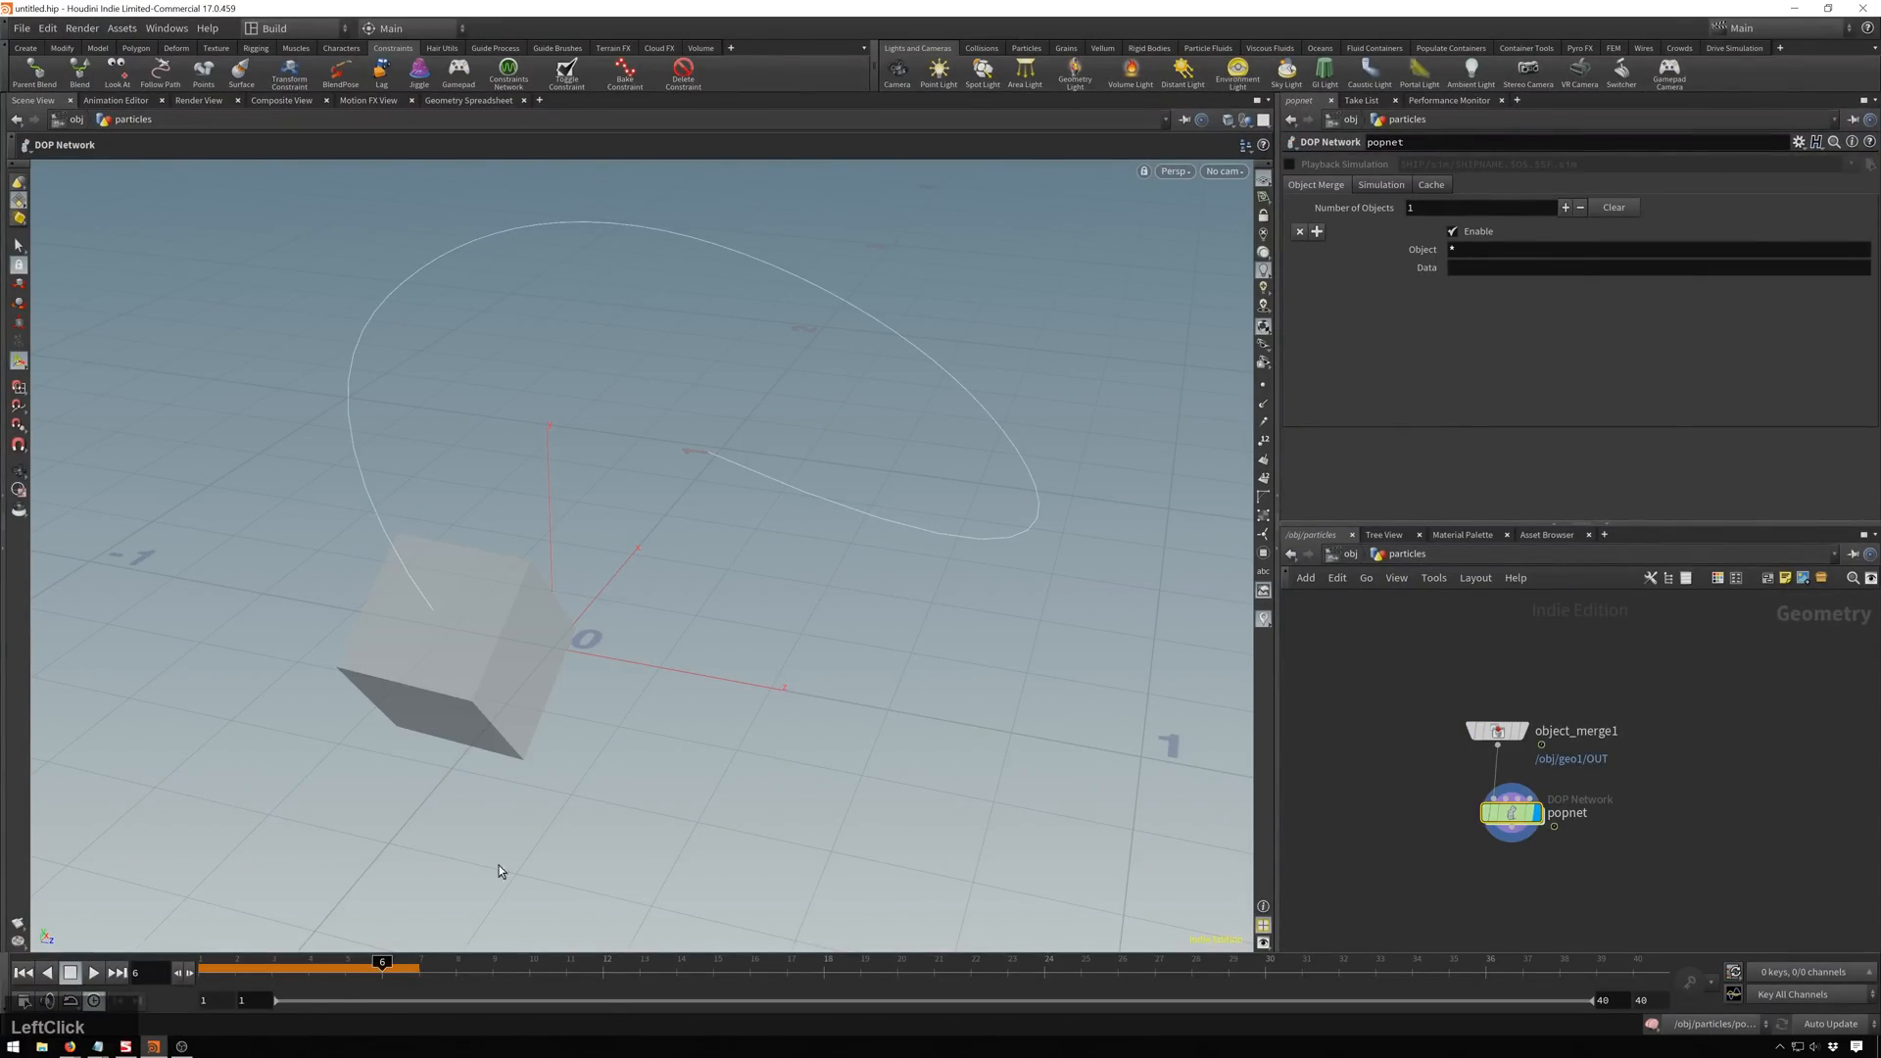
Play and restart the simulation so the moving box sheds particles, then go inside popnet.
left_click(92, 974)
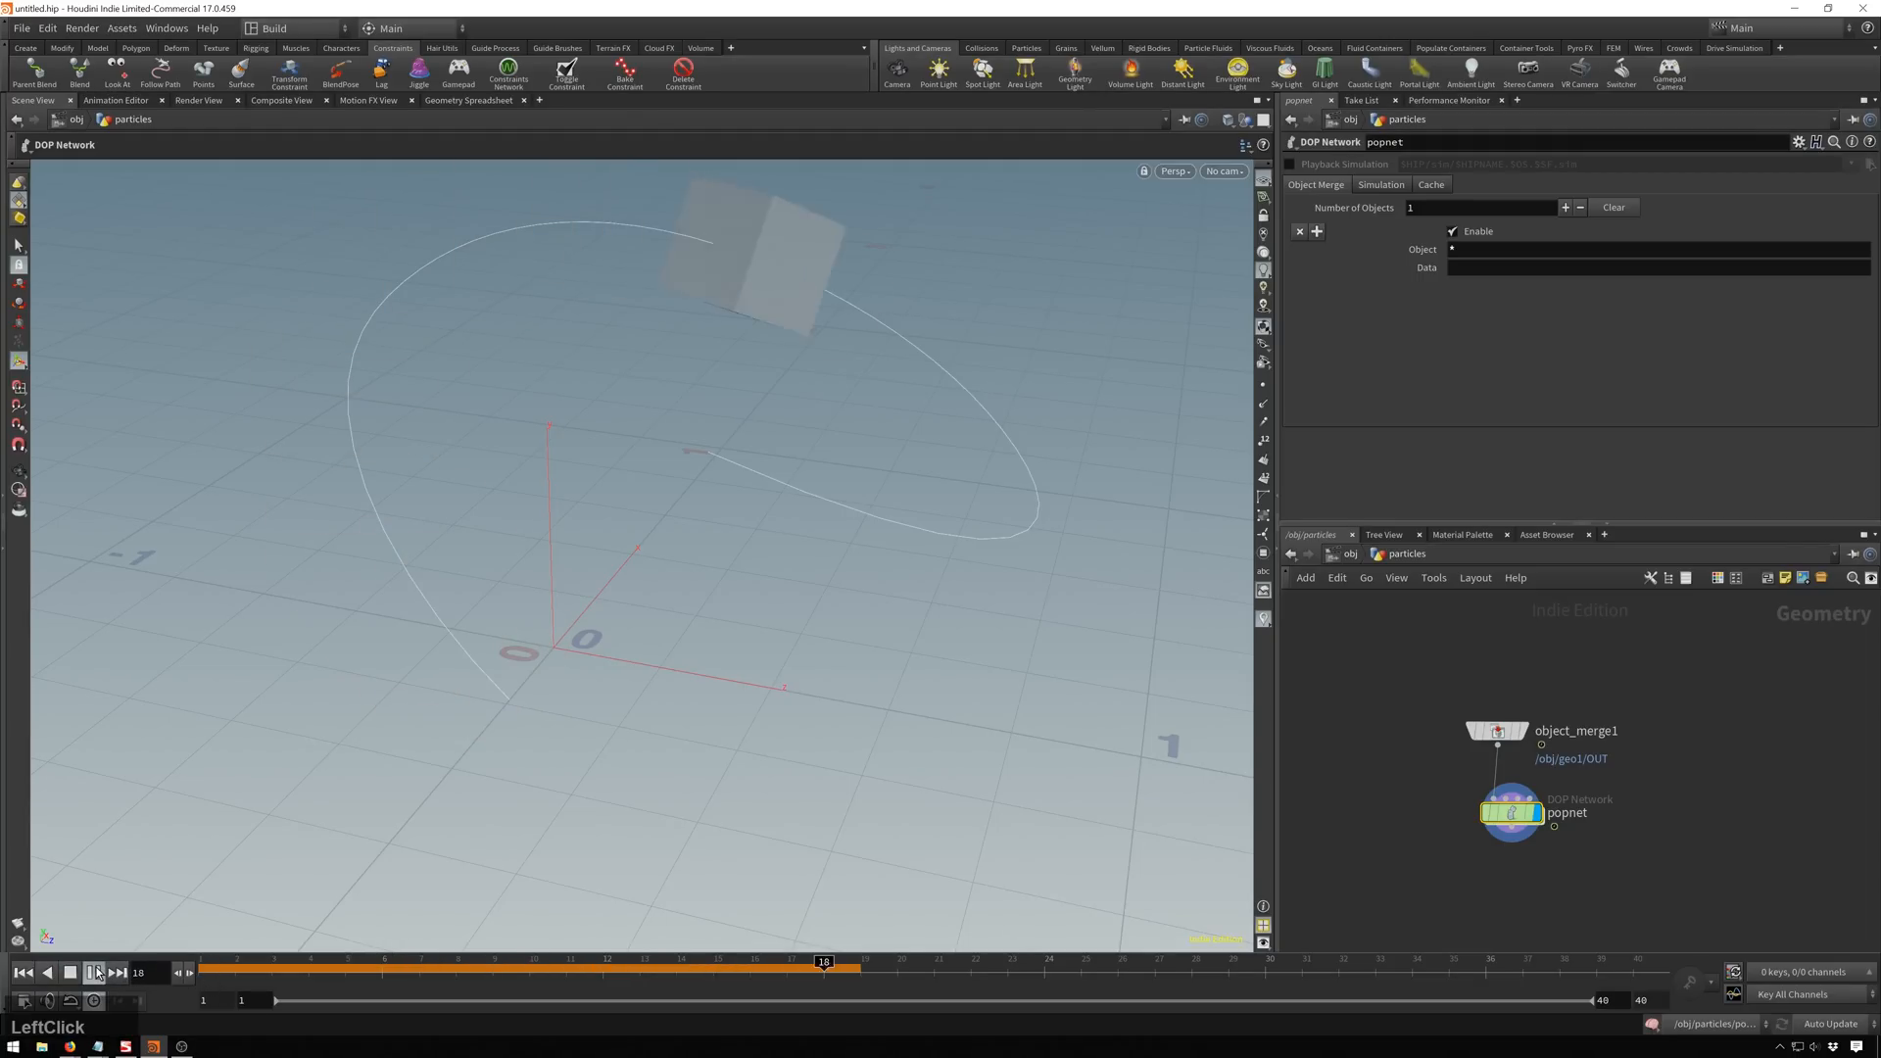
left_click(92, 974)
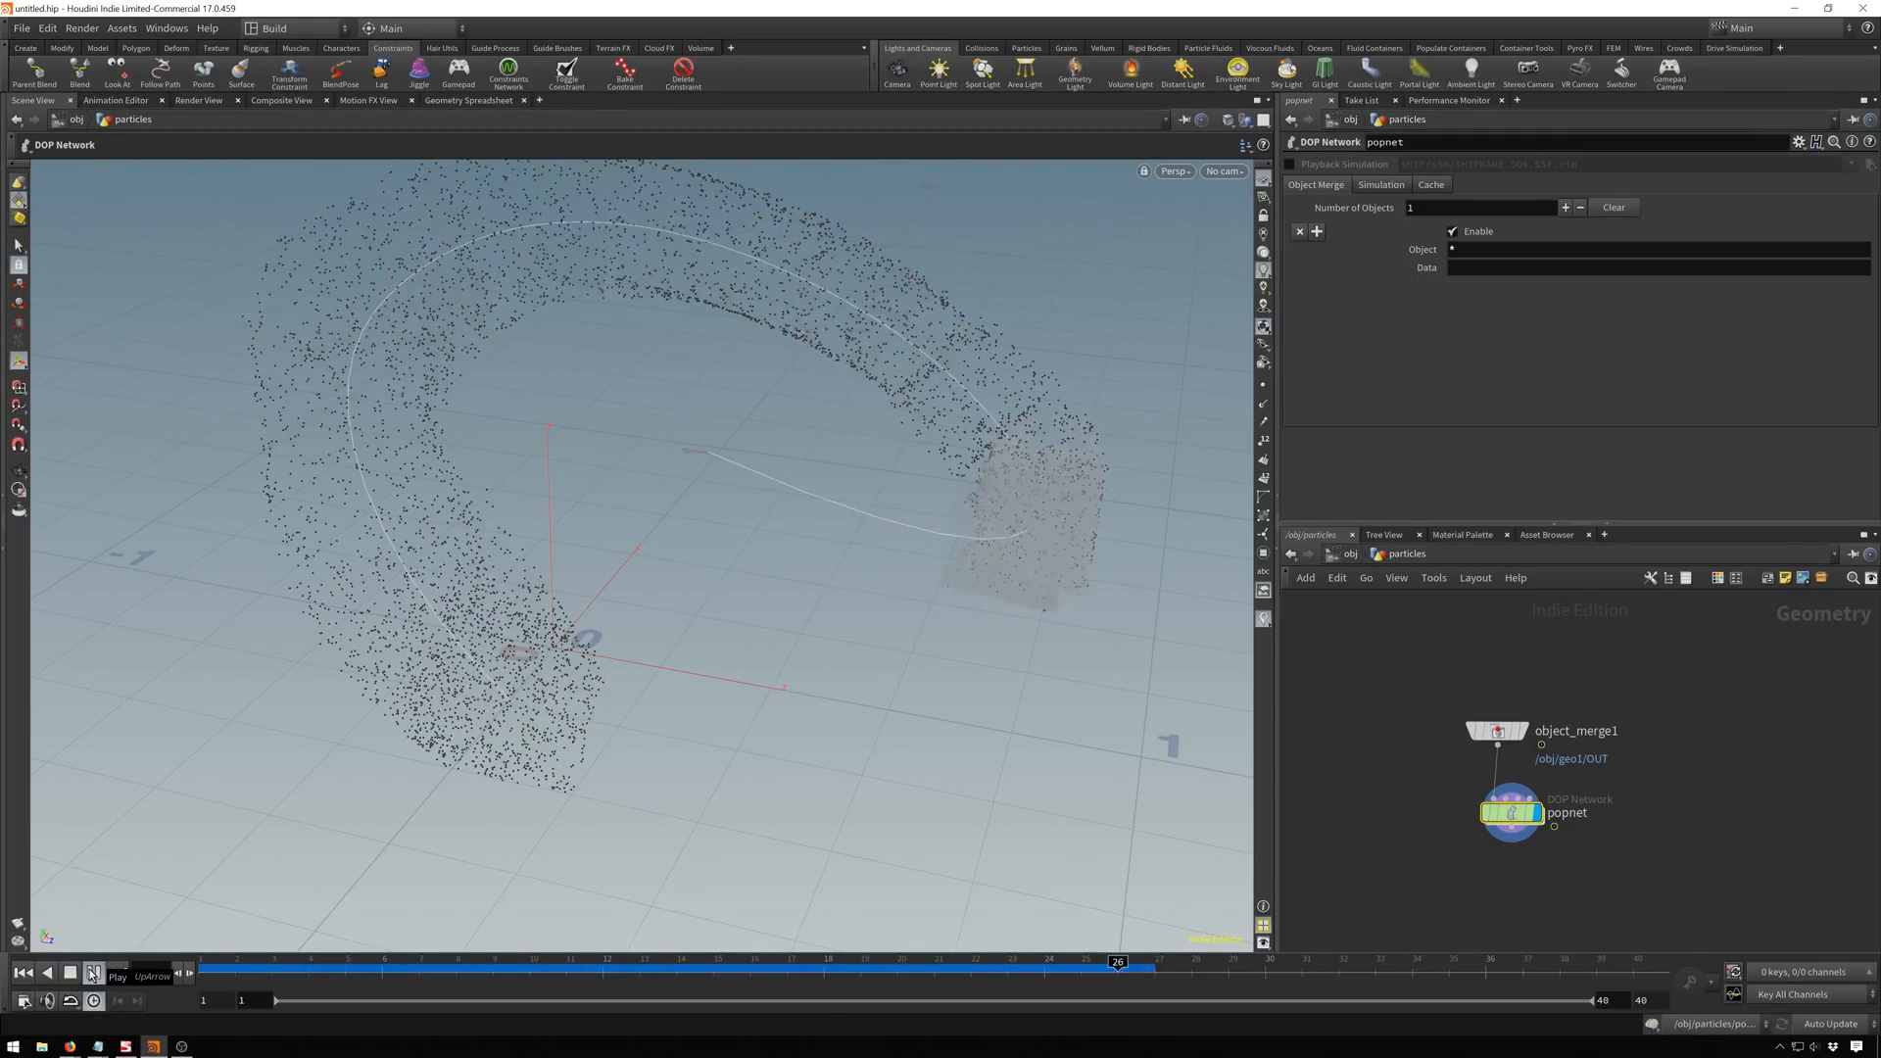
left_click(92, 976)
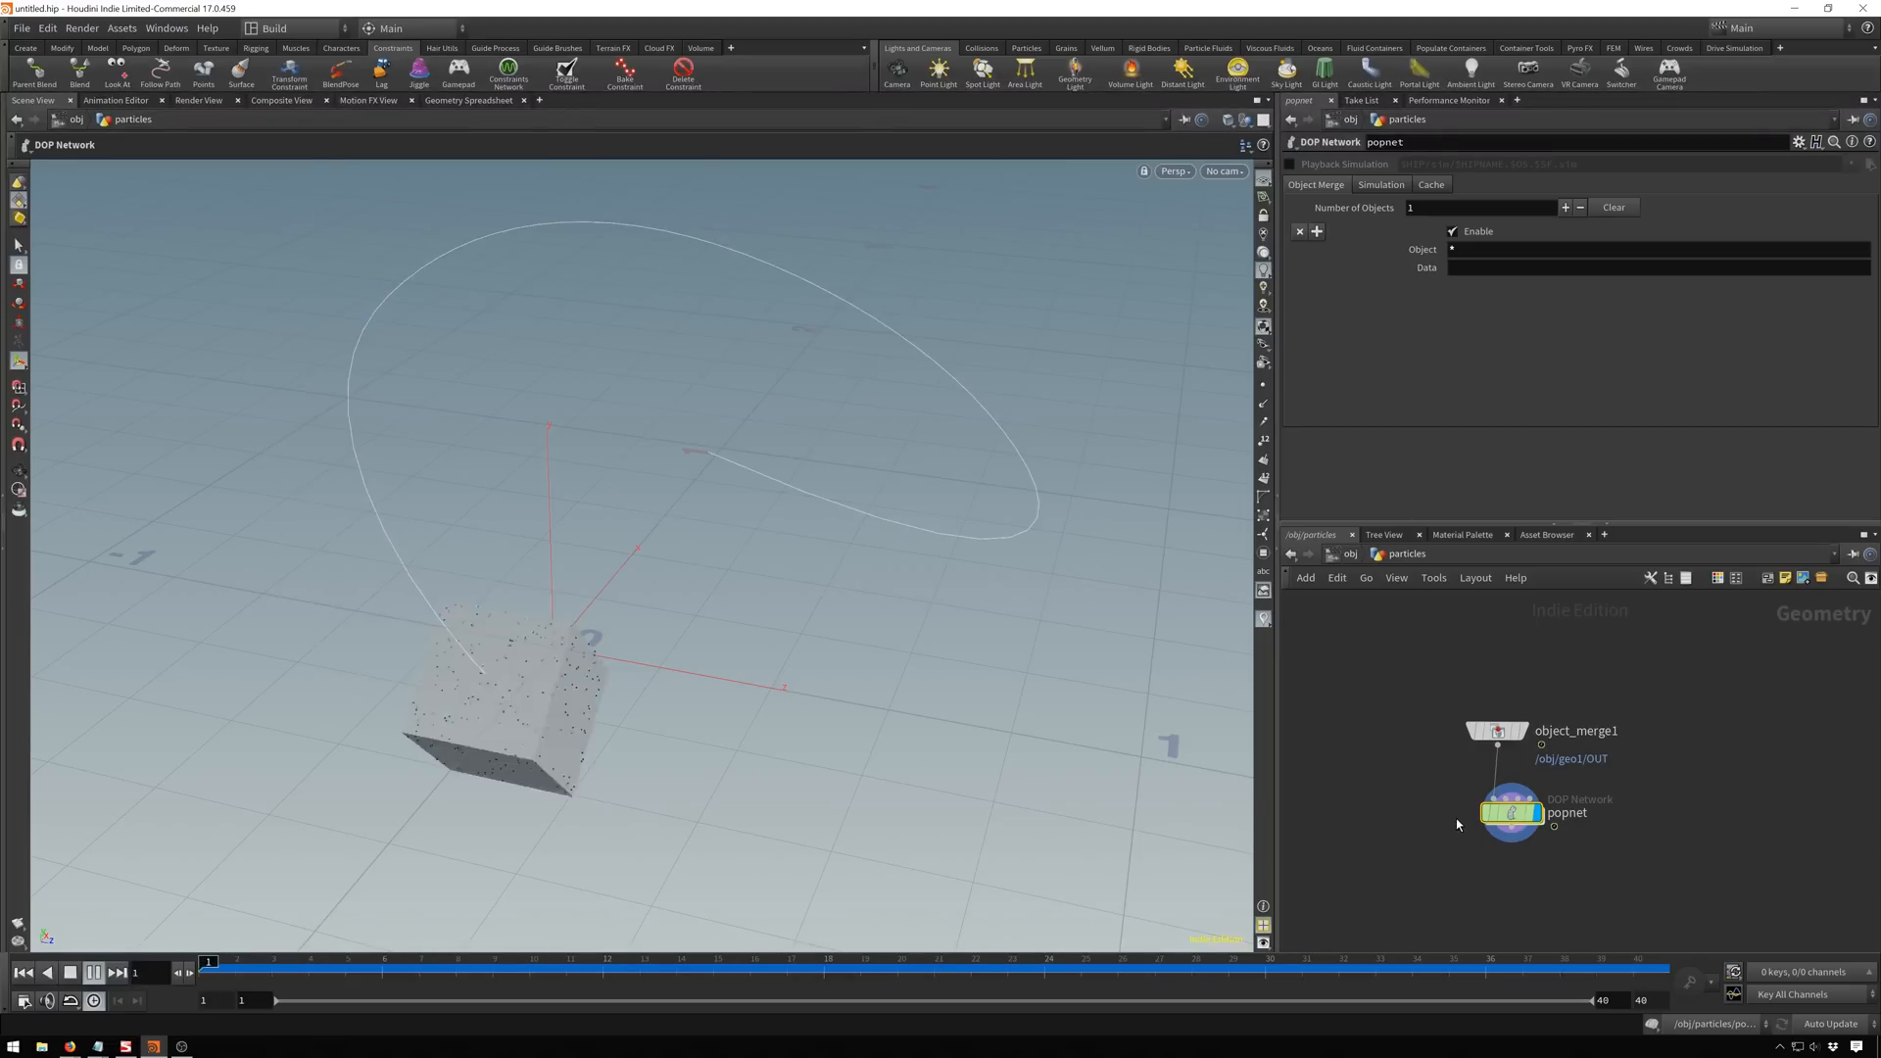
left_click(70, 972)
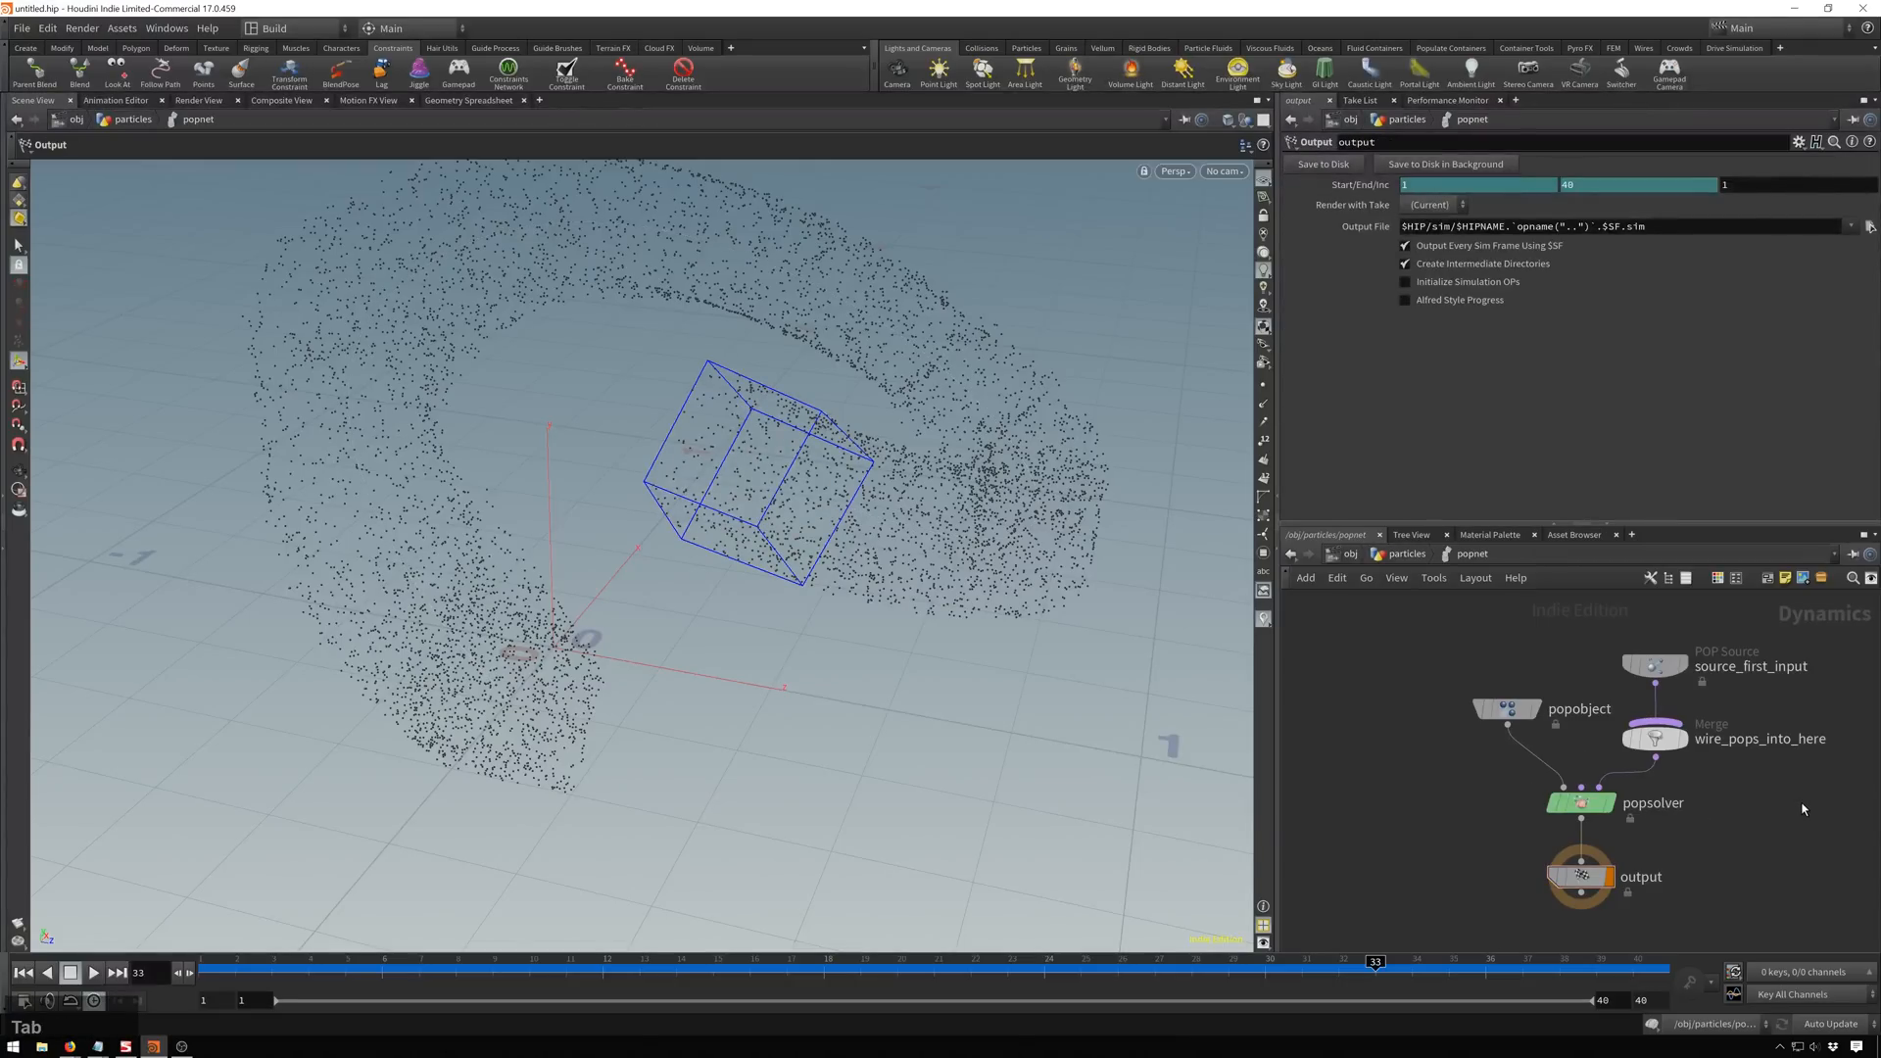
Place a POP Wind force before the popsolver and replay the simulation.
key("tab")
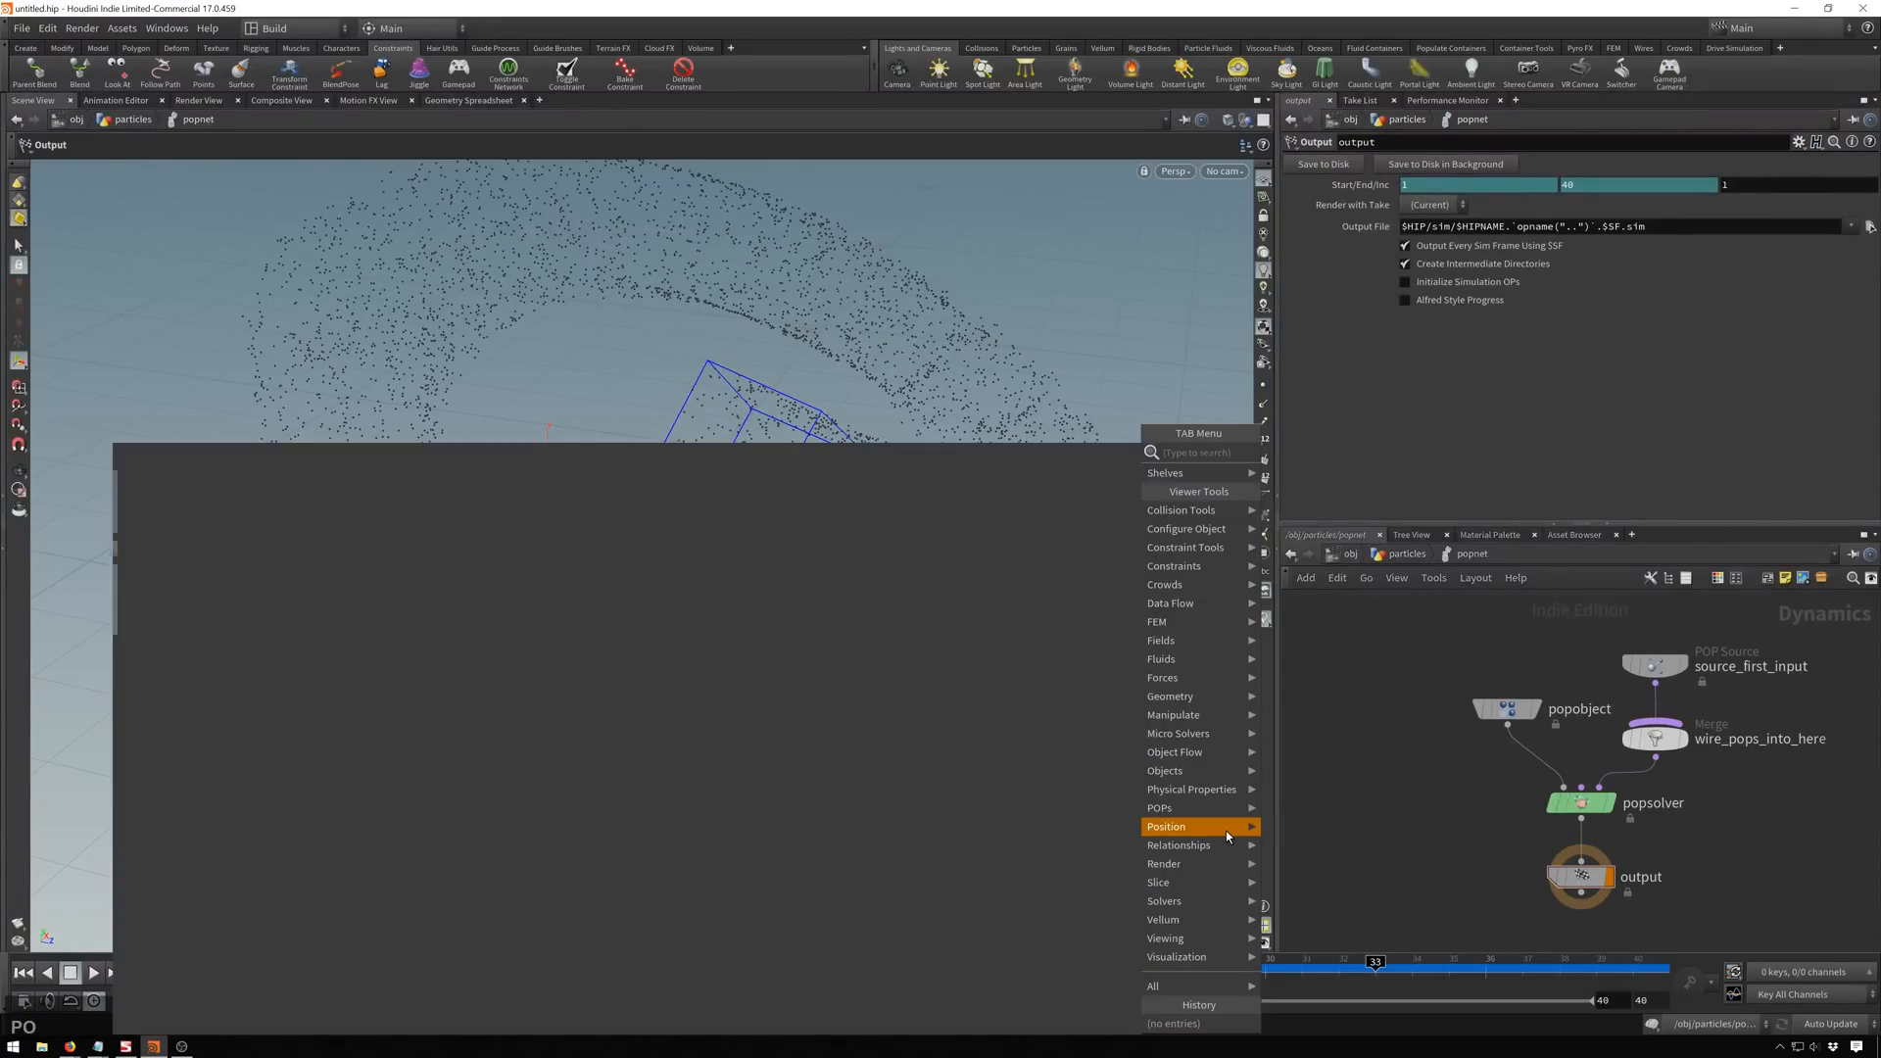
type("pop wind")
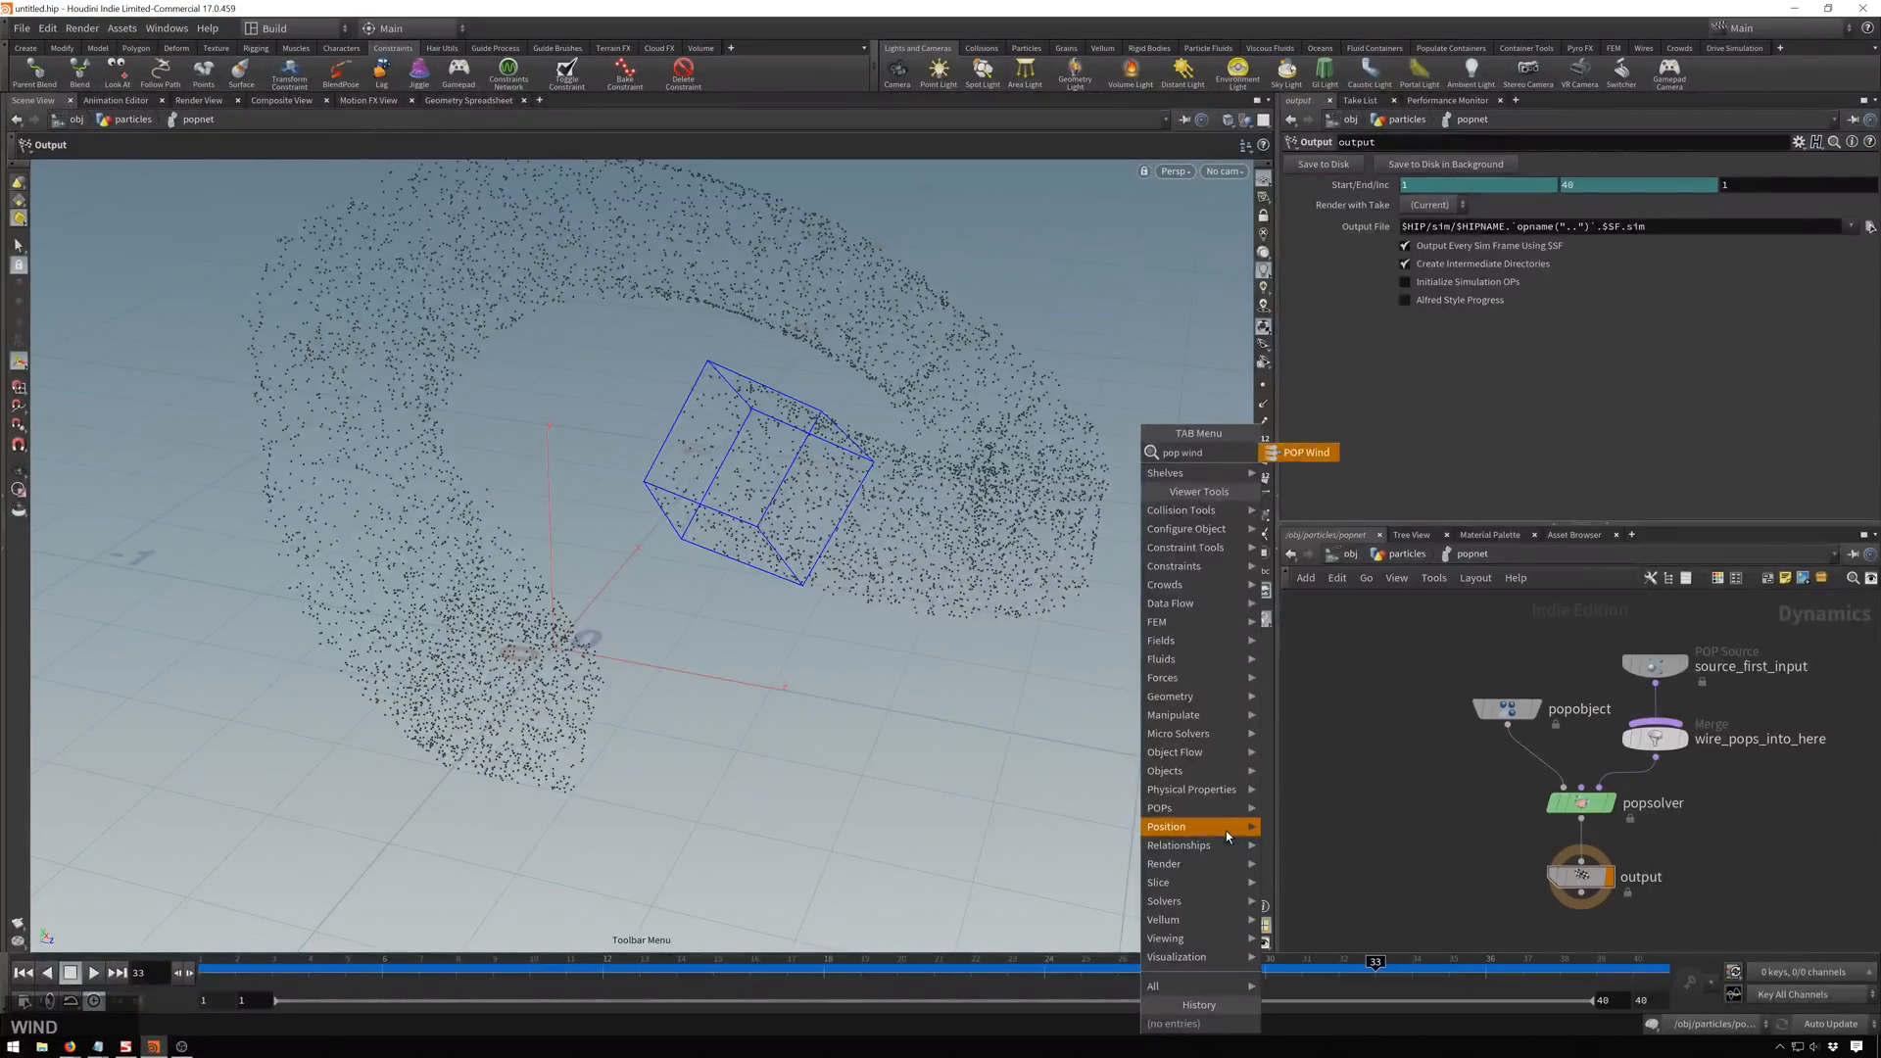
left_click(1304, 452)
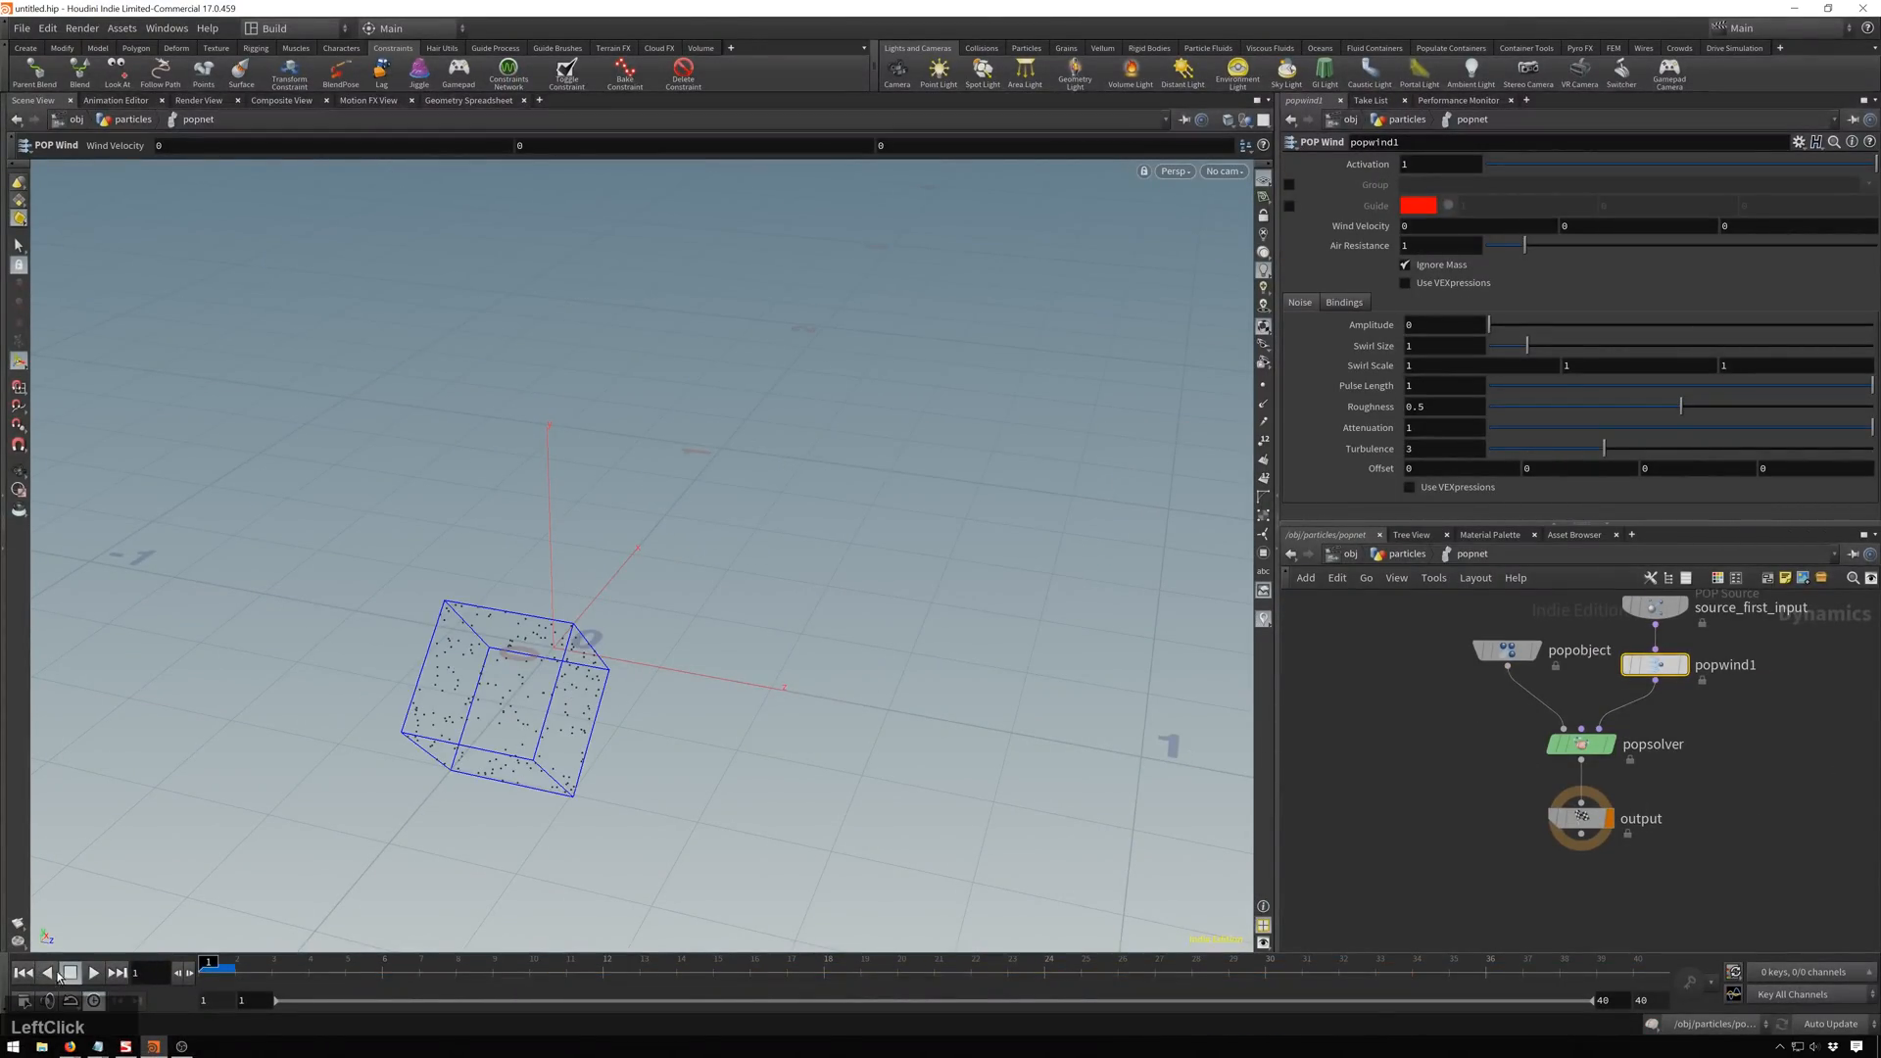
left_click(92, 974)
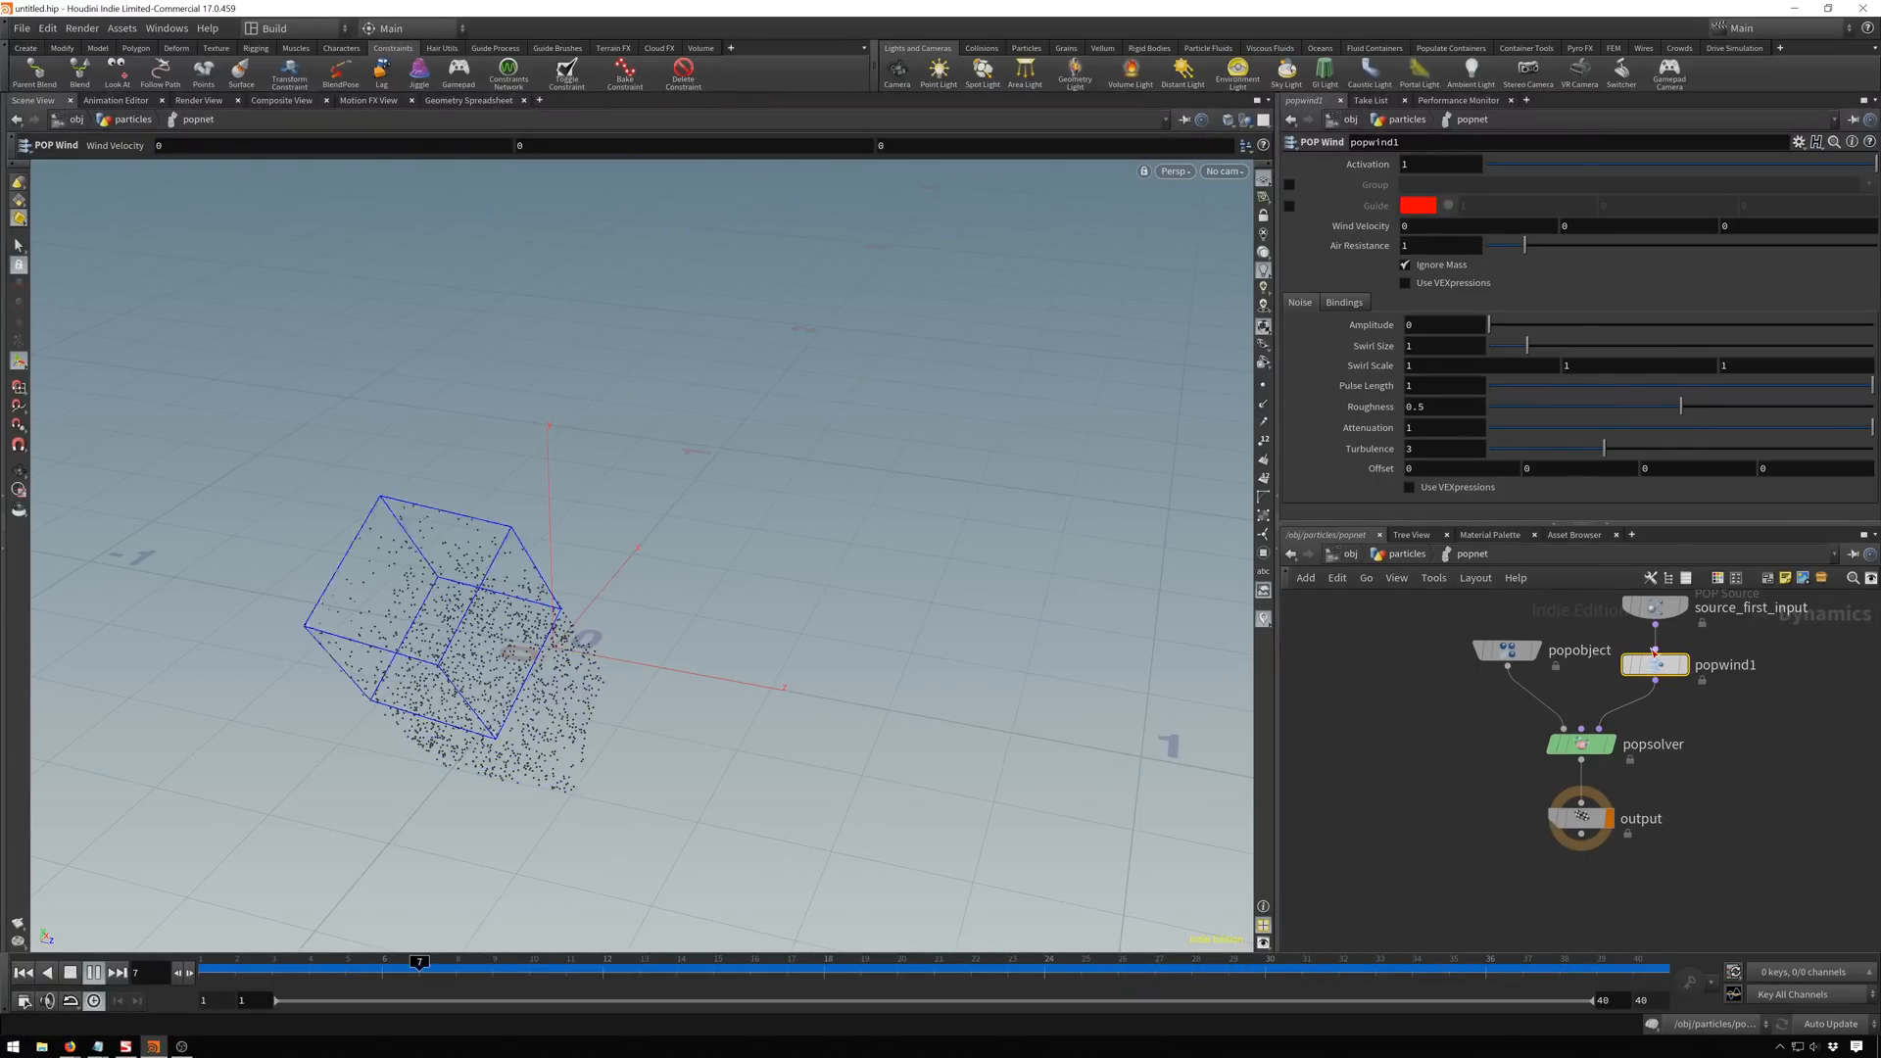
Tune the wind's noise Amplitude up to 1.7 and back down to 0.52.
left_click(713, 960)
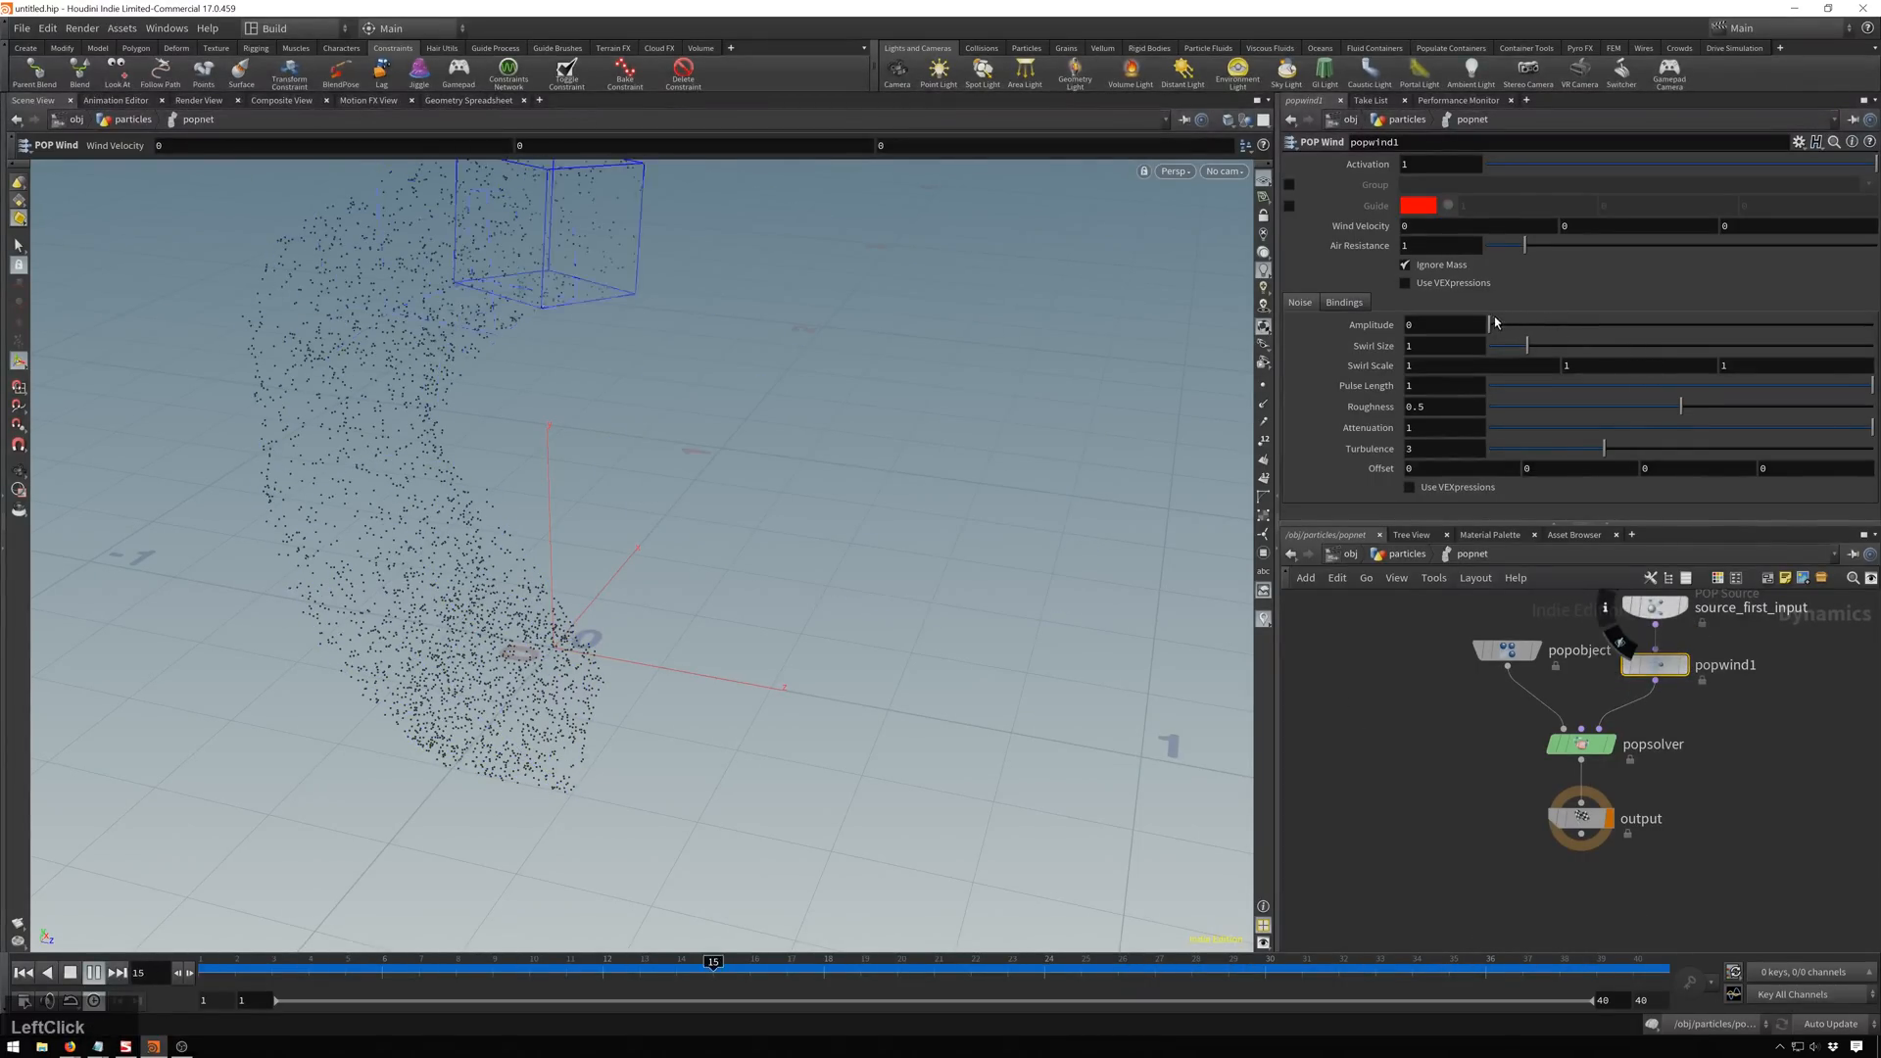
left_click_drag(1493, 324, 1560, 323)
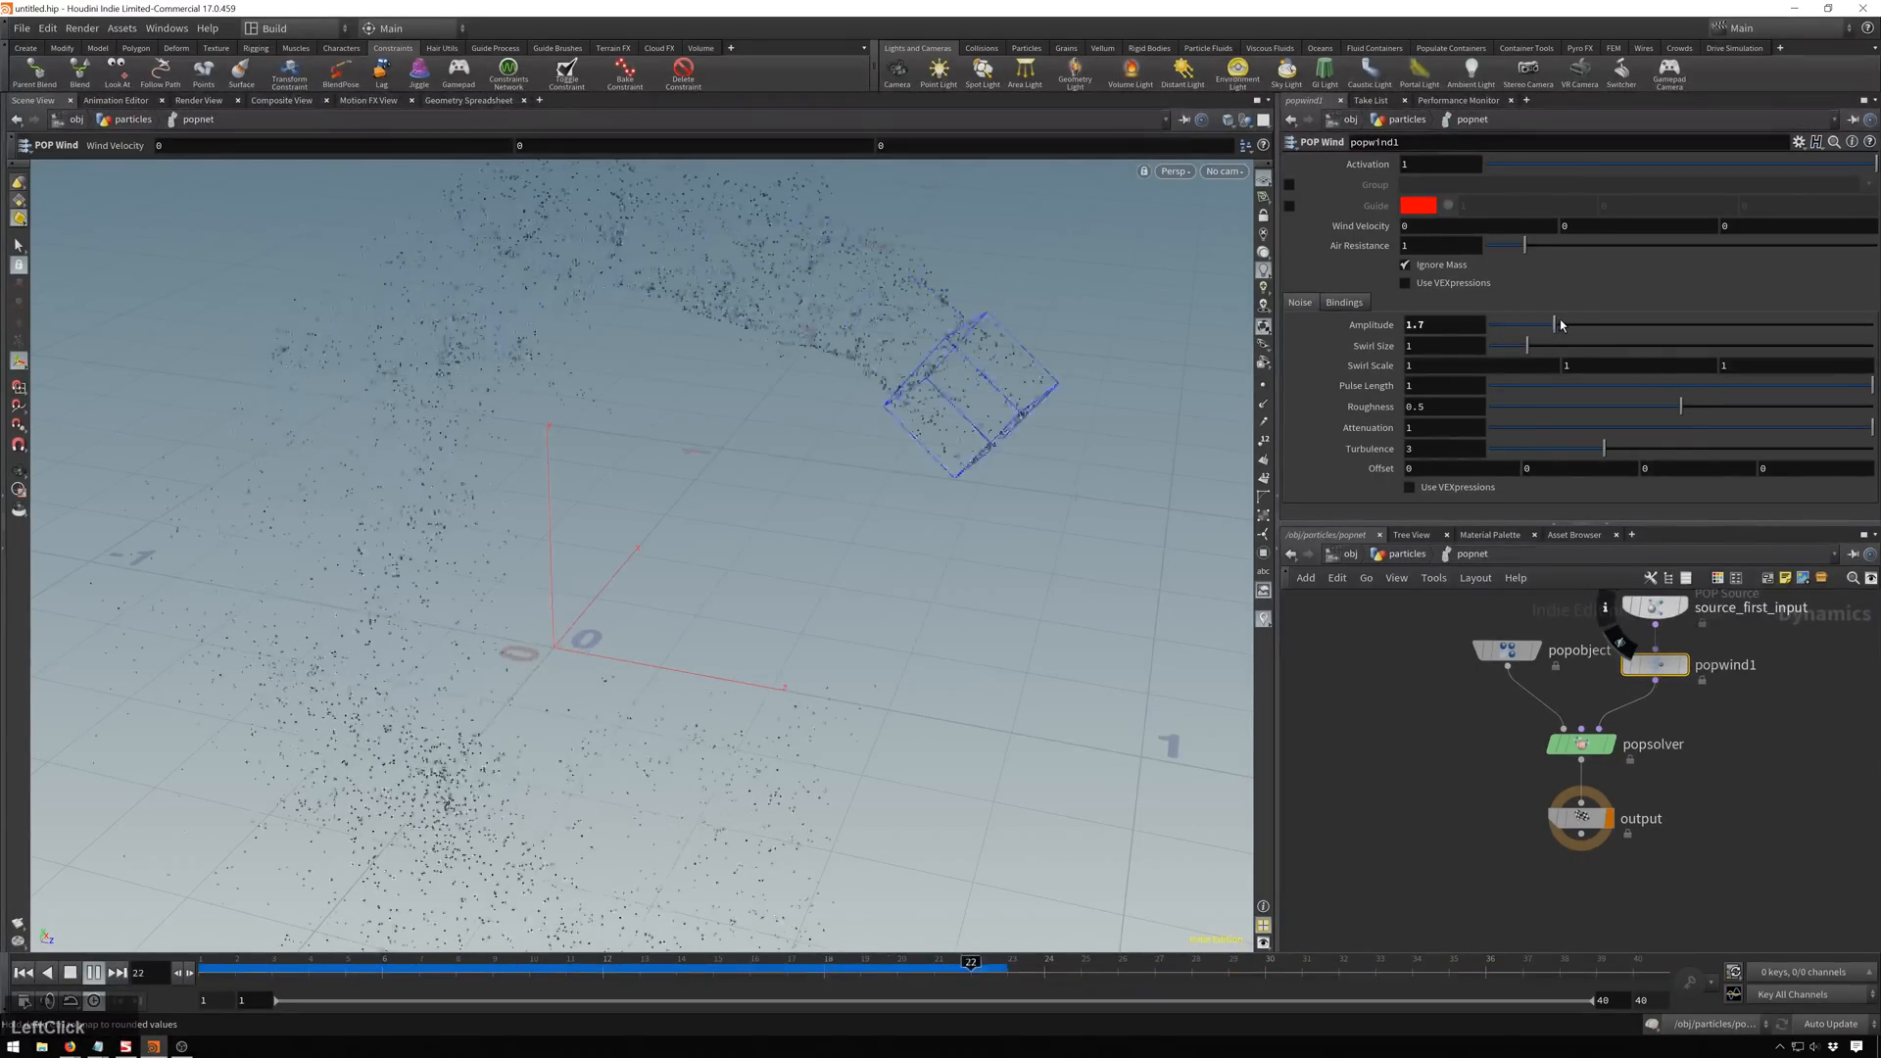
left_click_drag(1559, 323, 1515, 323)
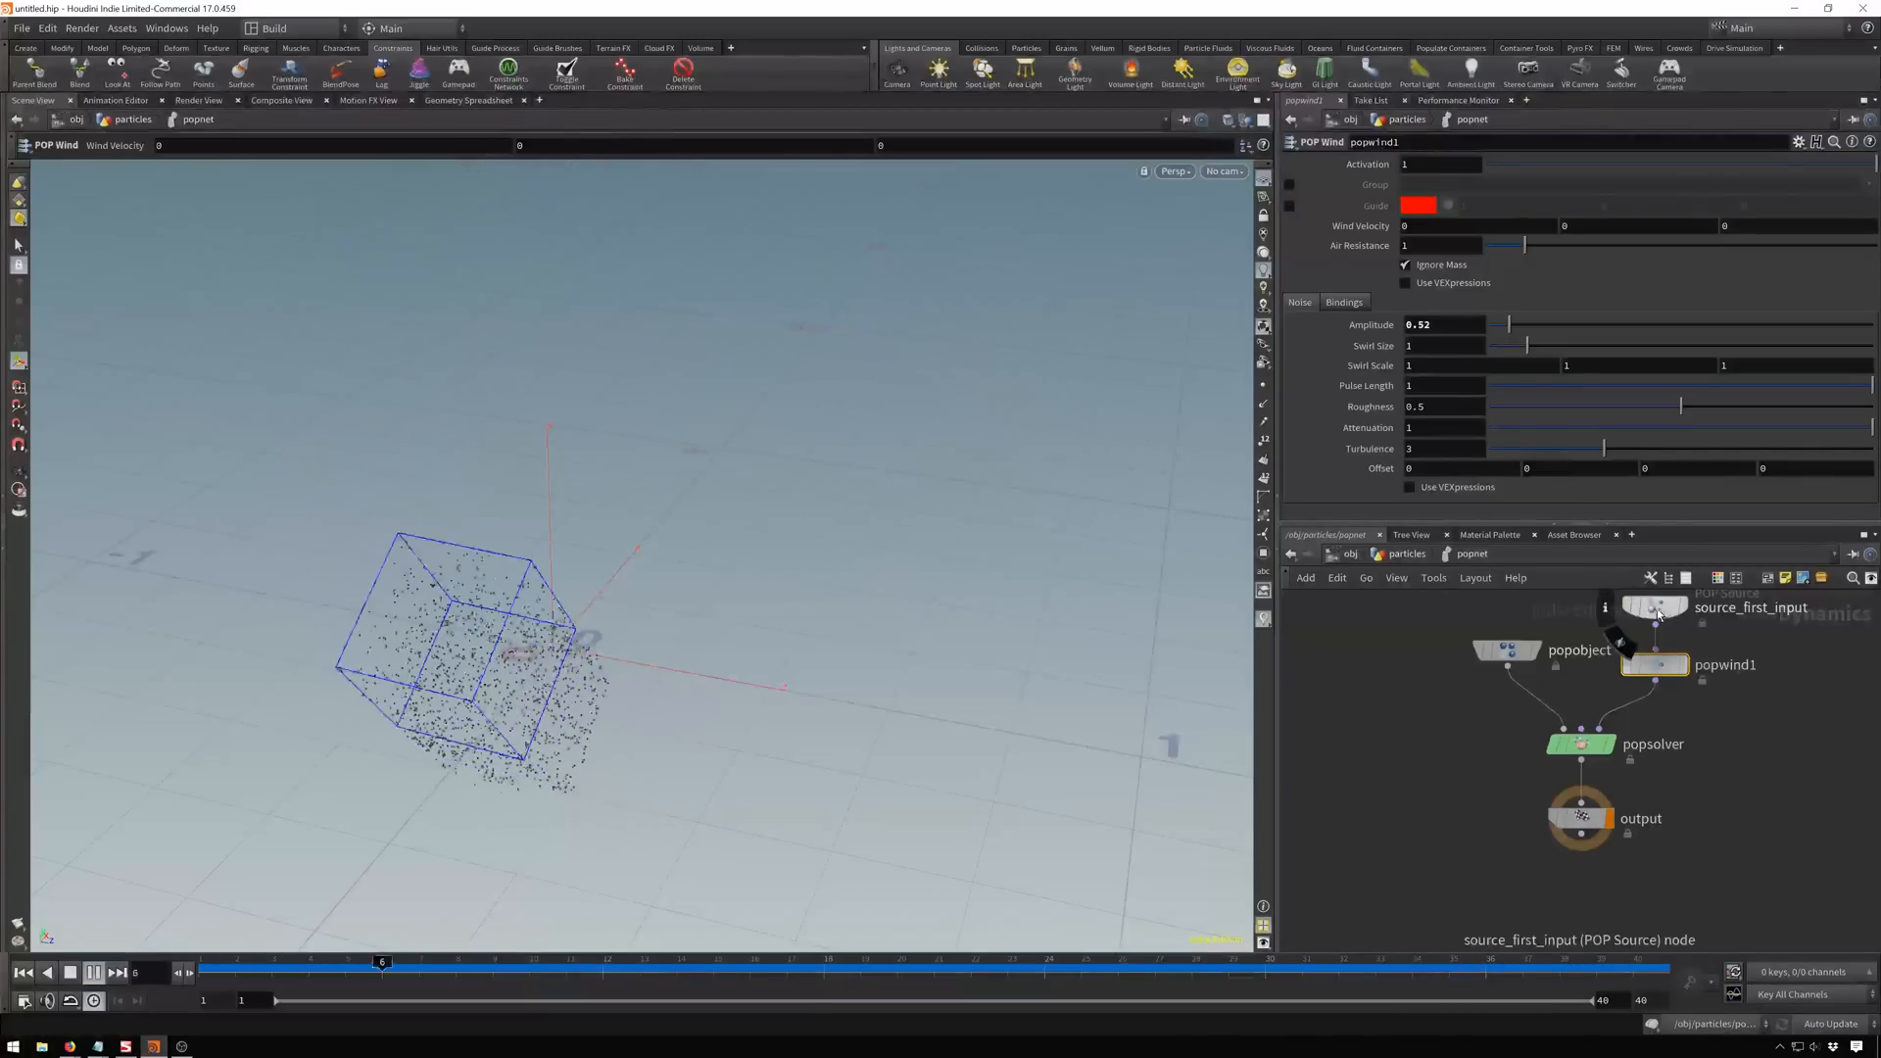
Set source_first_input's Const. Birth Rate to 50000 and replay the denser trail from another angle.
left_click(1654, 607)
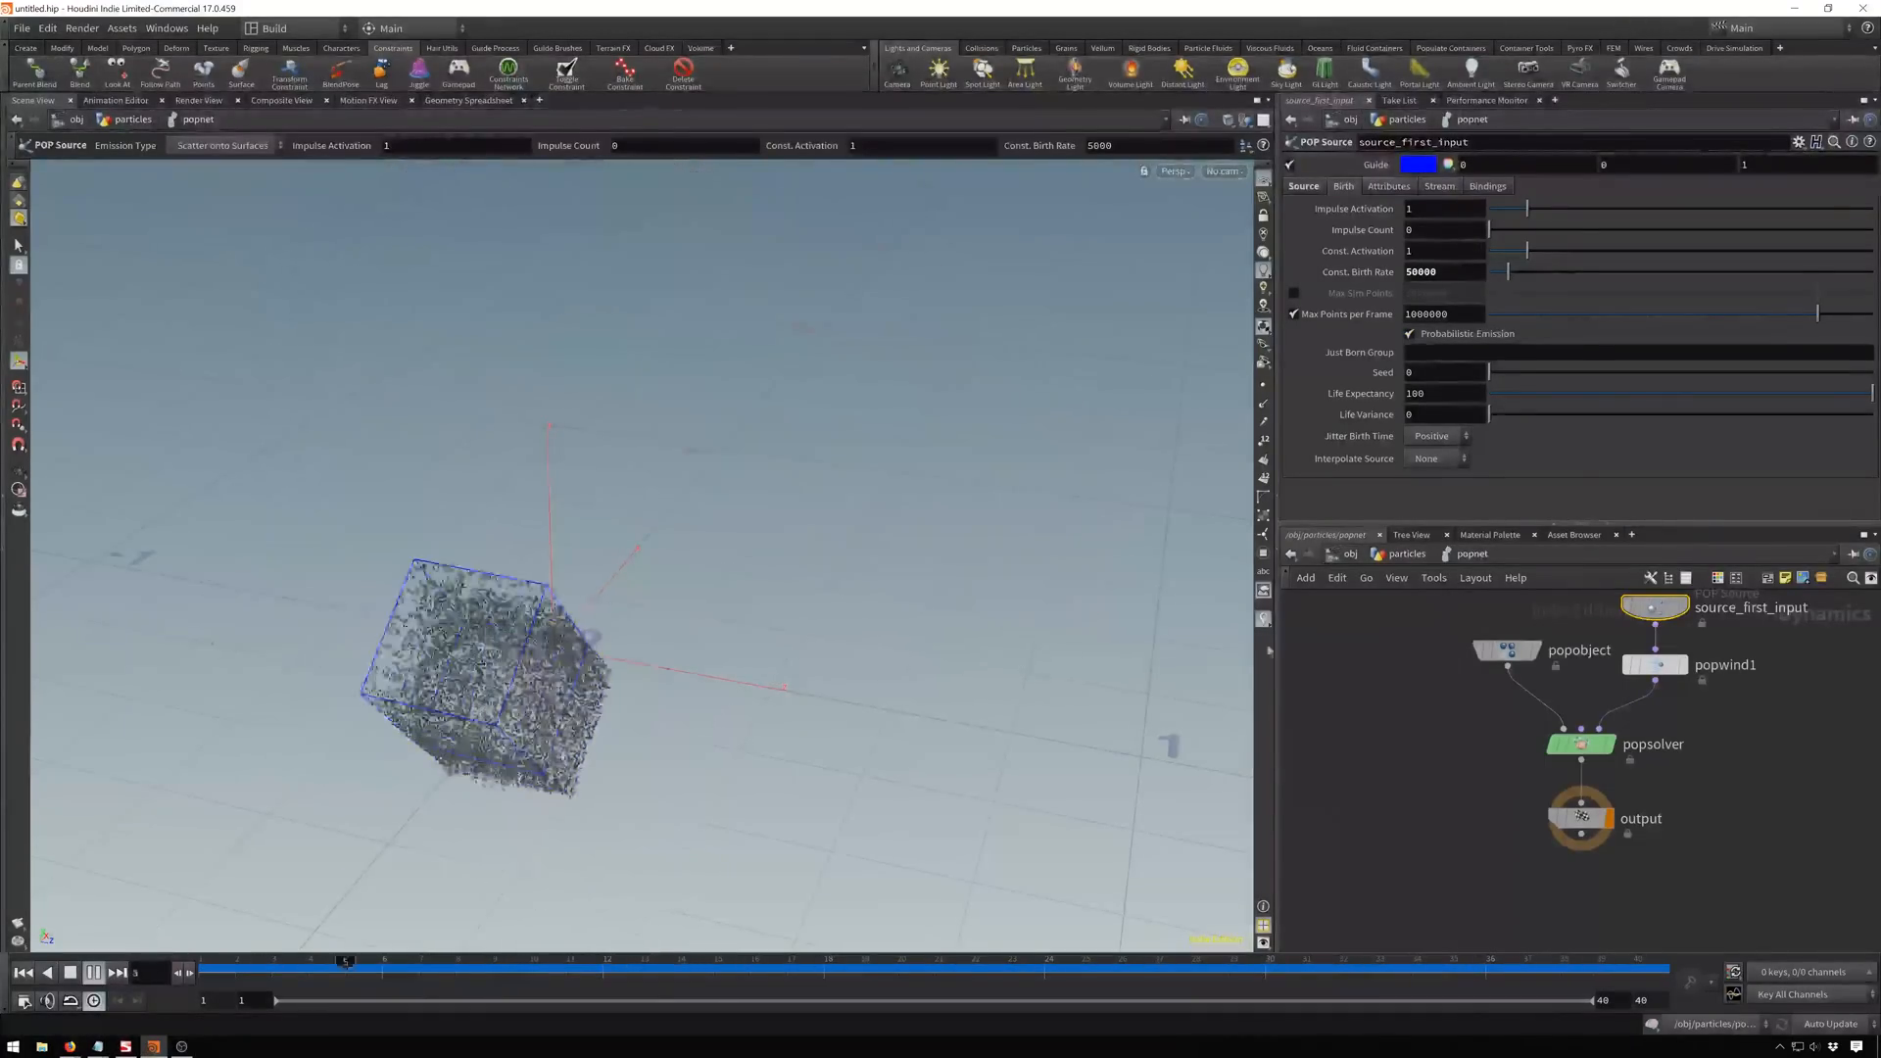
left_click(94, 974)
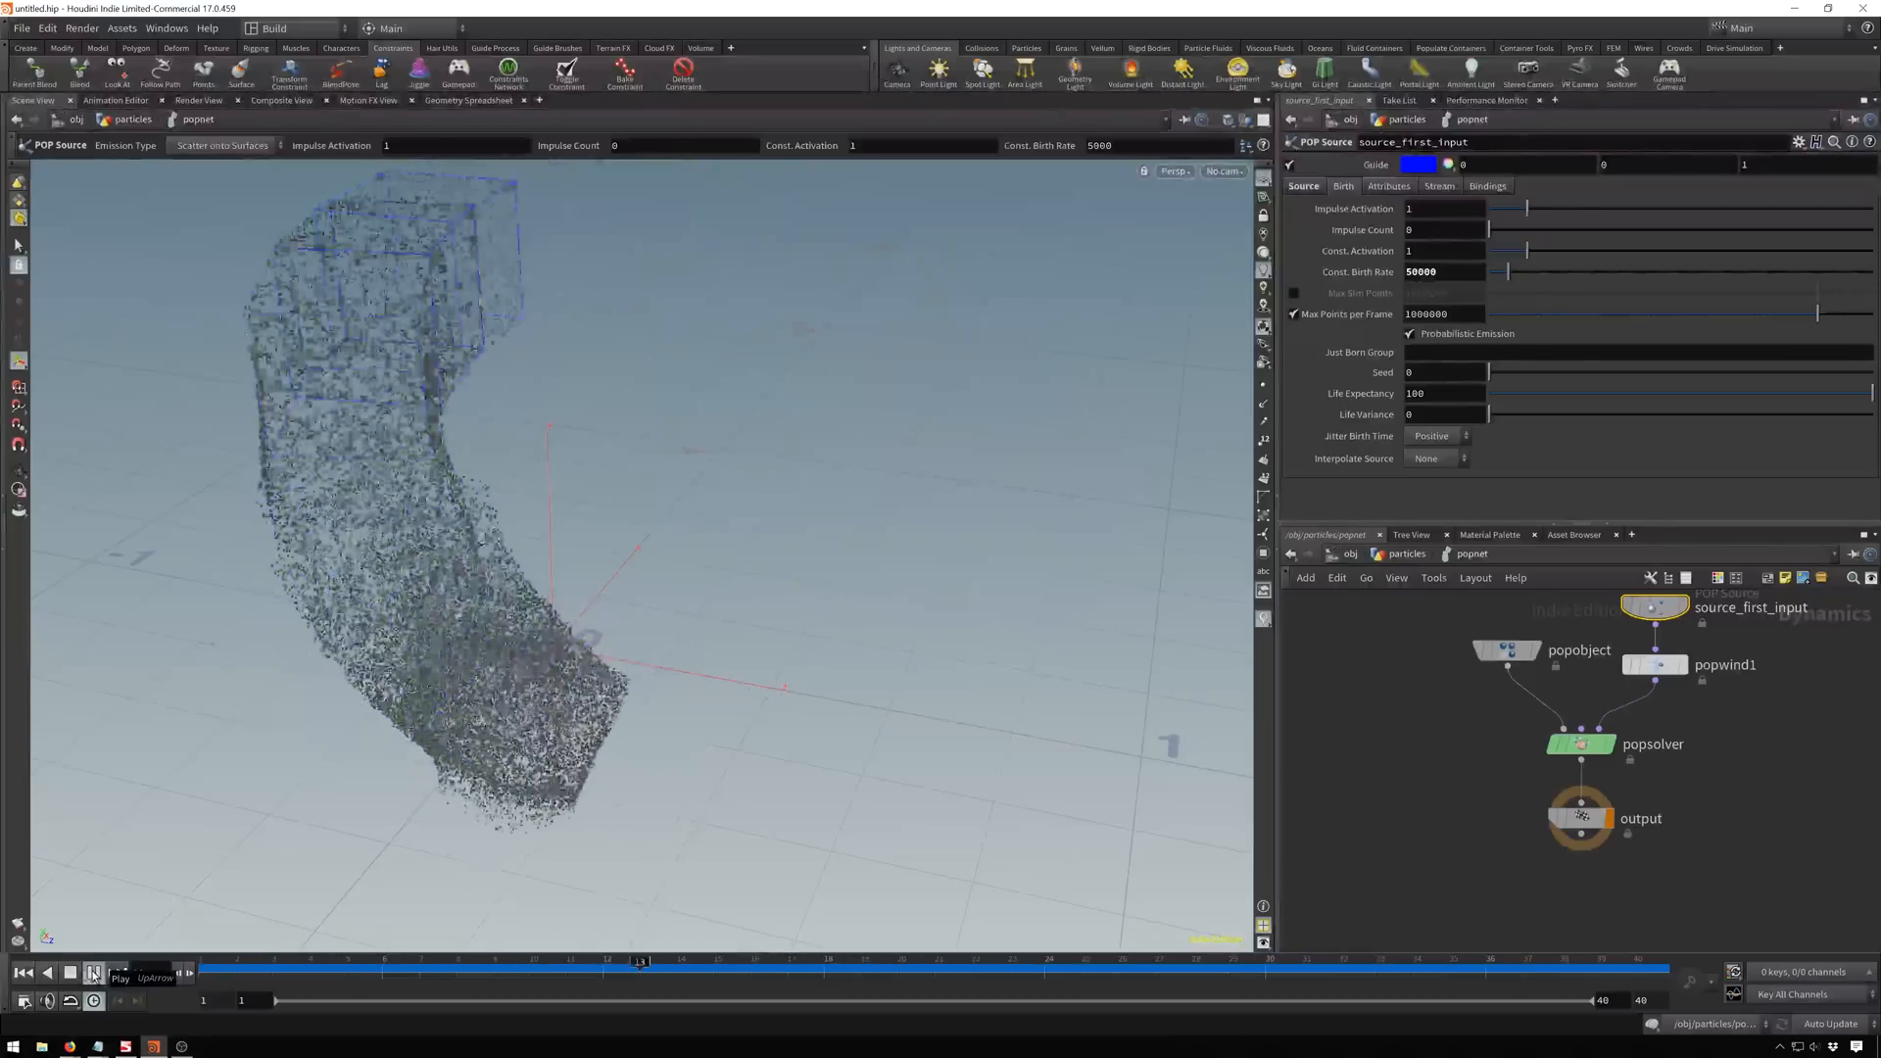
left_click(94, 972)
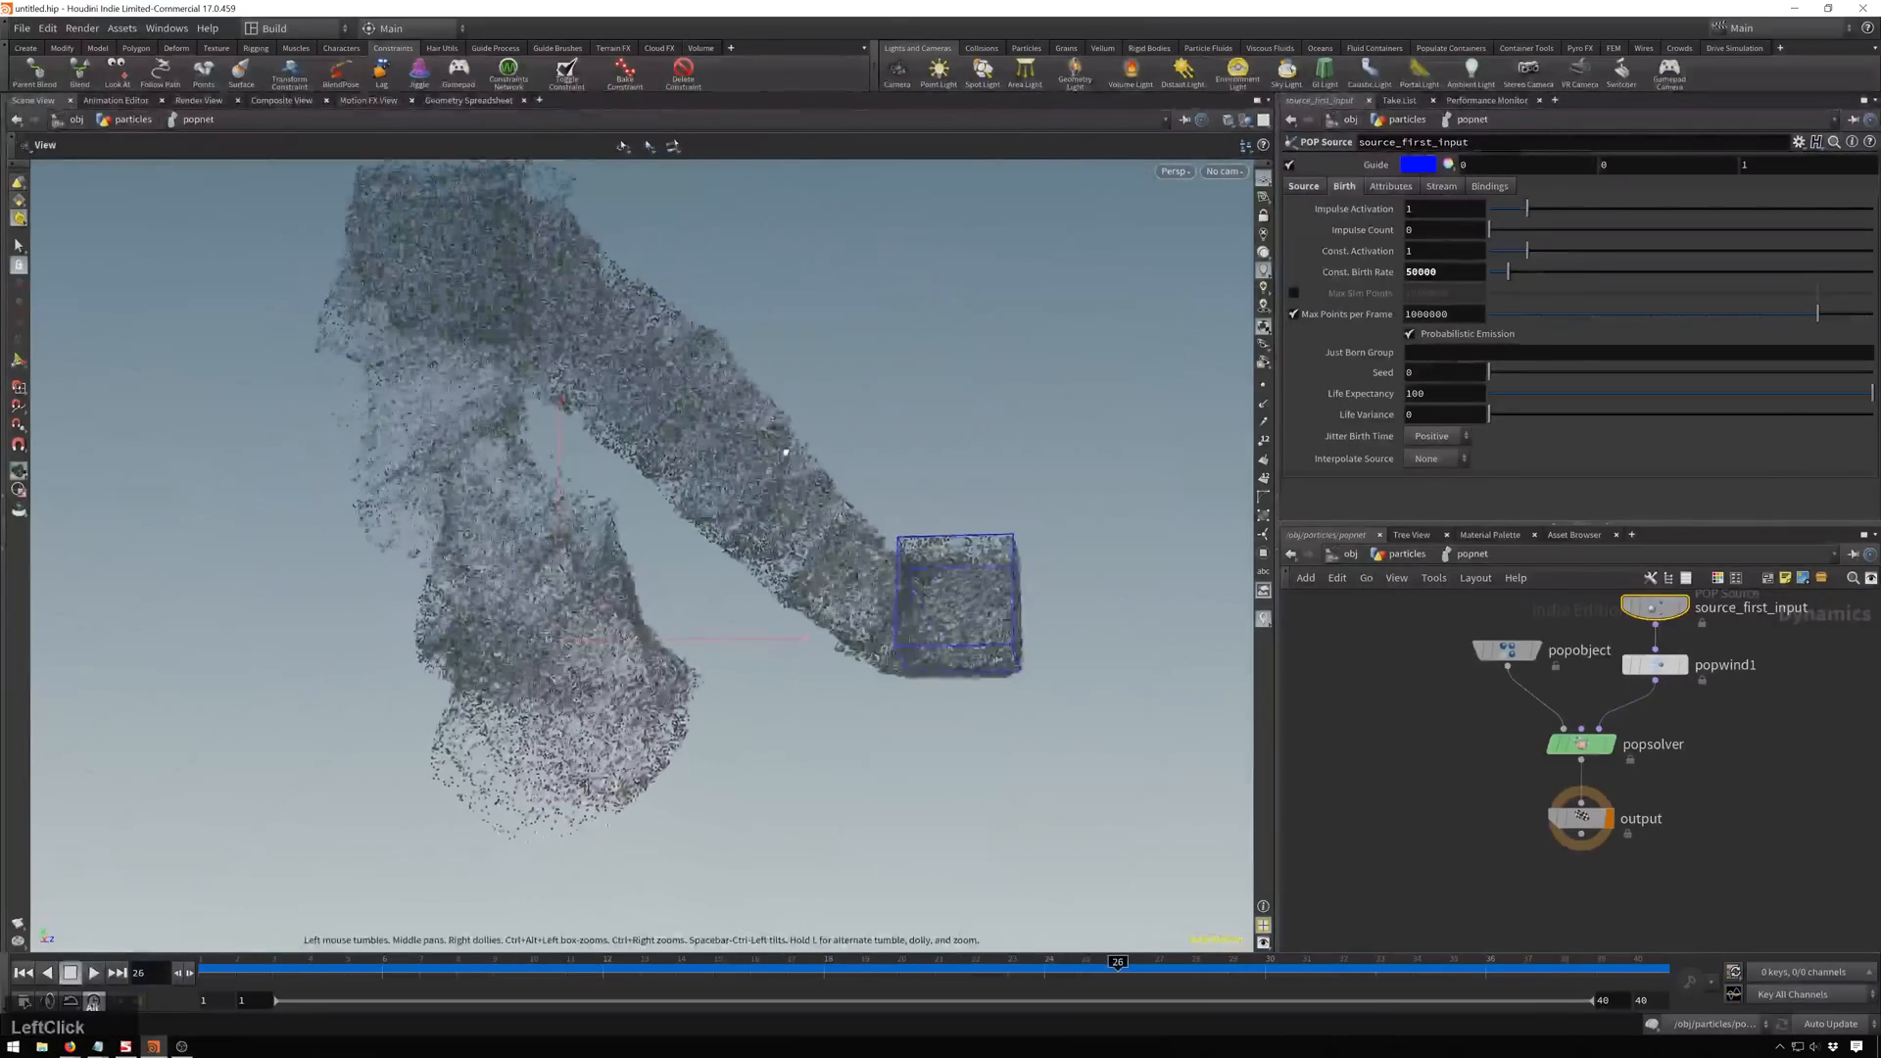